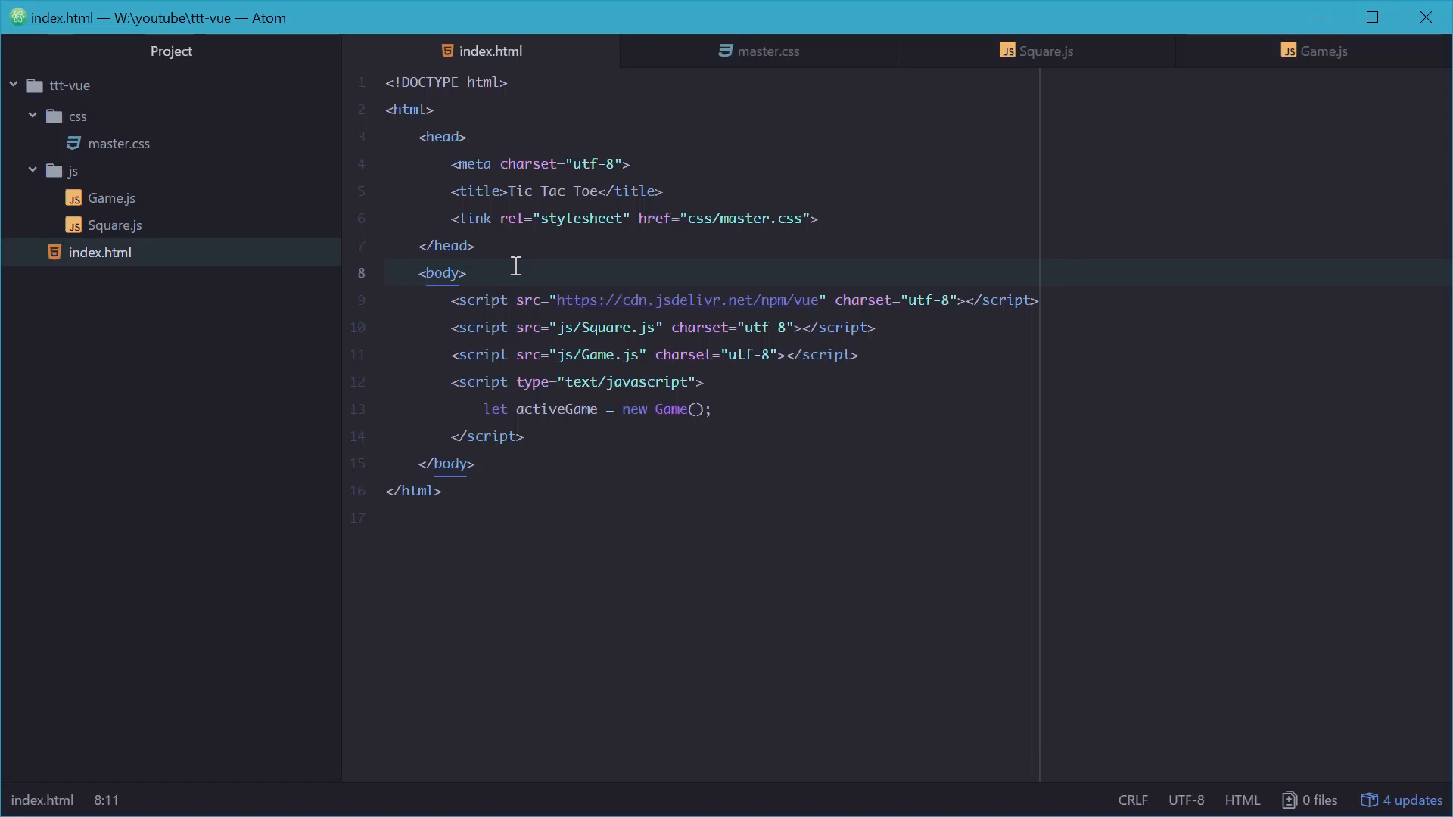
# Step: Add a game-view container div inside the page body
pyautogui.click(470, 273)
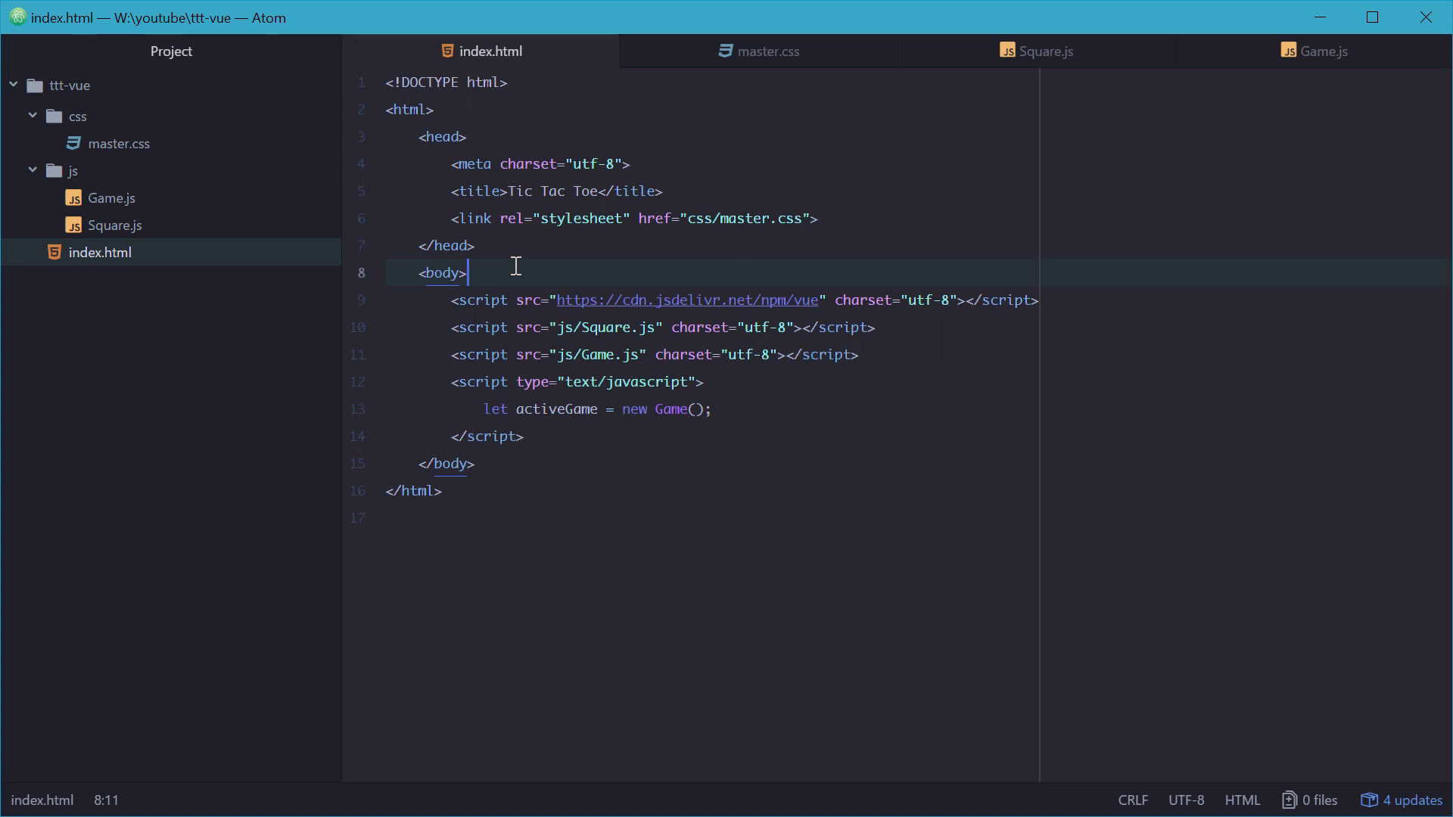
pyautogui.press('enter')
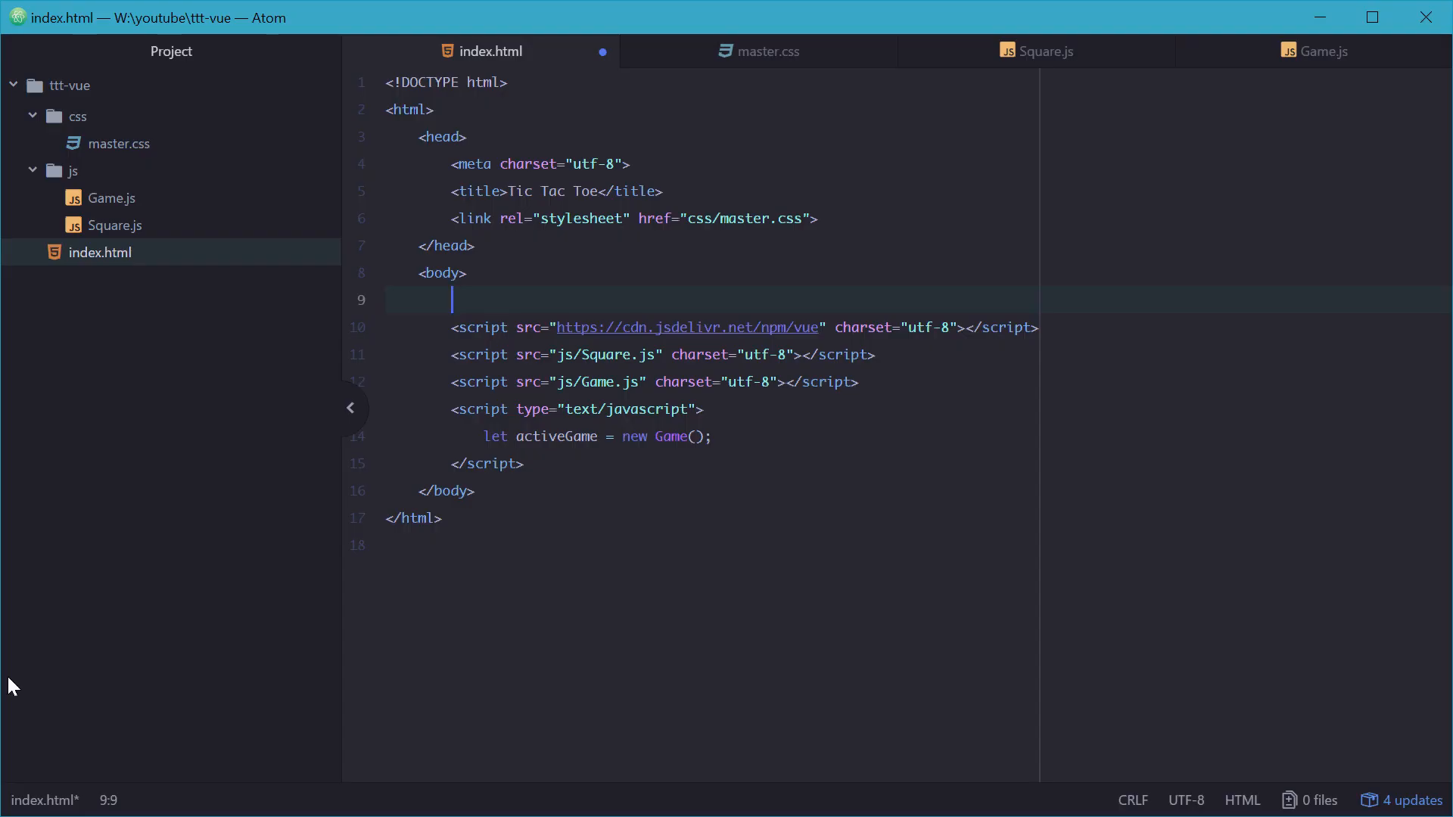
pyautogui.write('<div class="">')
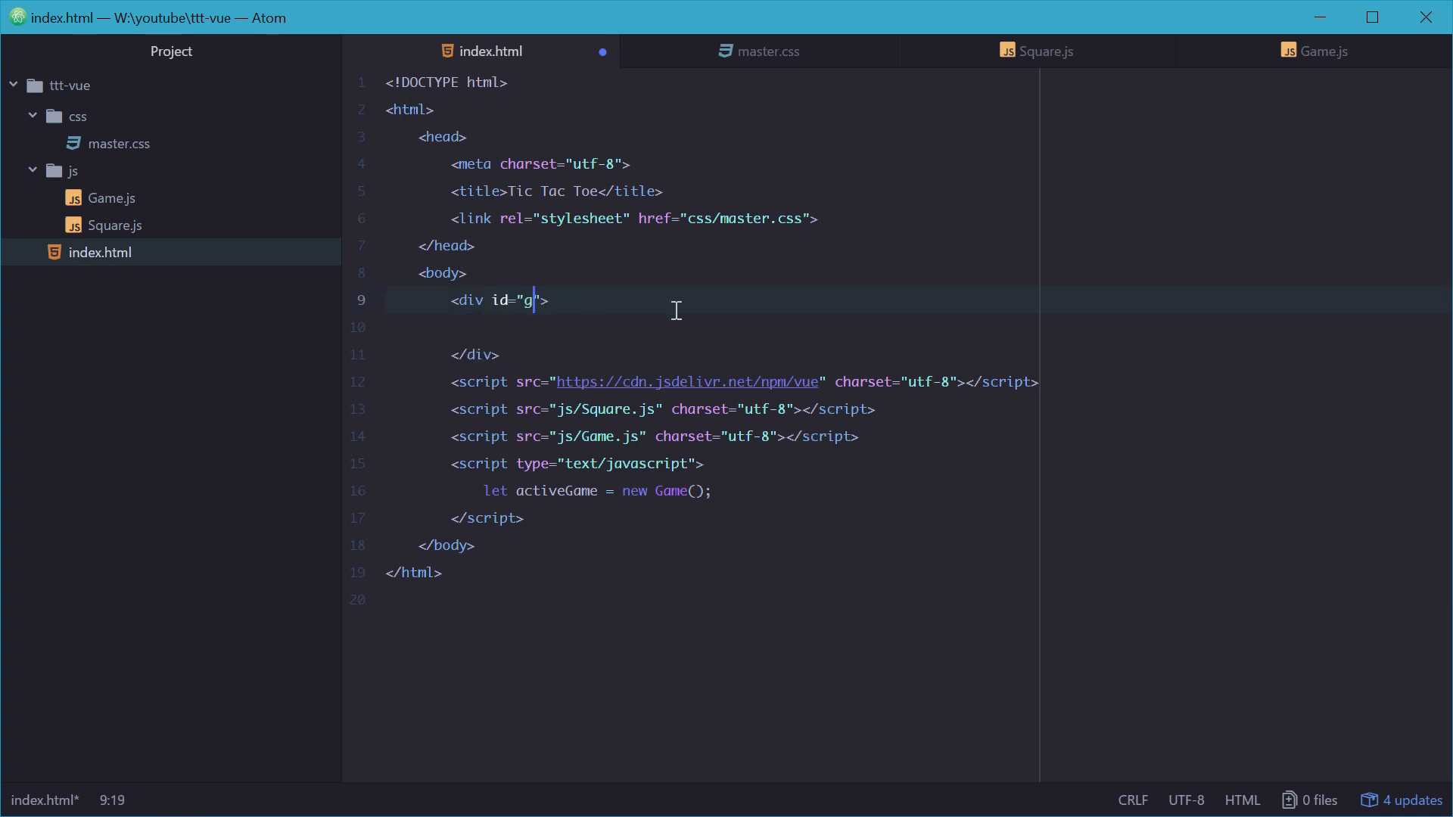
pyautogui.write('ame-view')
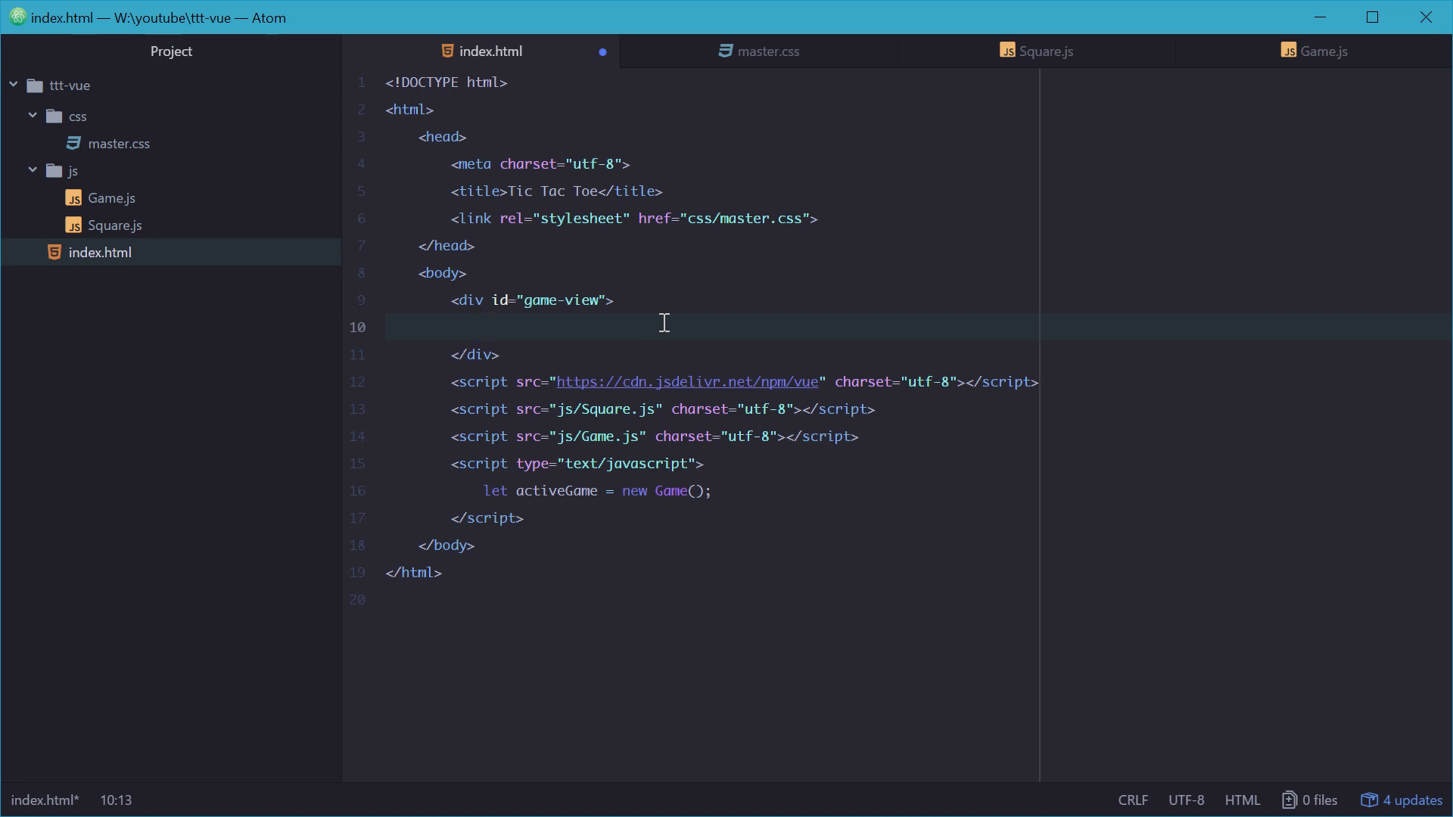
# Step: Nest empty game-view-info and game-view-squares divs inside game-view and save index.html
pyautogui.click(482, 327)
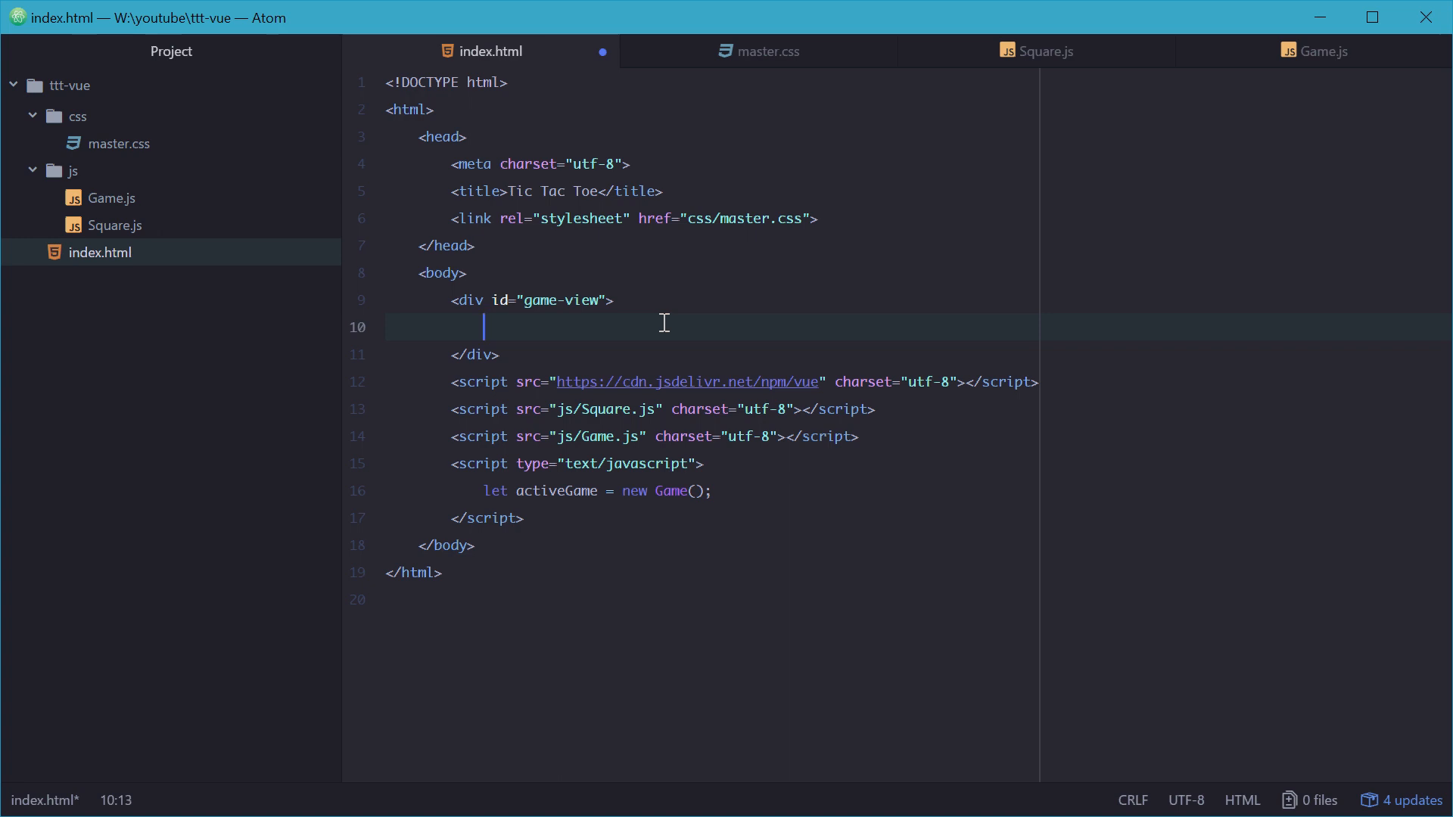
pyautogui.write('<div class="">')
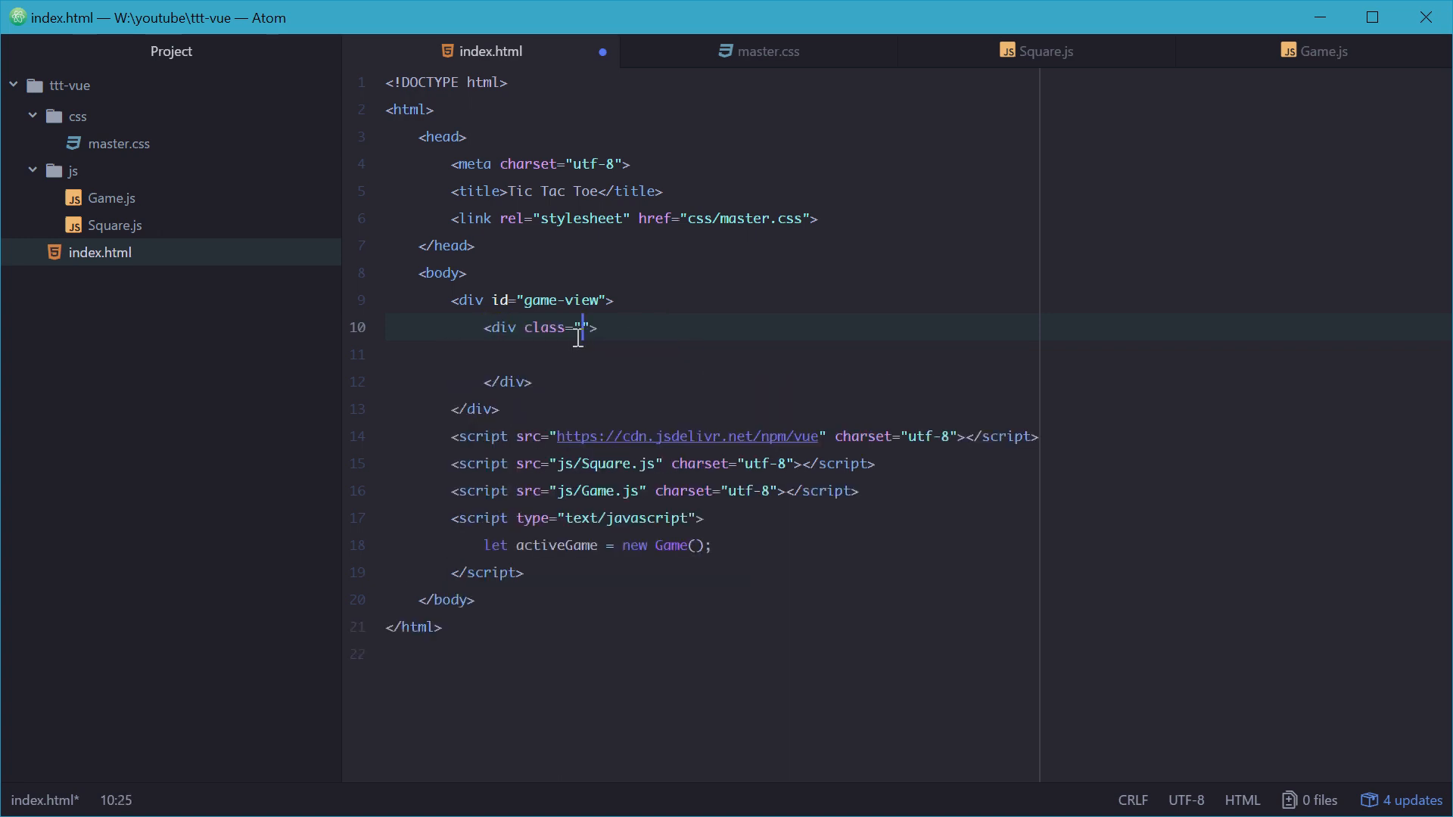
pyautogui.write('id')
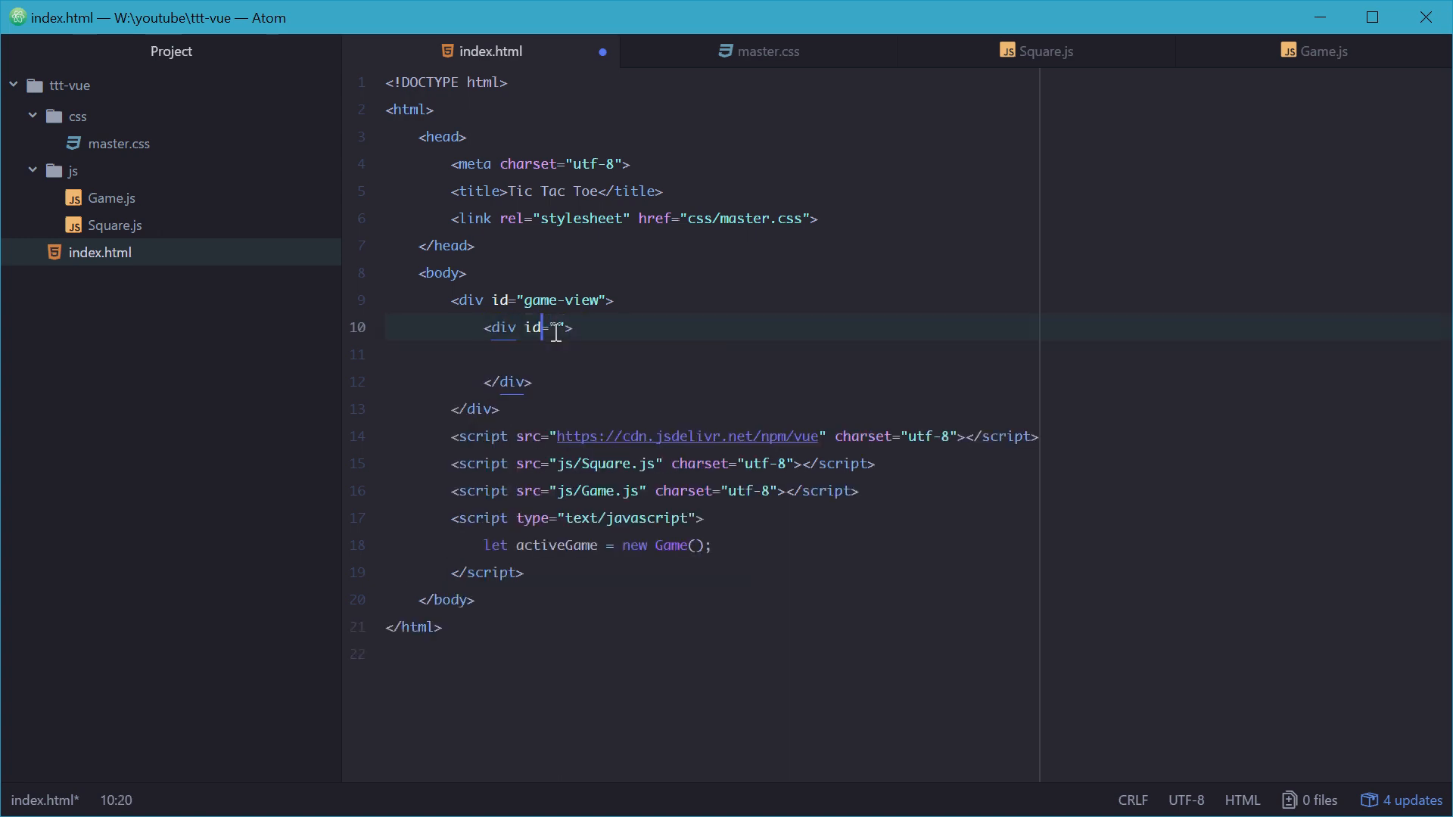
pyautogui.write('game-view-')
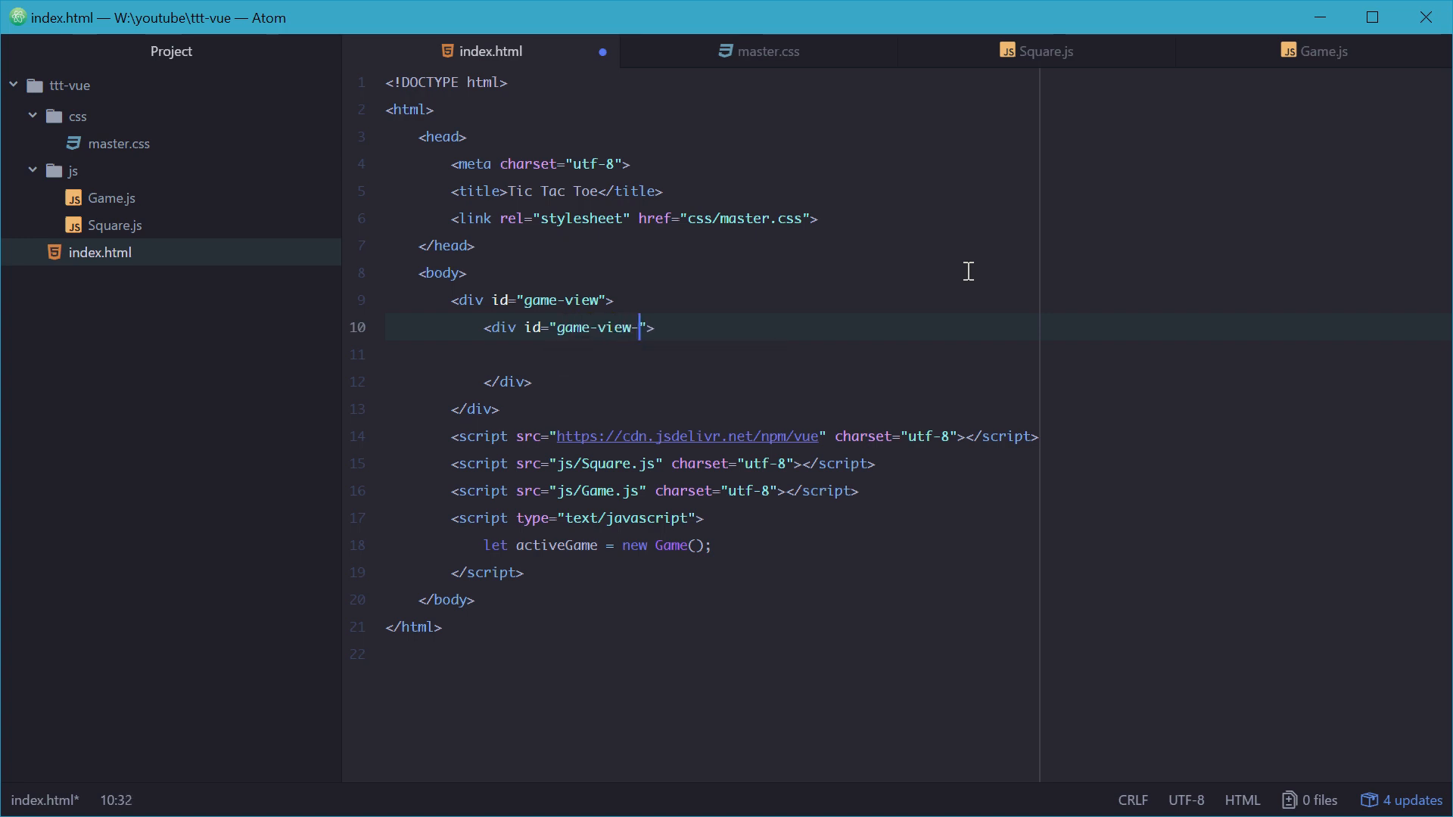
pyautogui.write('info')
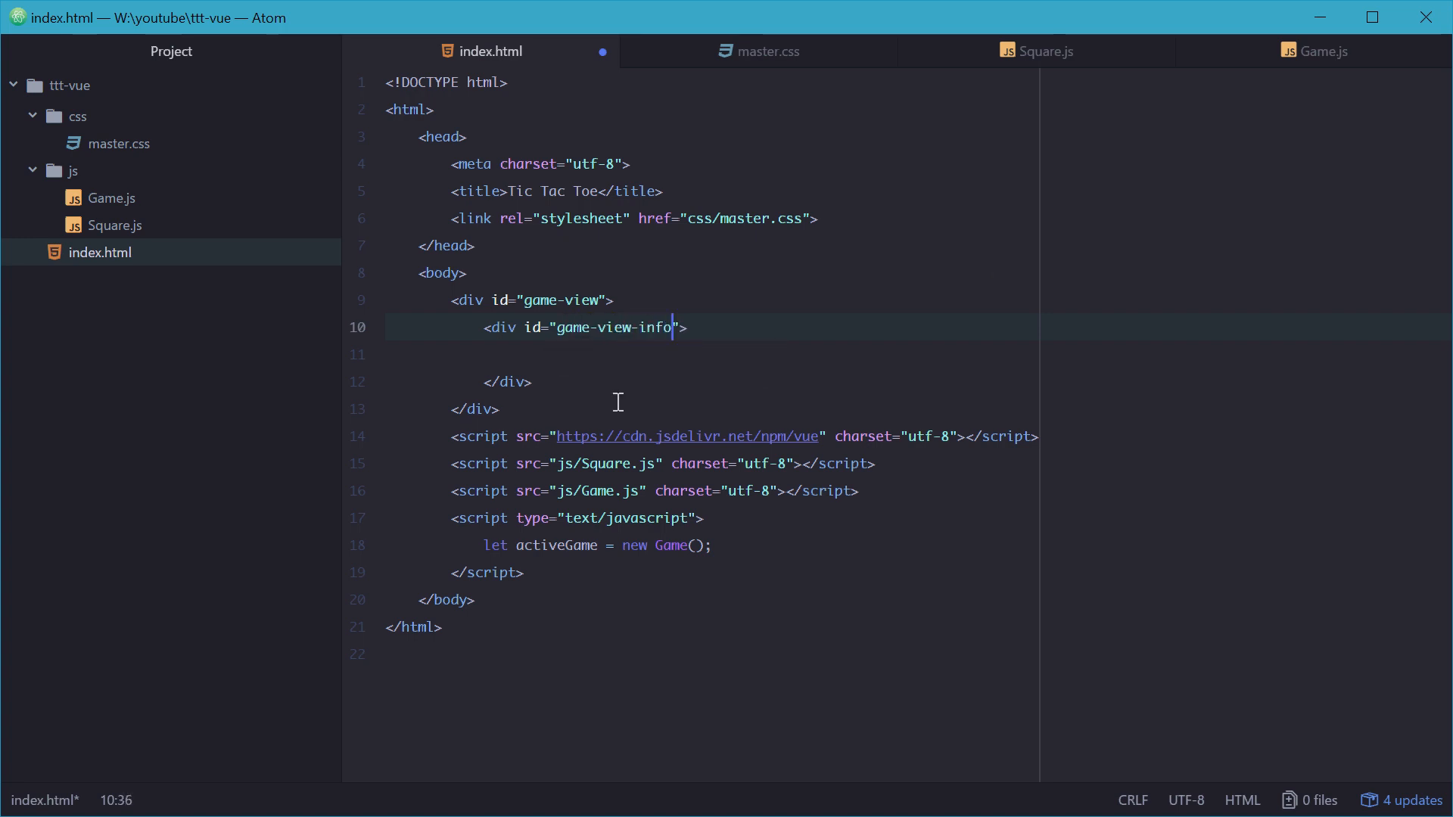
pyautogui.write('<d')
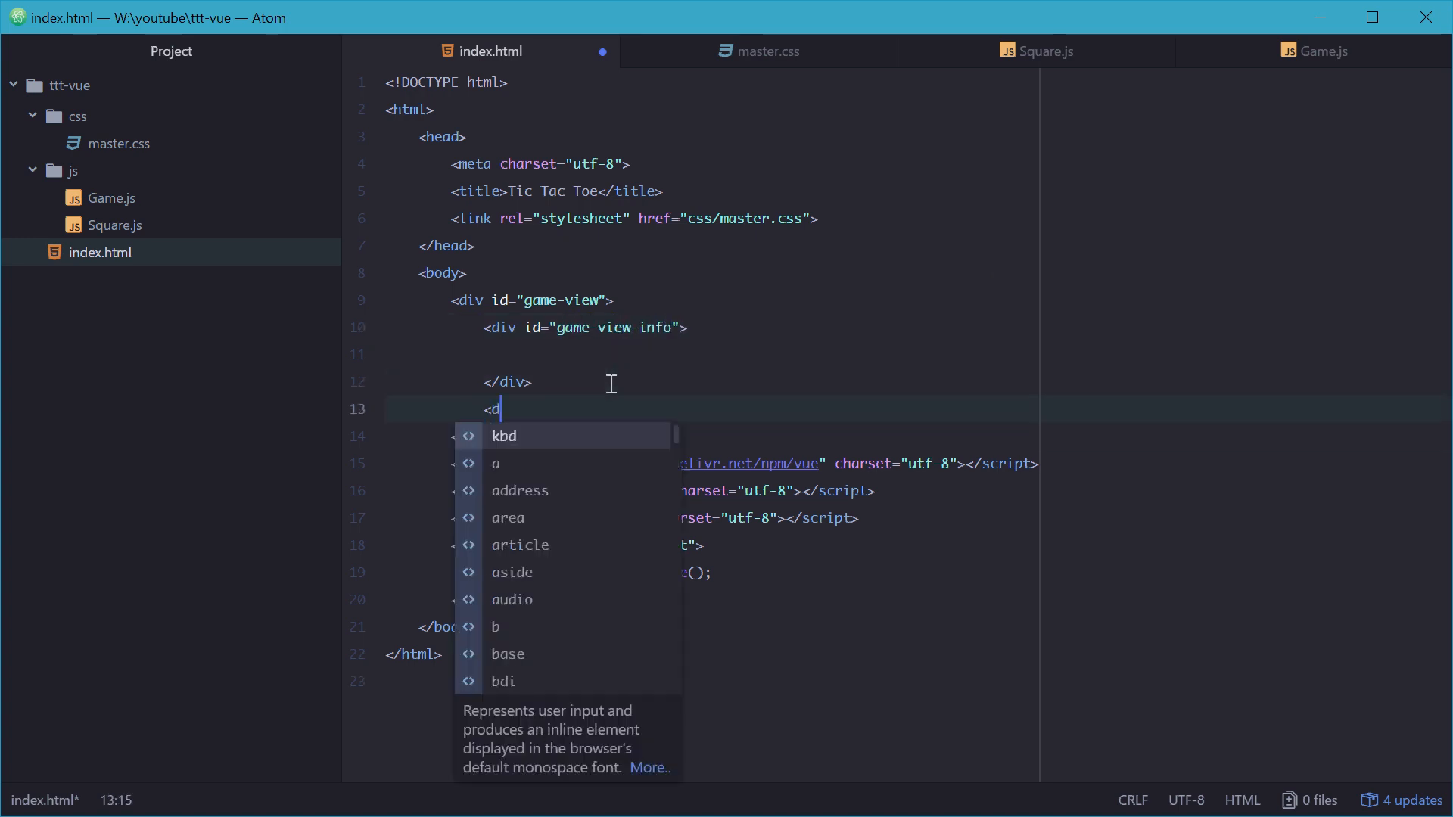
pyautogui.write('iv id=')
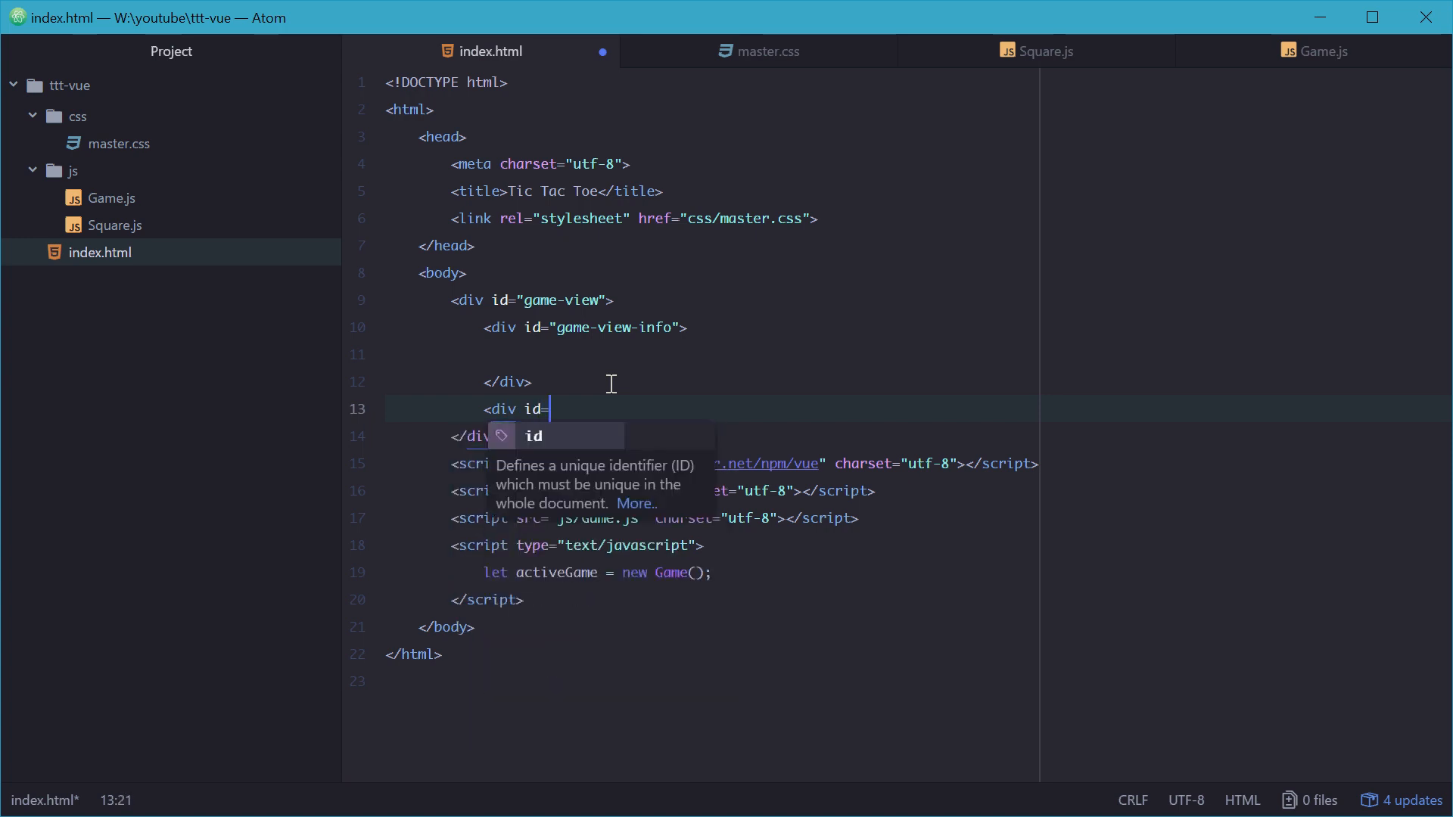
pyautogui.write('"game-view-sq"')
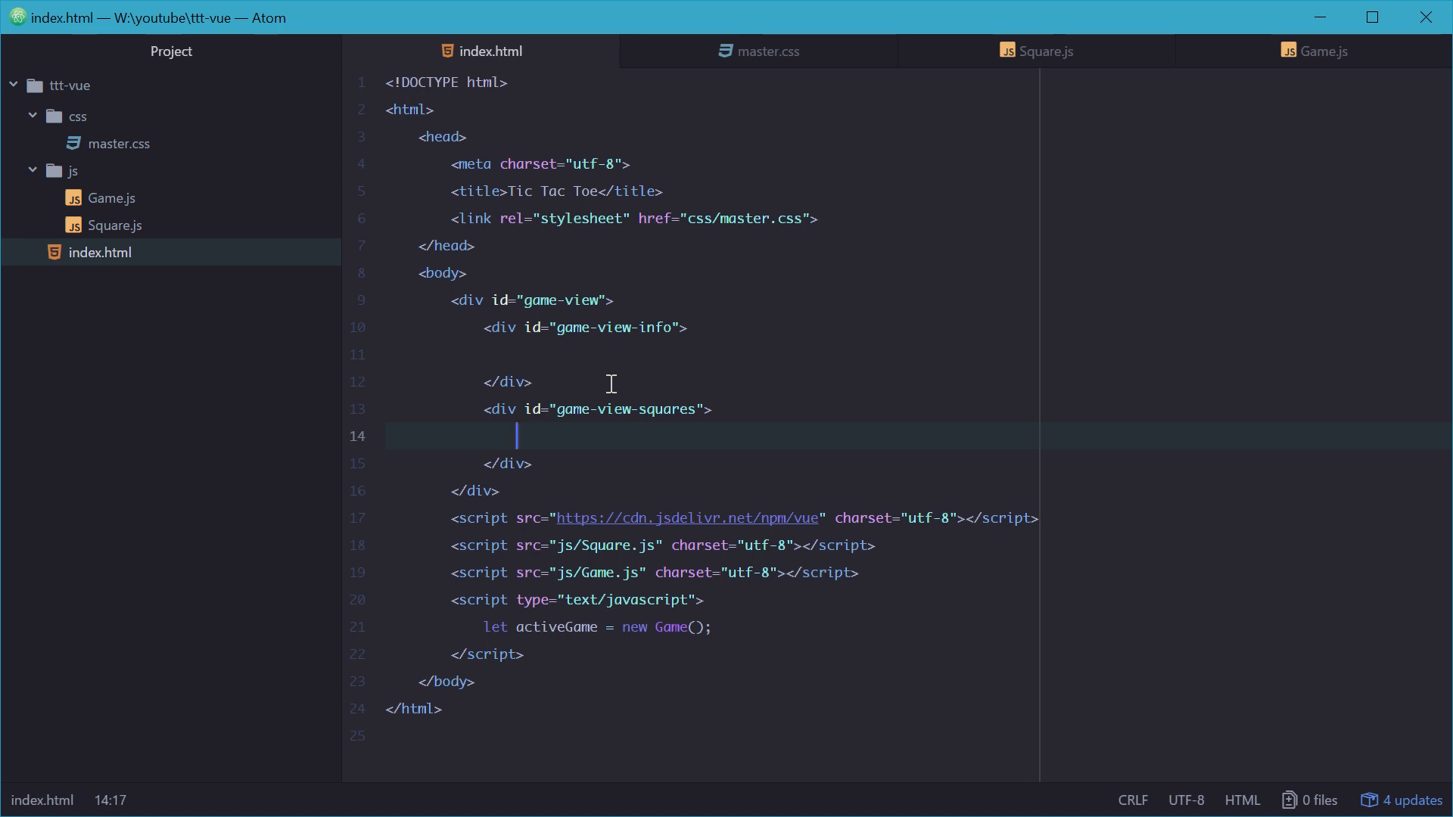
pyautogui.click(587, 355)
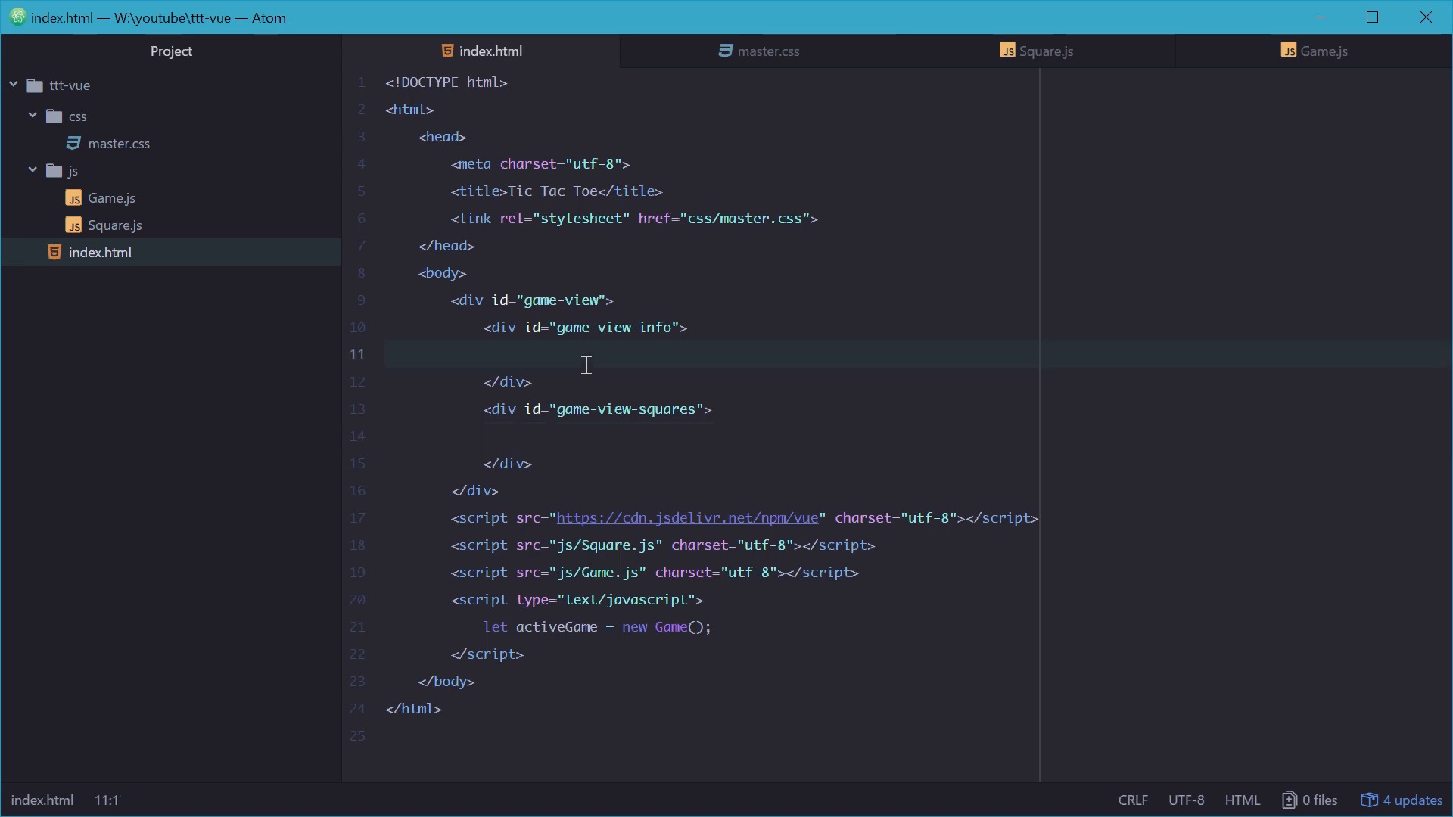
pyautogui.click(572, 300)
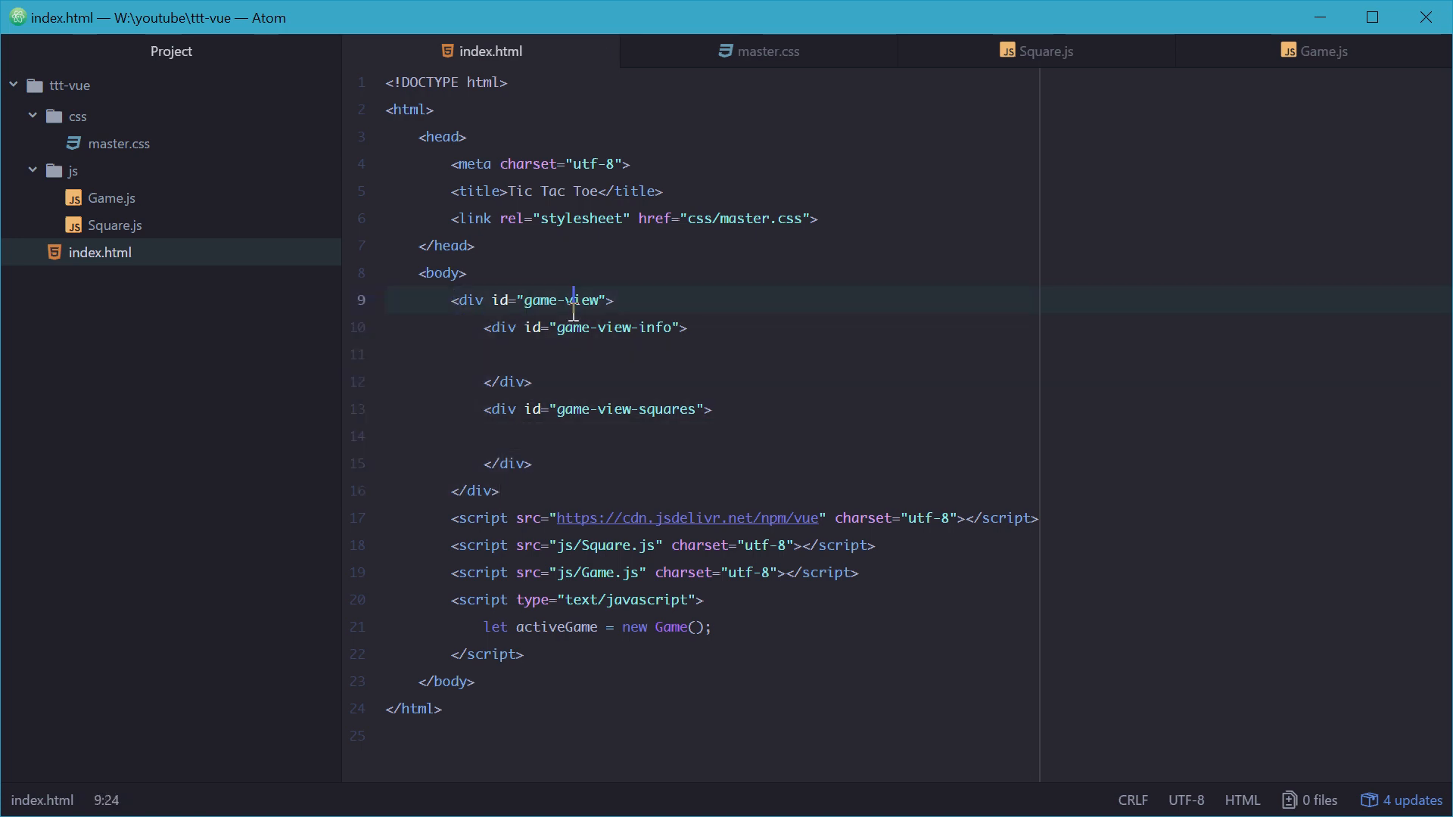
# Step: In master.css, style #game-view 500px wide, centered with auto margin and a 1px solid black border
pyautogui.click(768, 52)
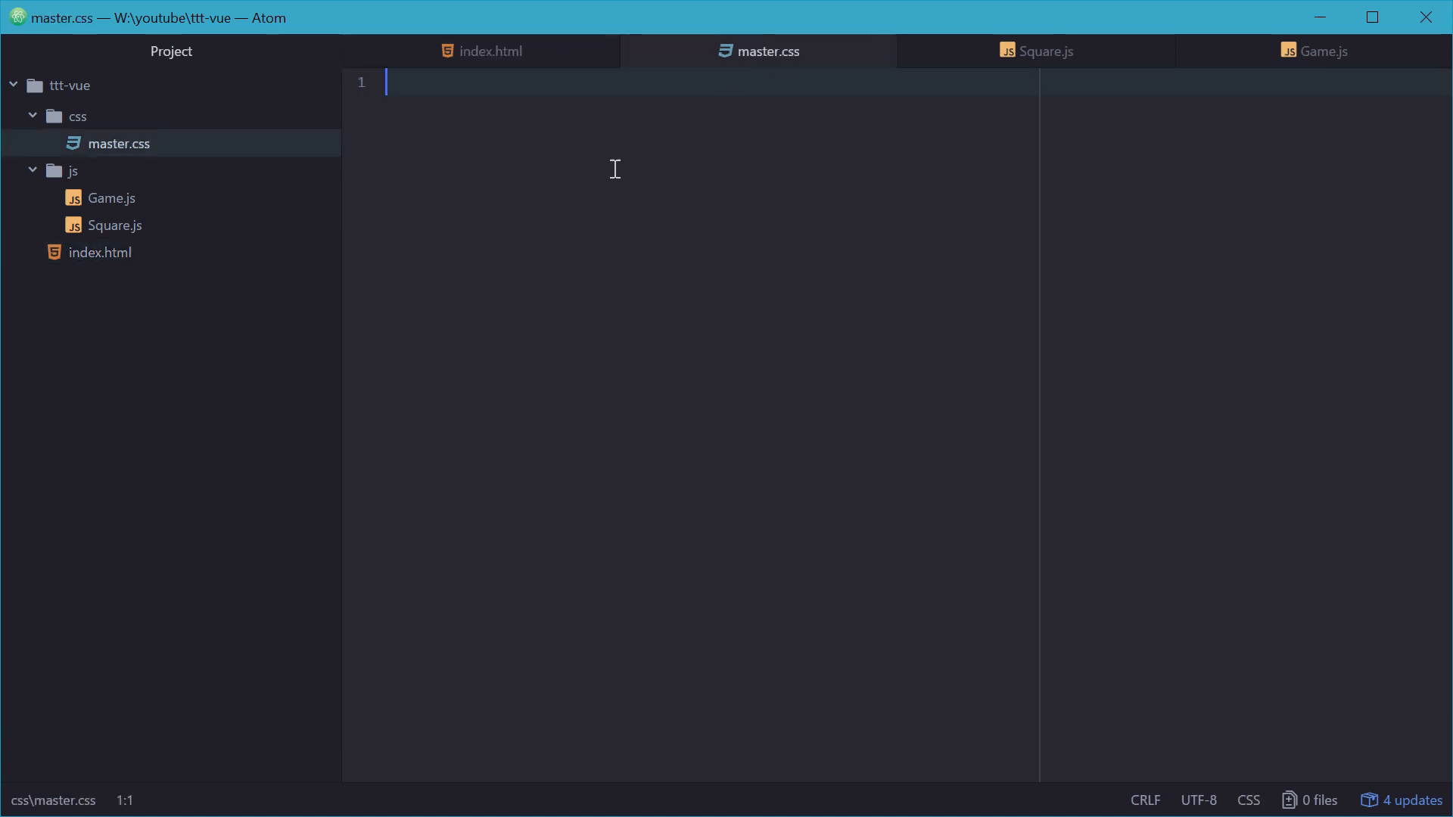
pyautogui.write('#Zg')
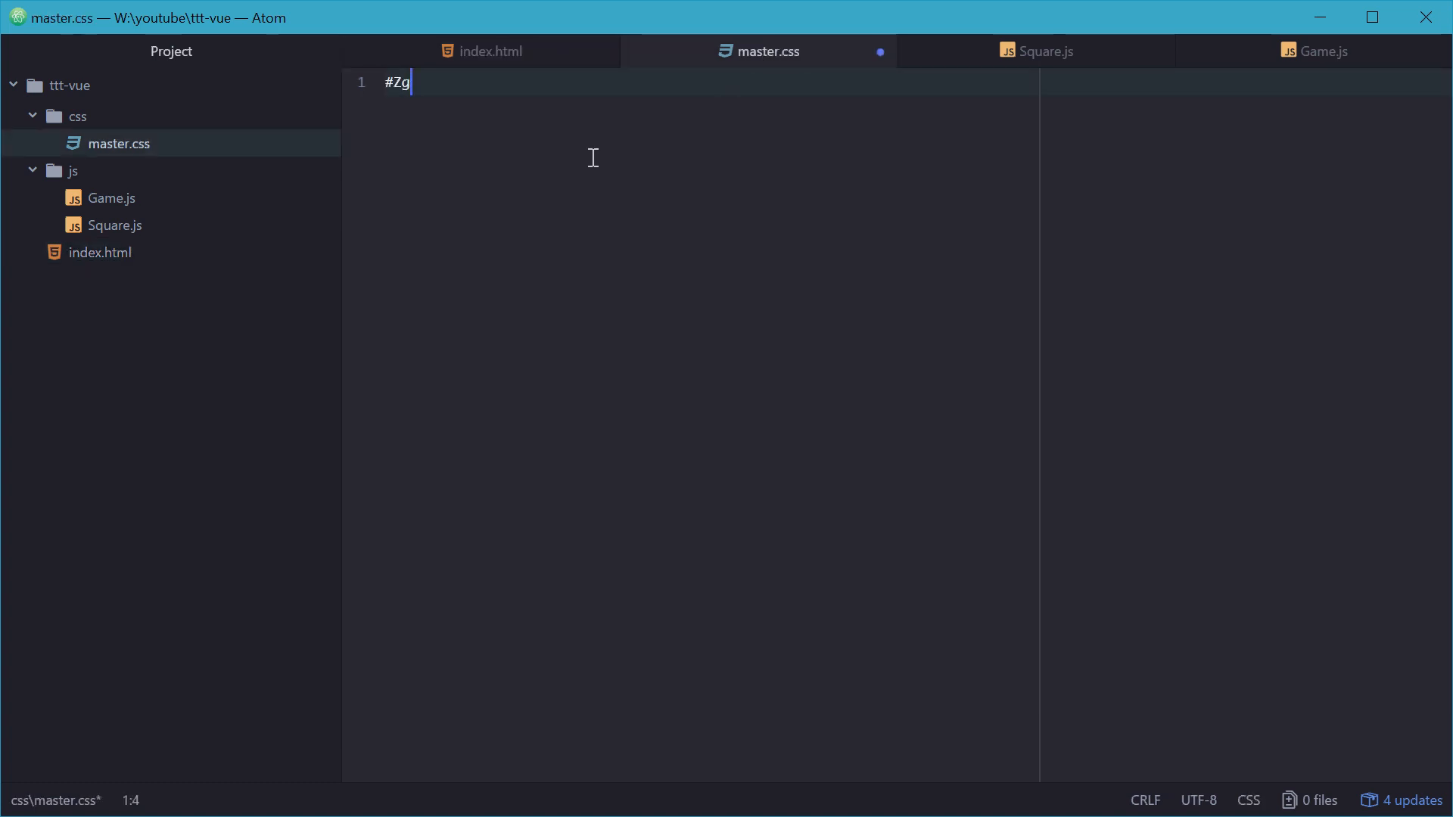
pyautogui.write('#game-vi')
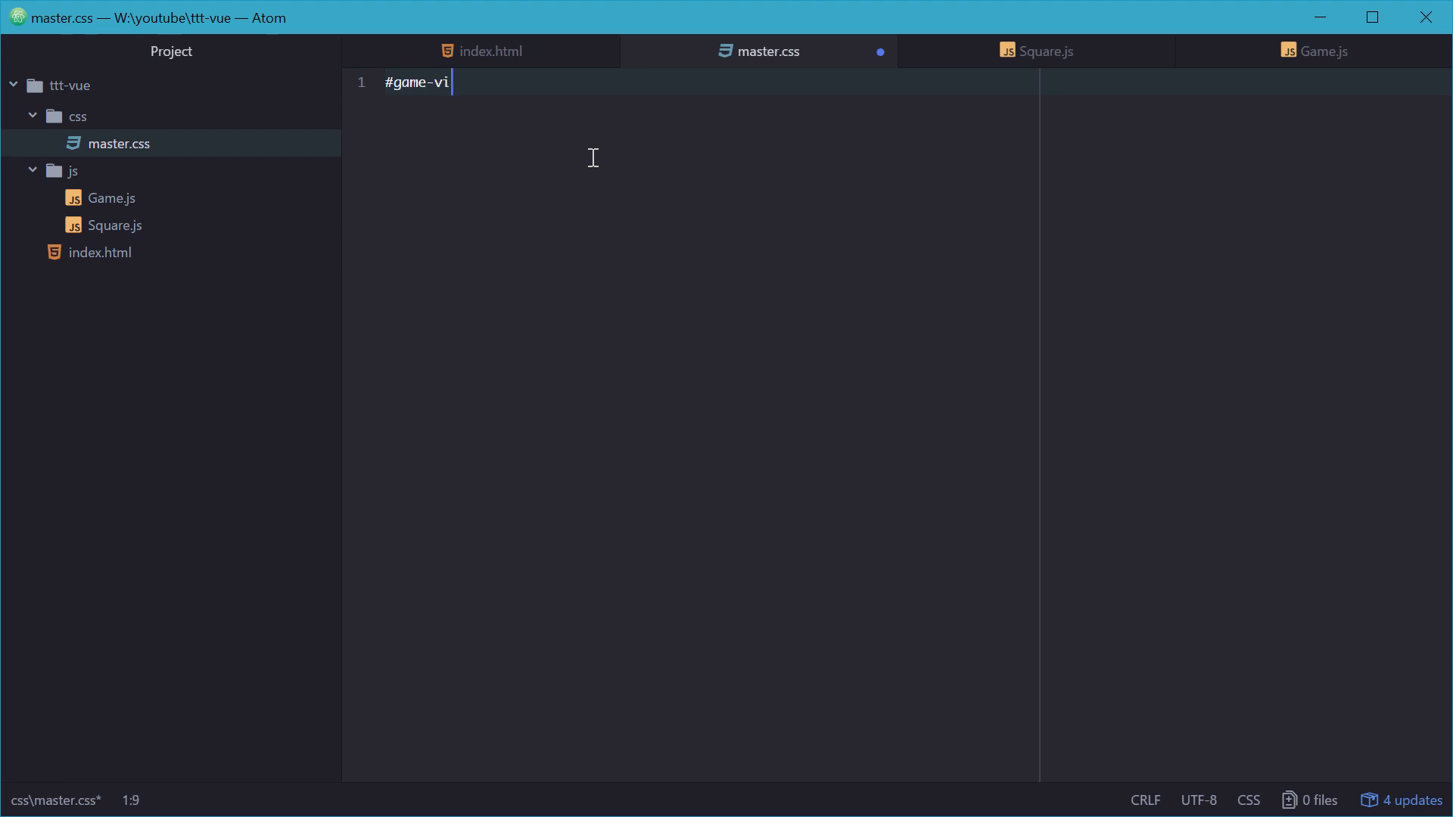
pyautogui.write('ew {')
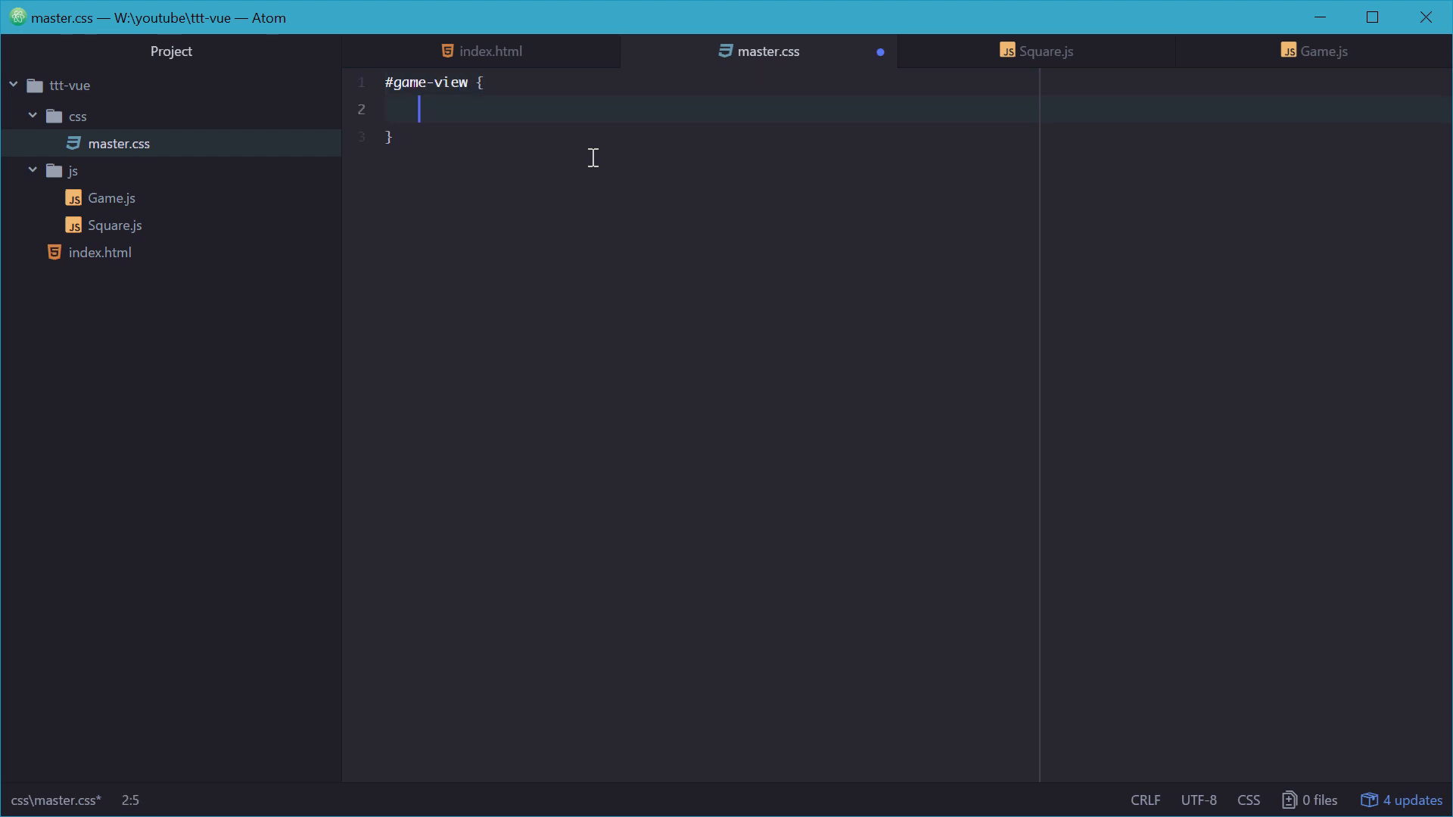
pyautogui.write('width: 500px;')
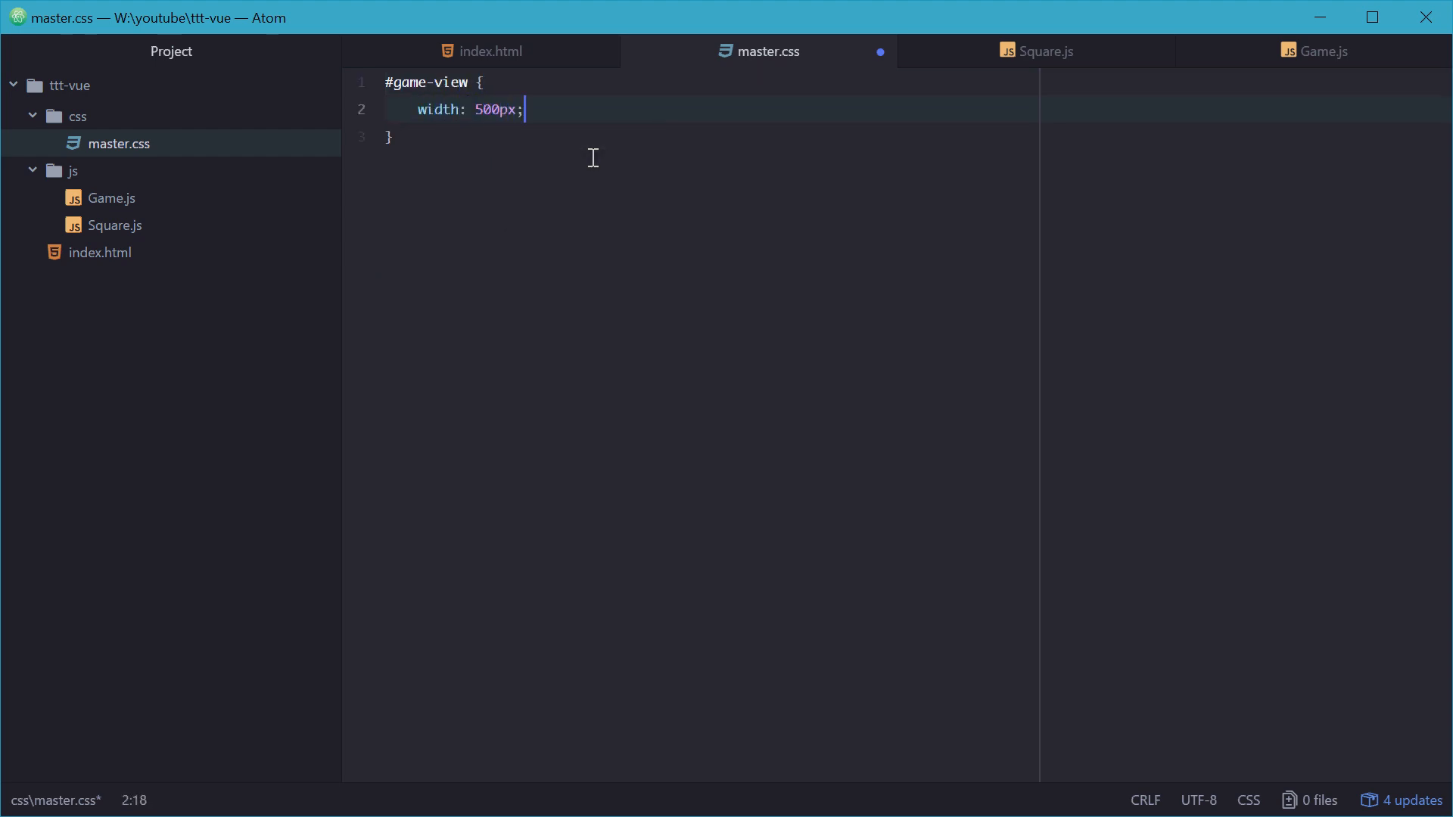
pyautogui.write('margin: 0 auto;')
pyautogui.write('bor')
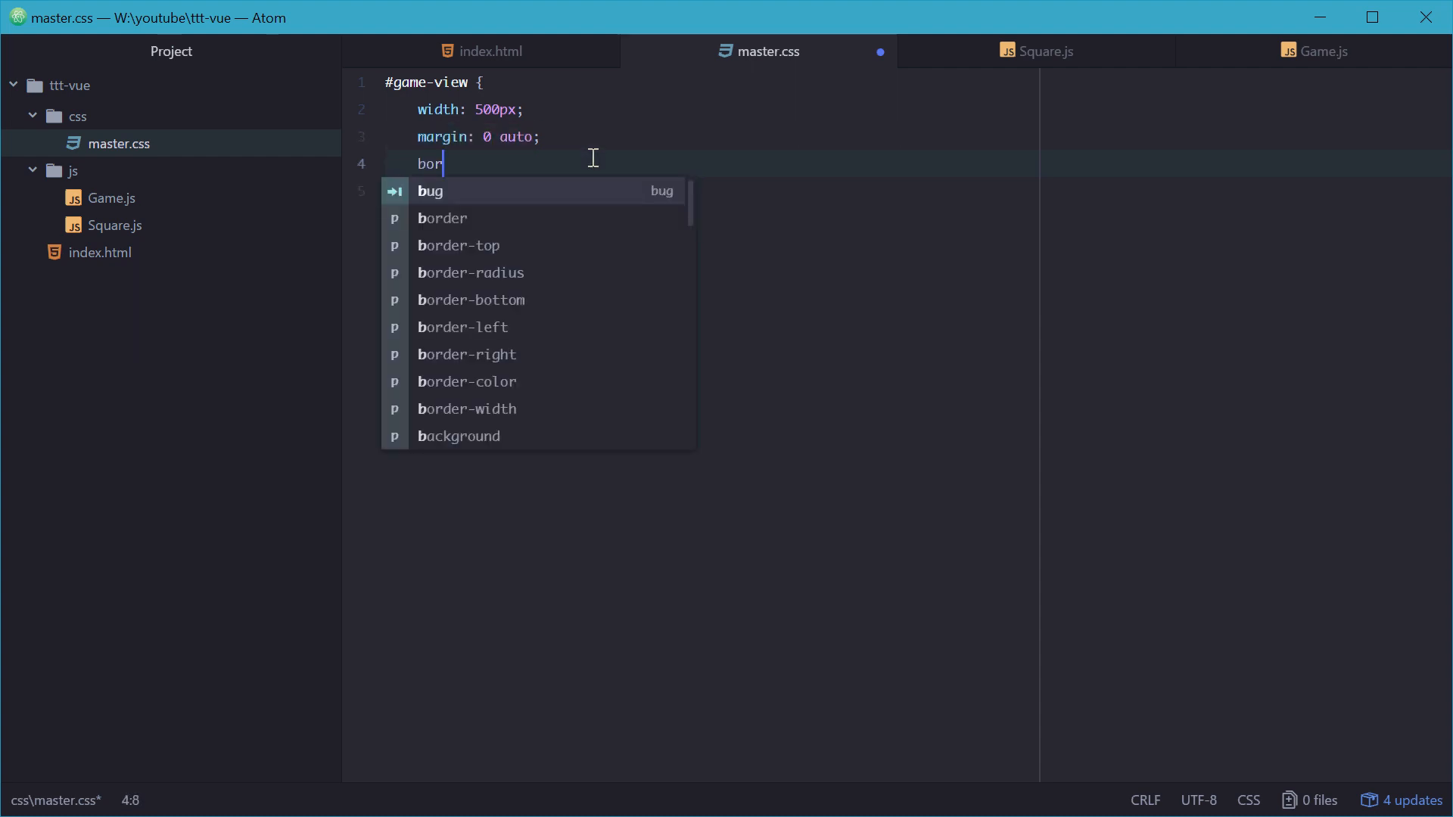
pyautogui.write('der: 1px solid #')
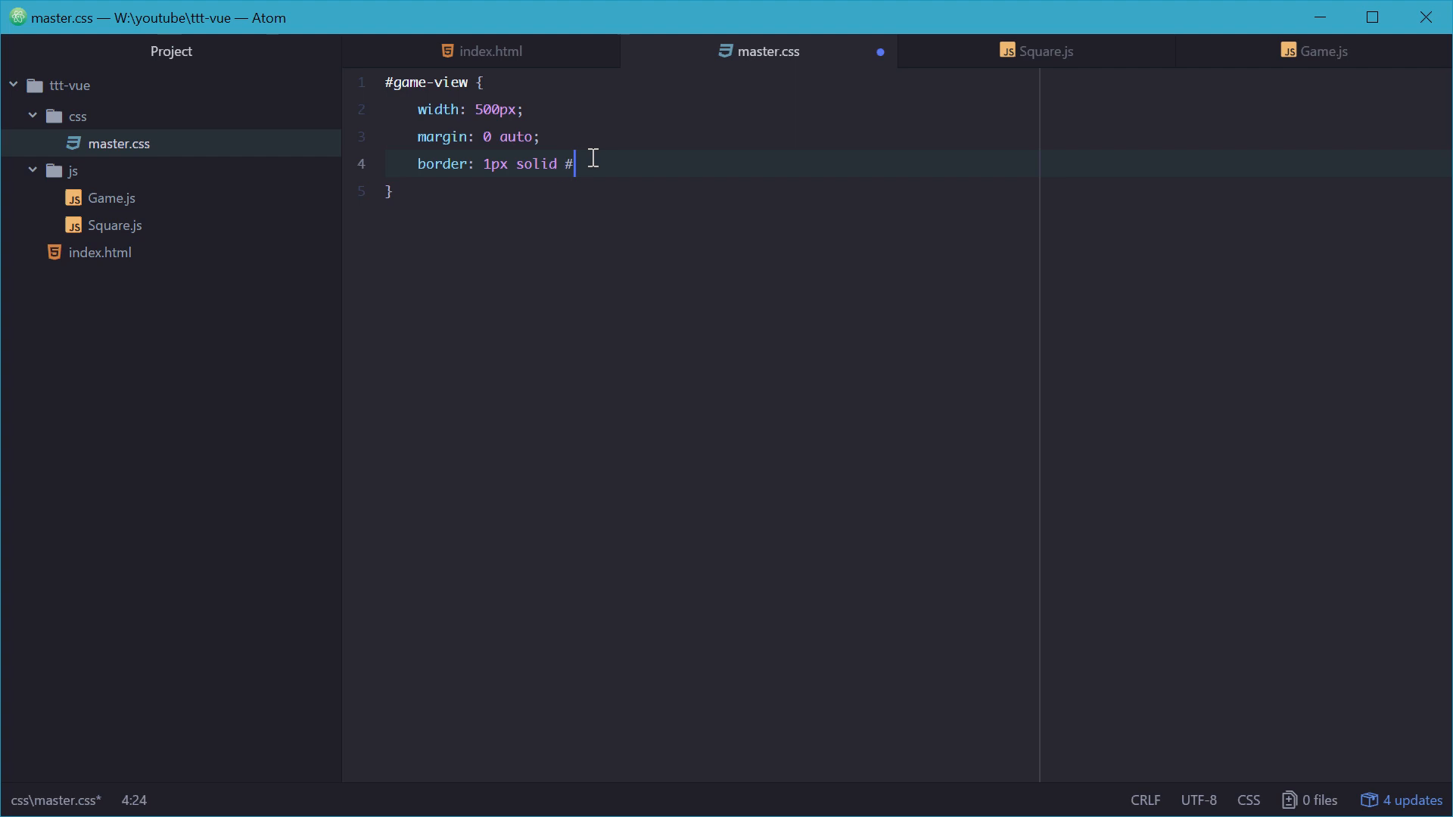
pyautogui.write('000;')
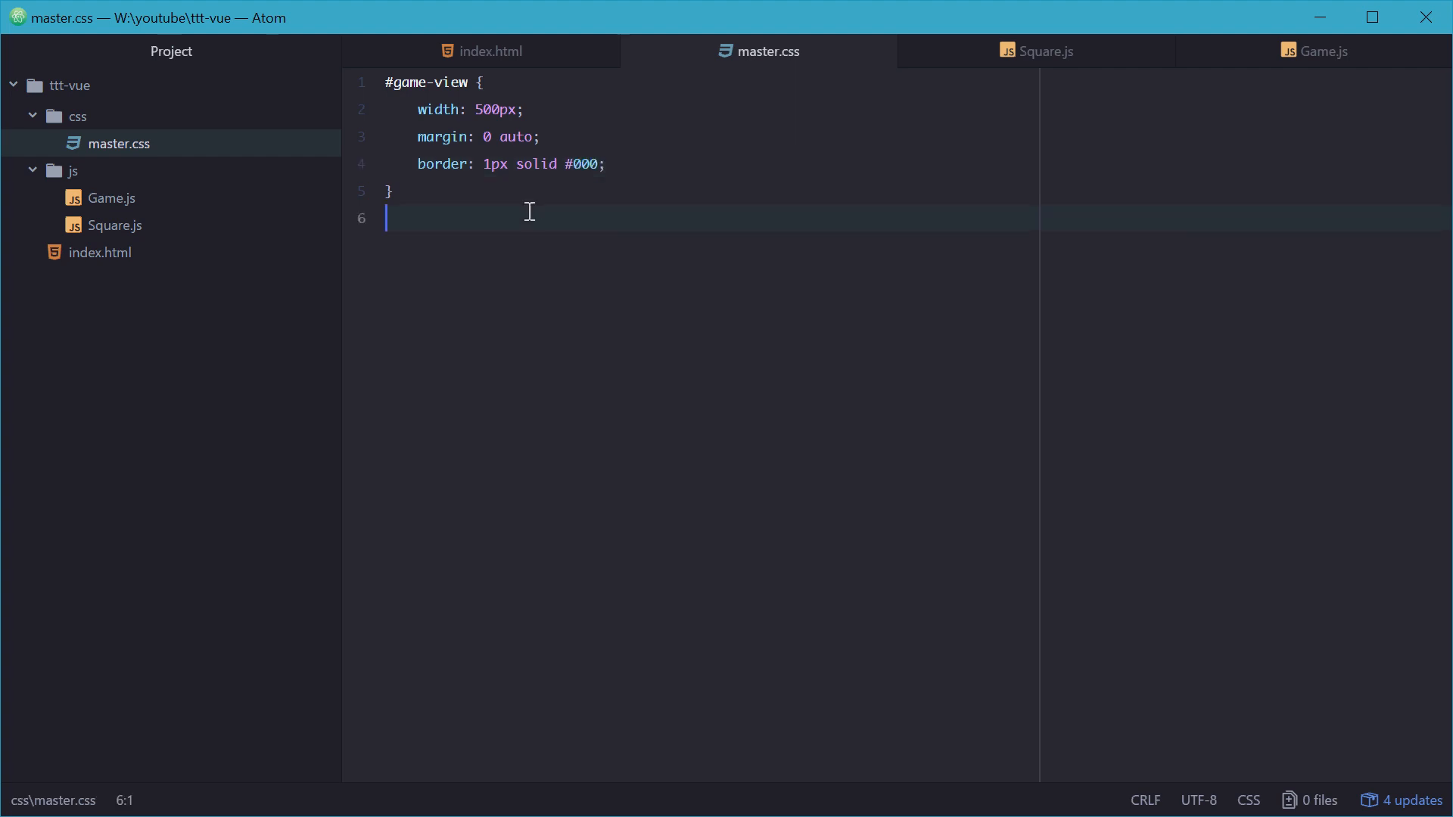
# Step: Style #game-view-info with 15px padding, bold centered sans-serif text and an #eee background, then save
pyautogui.write('#')
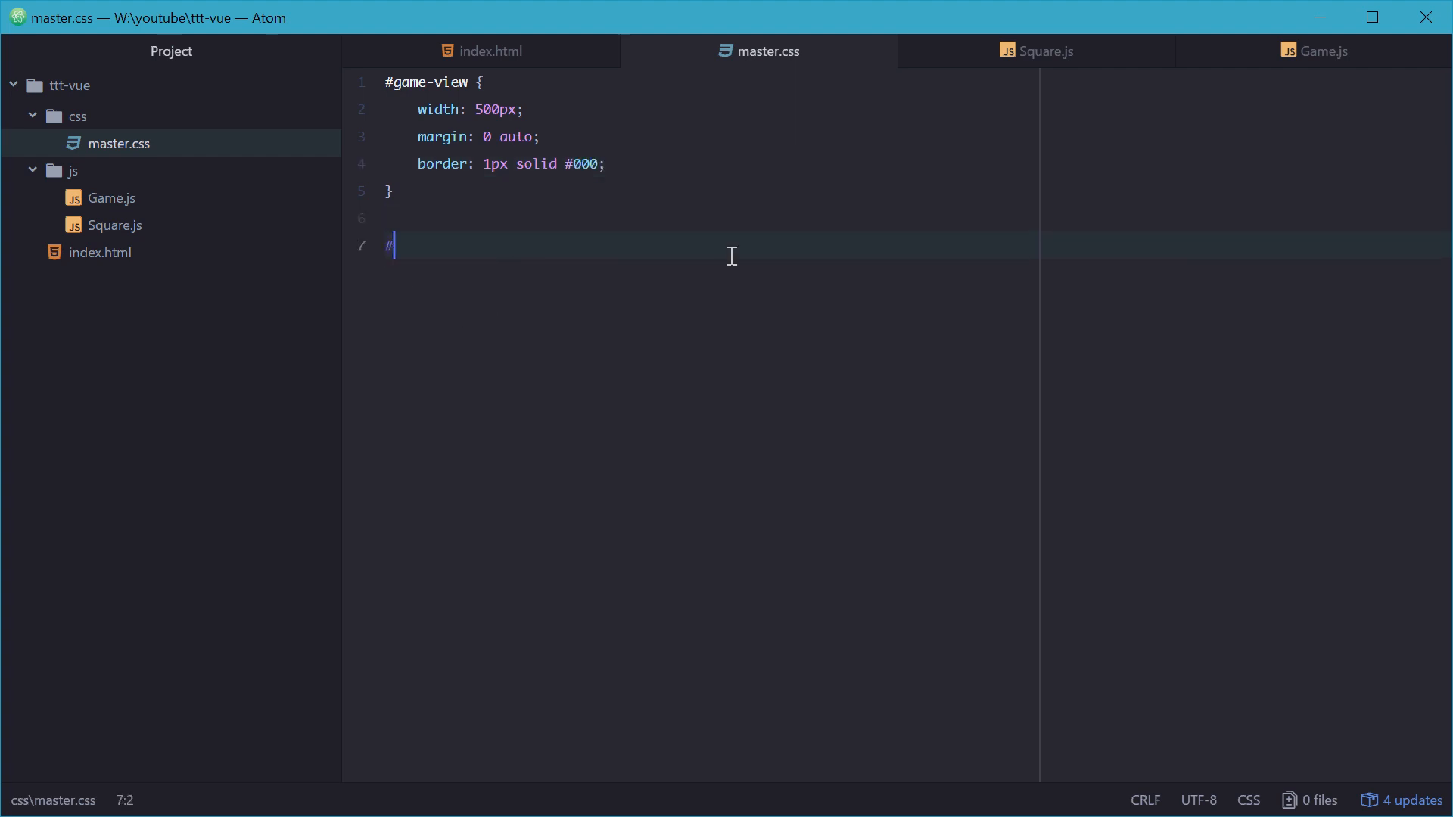
pyautogui.write('game-view-i')
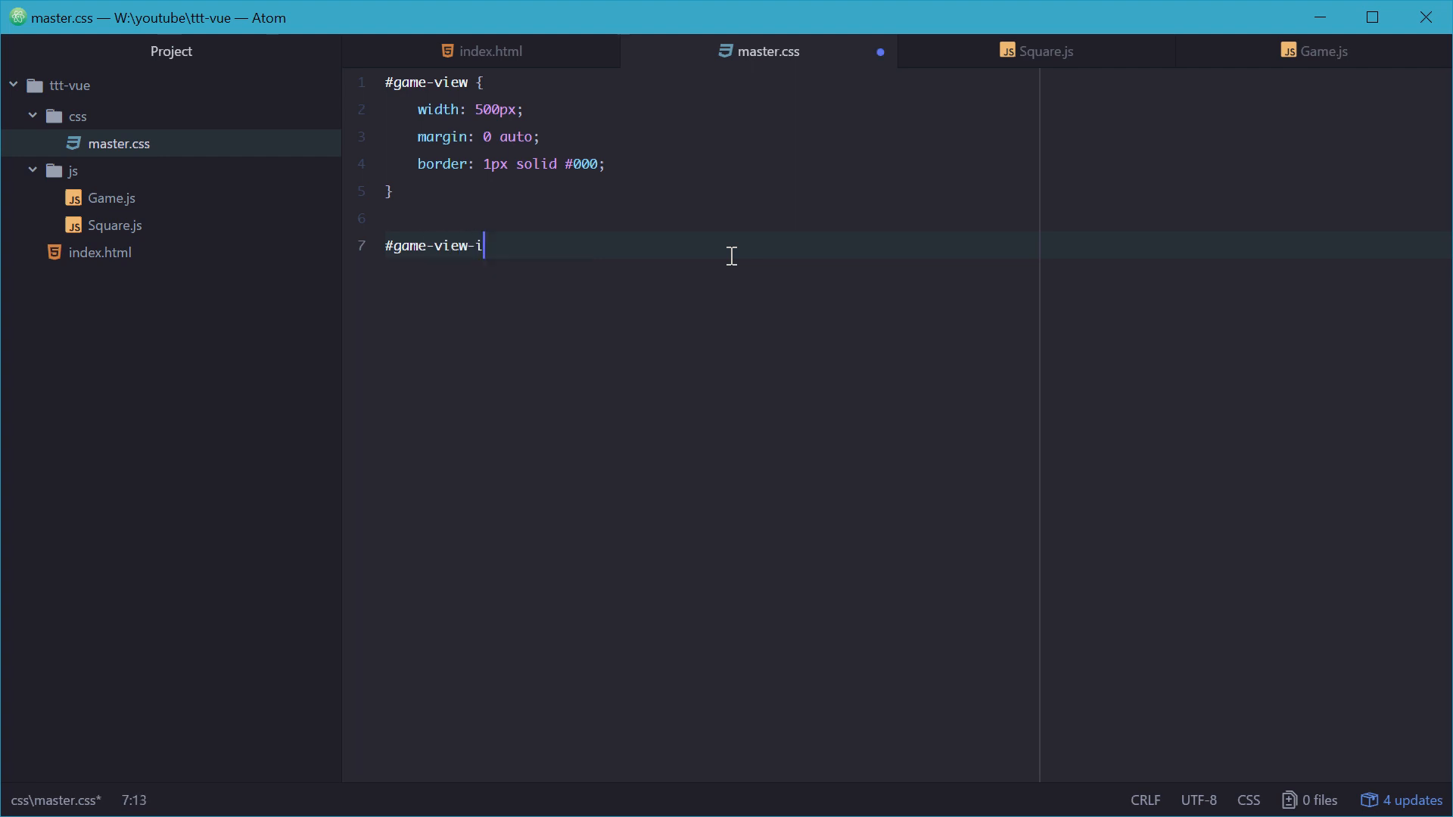
pyautogui.write('nfo {')
pyautogui.write('padding')
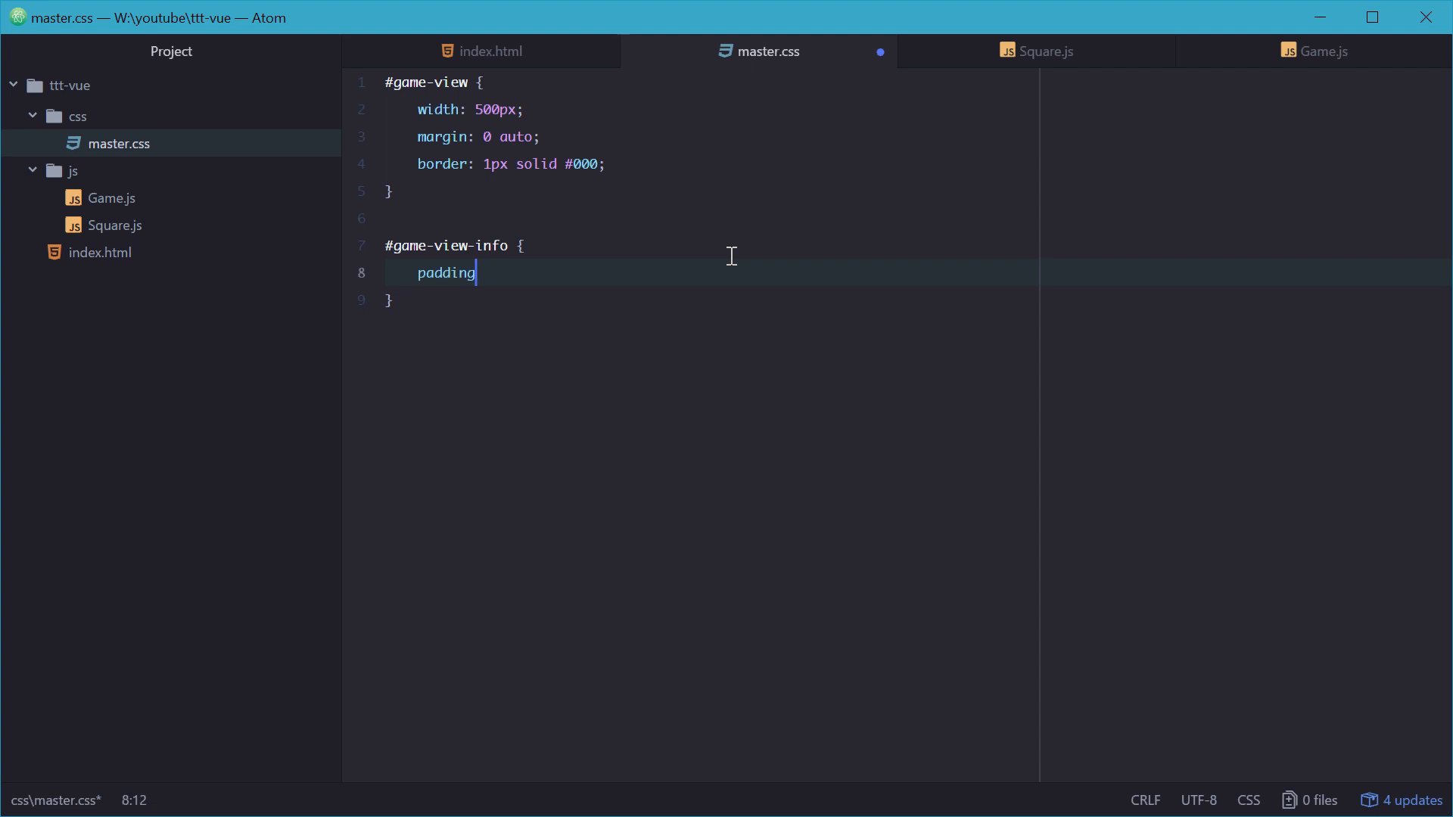
pyautogui.write(': 15px;')
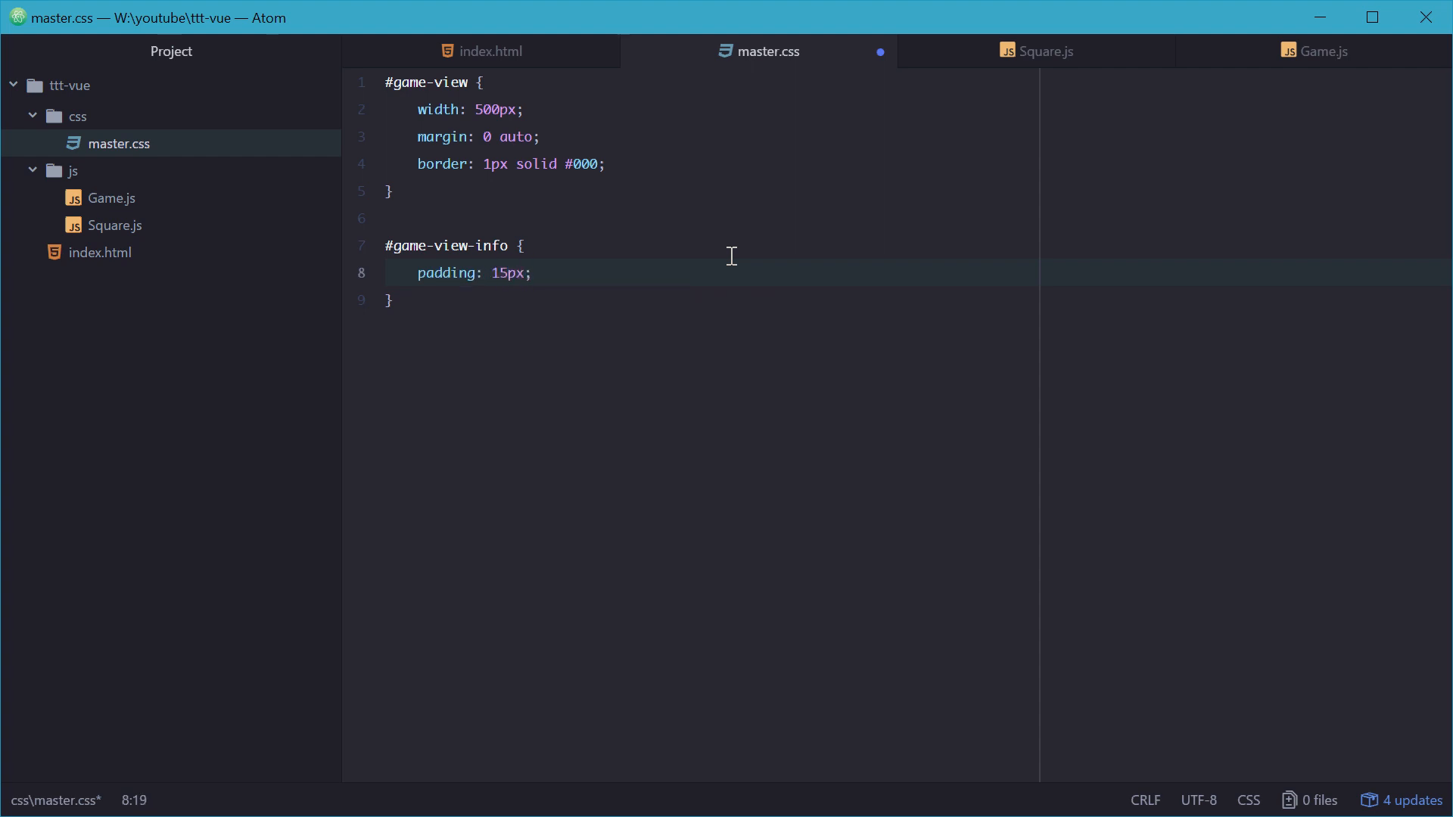
pyautogui.write('font-family:')
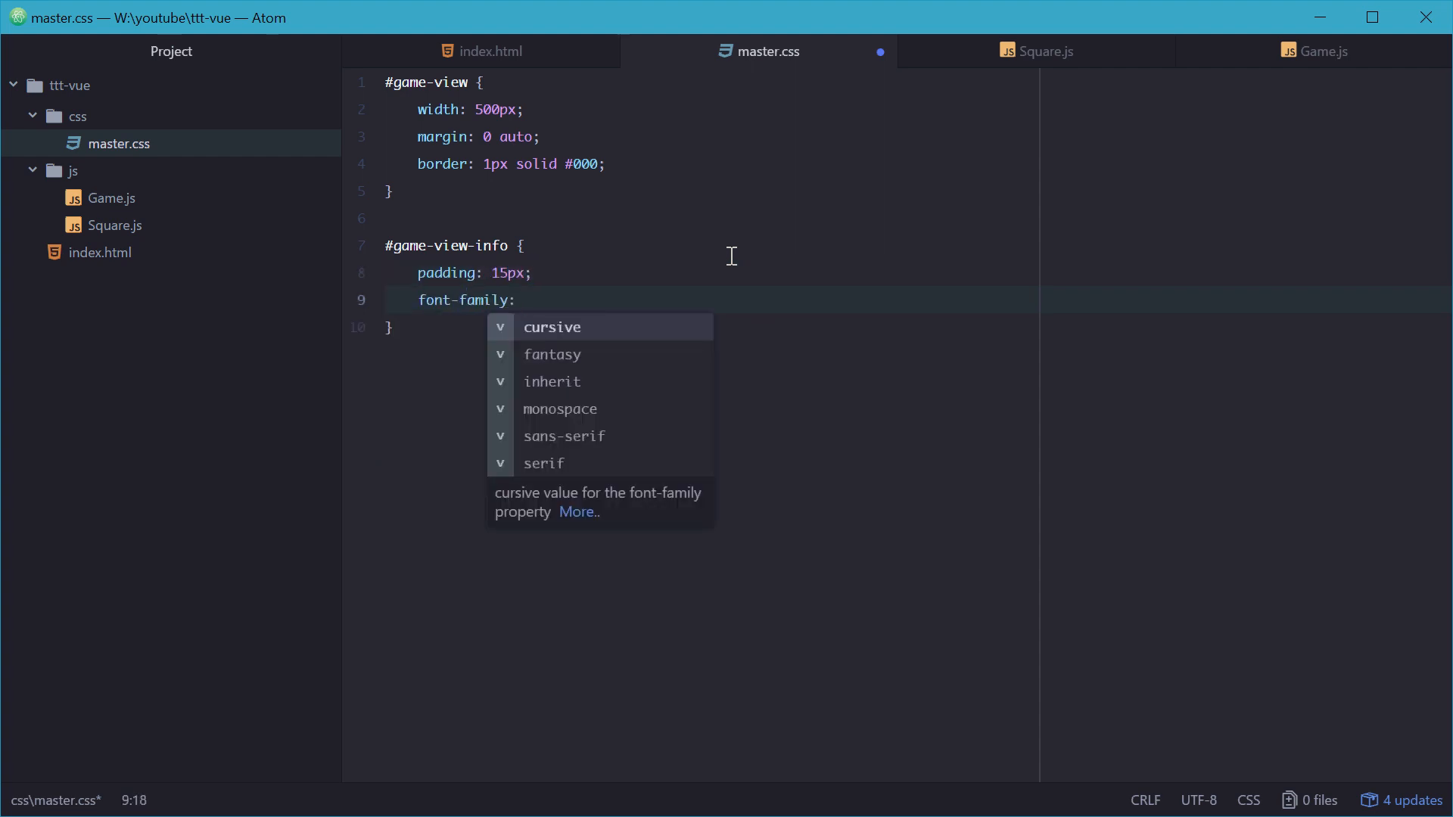
pyautogui.write('sans-serif;')
pyautogui.write('font-size: 20px;')
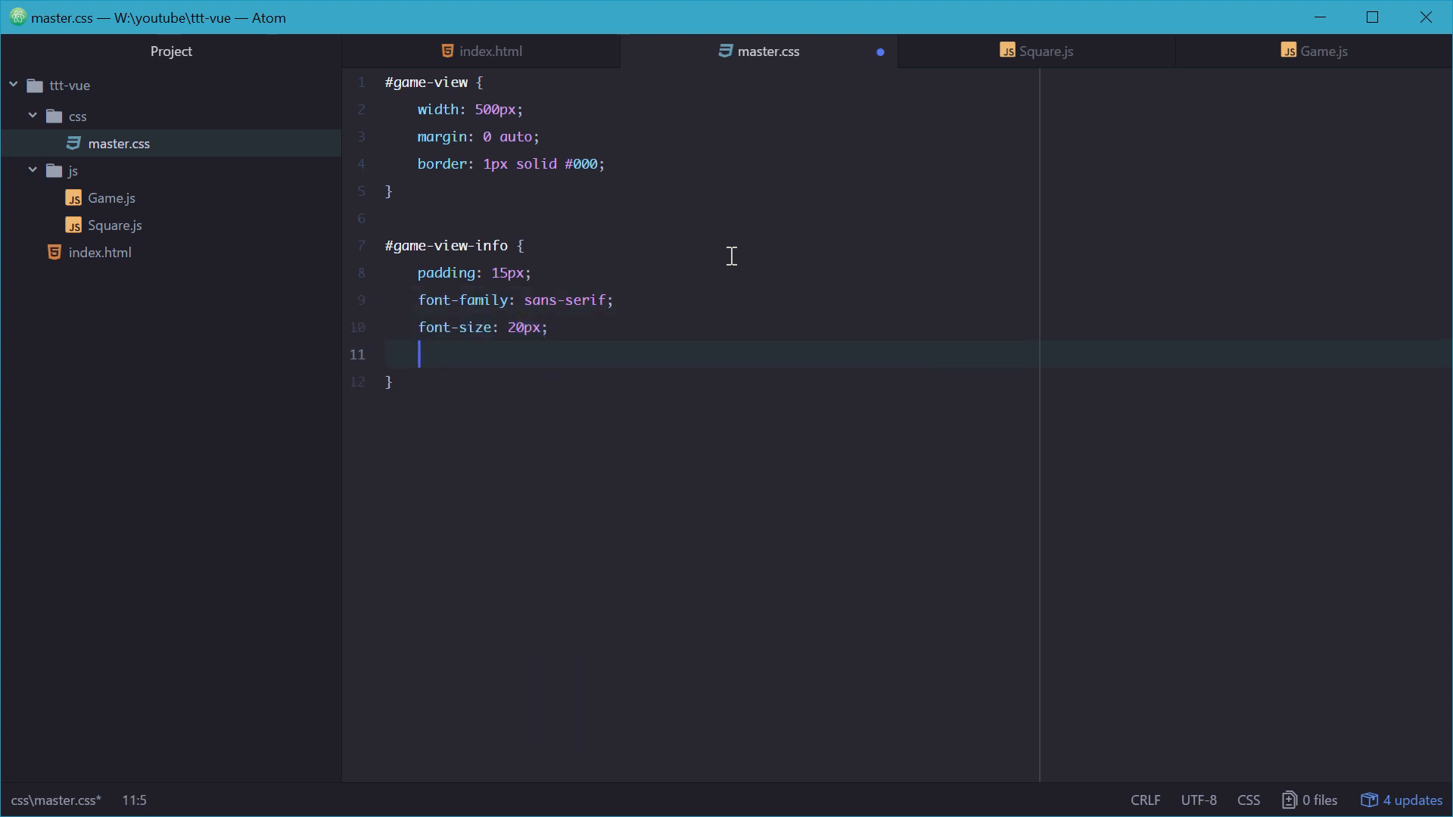
pyautogui.write('font-weight: bold;')
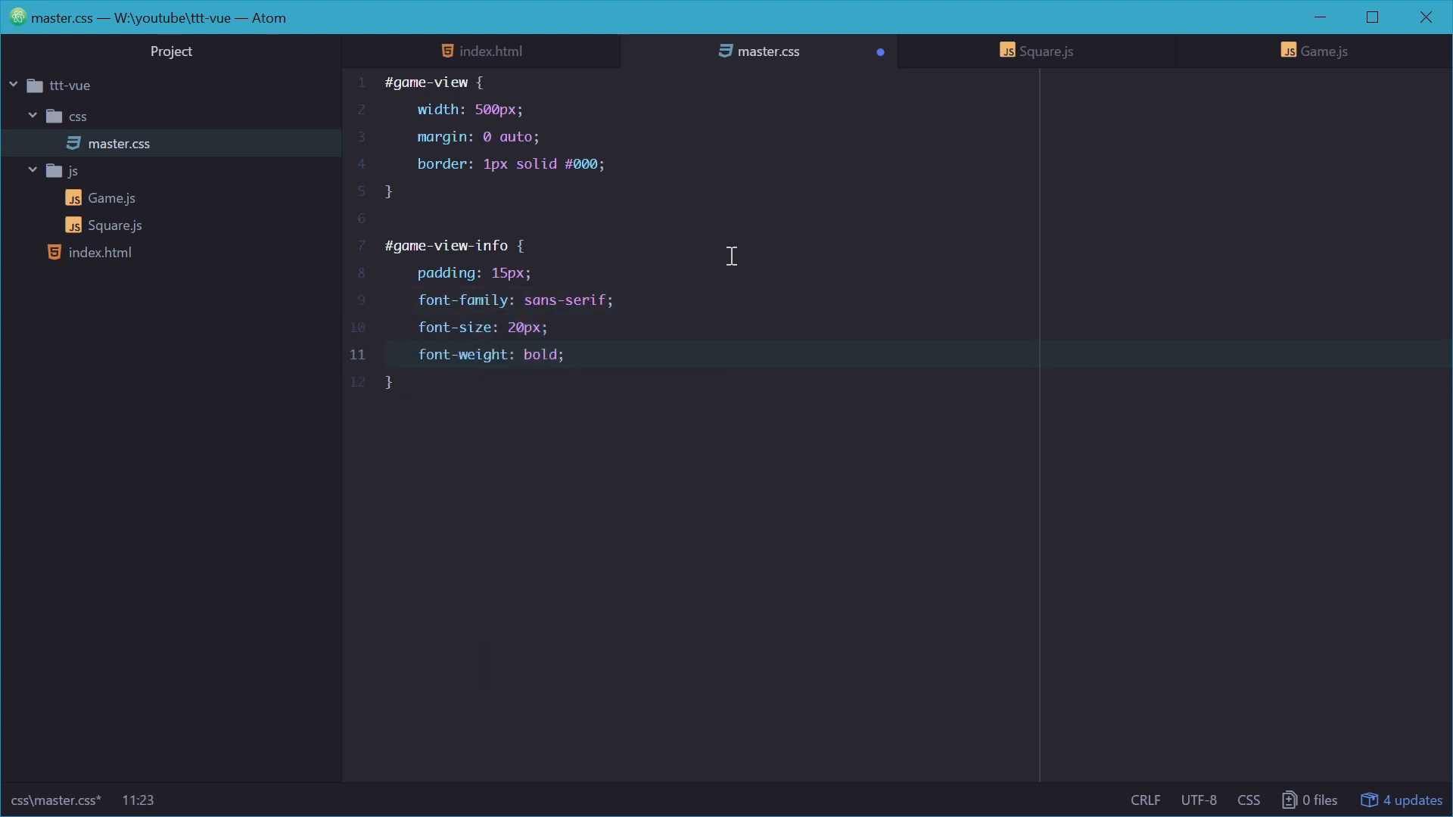
pyautogui.write('text-align:')
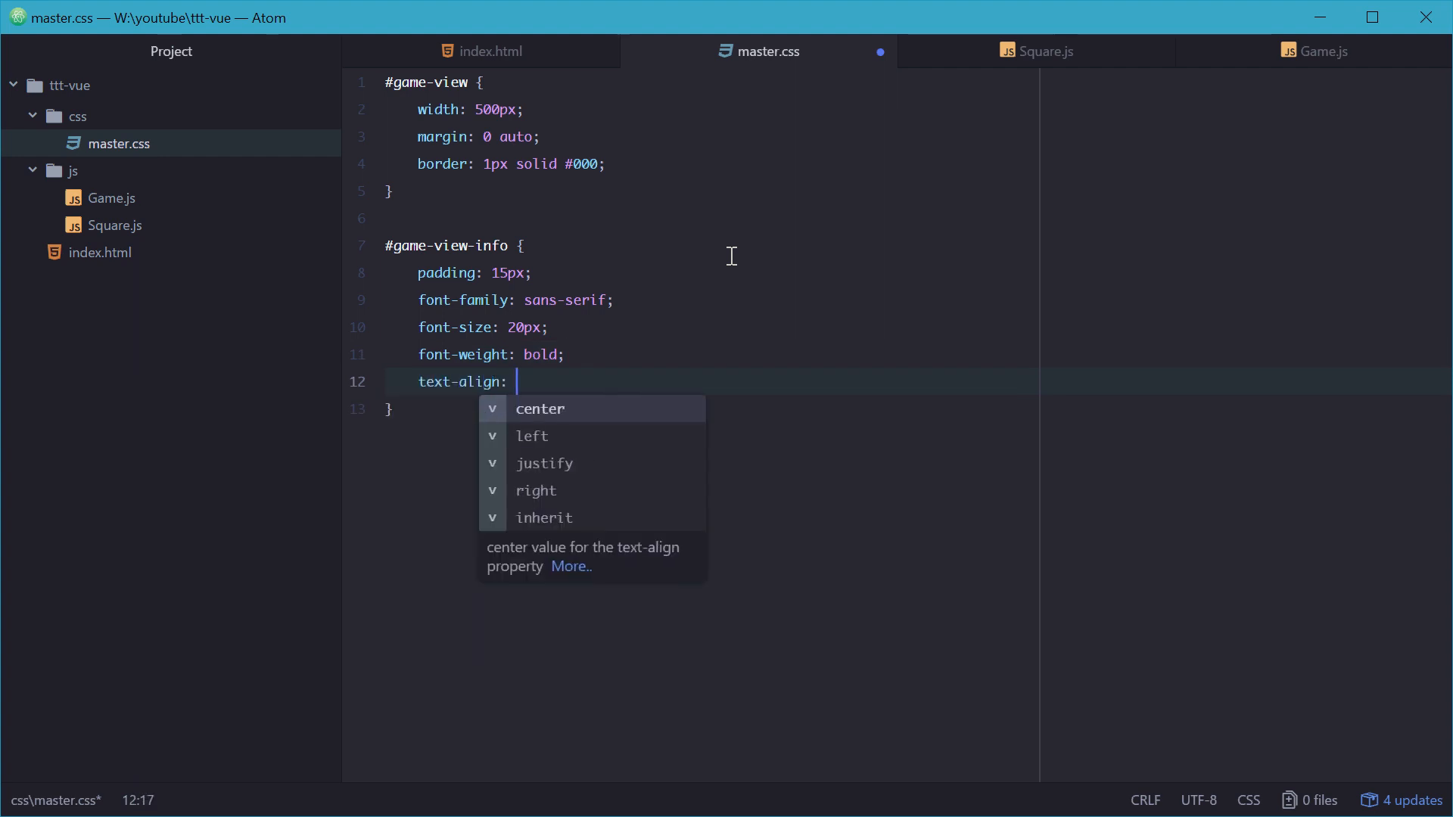
pyautogui.write('center;')
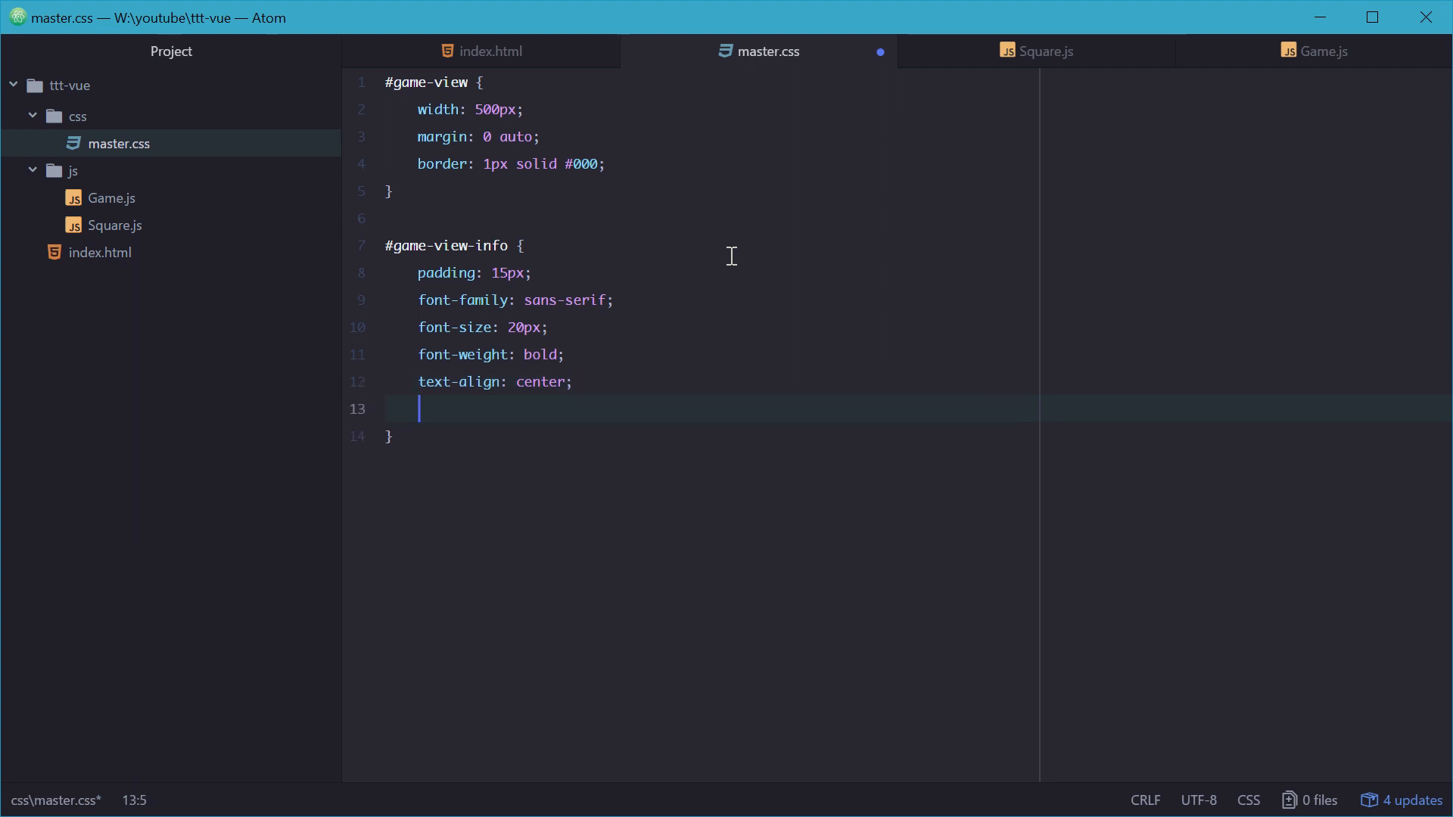
pyautogui.write('background-color: #eee;')
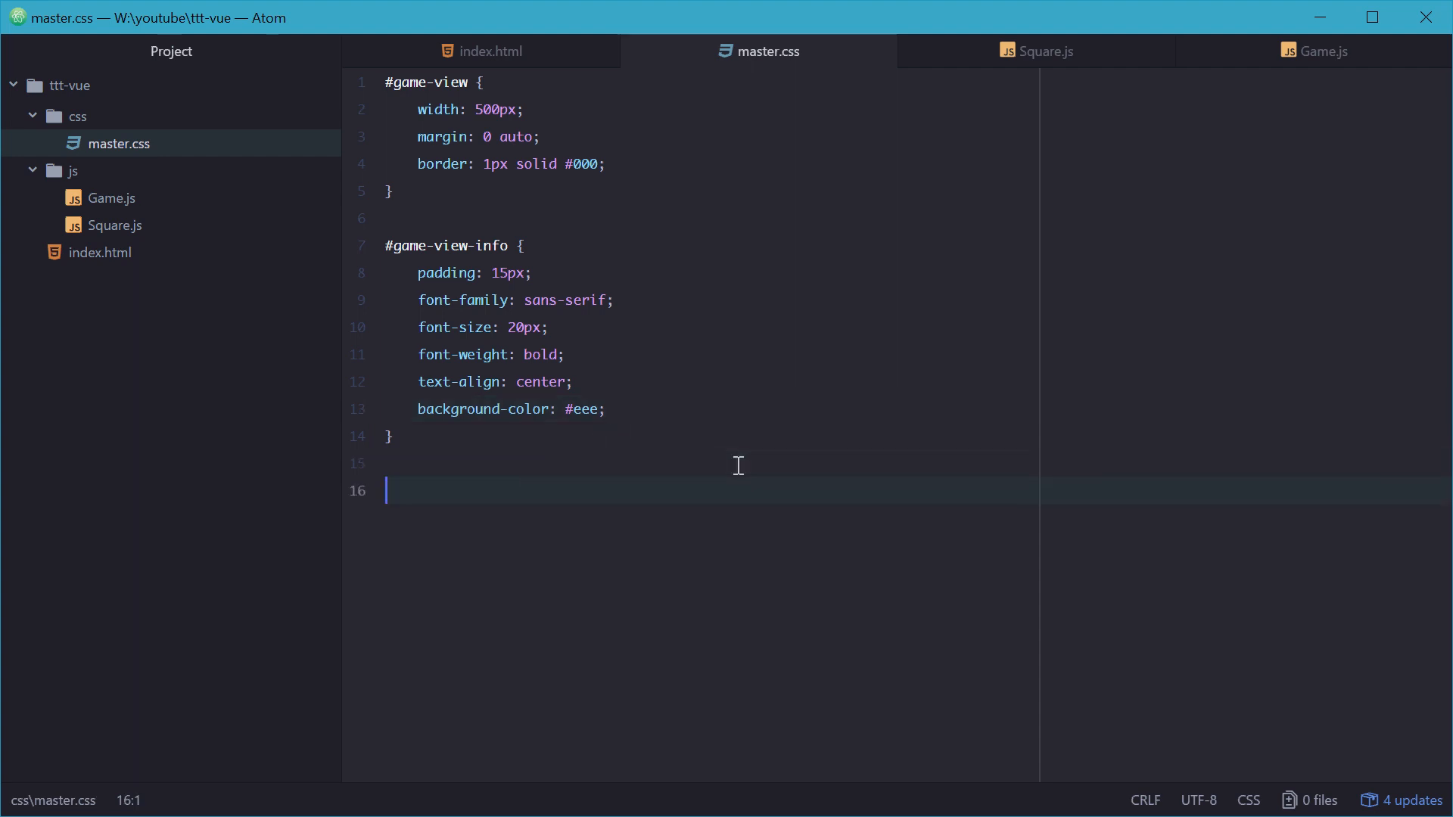
# Step: Start a #game-view-squares rule with a 500px height
pyautogui.write('#game-view')
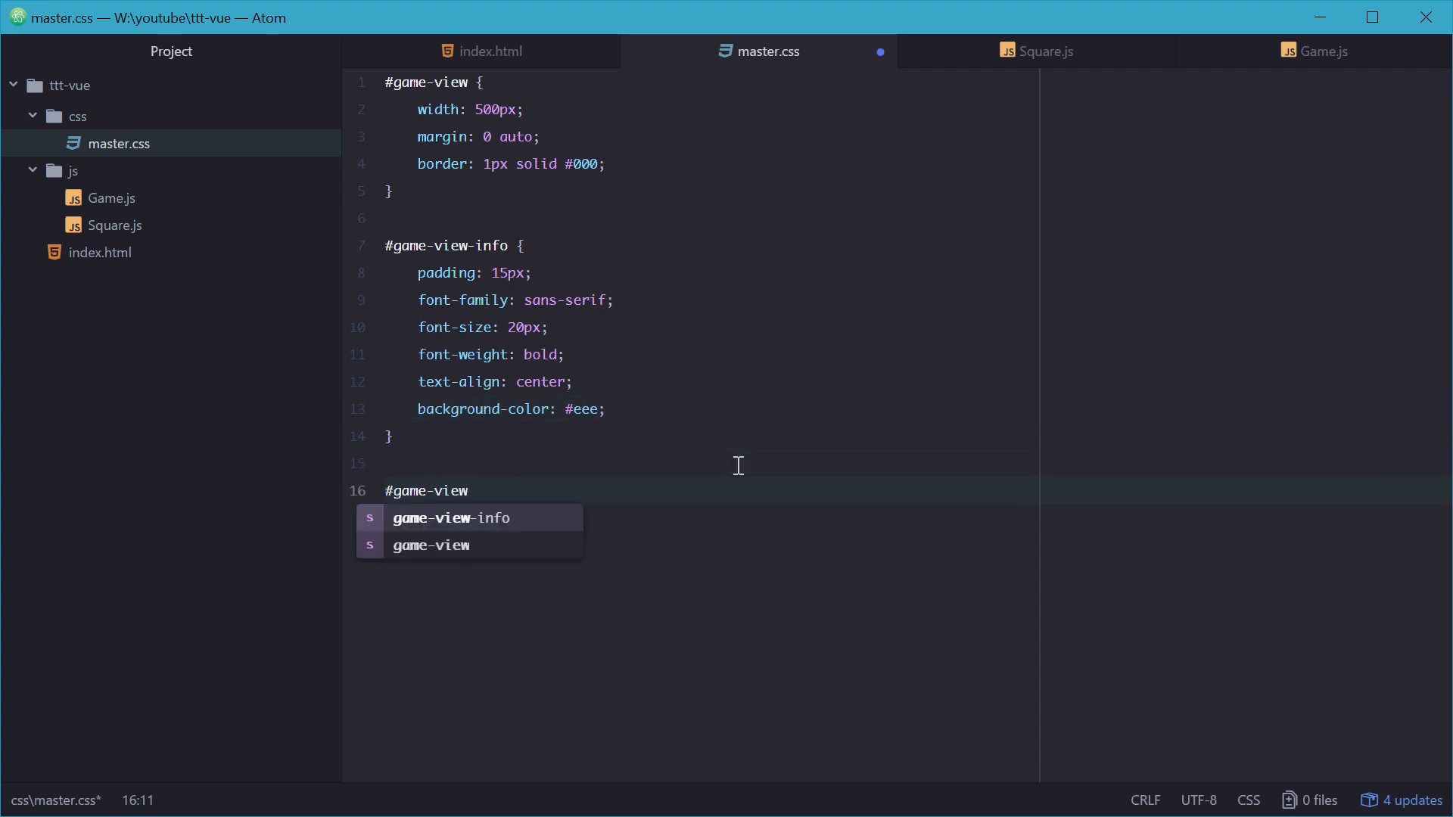
pyautogui.write('-squar')
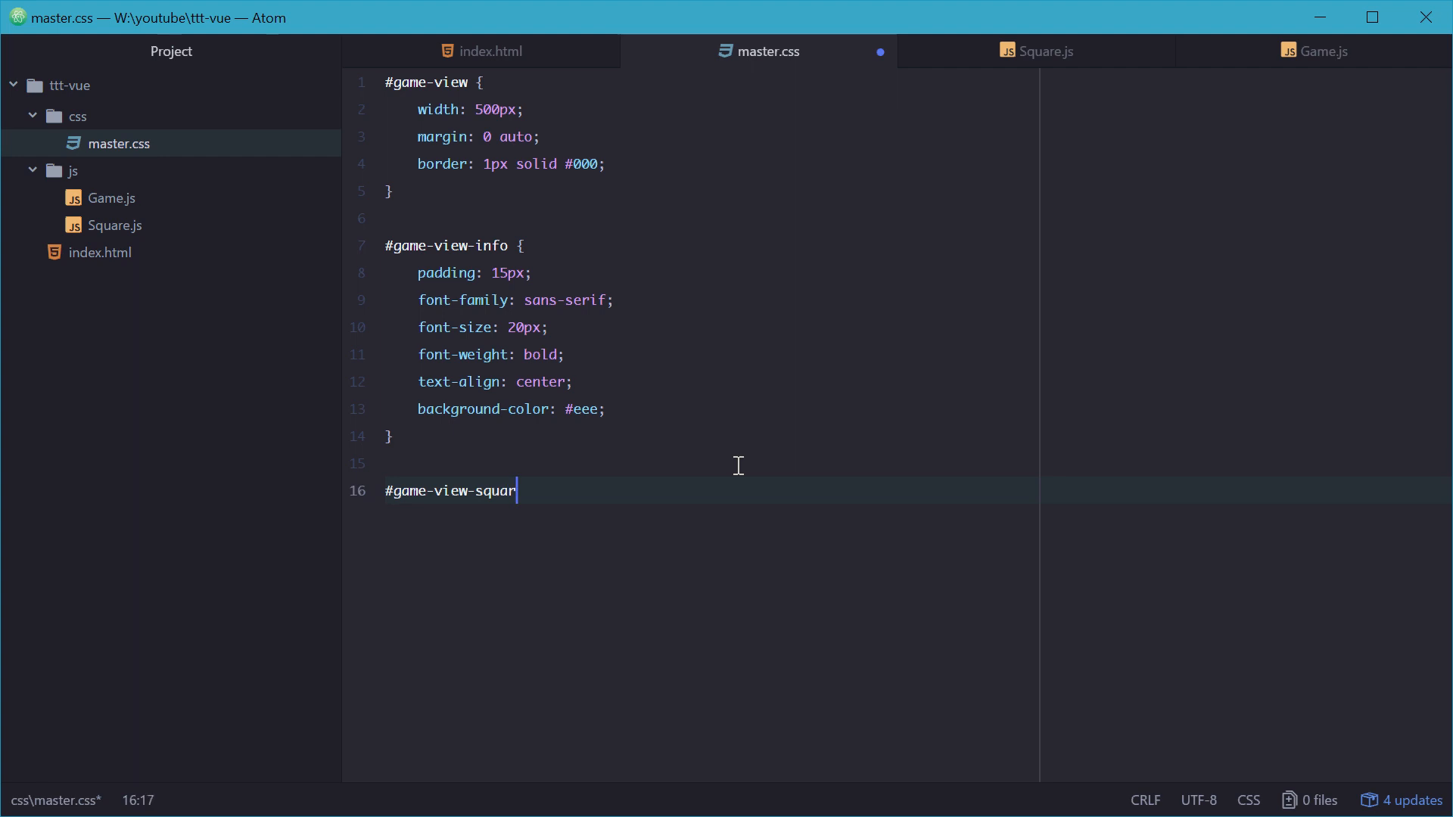
pyautogui.write('es {')
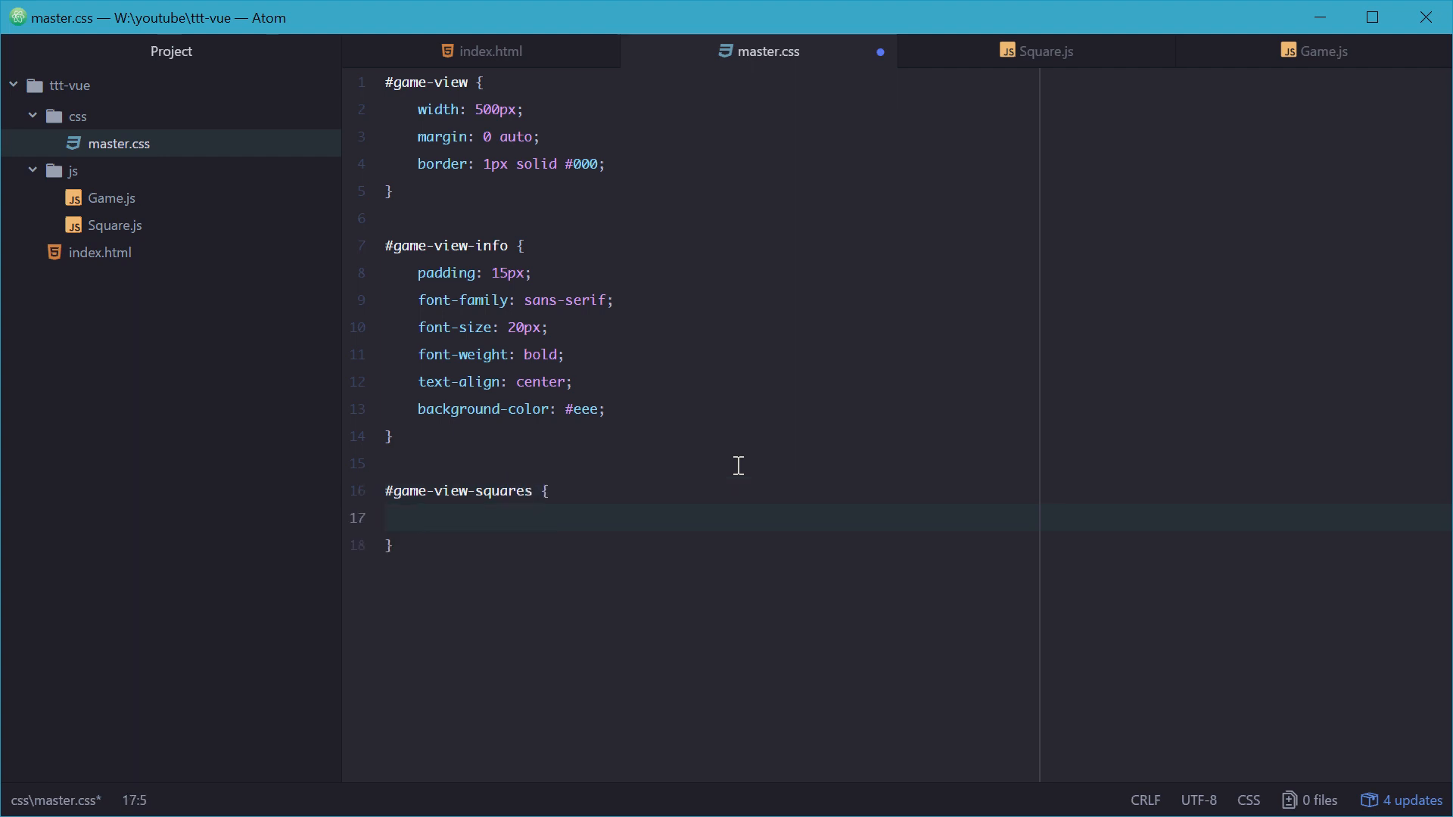
pyautogui.write('height:')
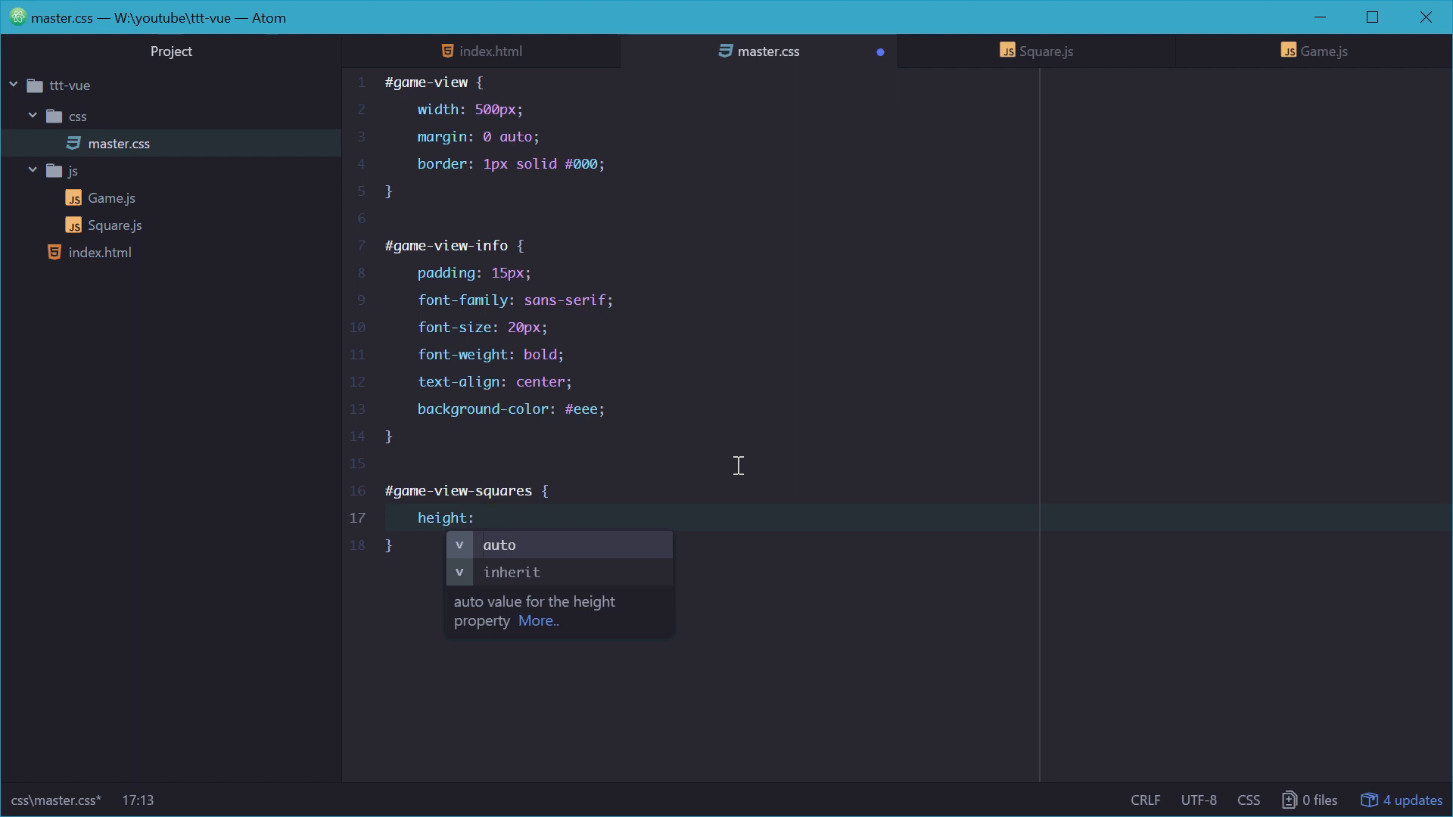
pyautogui.write('500')
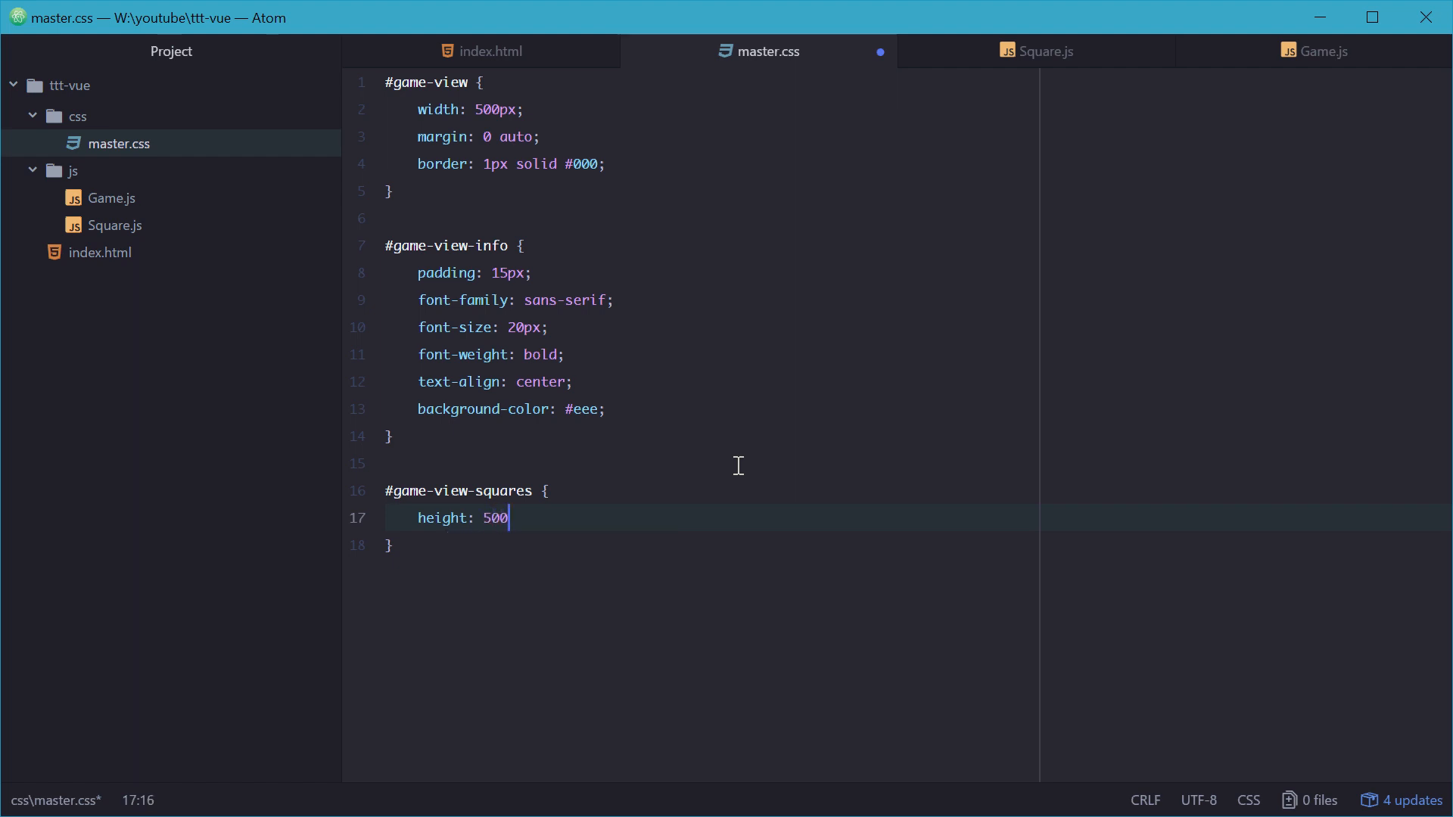
pyautogui.write('px;')
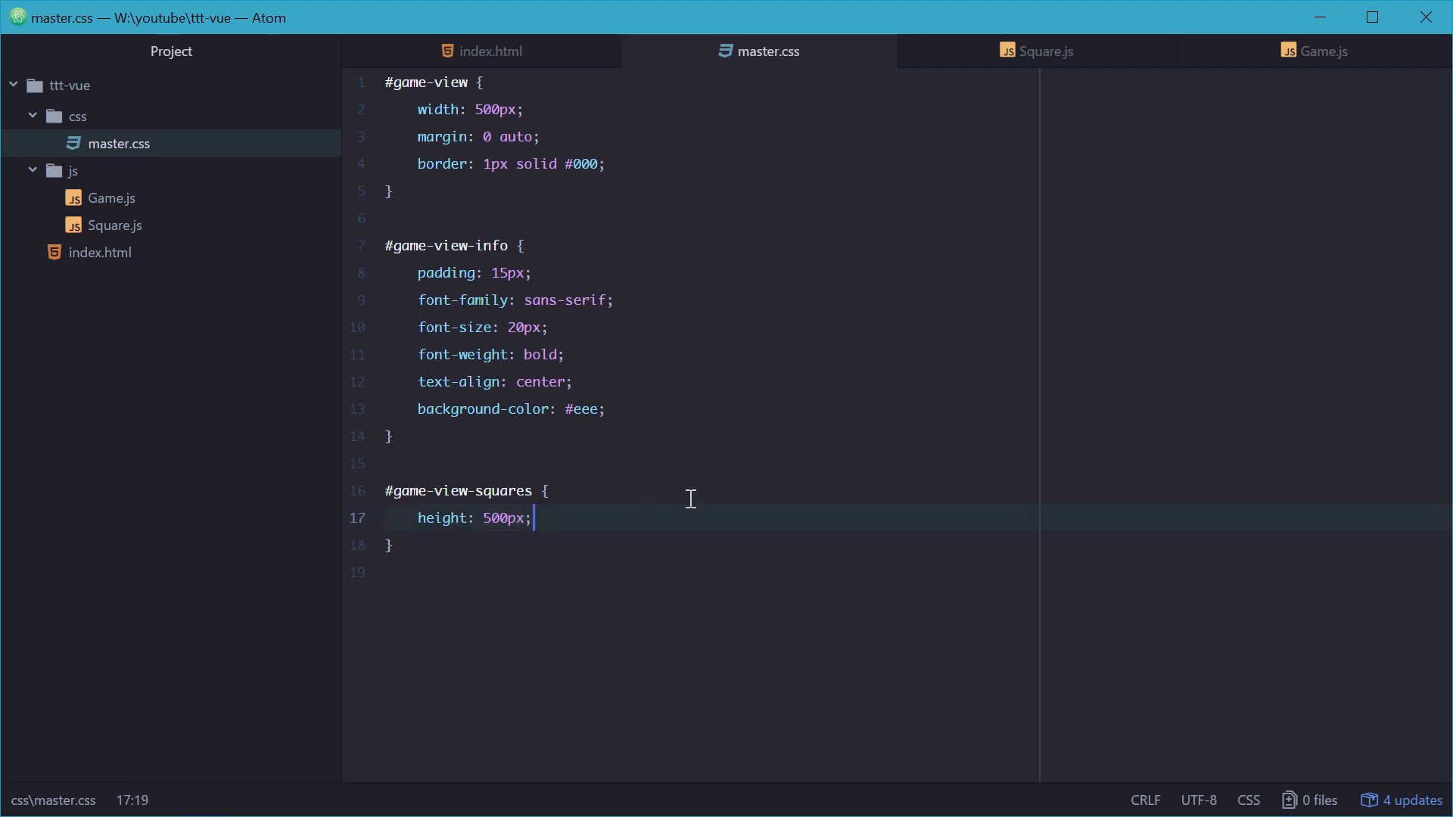
# Step: Make #game-view-squares a wrapping flex layout with 25px padding and box-sizing
pyautogui.write('display:')
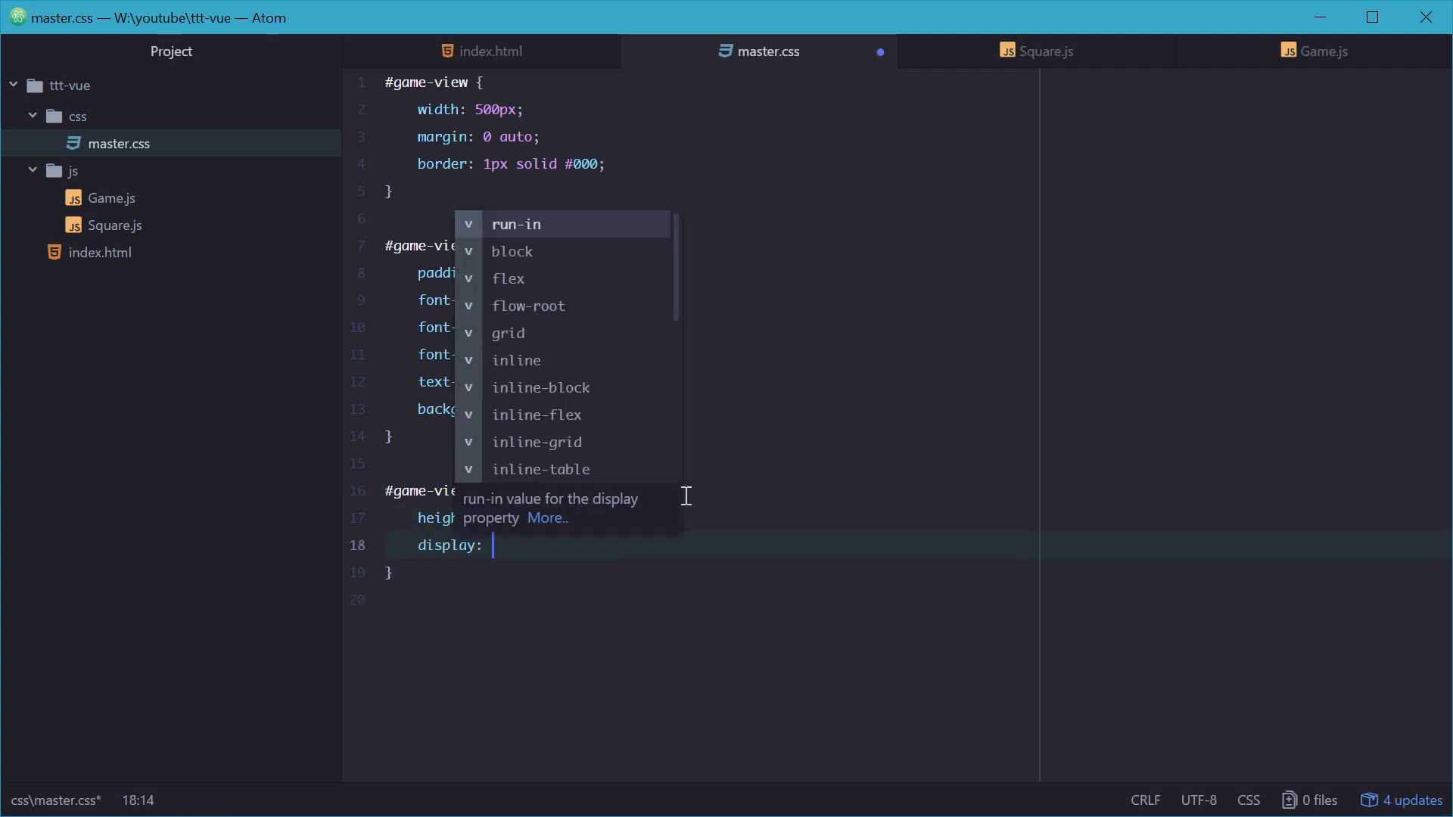
pyautogui.write('flex;')
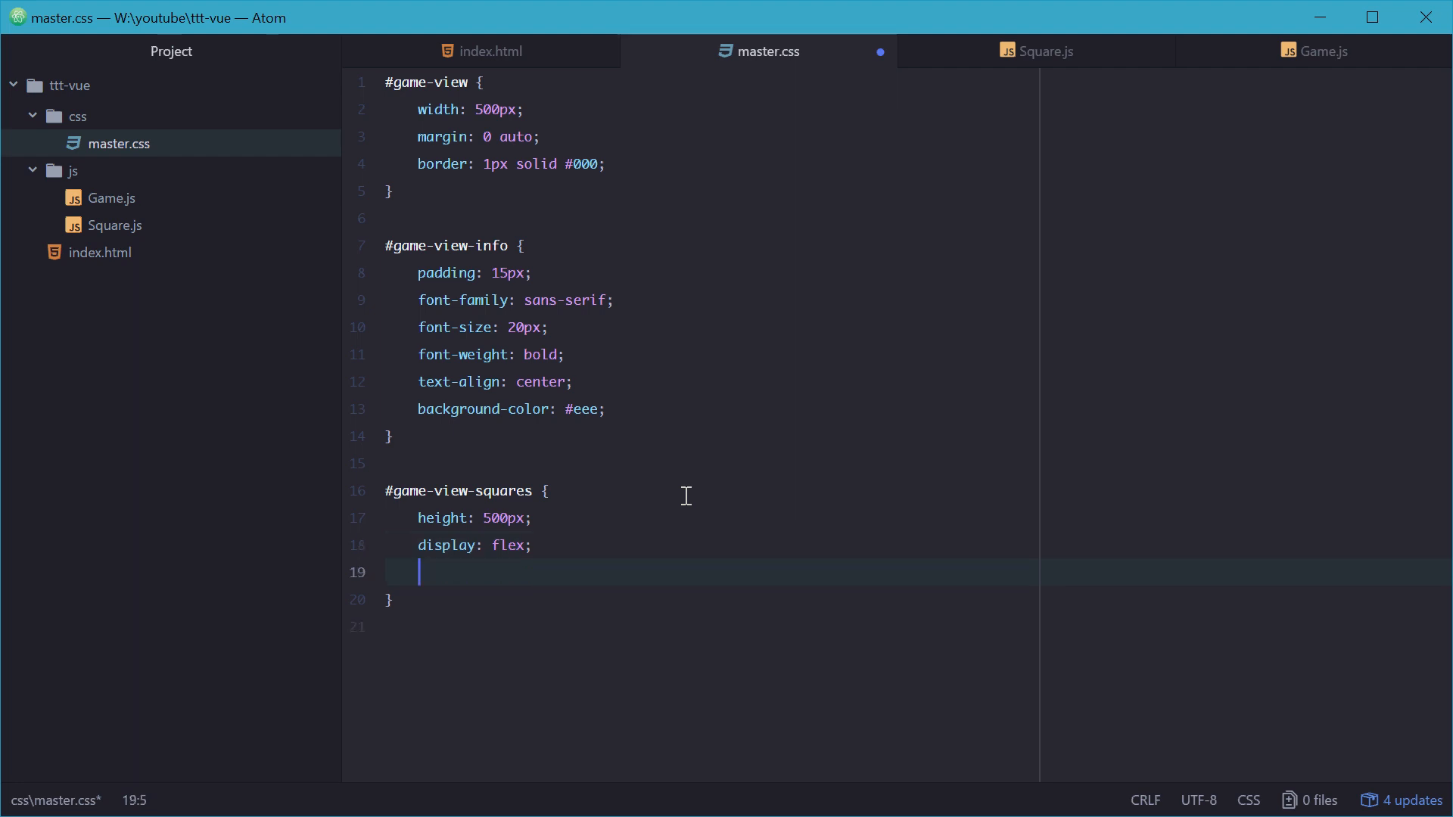
pyautogui.write('flex-grow')
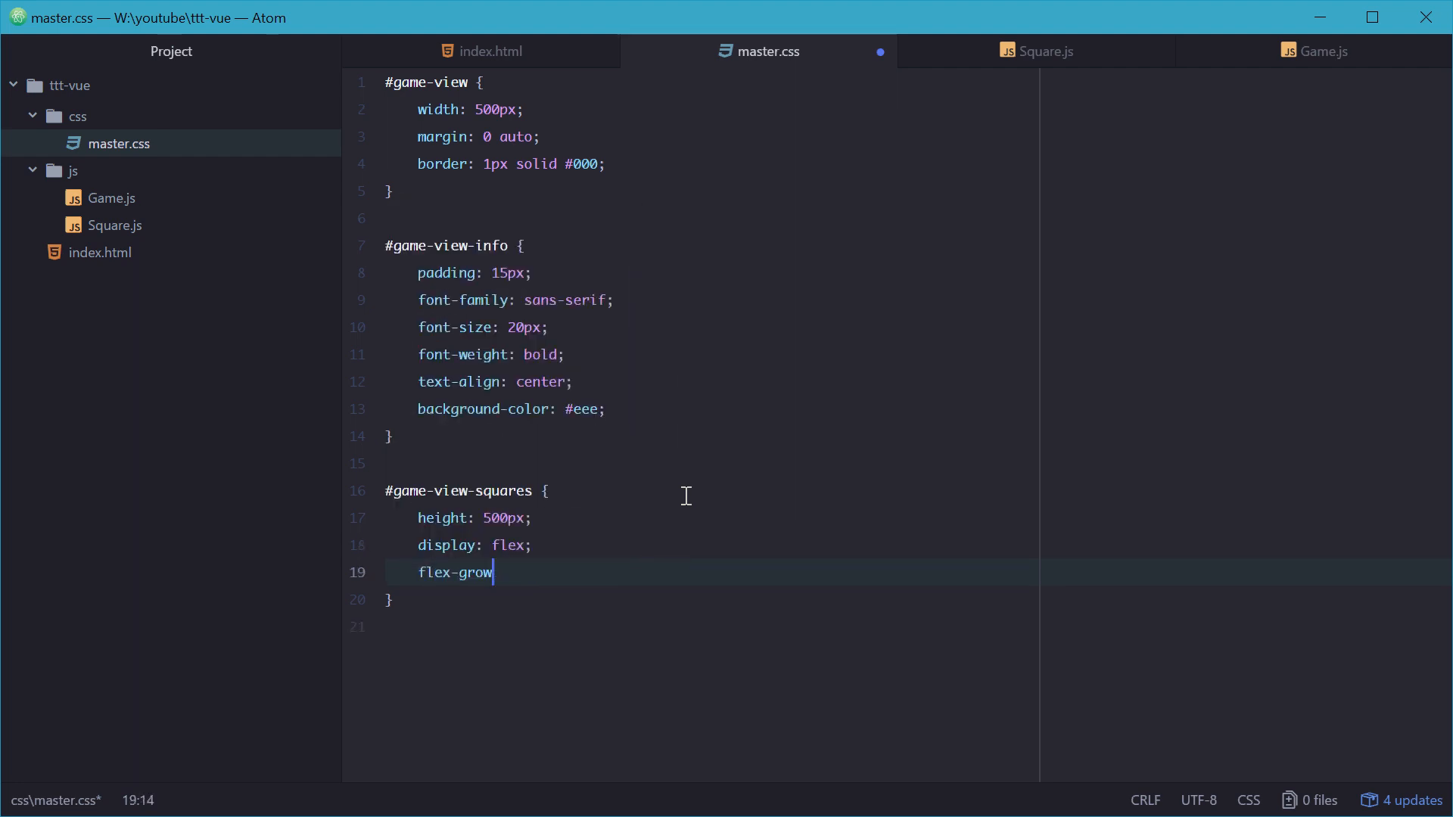
pyautogui.write('-wrap;')
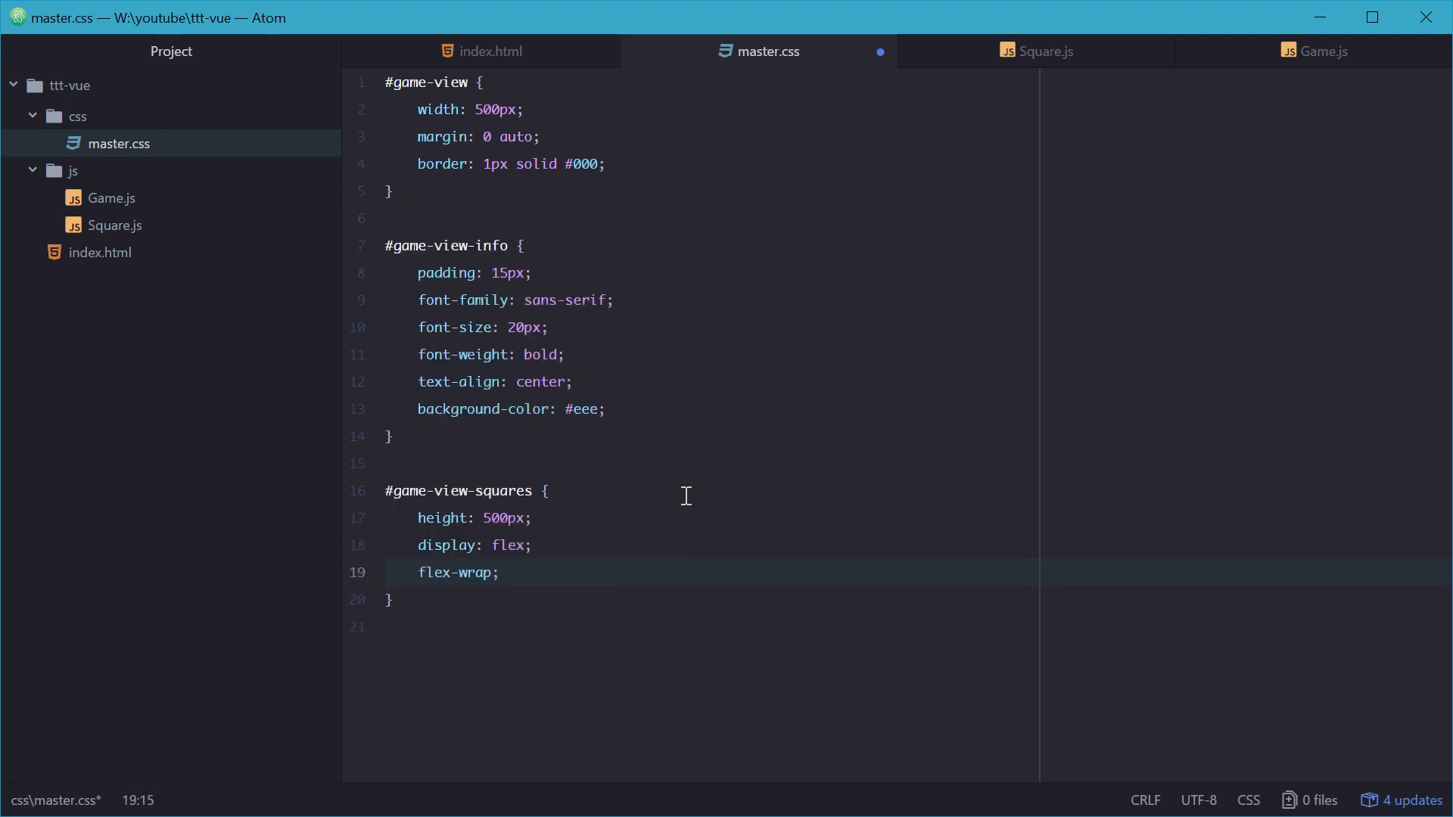
pyautogui.write(': wrap')
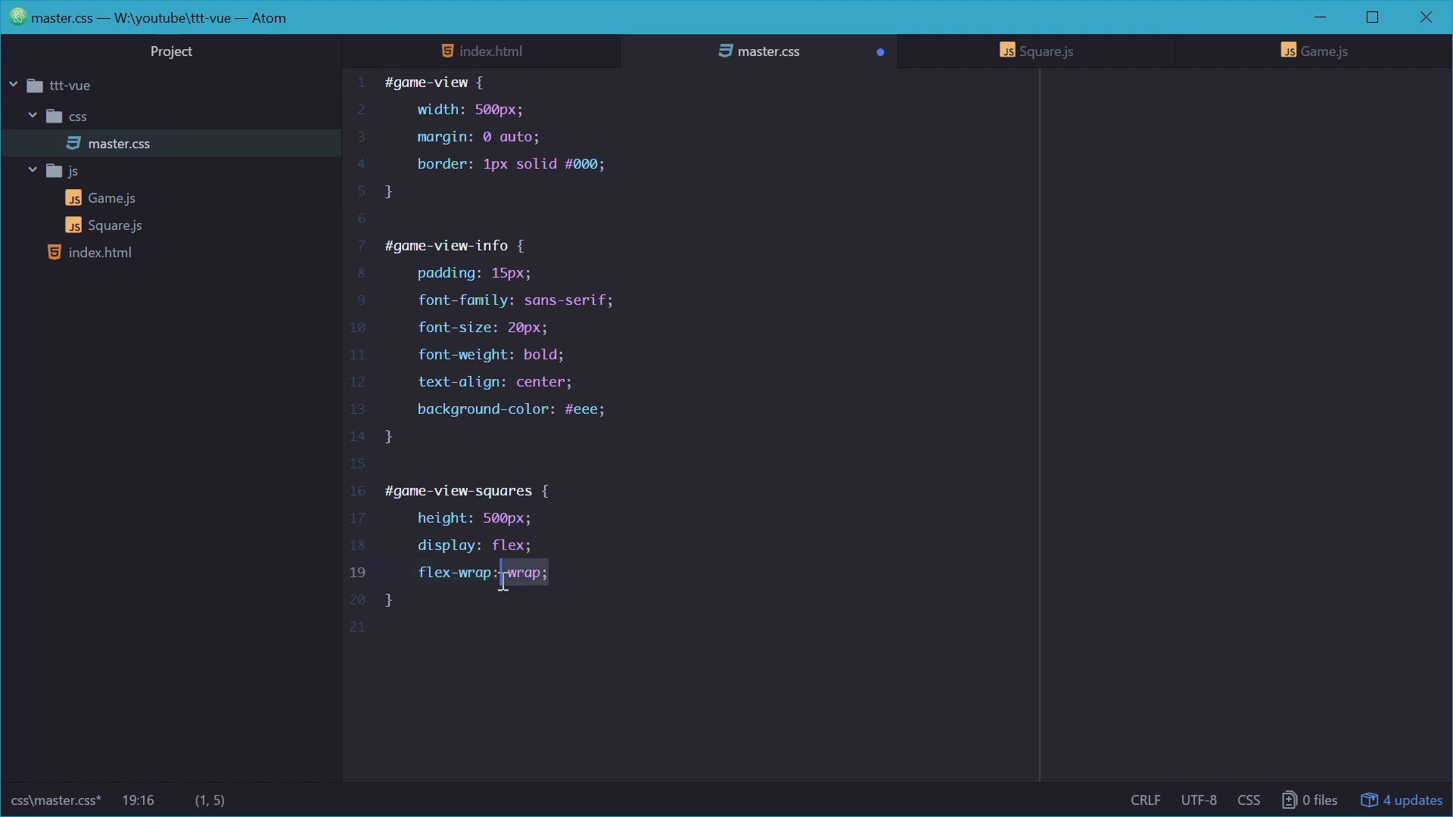
pyautogui.press('enter')
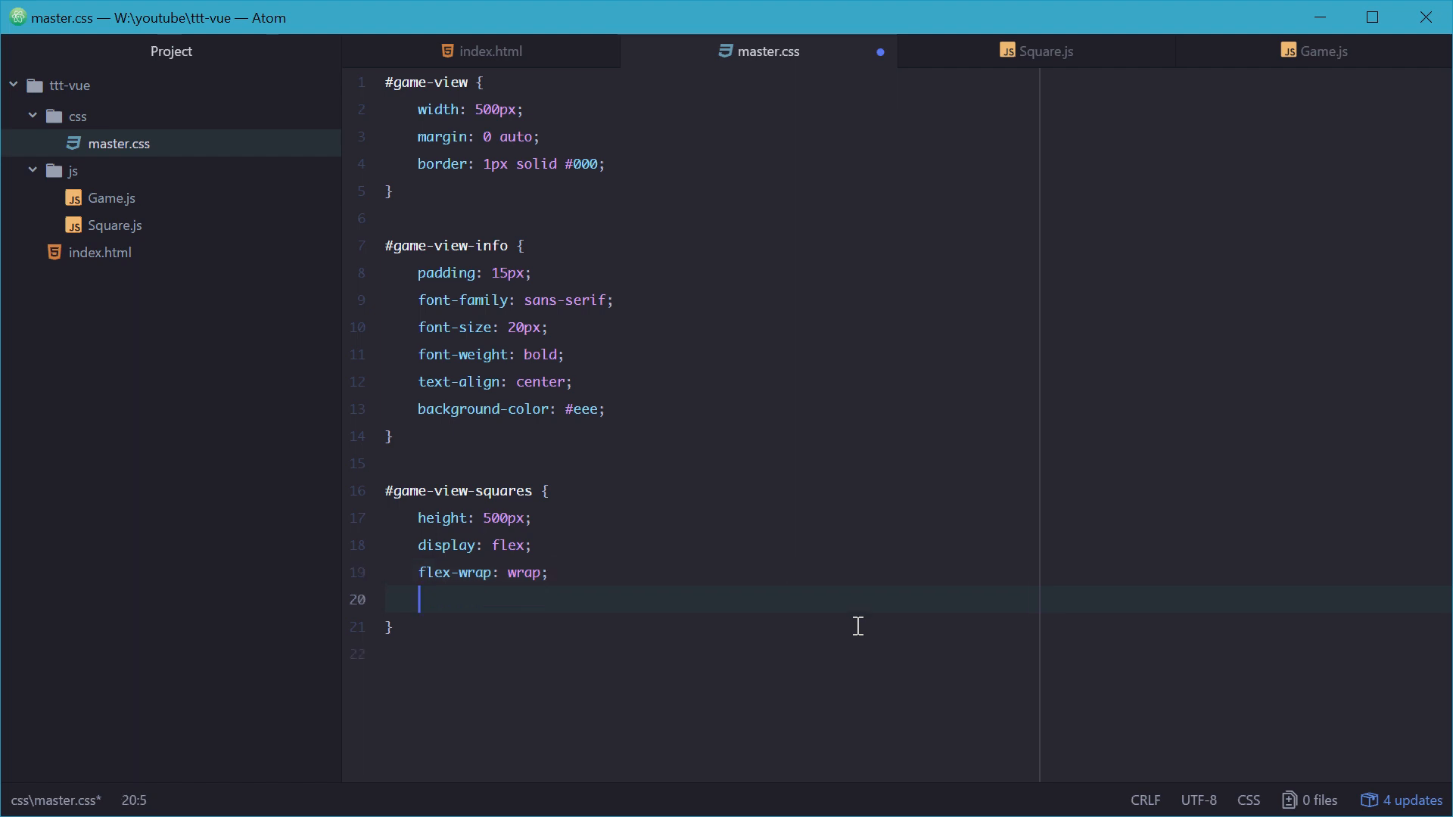
pyautogui.write('padding: 25px;')
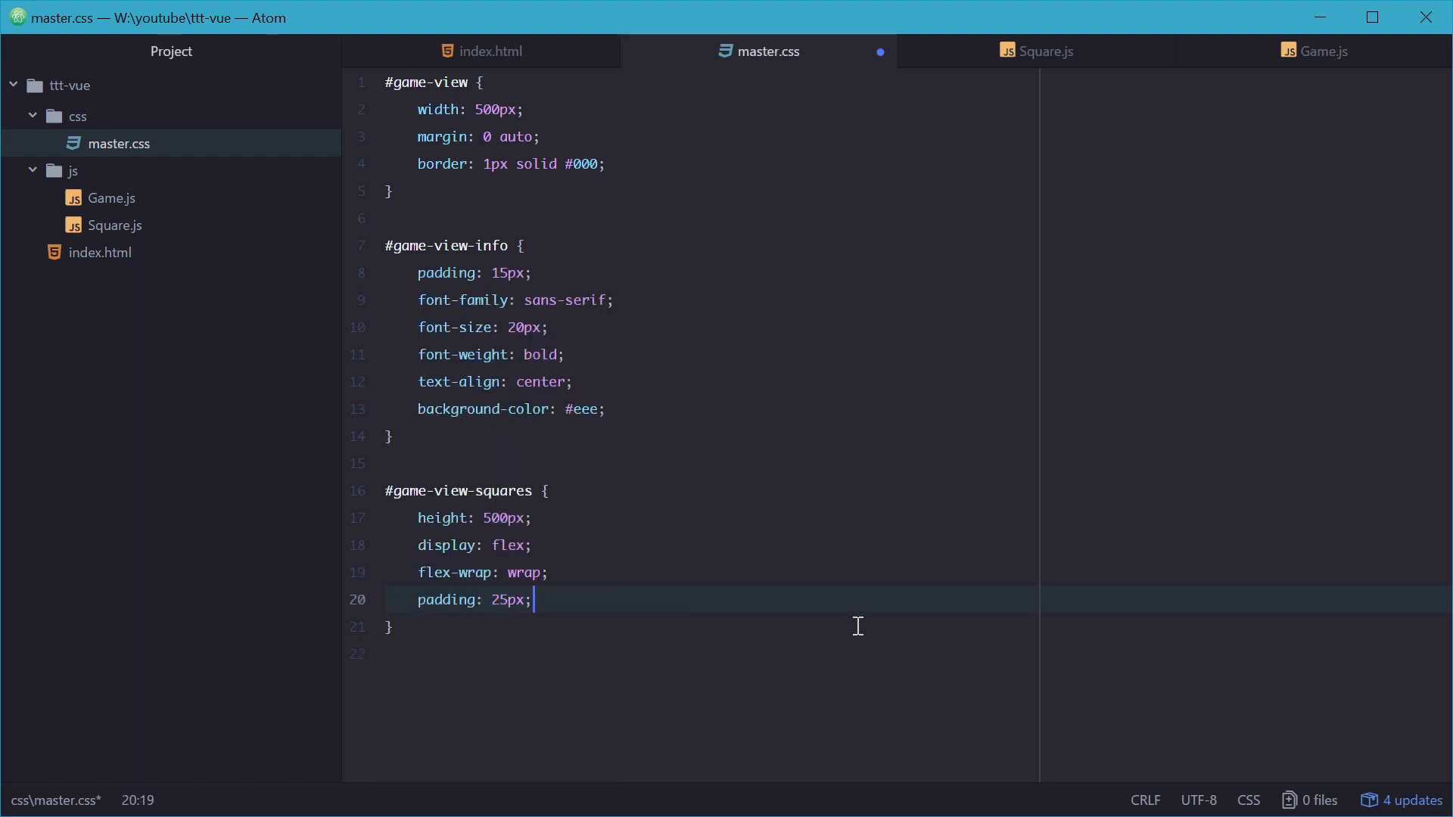
pyautogui.write('box-sizing:')
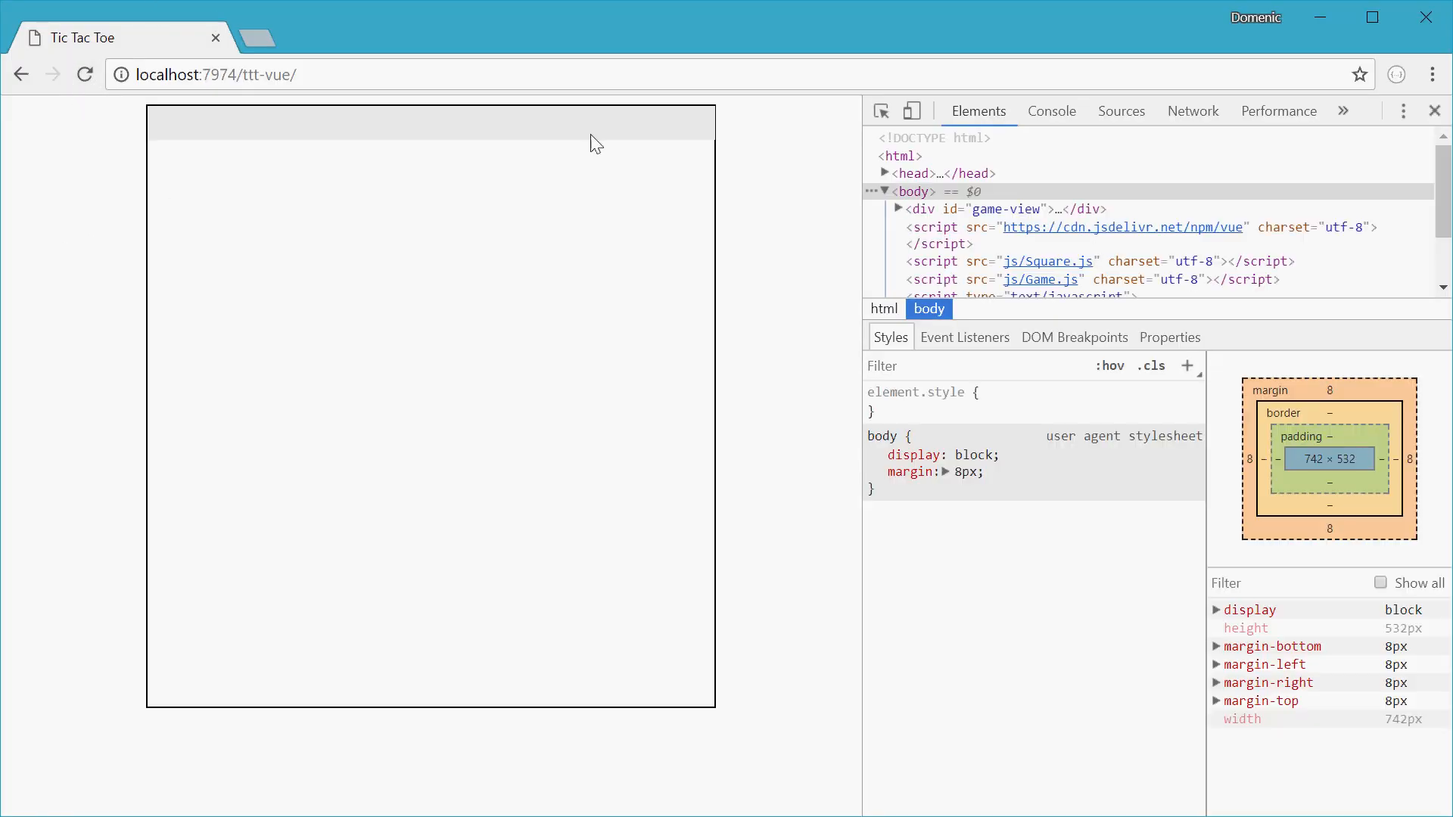
pyautogui.moveTo(717, 220)
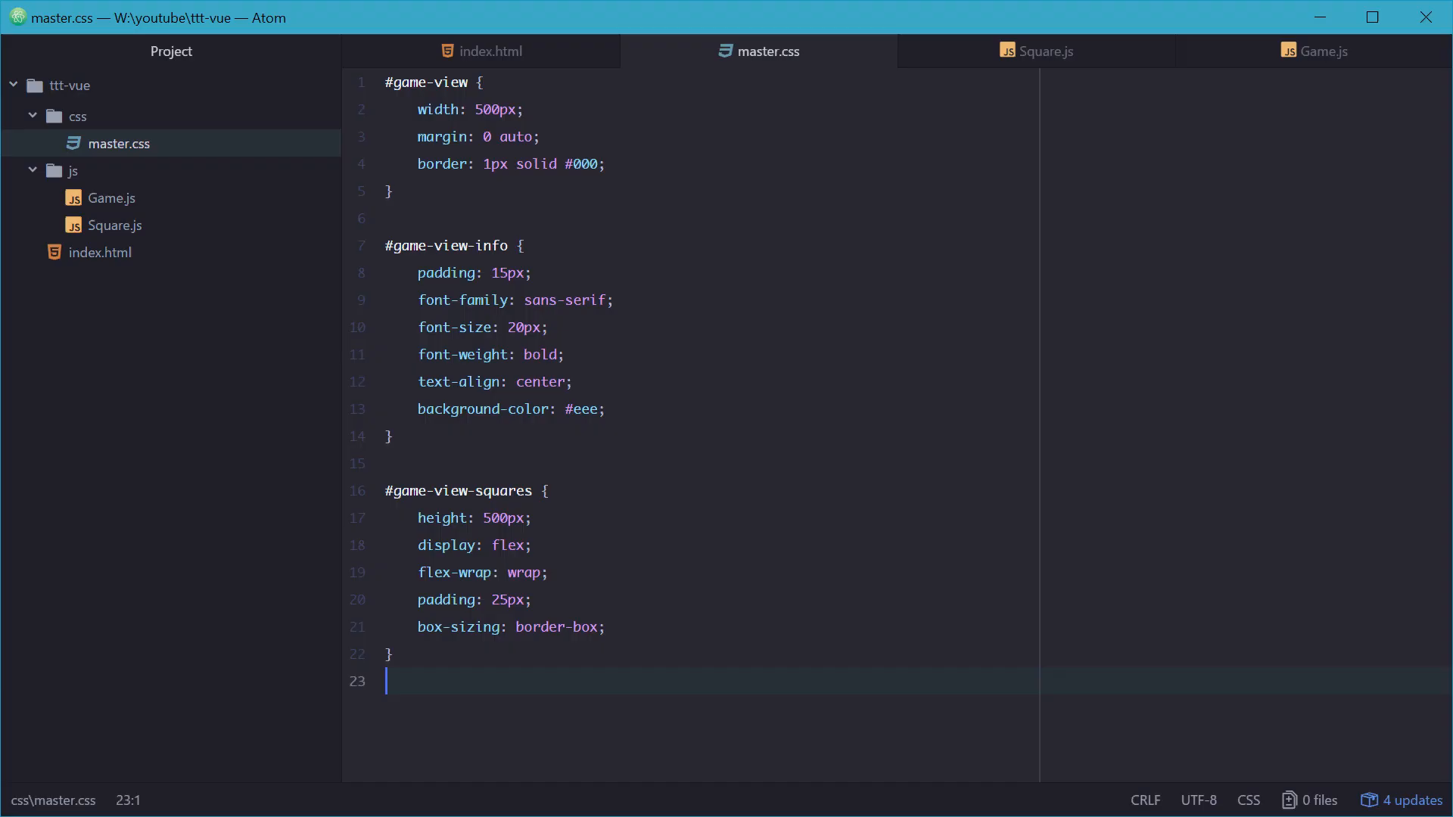
# Step: Add an empty game-view-square div inside game-view-squares in index.html and save
pyautogui.click(489, 52)
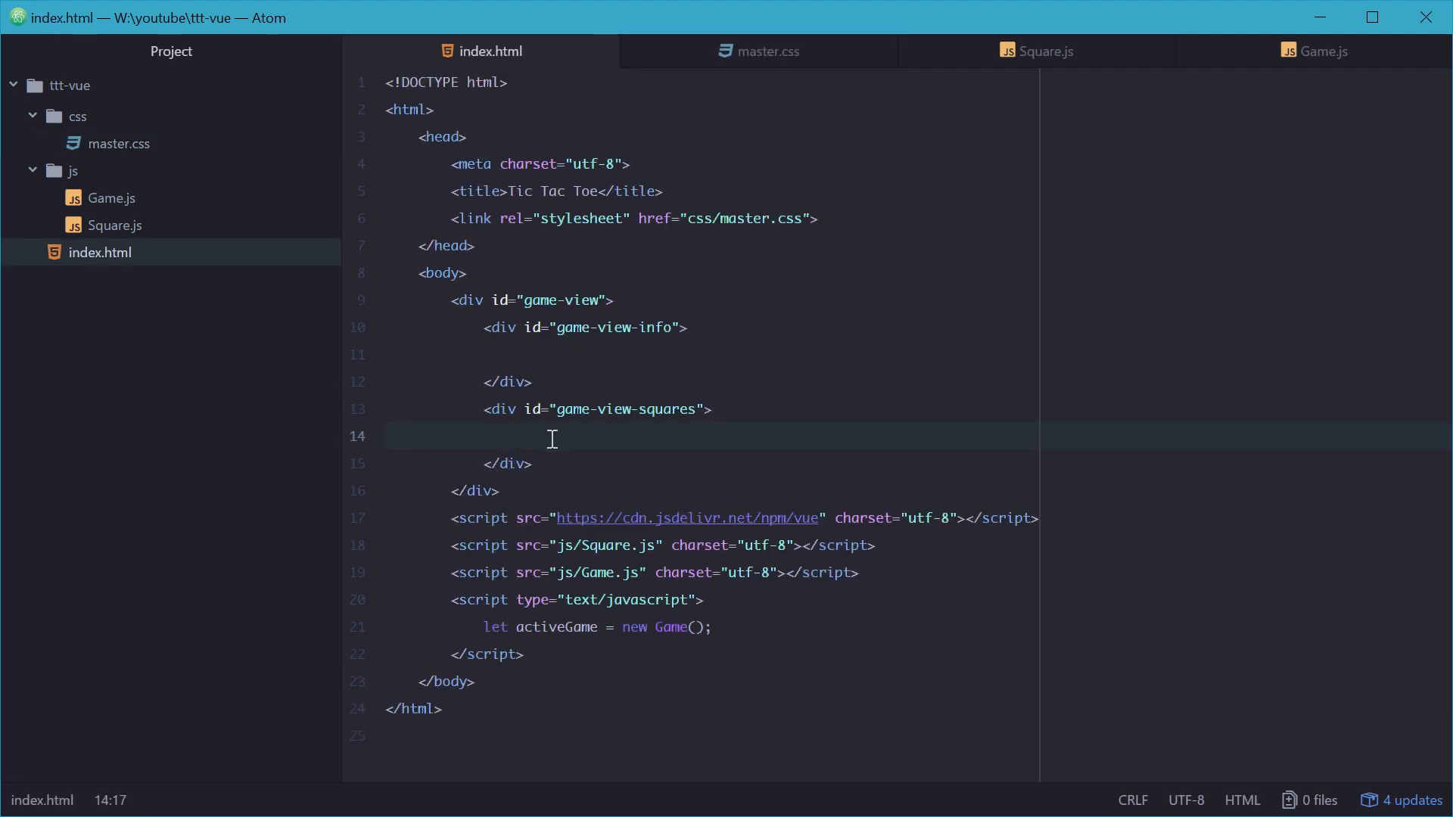
pyautogui.write('<div')
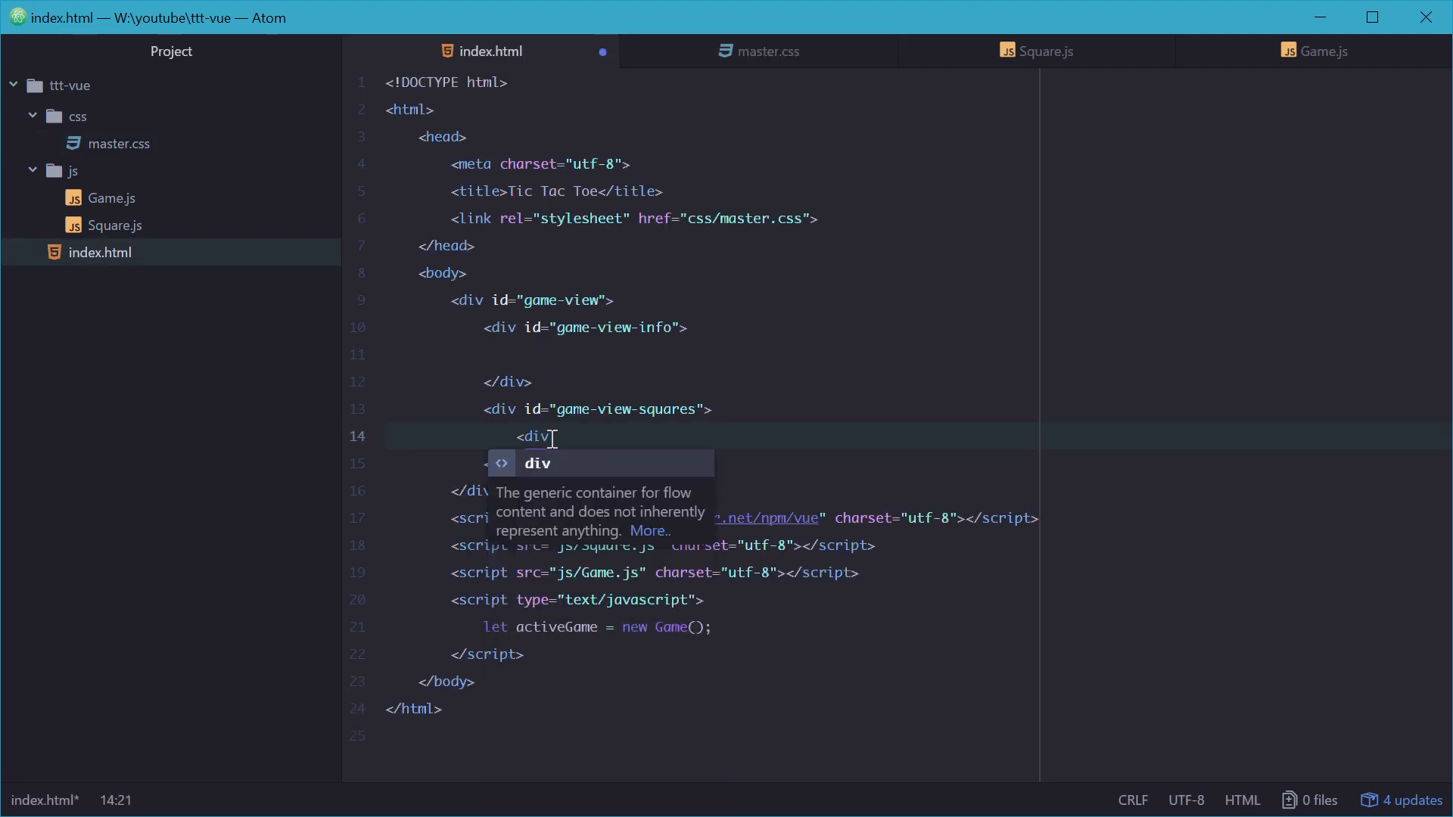
pyautogui.write('class="g')
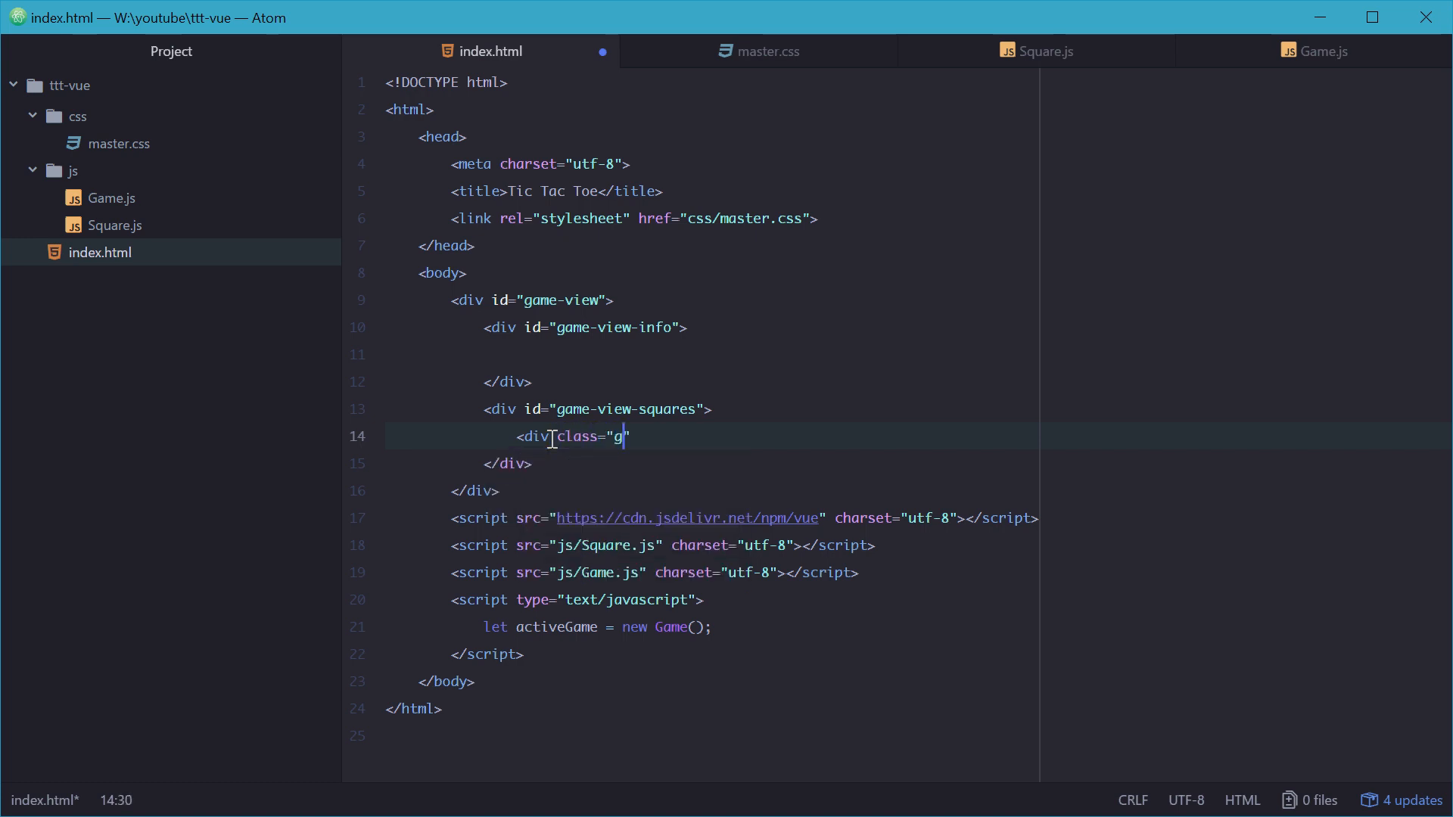
pyautogui.write('ame-view-square">')
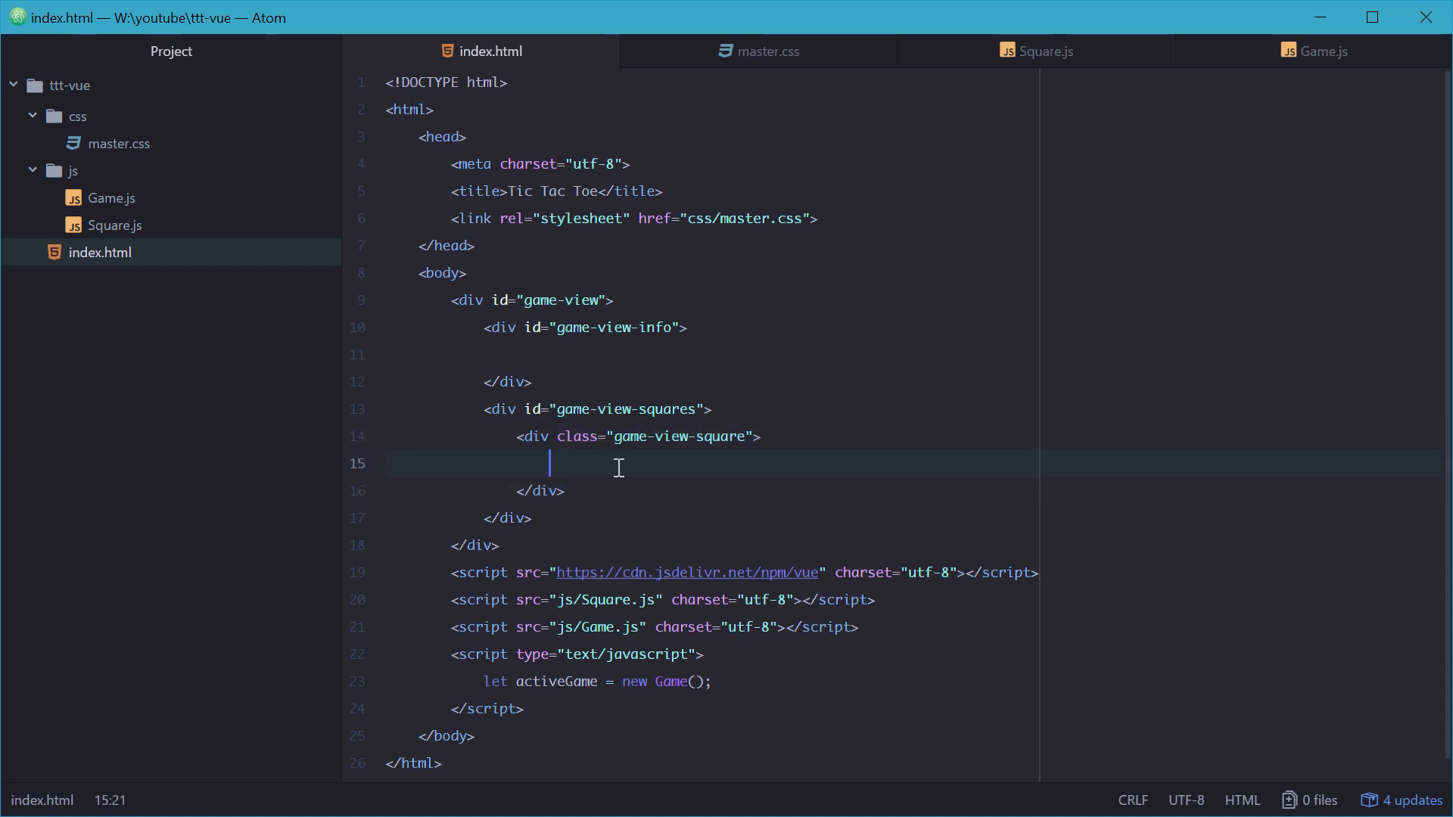
pyautogui.click(757, 52)
pyautogui.write('.')
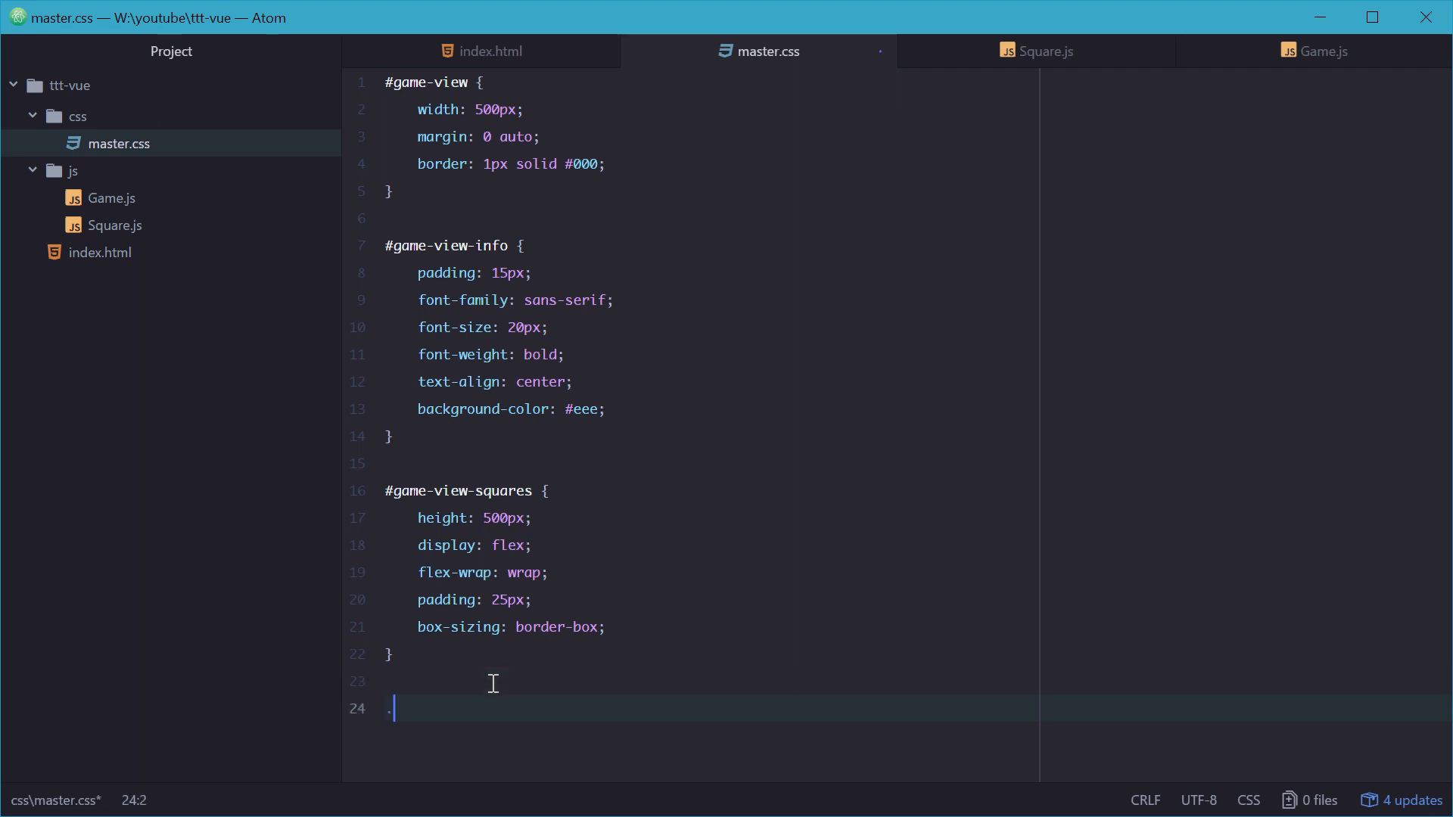
# Step: Give .game-view-square 33% width and height with centered flex content
pyautogui.write('game-view-square {')
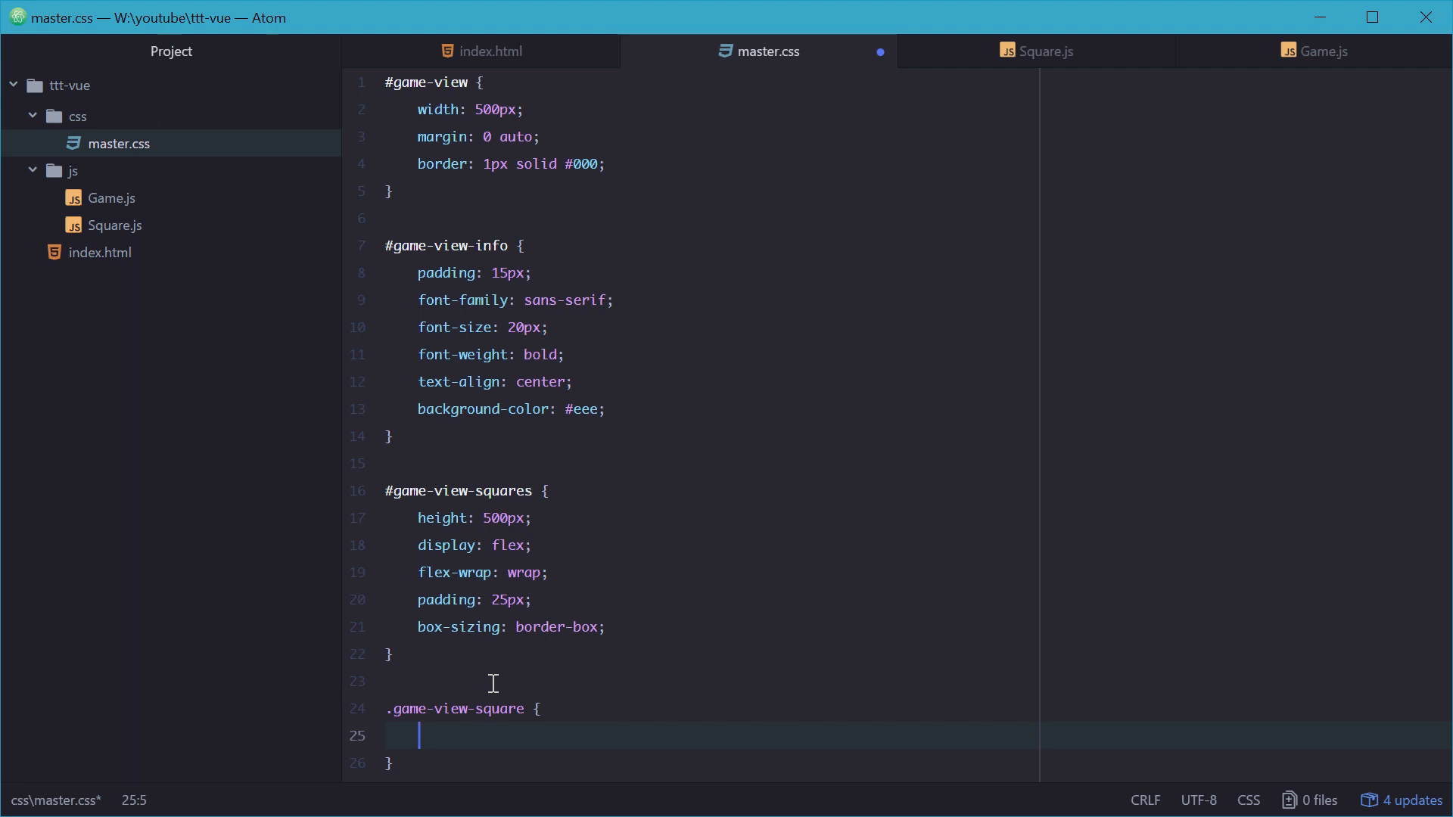
pyautogui.write('width: 33.33%')
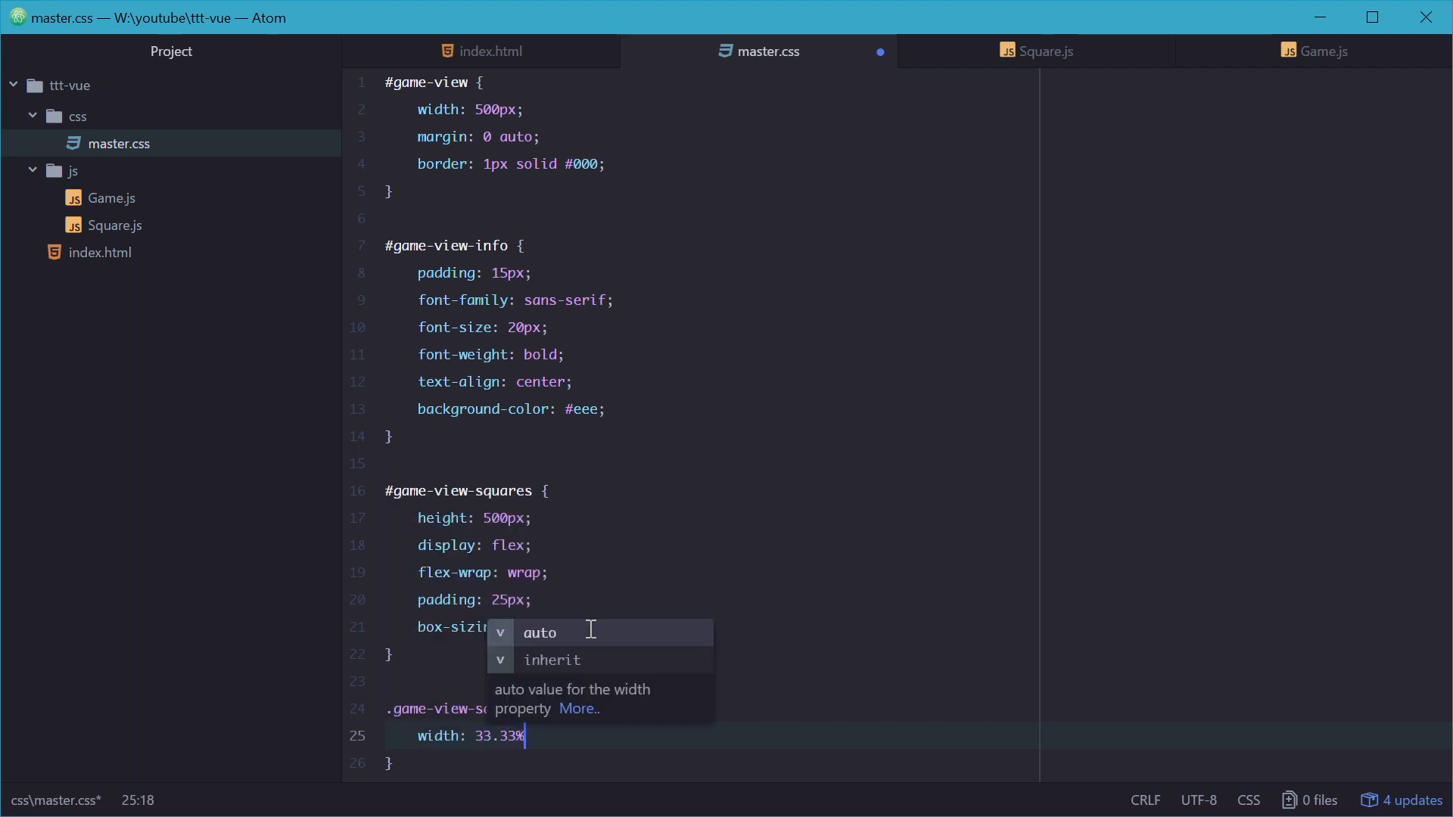
pyautogui.moveTo(546, 737)
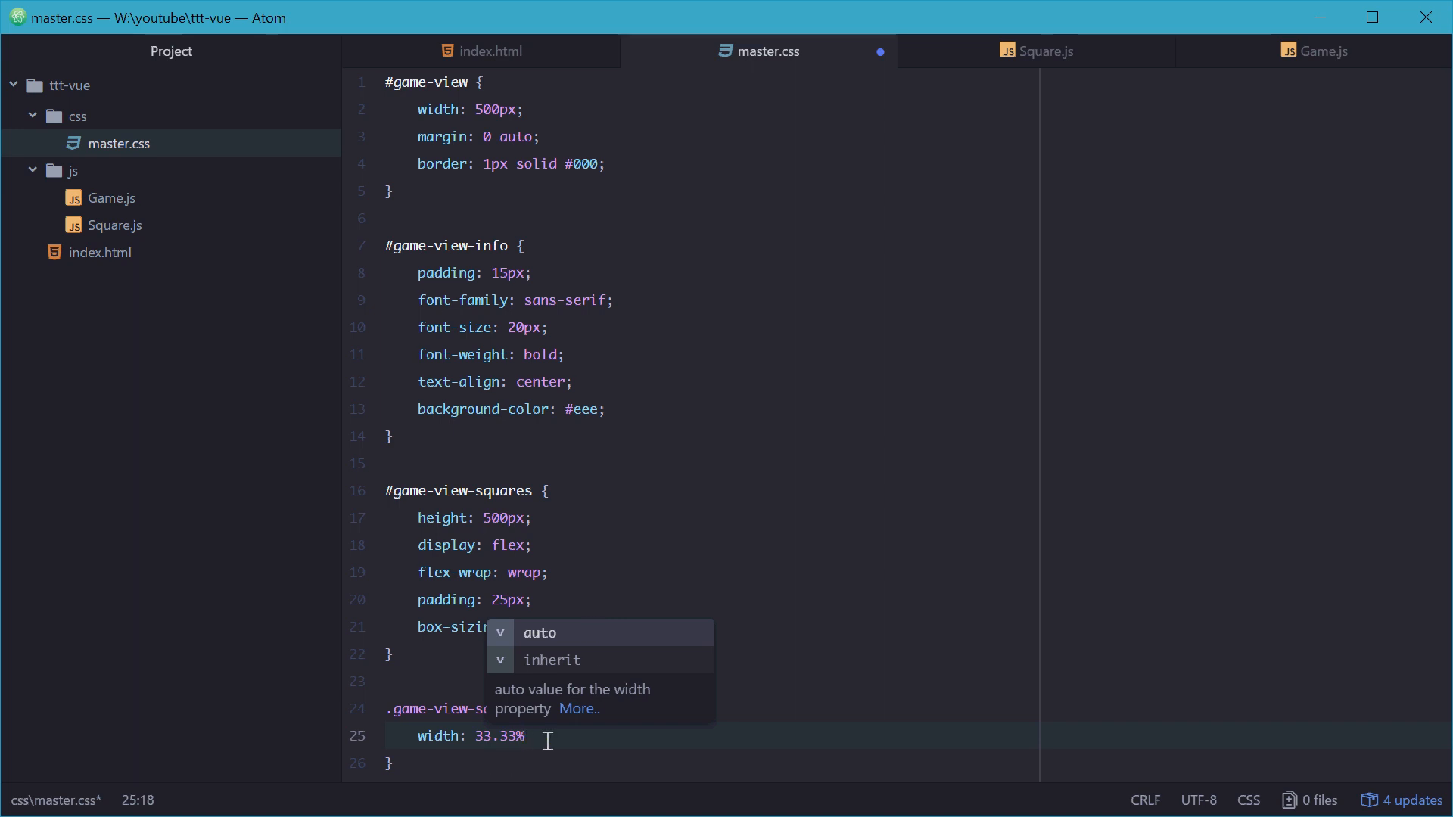
pyautogui.write('heigt')
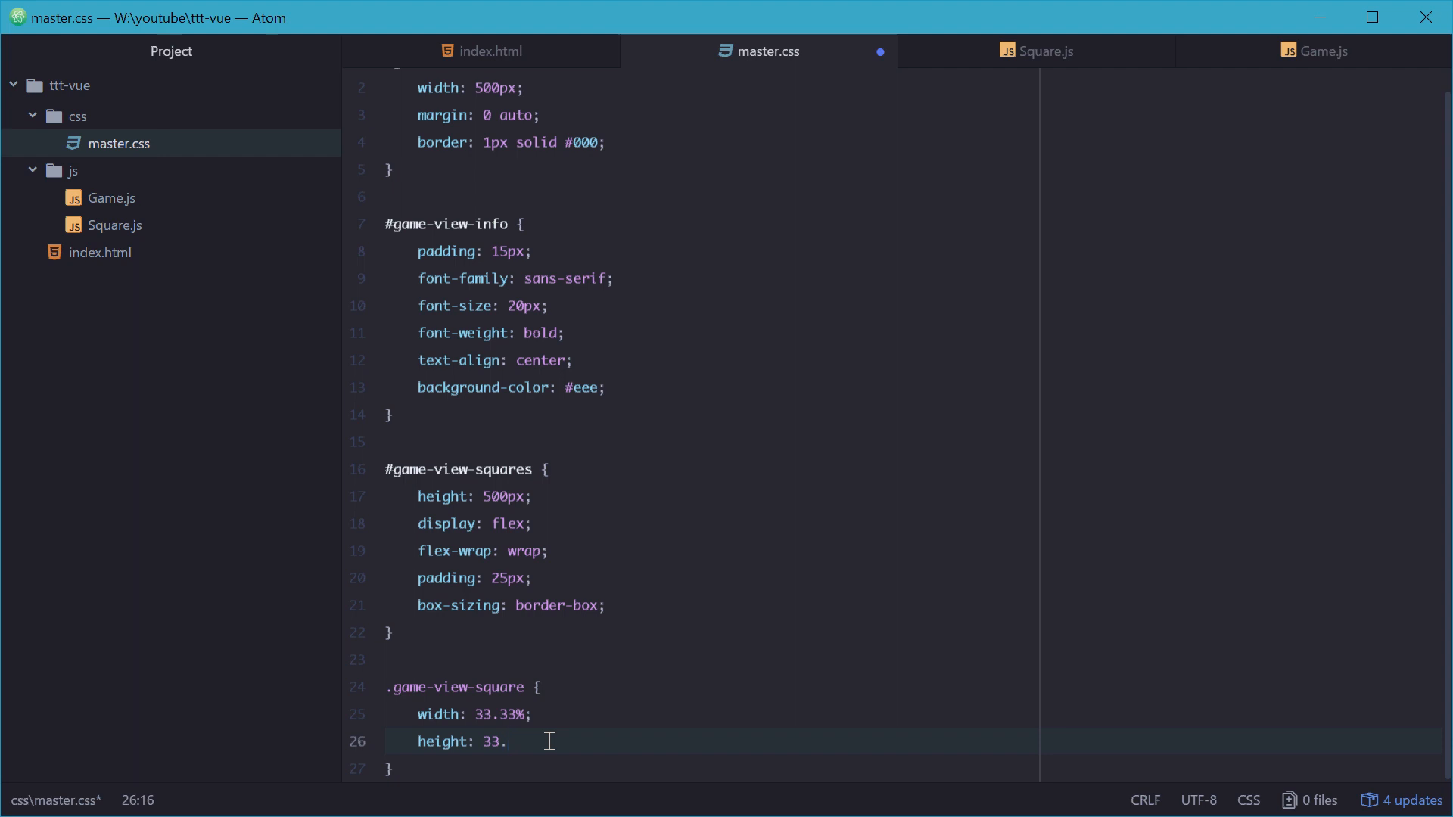
pyautogui.write('33%;')
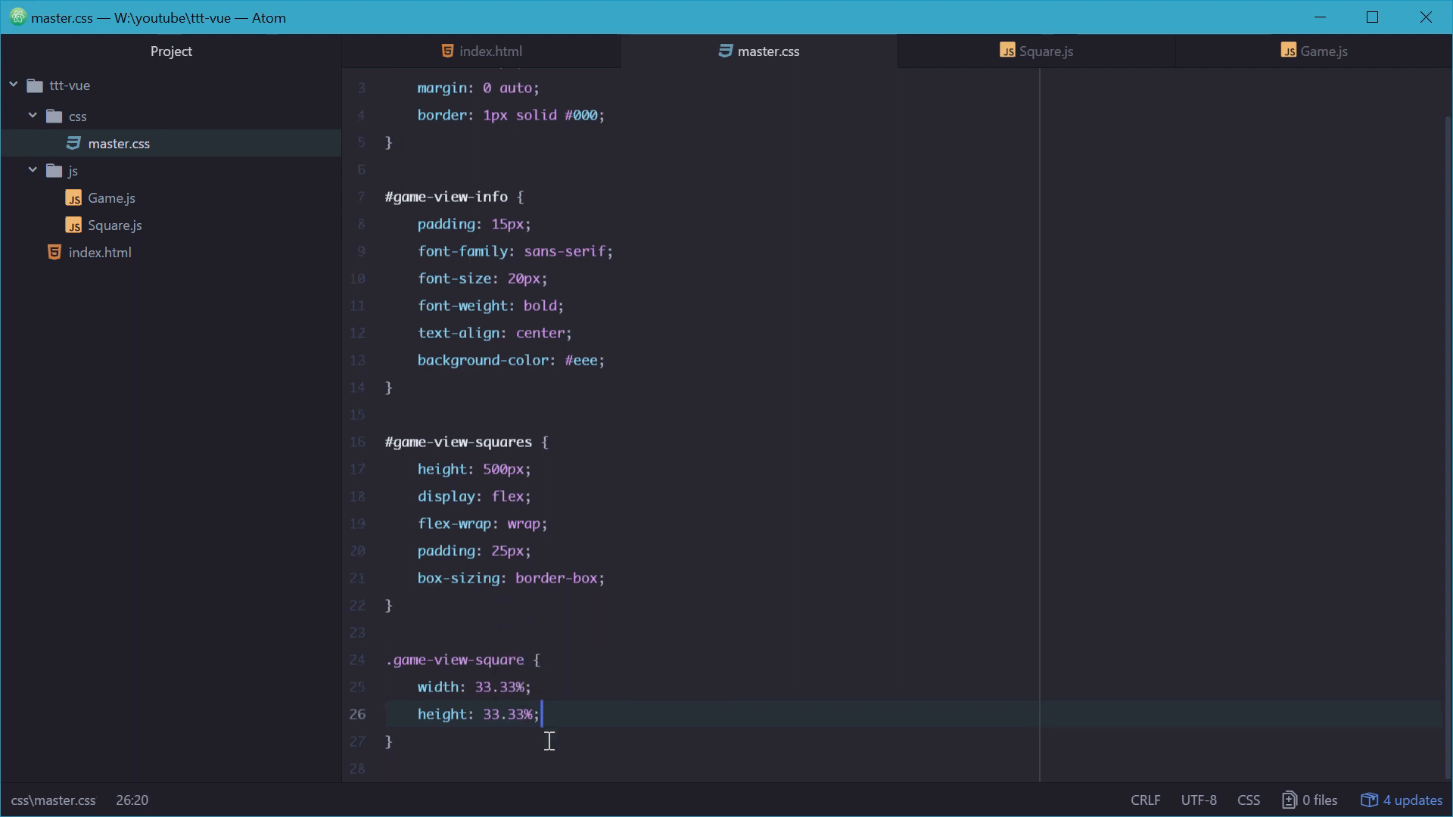
pyautogui.press('enter')
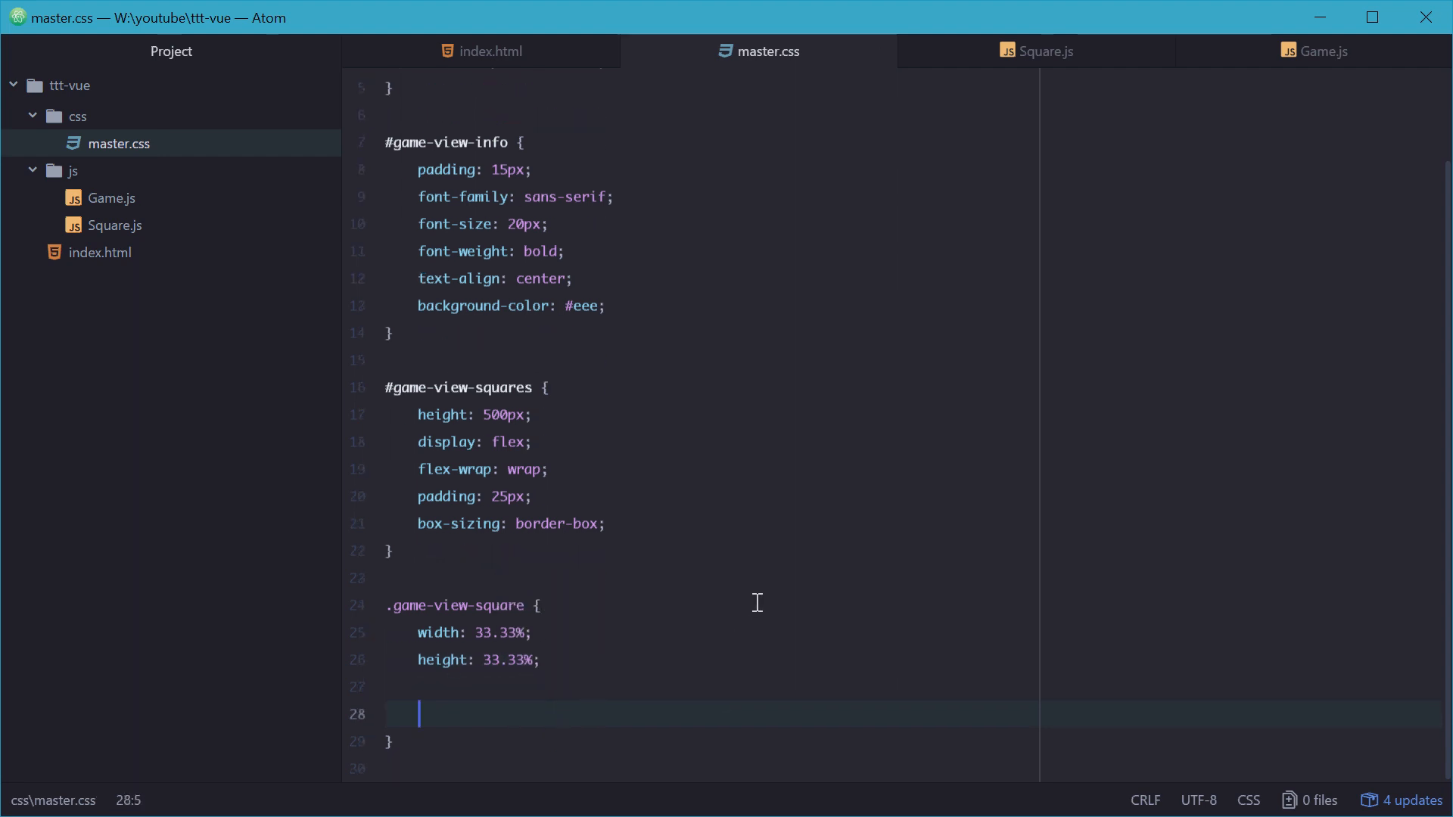
pyautogui.write('display: flex;')
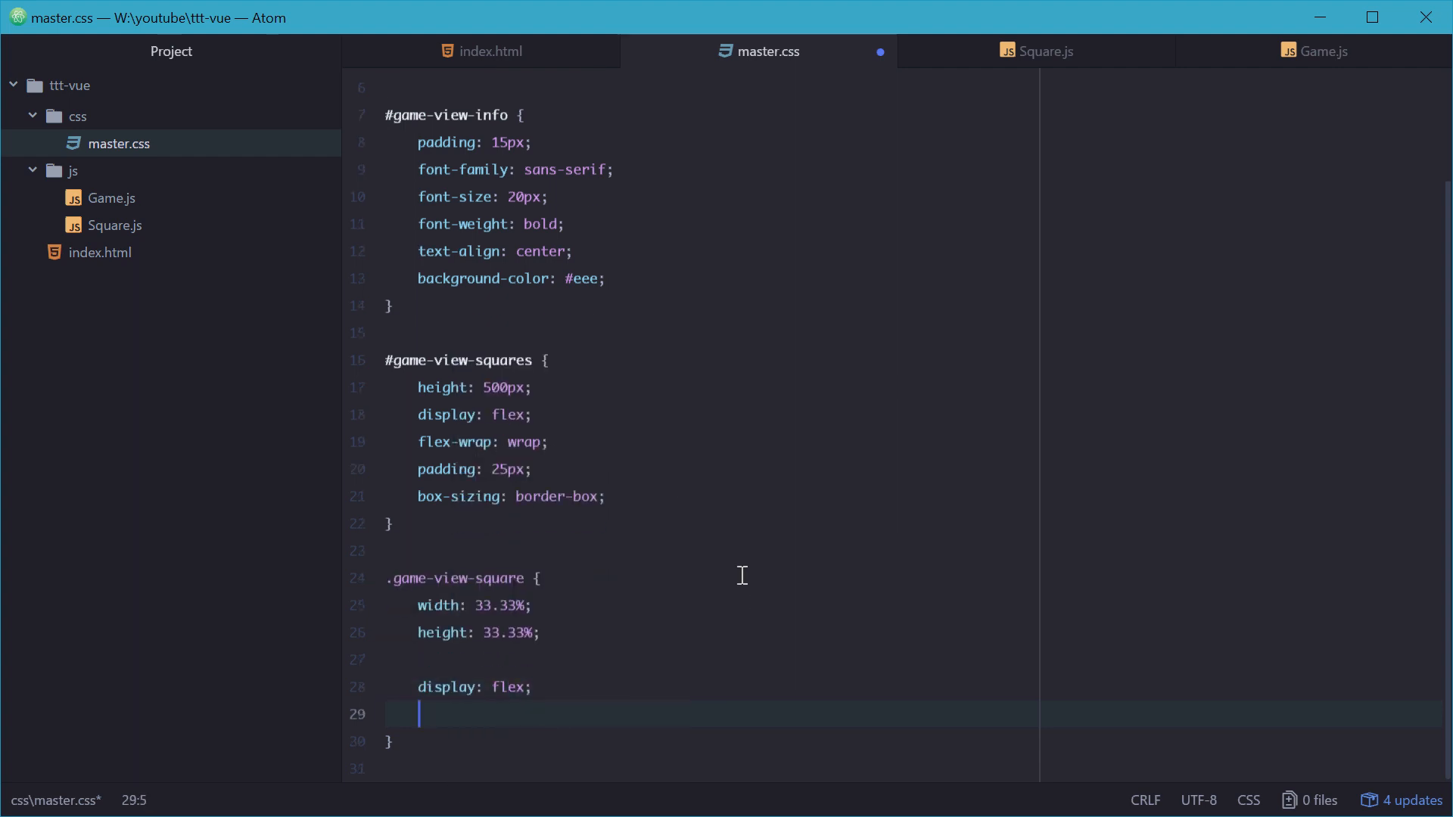
pyautogui.write('justify-content: c')
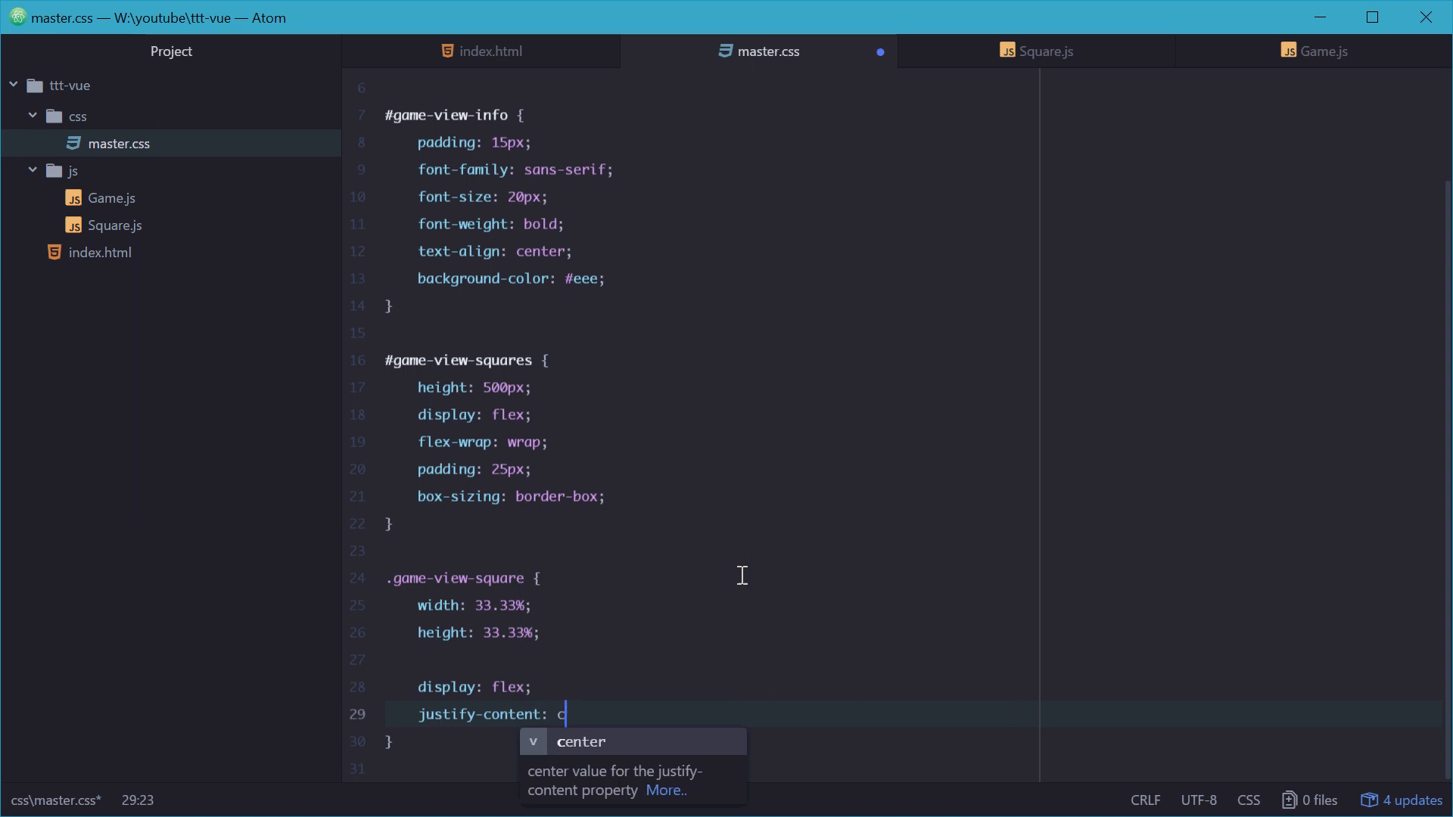
pyautogui.press('Tab')
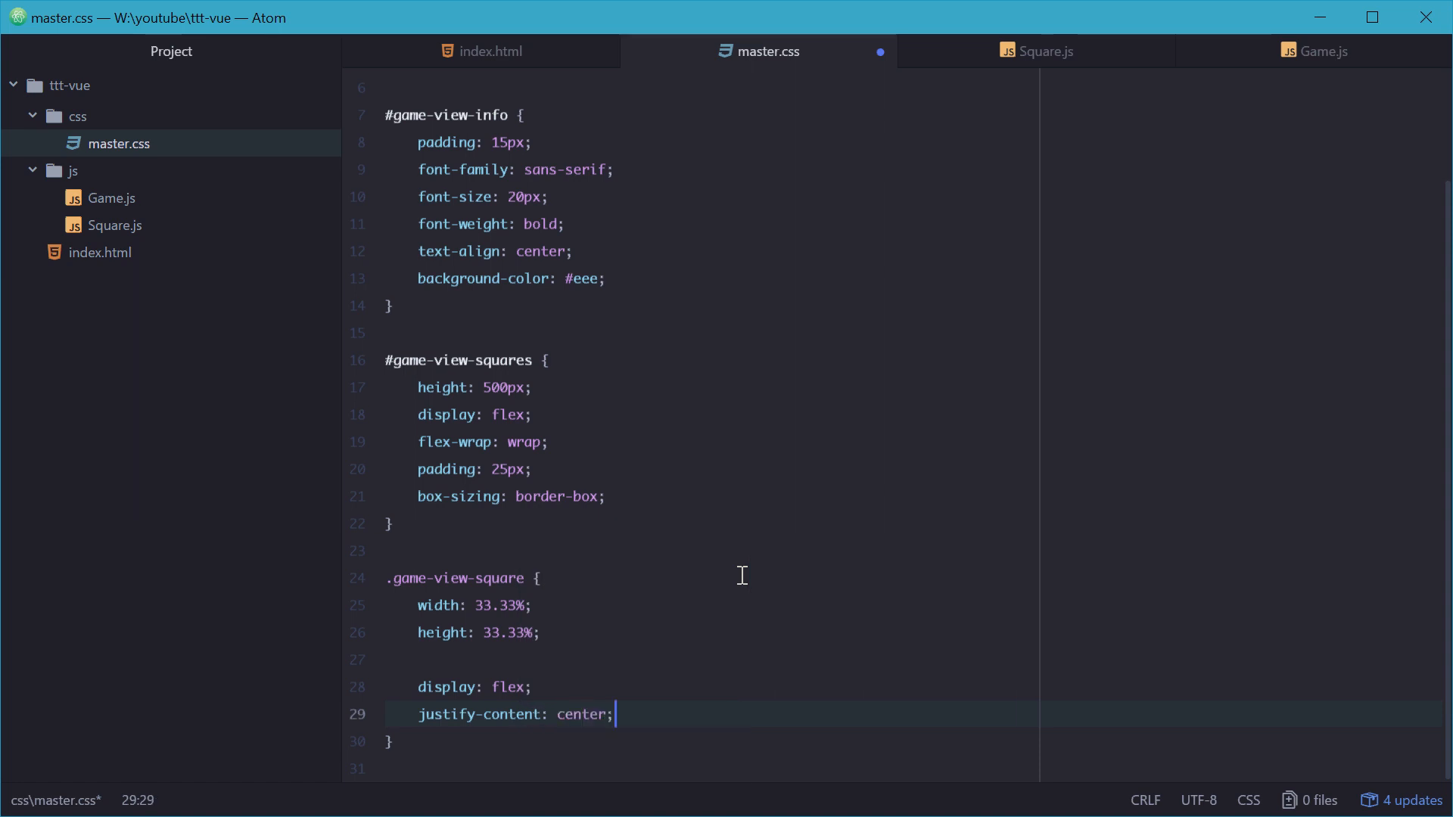
pyautogui.write('align-items: center;')
pyautogui.write('box-sizing: border-box;')
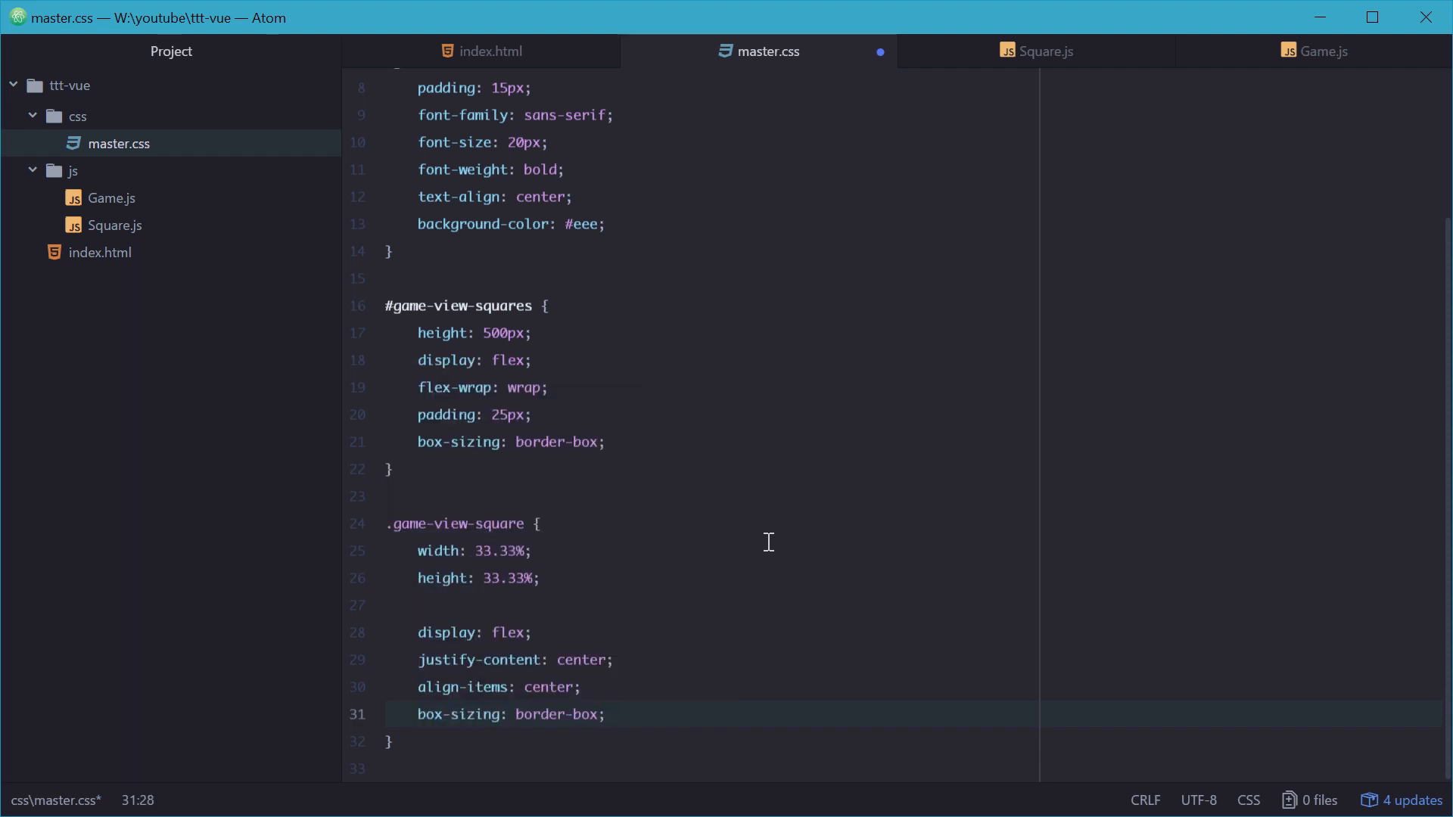
# Step: Add cursive 75px uppercase text, 15px rounded corners and a pointer cursor to the squares
pyautogui.press('enter')
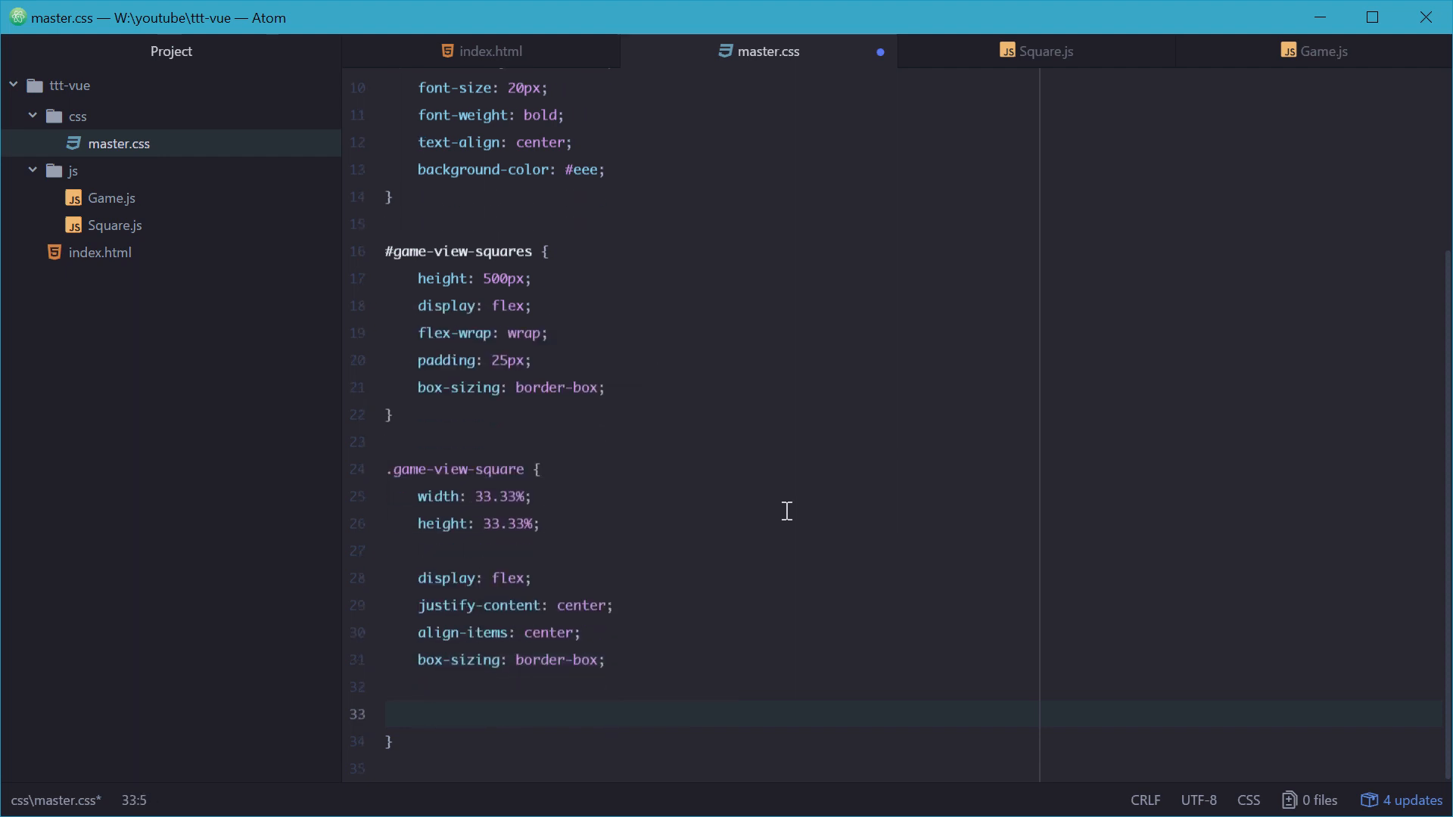
pyautogui.write('font-family: cursive;')
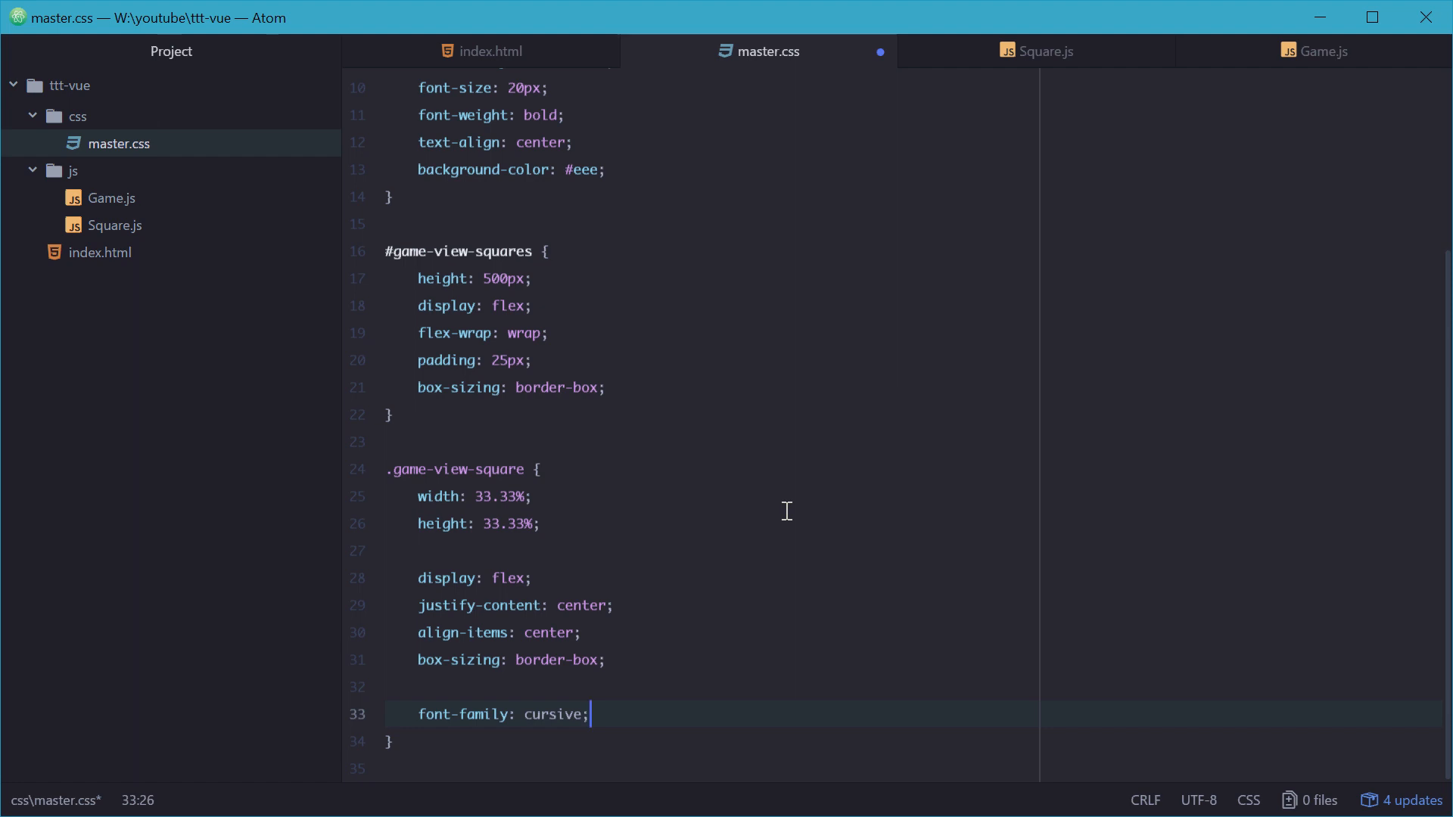
pyautogui.write('font-size: 75px;')
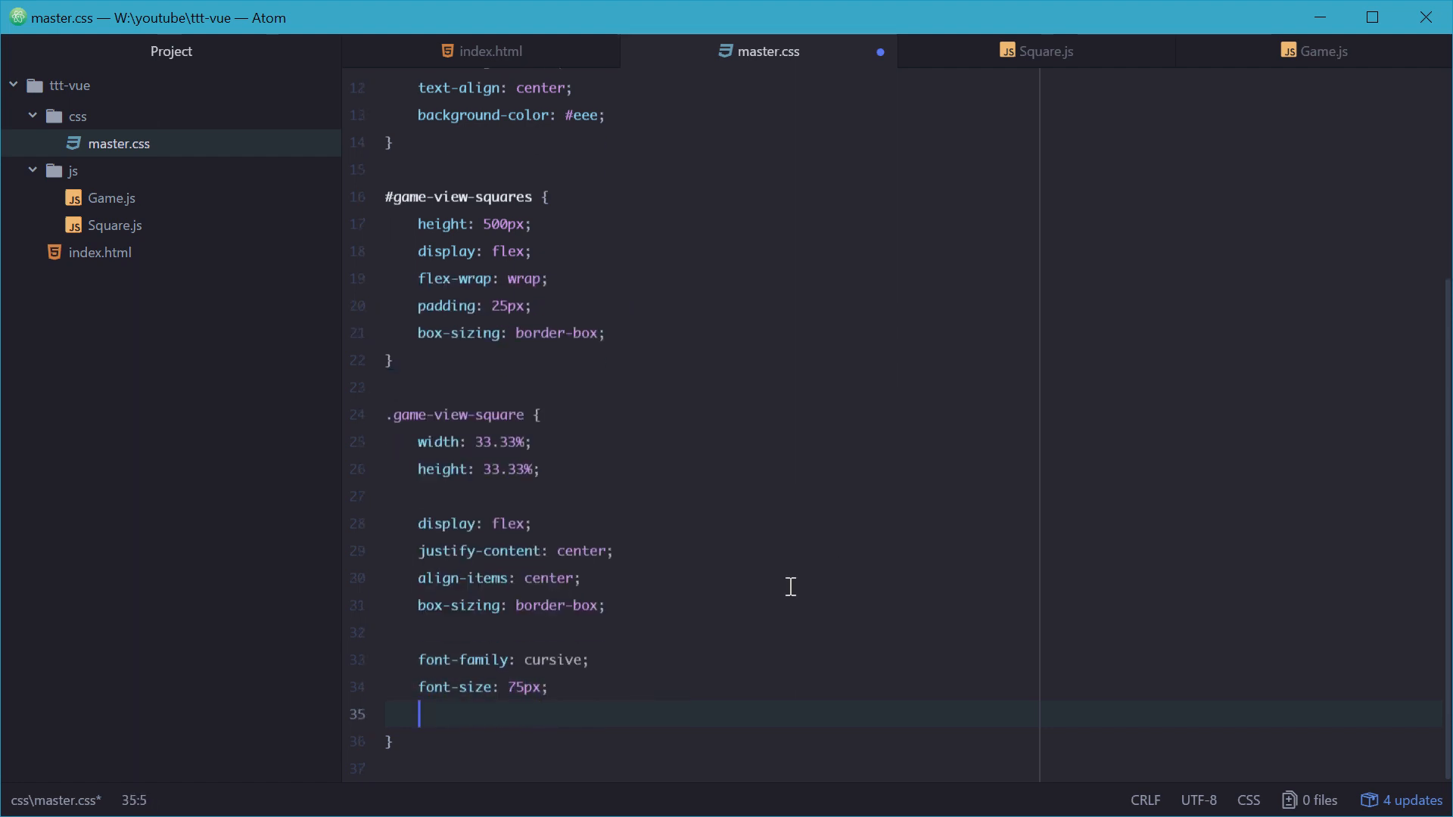
pyautogui.write('text-transform: uppercase;')
pyautogui.write('border-top:')
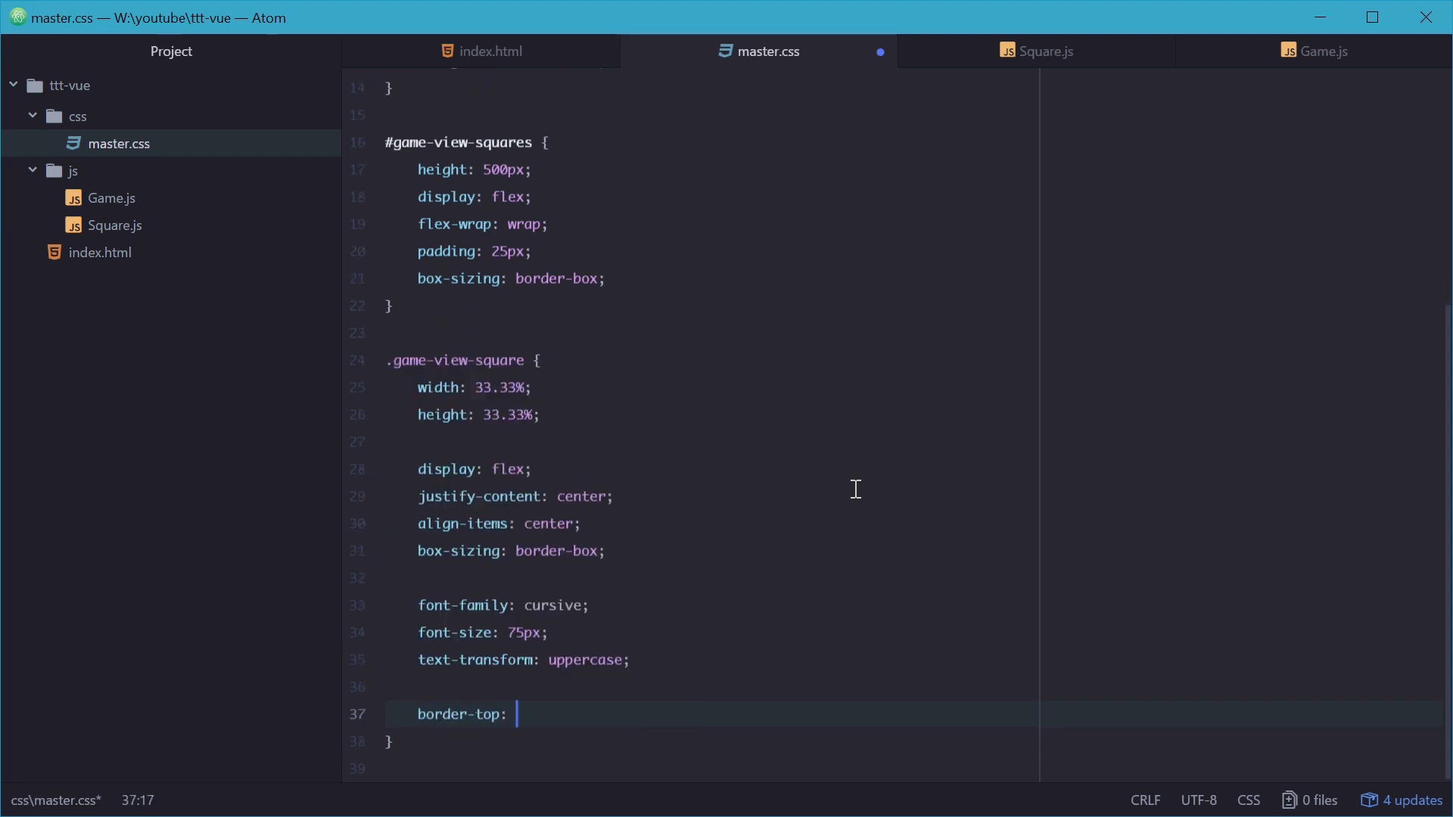
pyautogui.write('radius: 15')
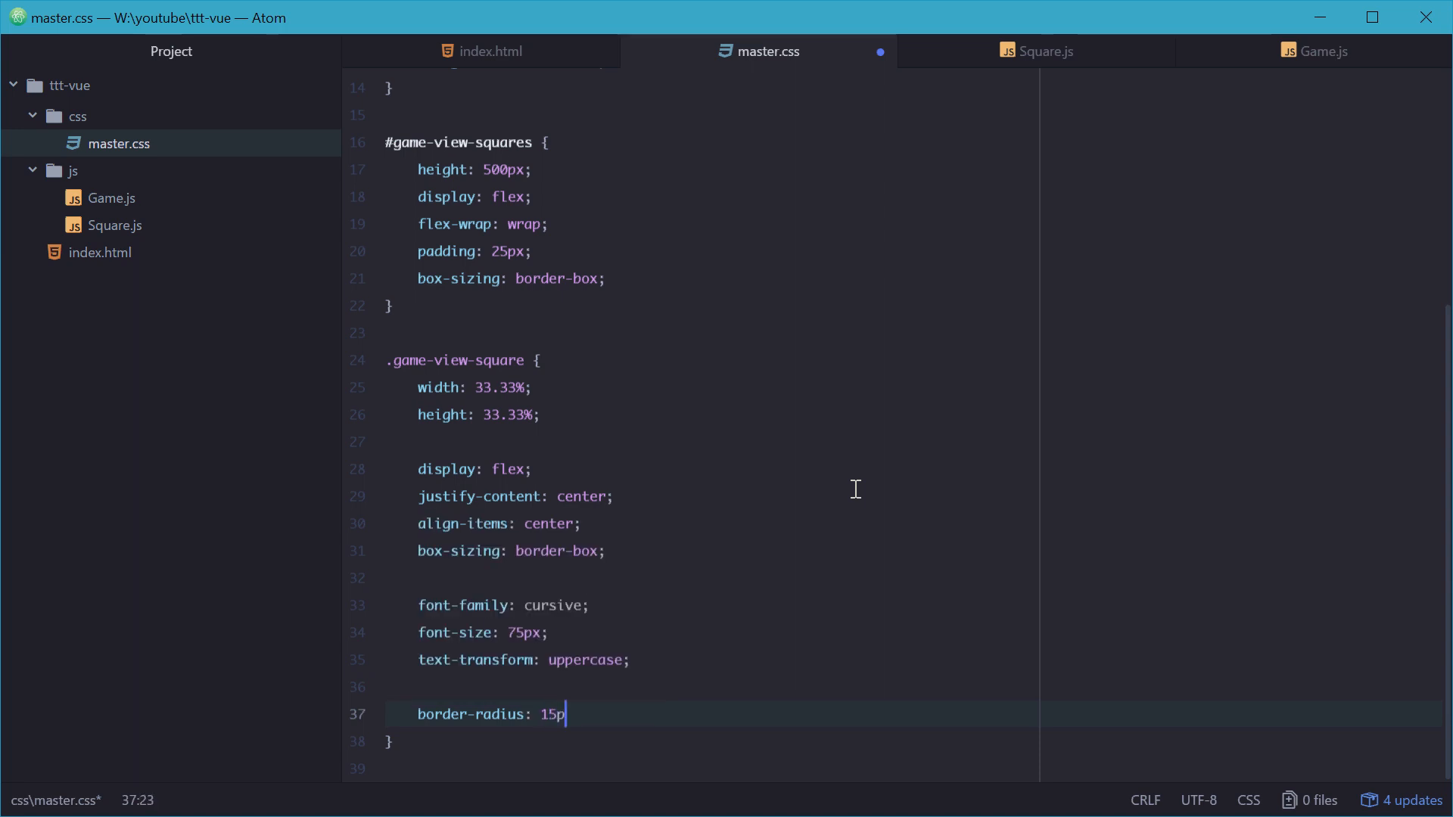
pyautogui.write('x;')
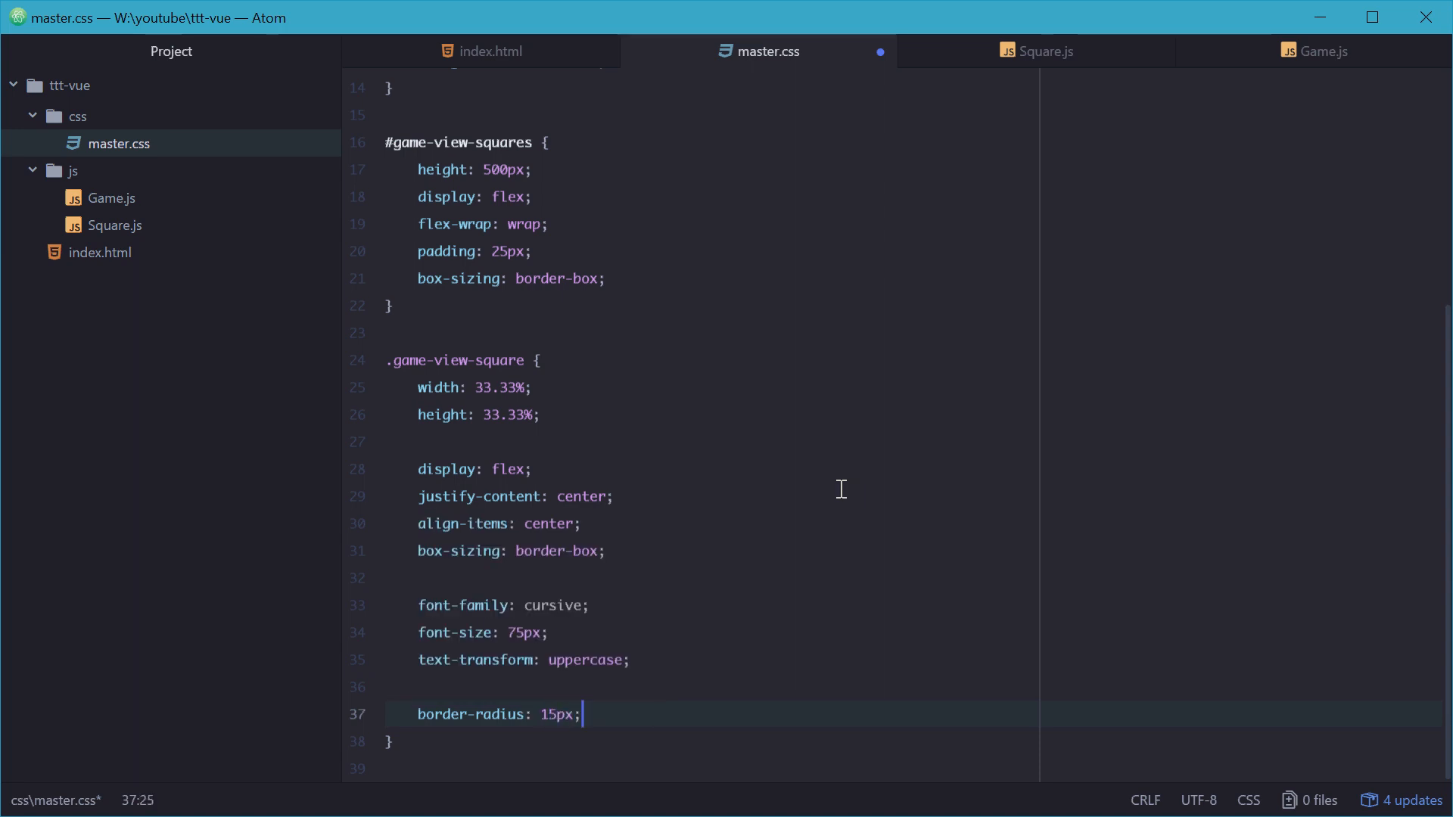
pyautogui.write('cursor:')
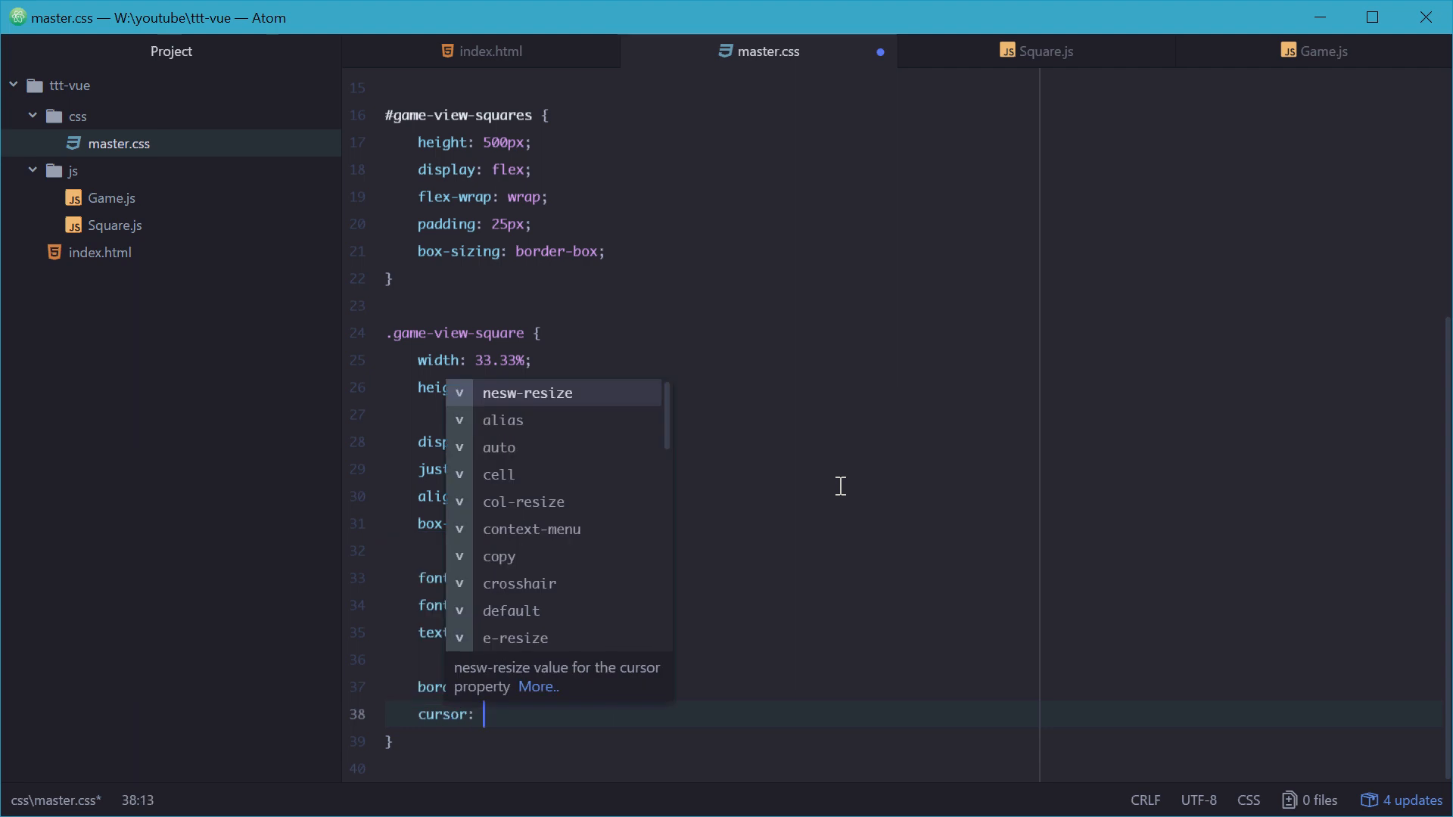
pyautogui.write('poin')
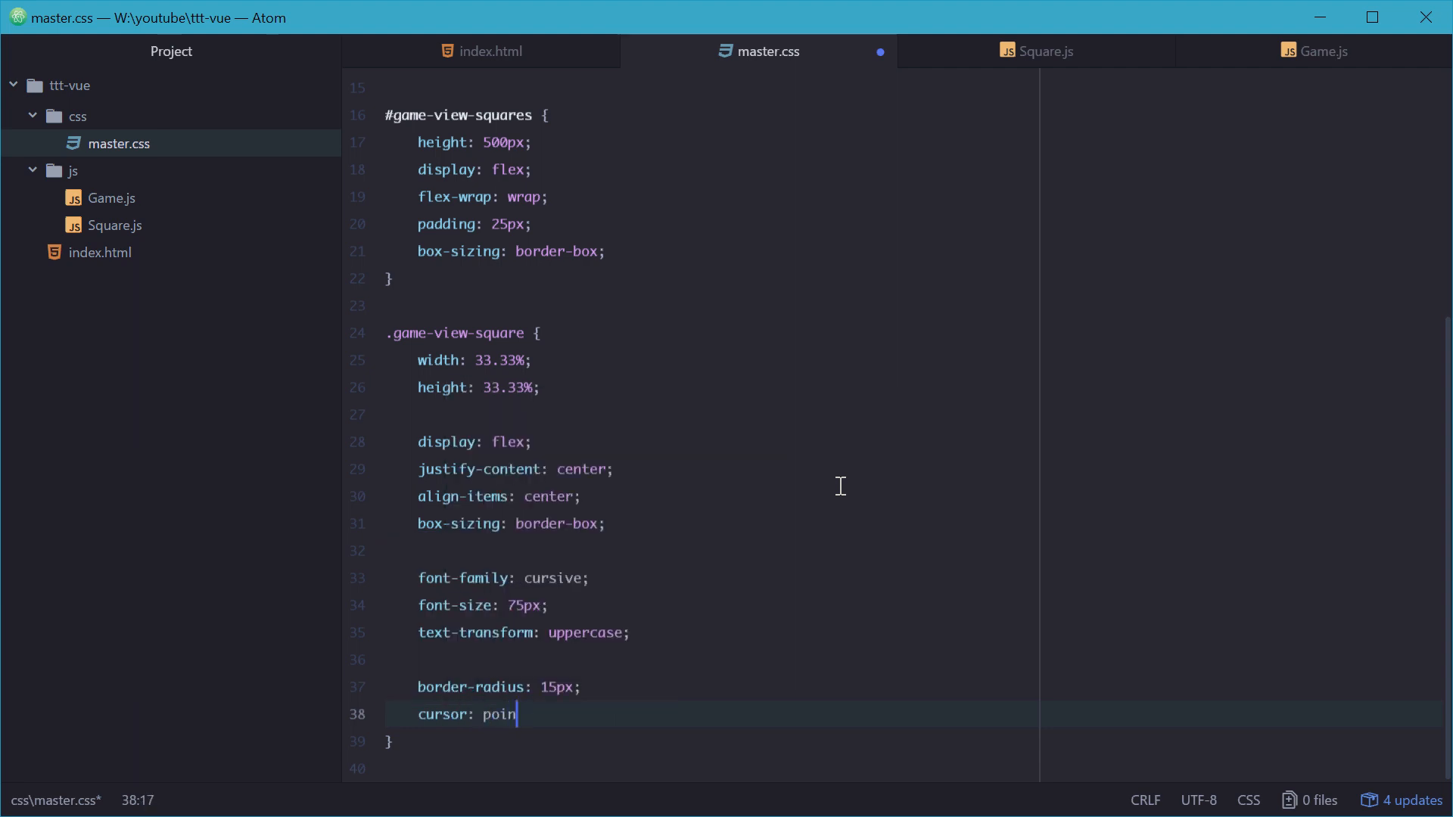
pyautogui.write('ter;')
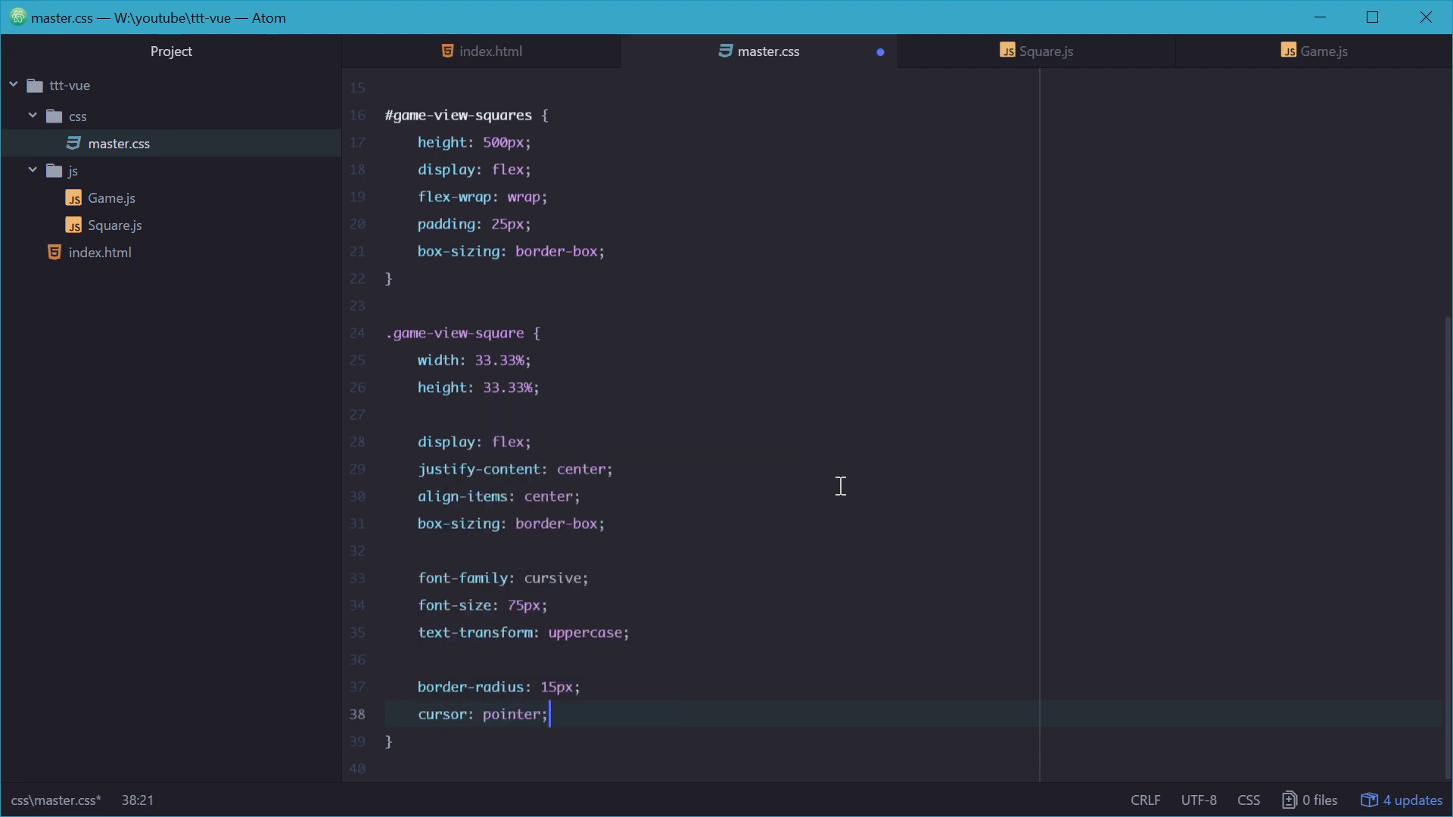
# Step: Disable text selection on the squares with user-select and -moz-user-select none
pyautogui.press('enter')
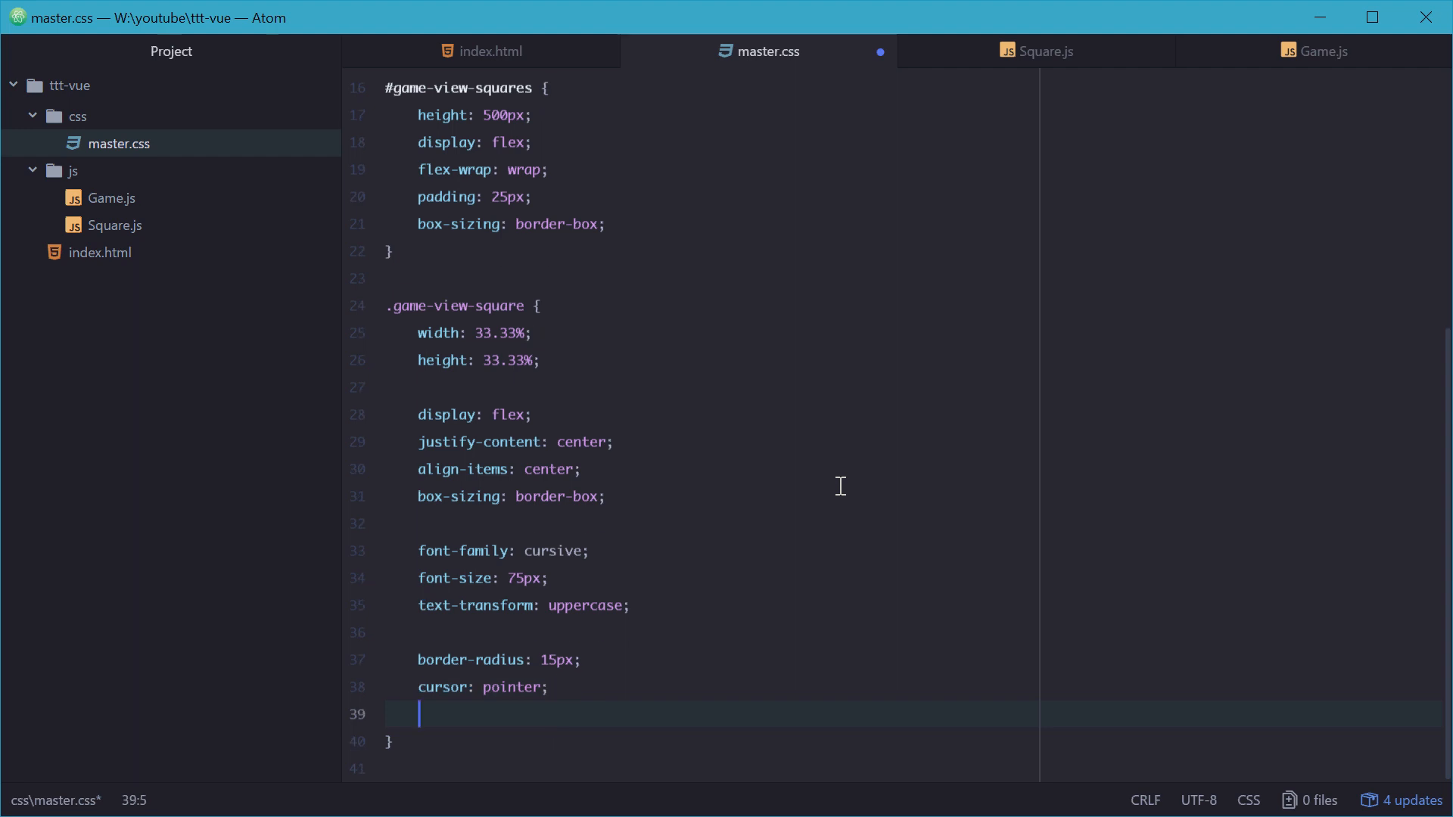
pyautogui.write('user-select: none;')
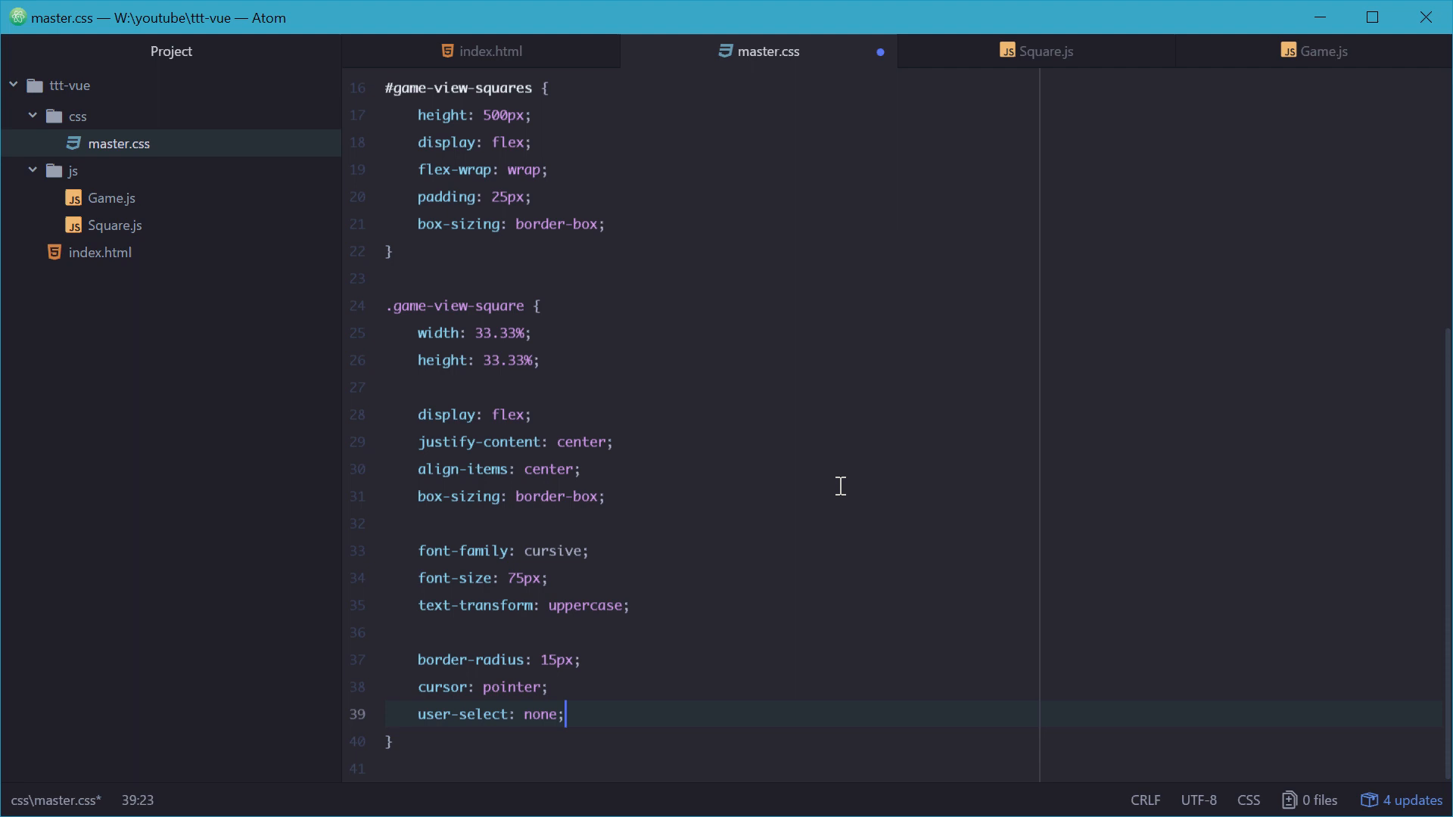
pyautogui.write('-moz-')
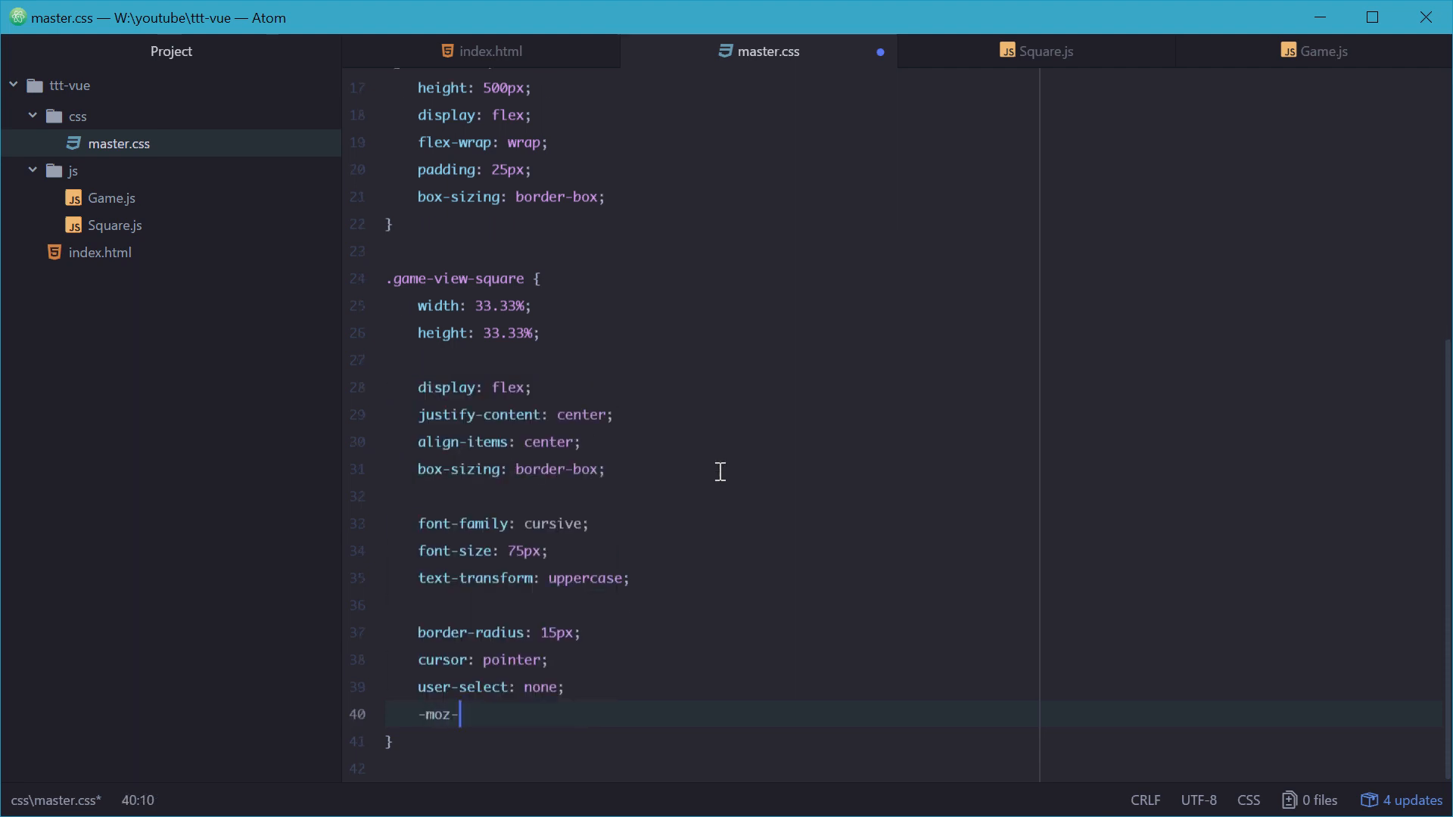
pyautogui.write('user-select')
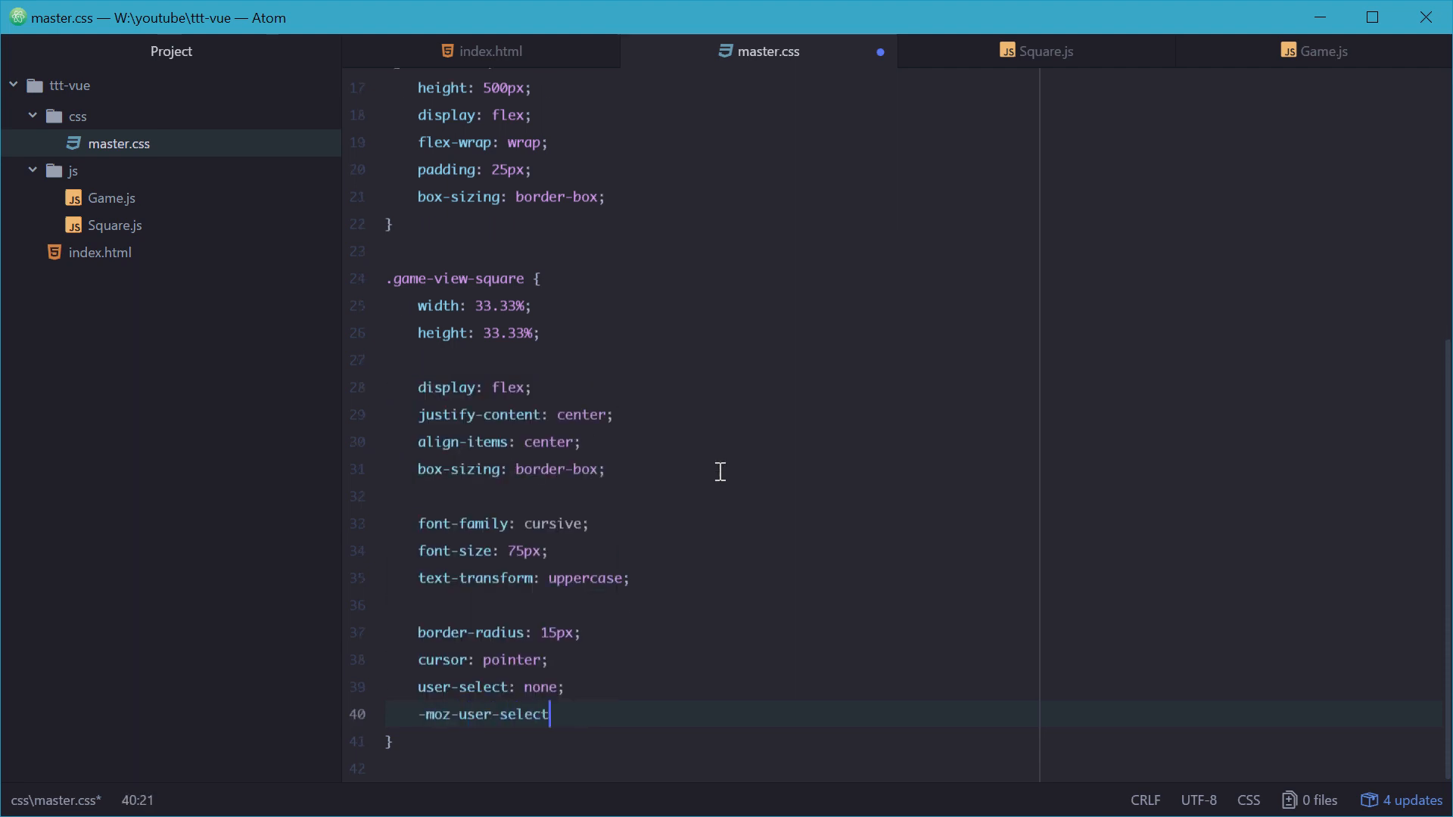
pyautogui.write(': none;')
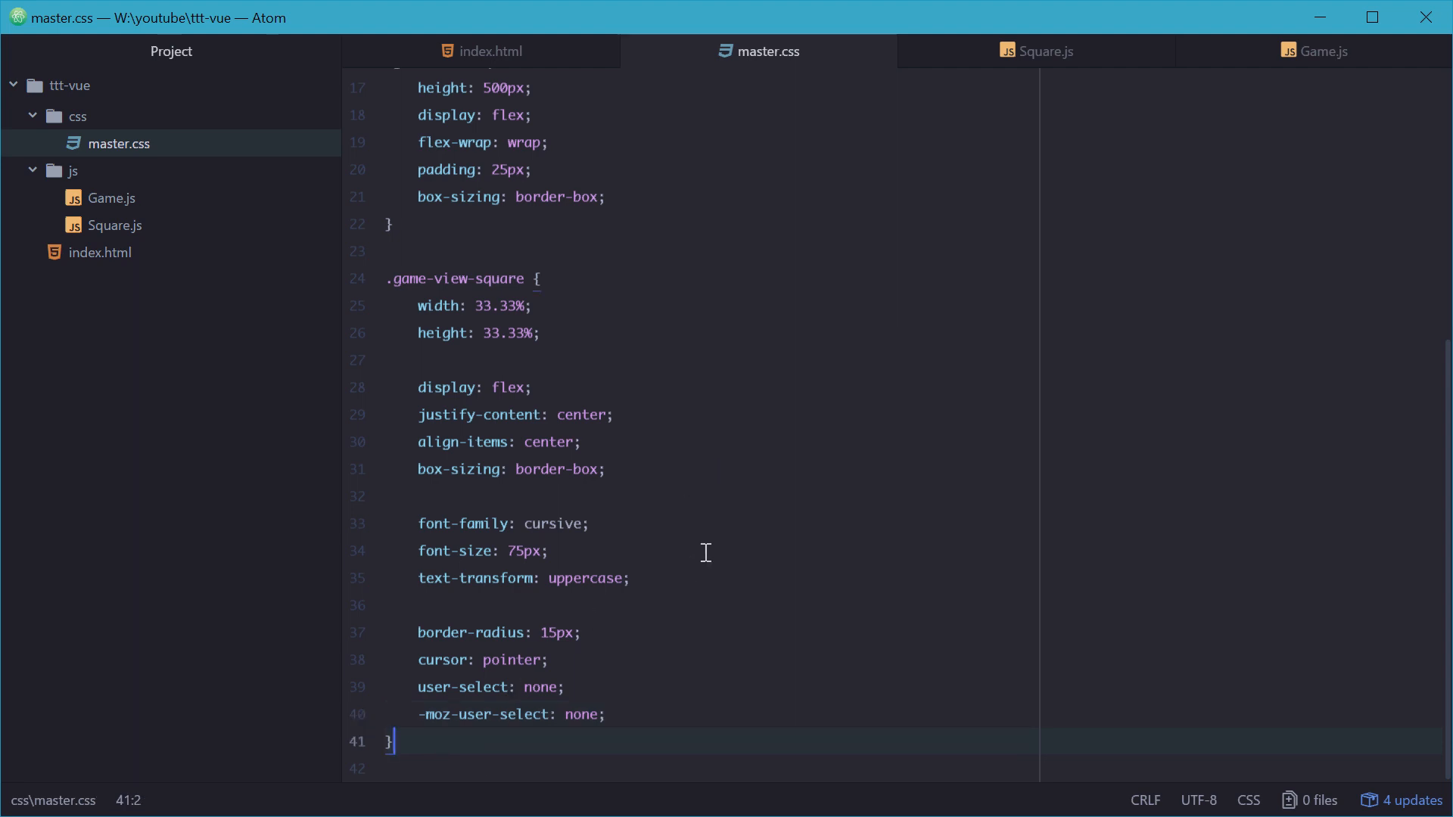
# Step: Add a .game-view-square.highlighted rule colouring text green and save
pyautogui.press('enter')
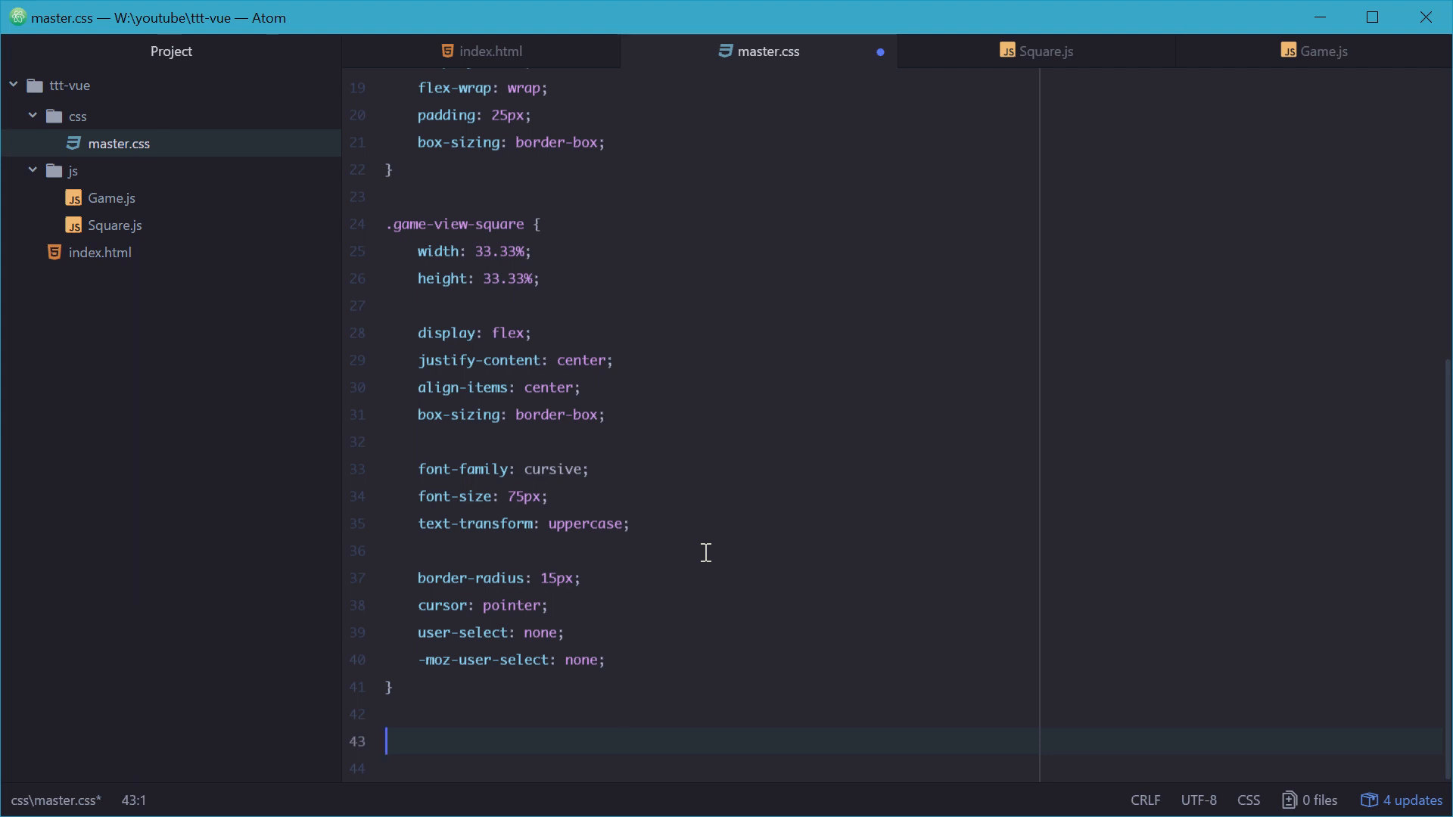
pyautogui.write('.ga')
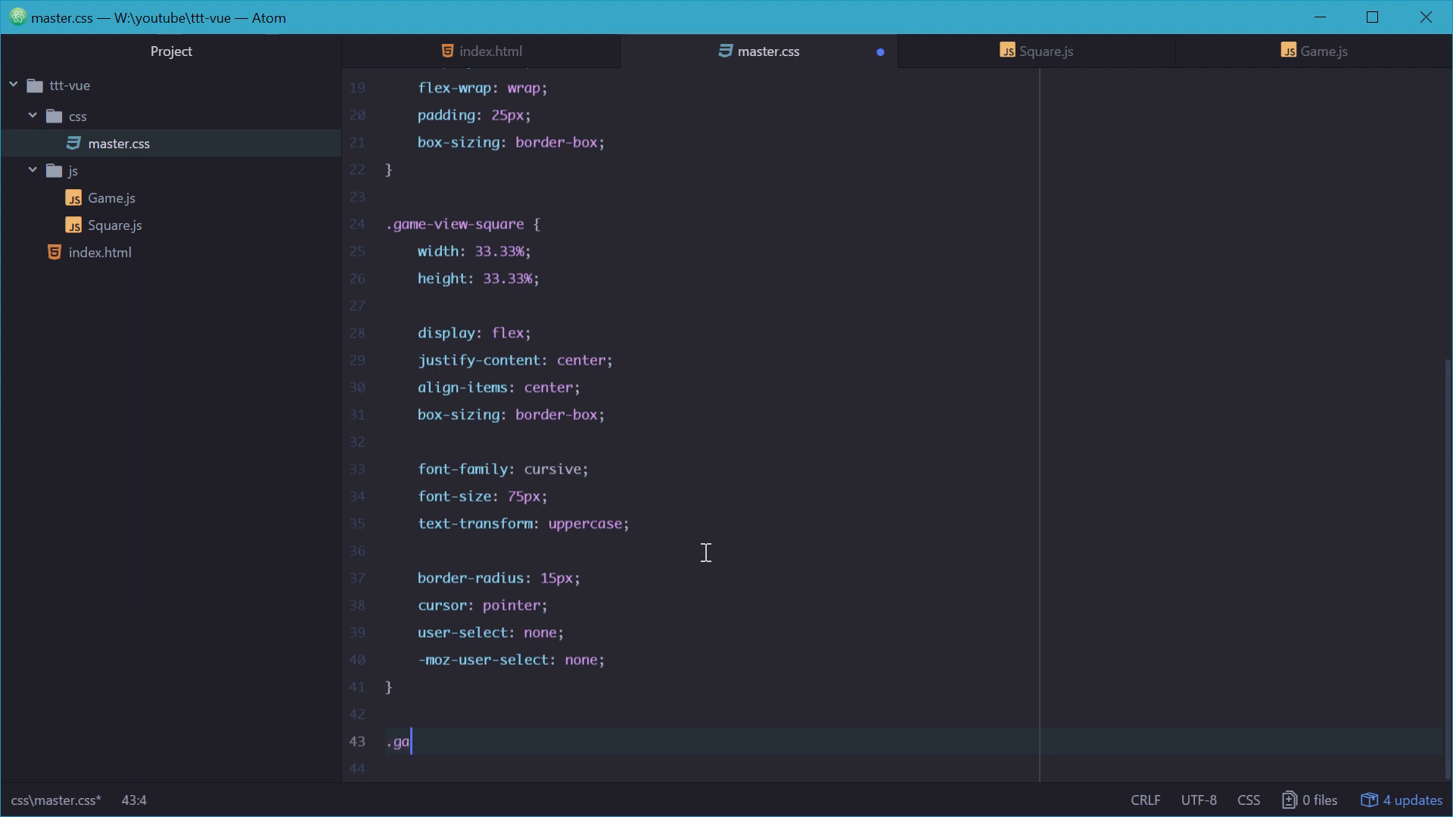
pyautogui.write('me-view-square')
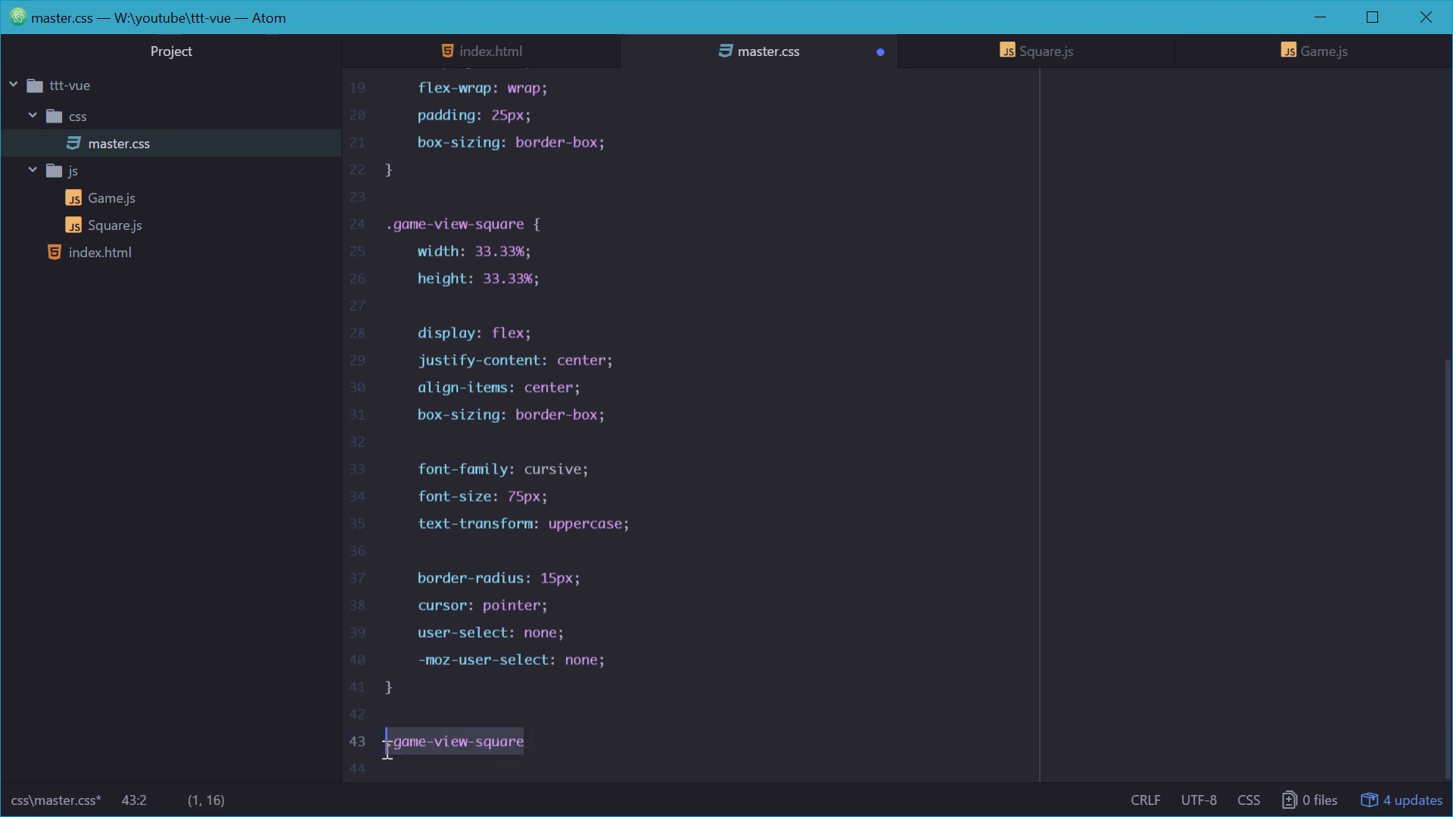
pyautogui.write('.h')
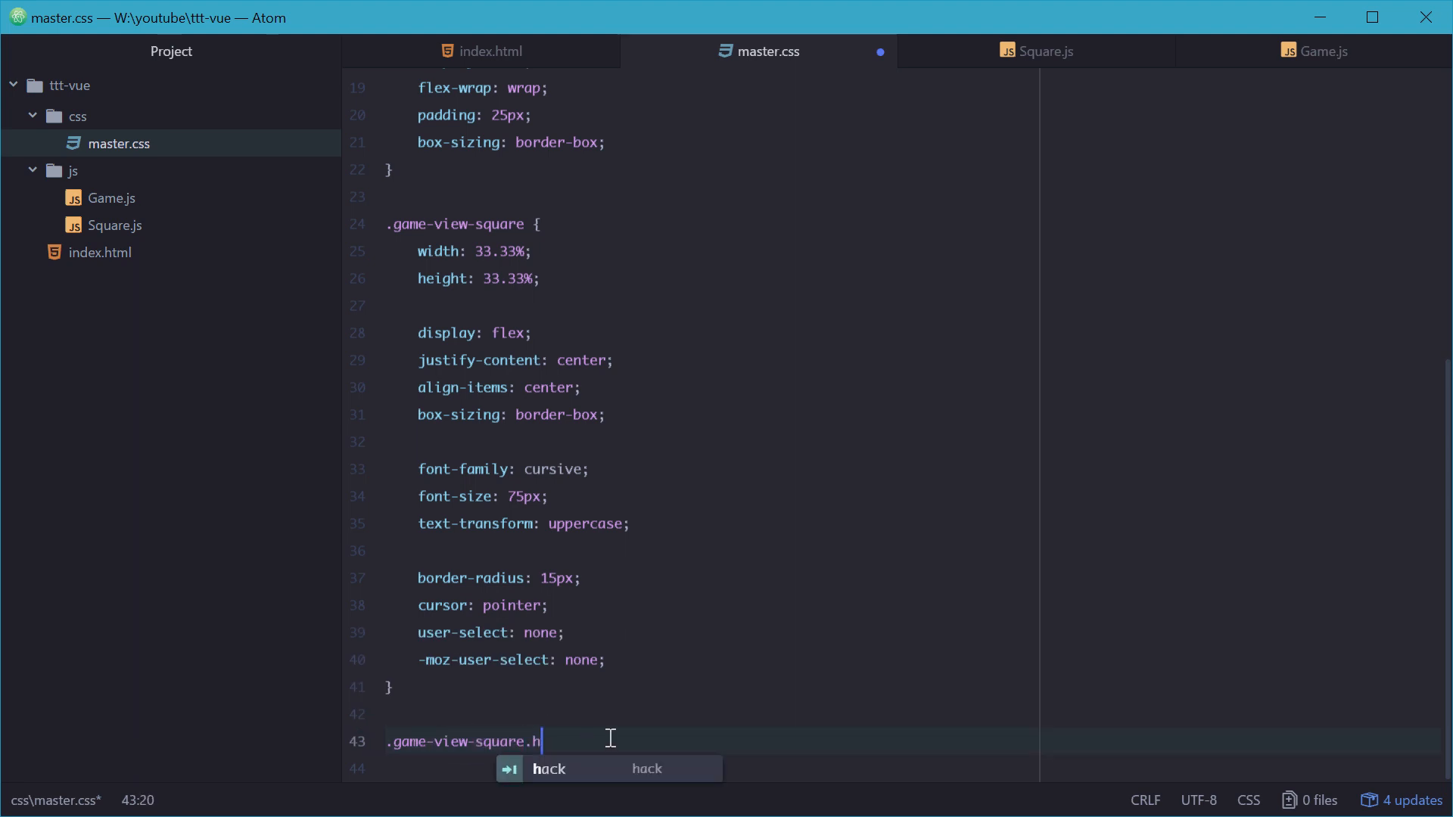
pyautogui.write('ighlighted')
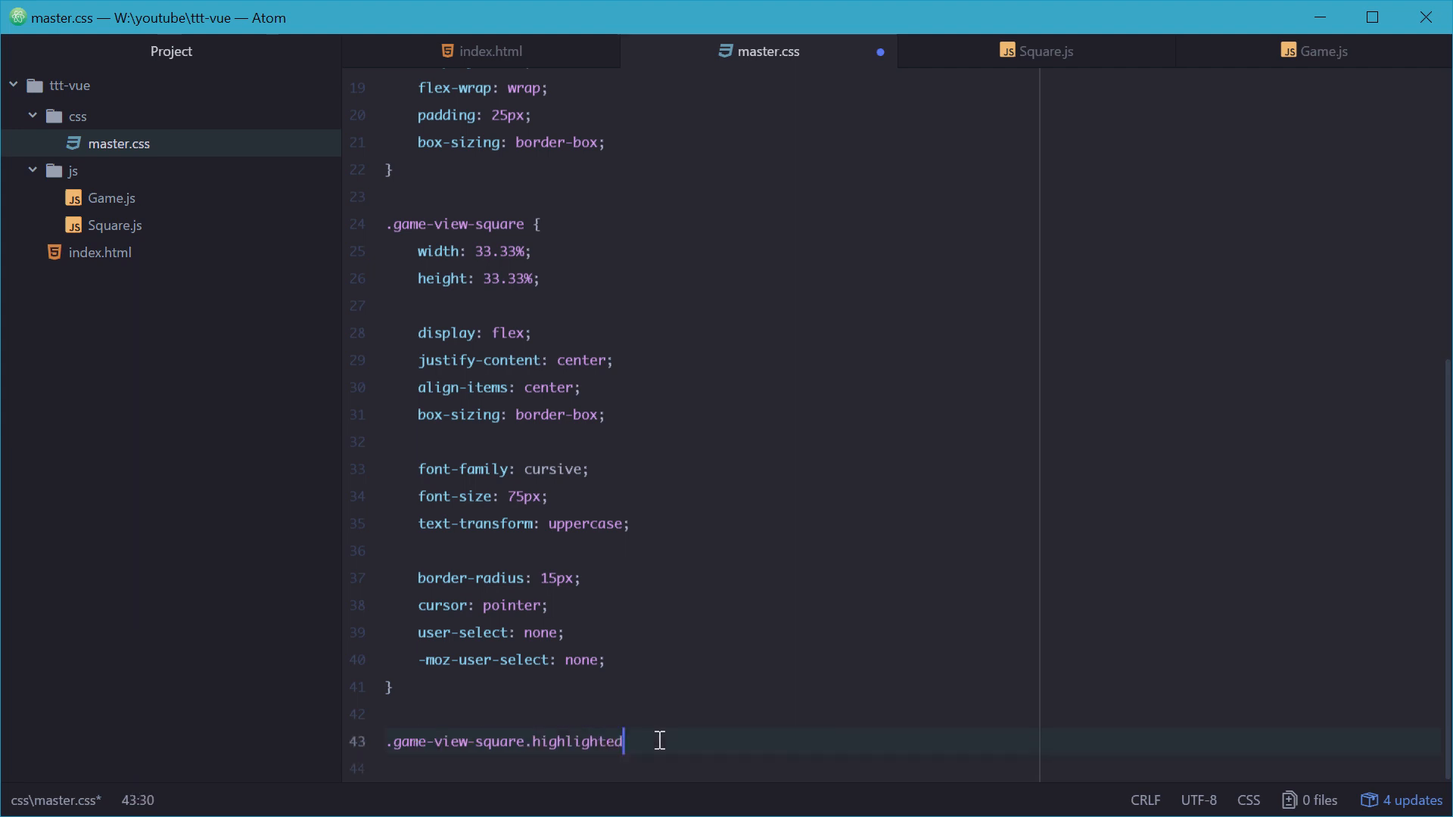
pyautogui.write('{ color: green')
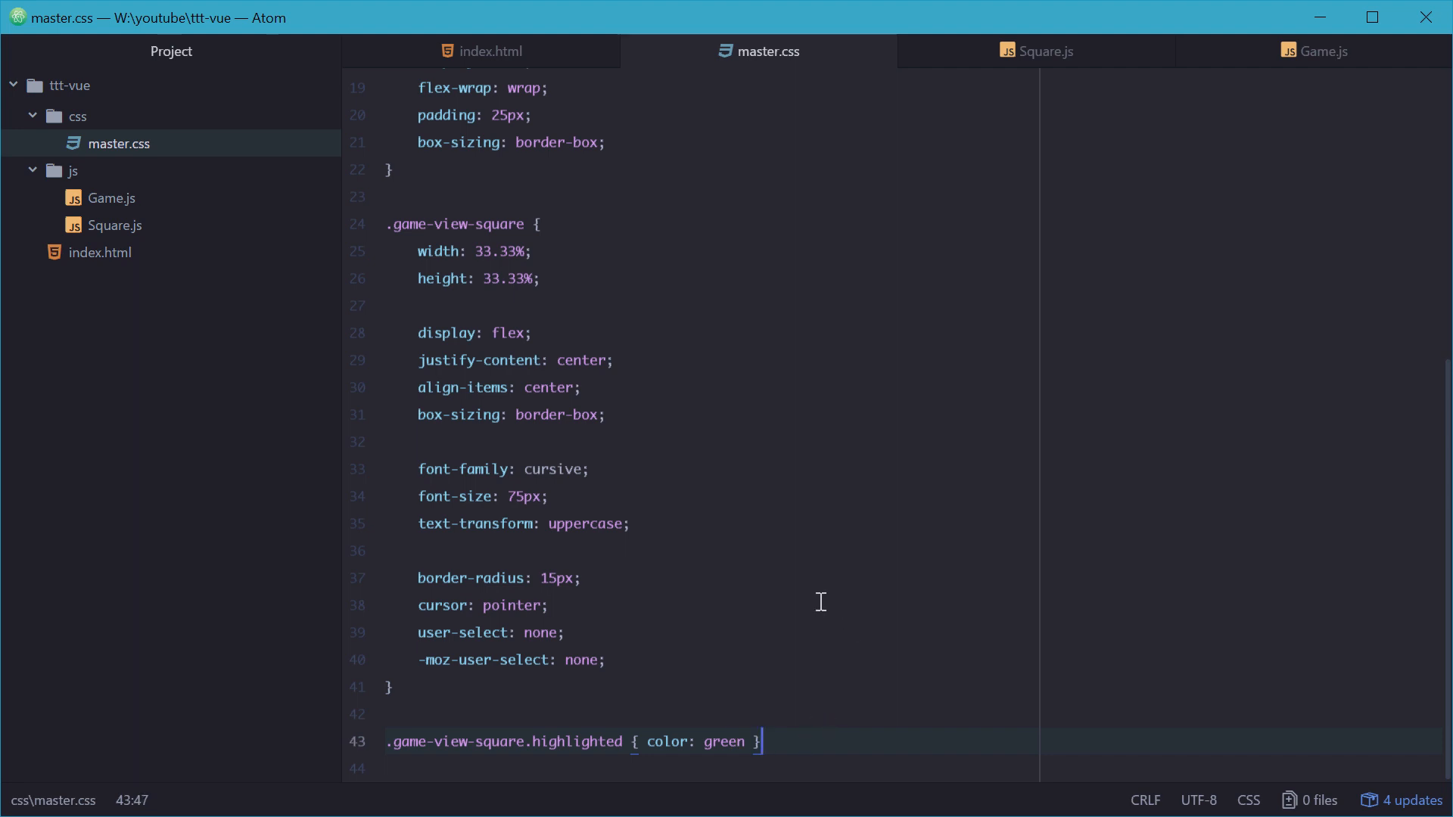
pyautogui.press('enter')
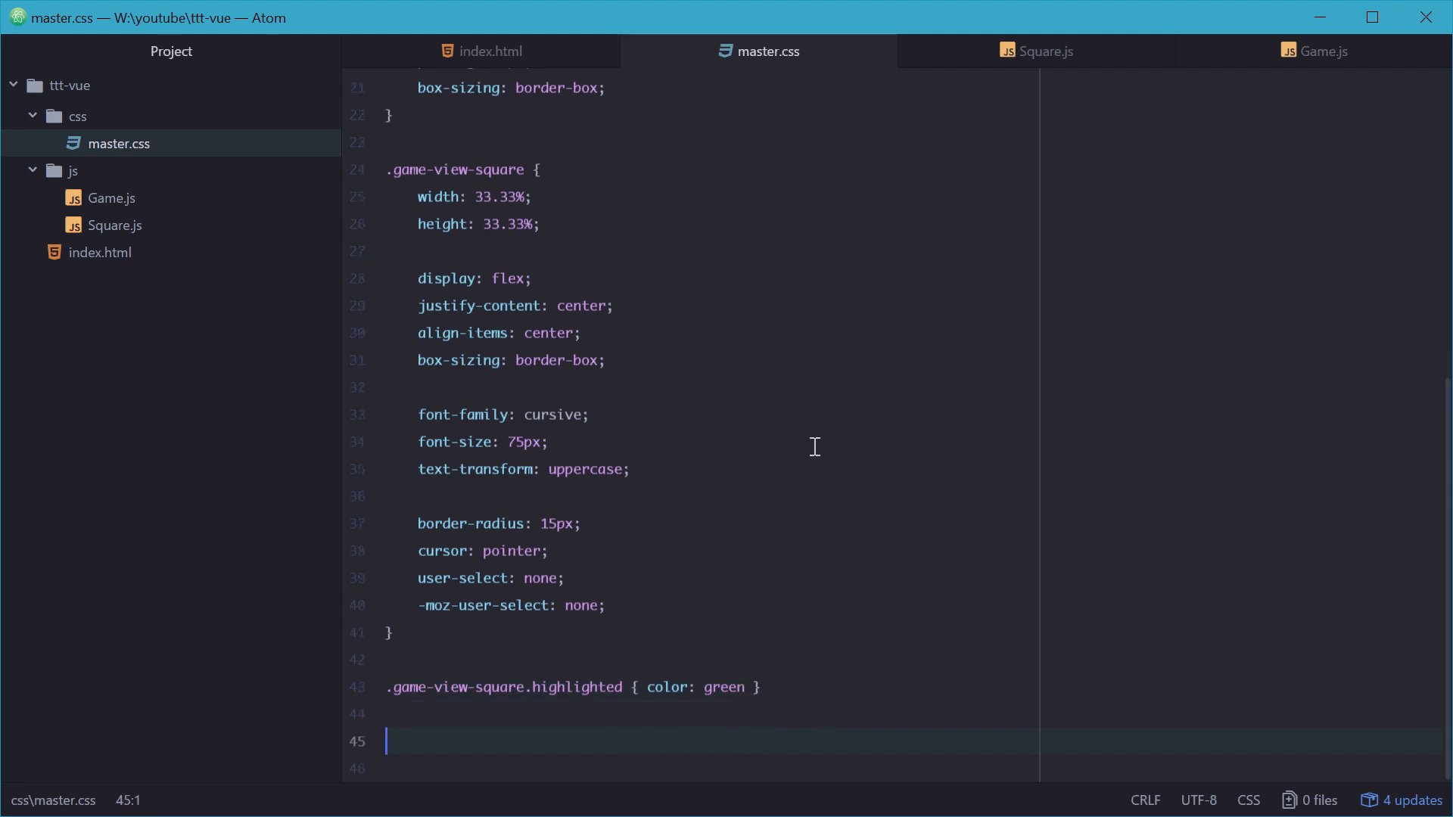
# Step: Add a .game-view-square:hover rule with an #eee background, then the brown nth-child border rules
pyautogui.write('.game-view-square:hover')
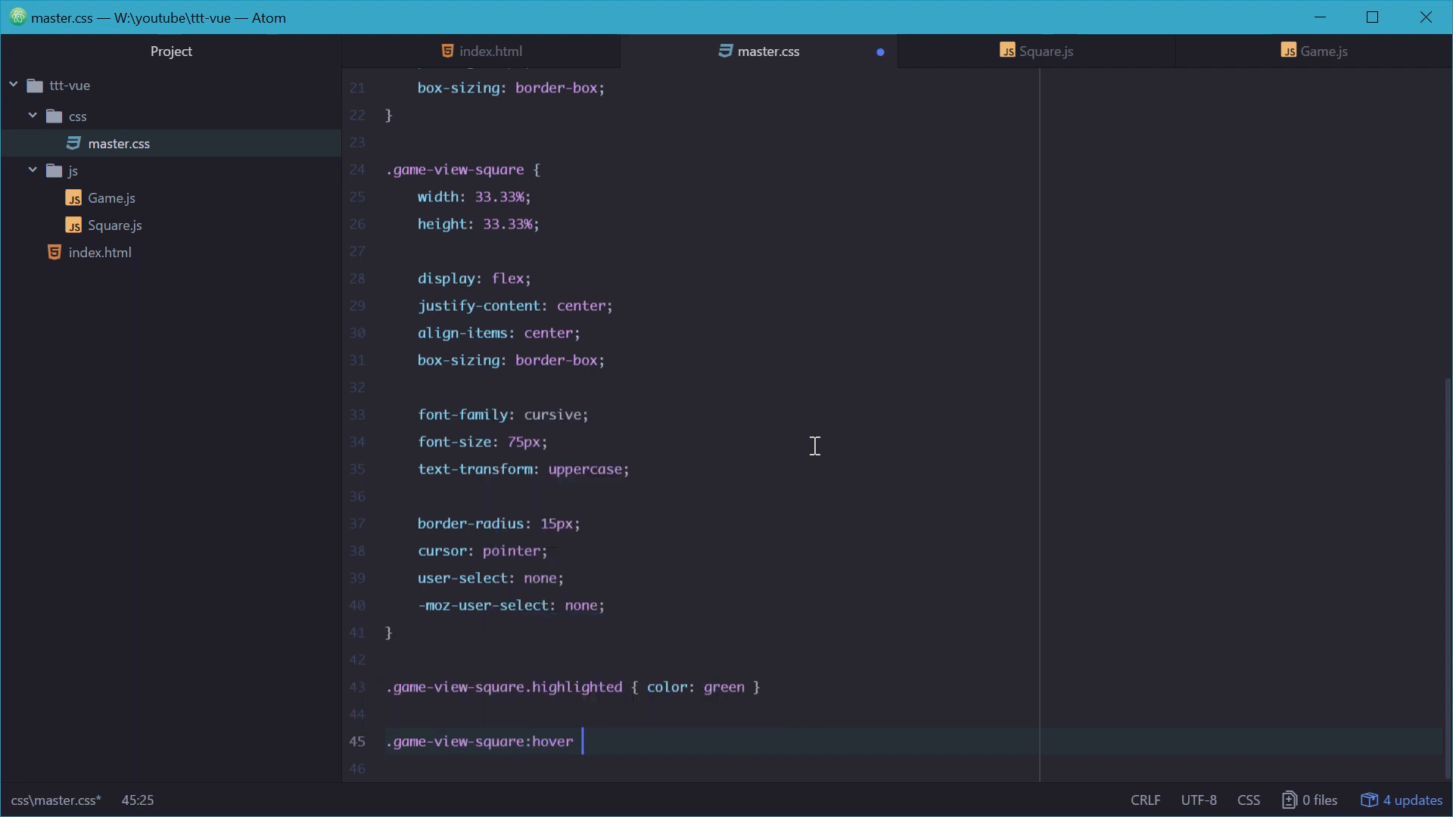
pyautogui.write('{ backgounr')
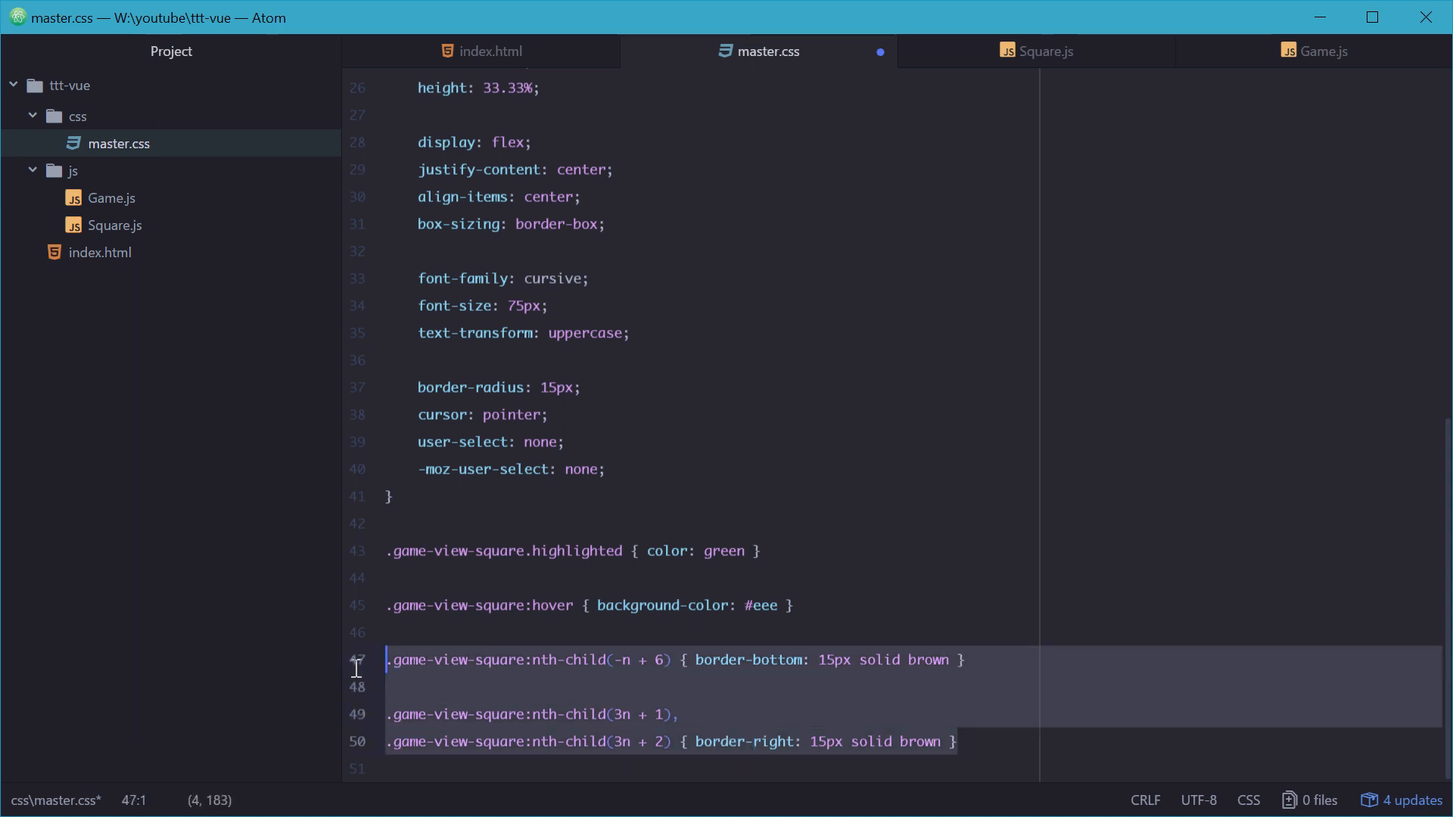
pyautogui.moveTo(361, 675)
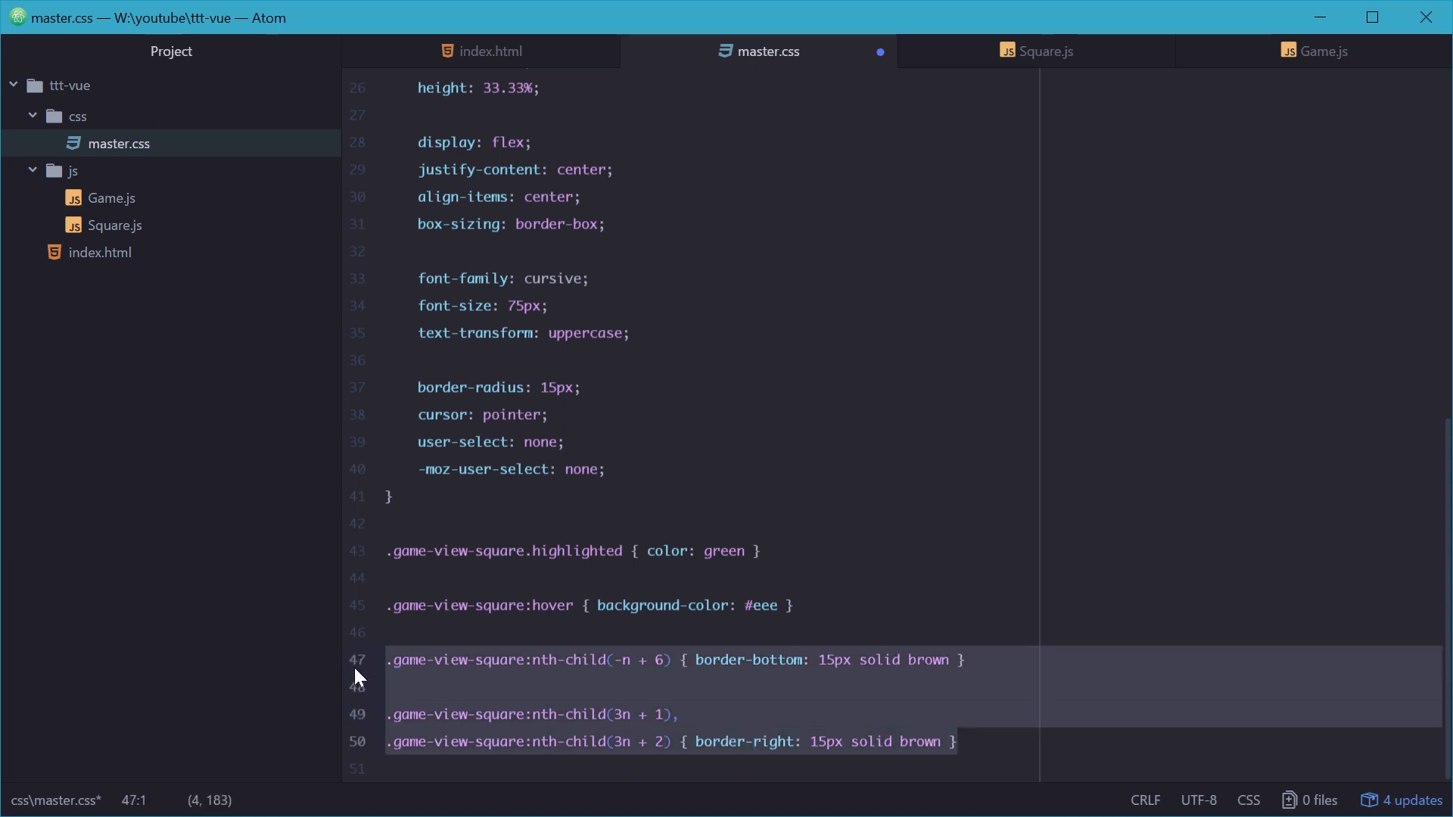
# Step: Save the finished master.css and return to index.html
pyautogui.click(751, 577)
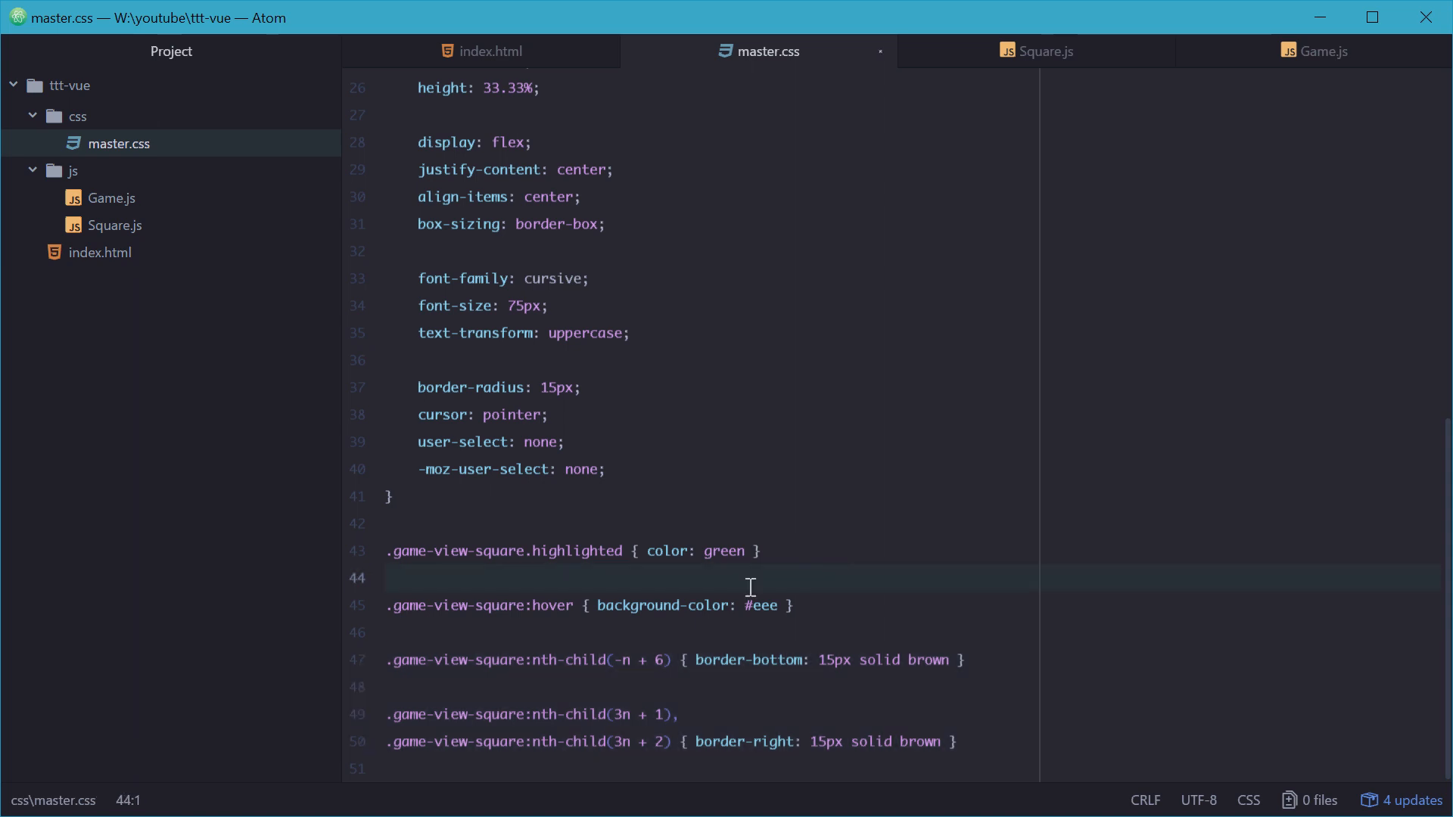
pyautogui.click(389, 576)
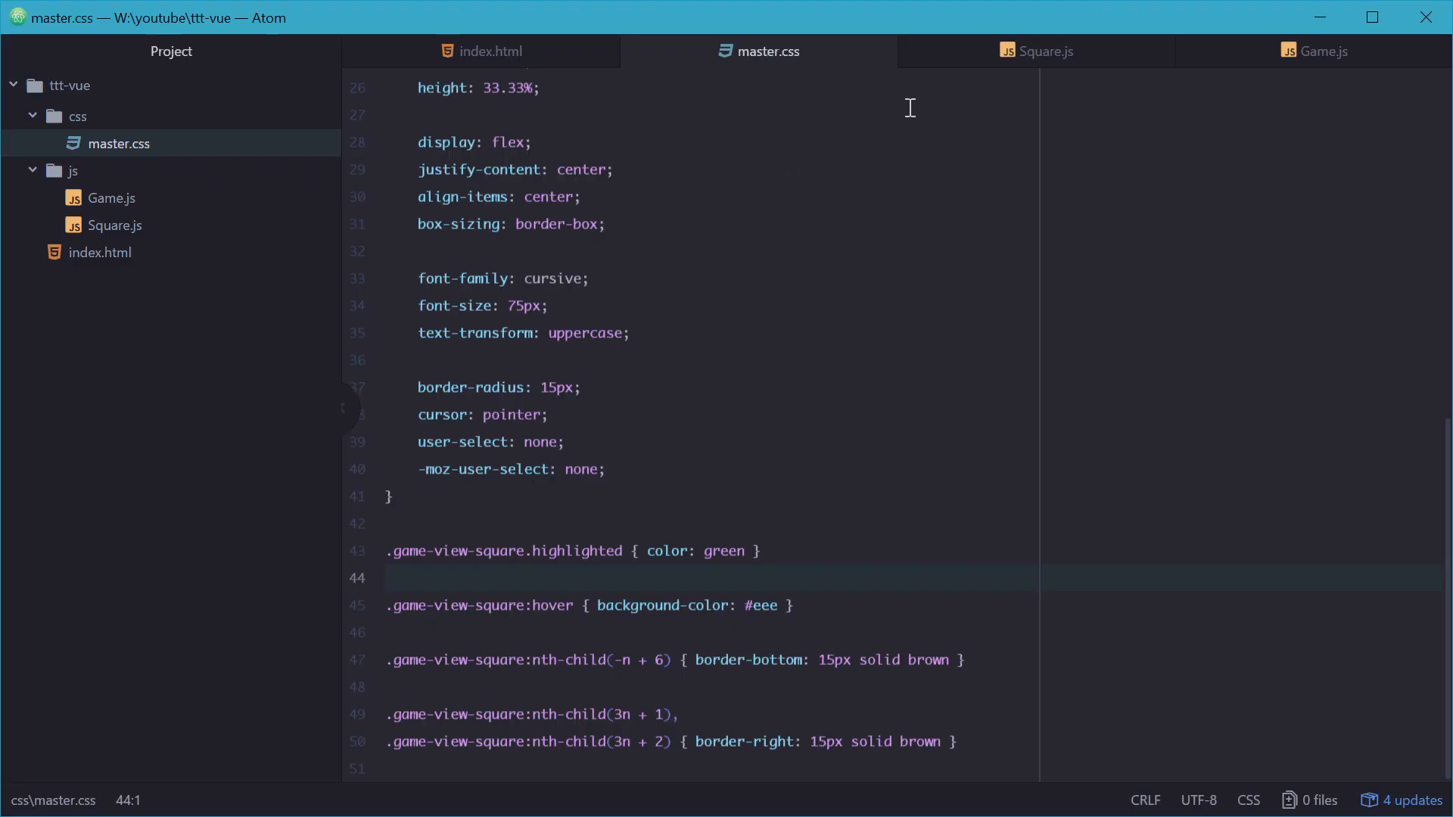
pyautogui.click(482, 51)
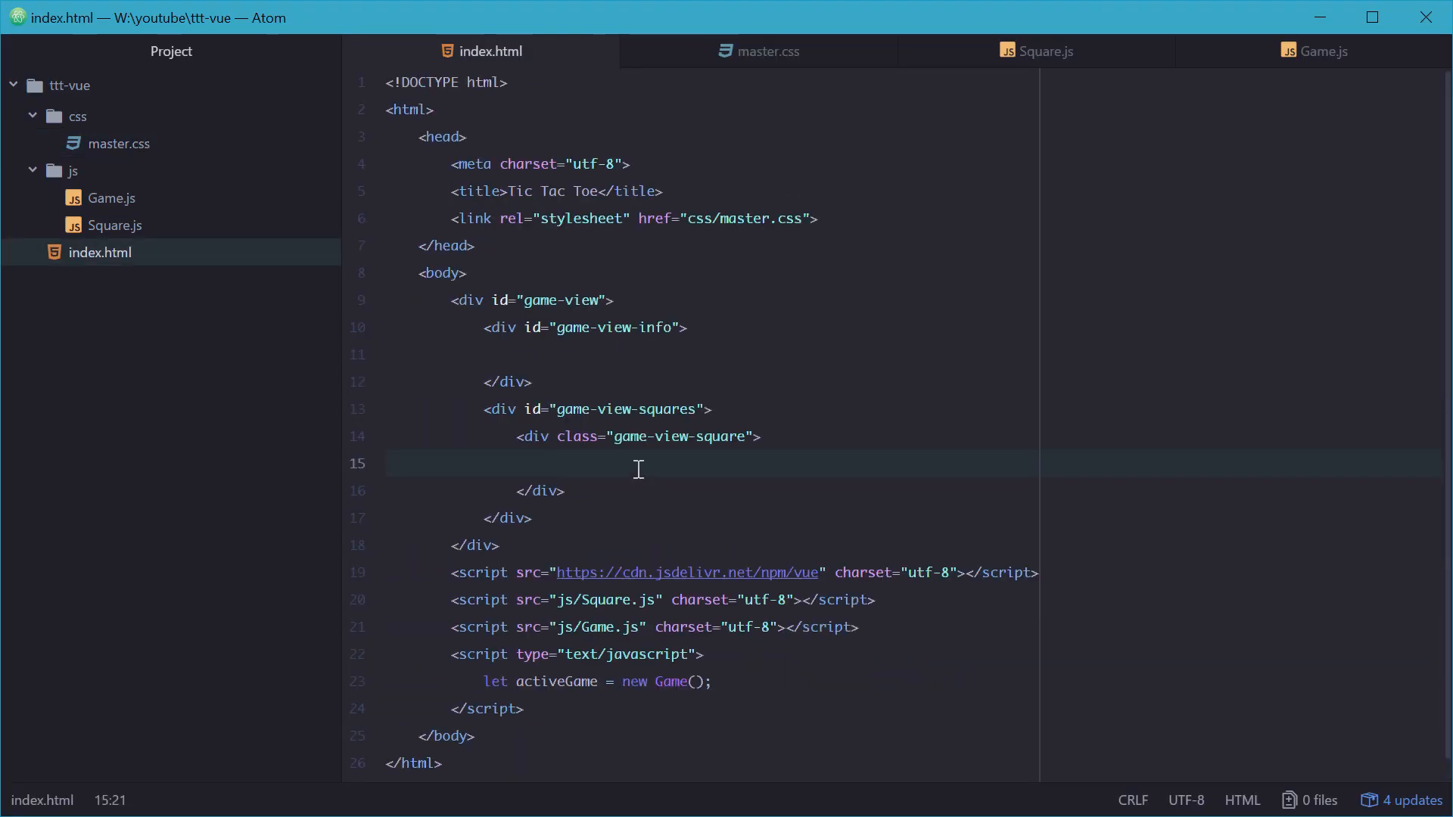
# Step: Fill the squares with X and O and give the O square the highlighted class
pyautogui.write('X')
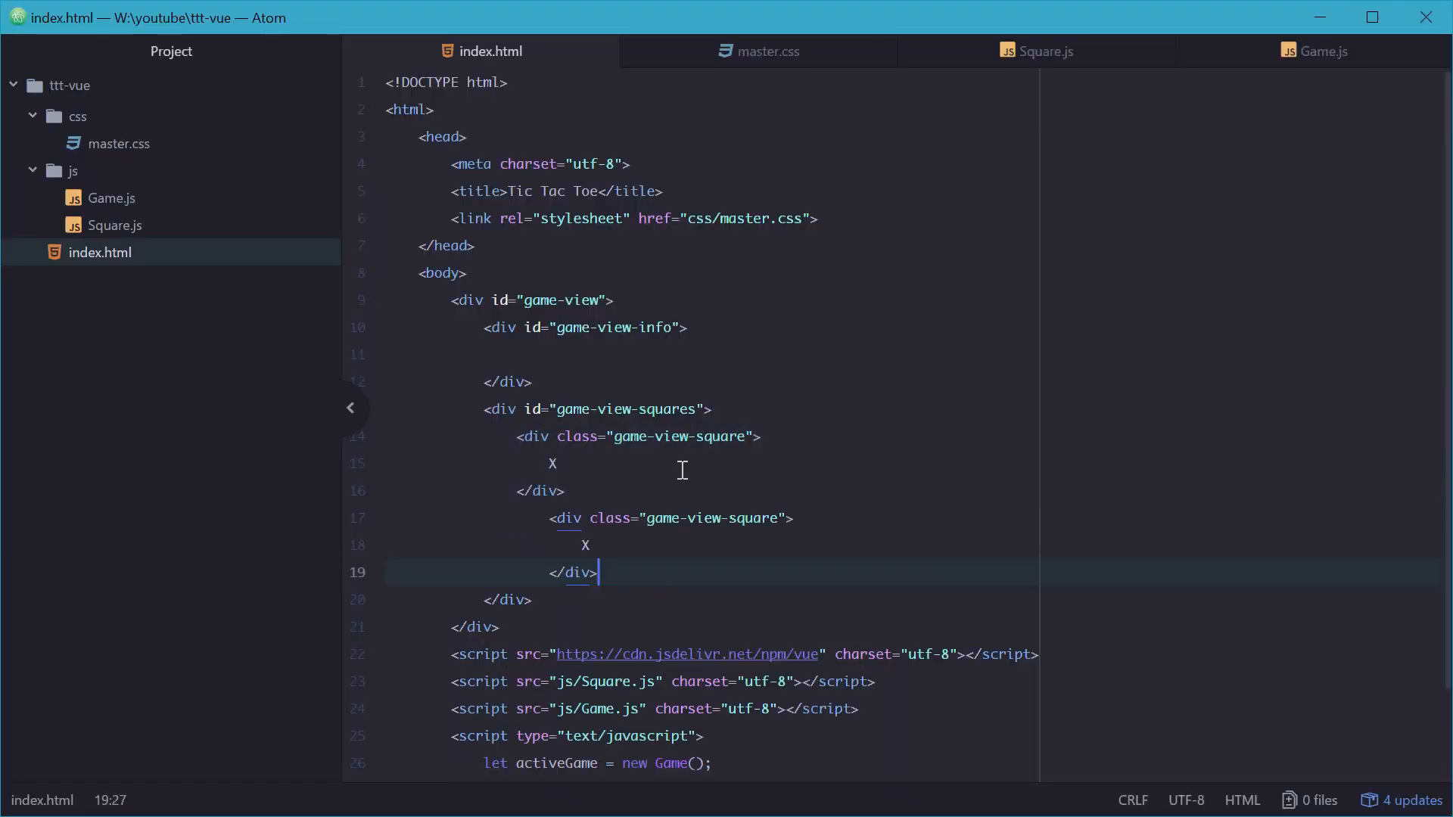
pyautogui.moveTo(598, 558)
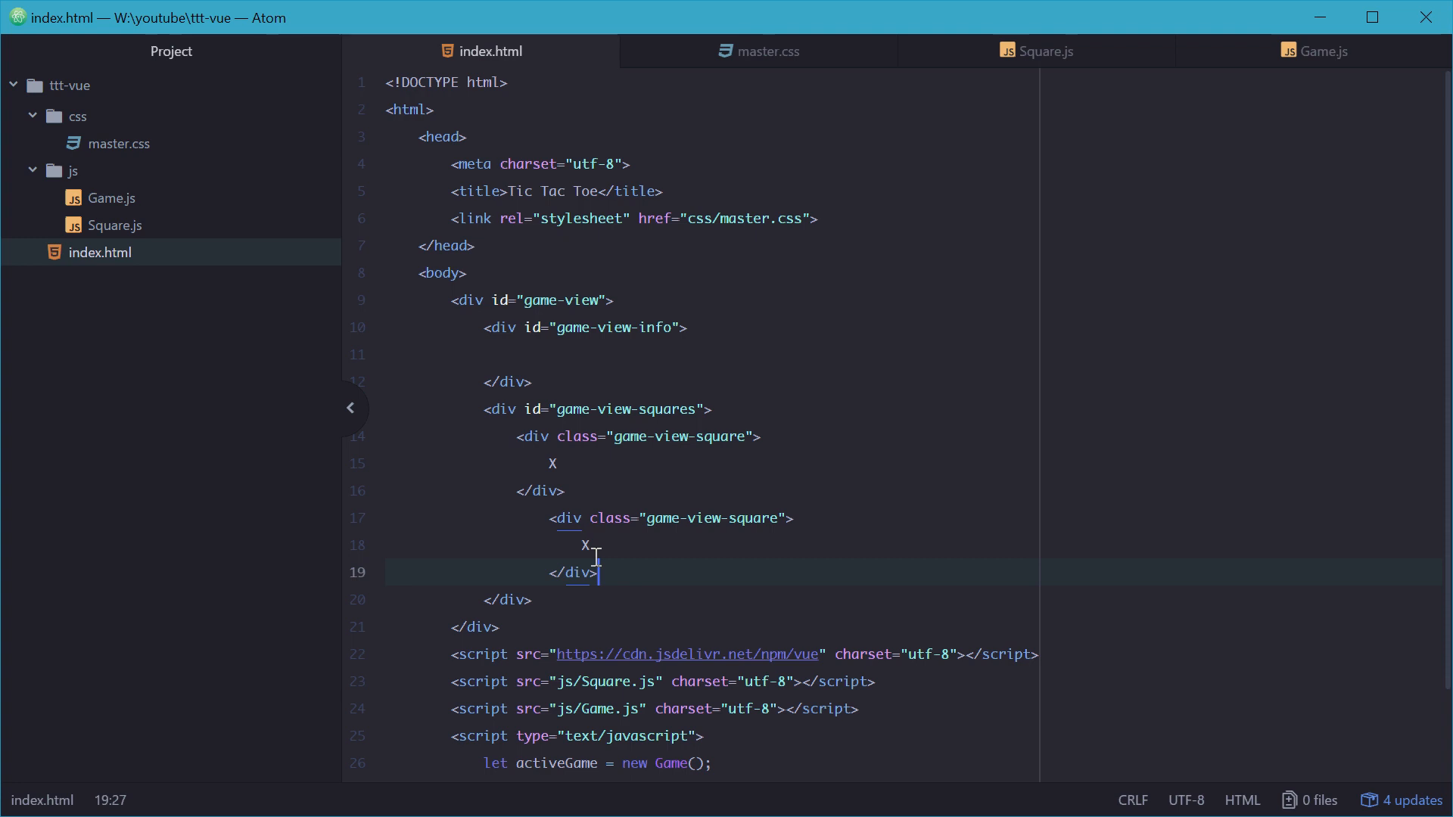
pyautogui.write('o')
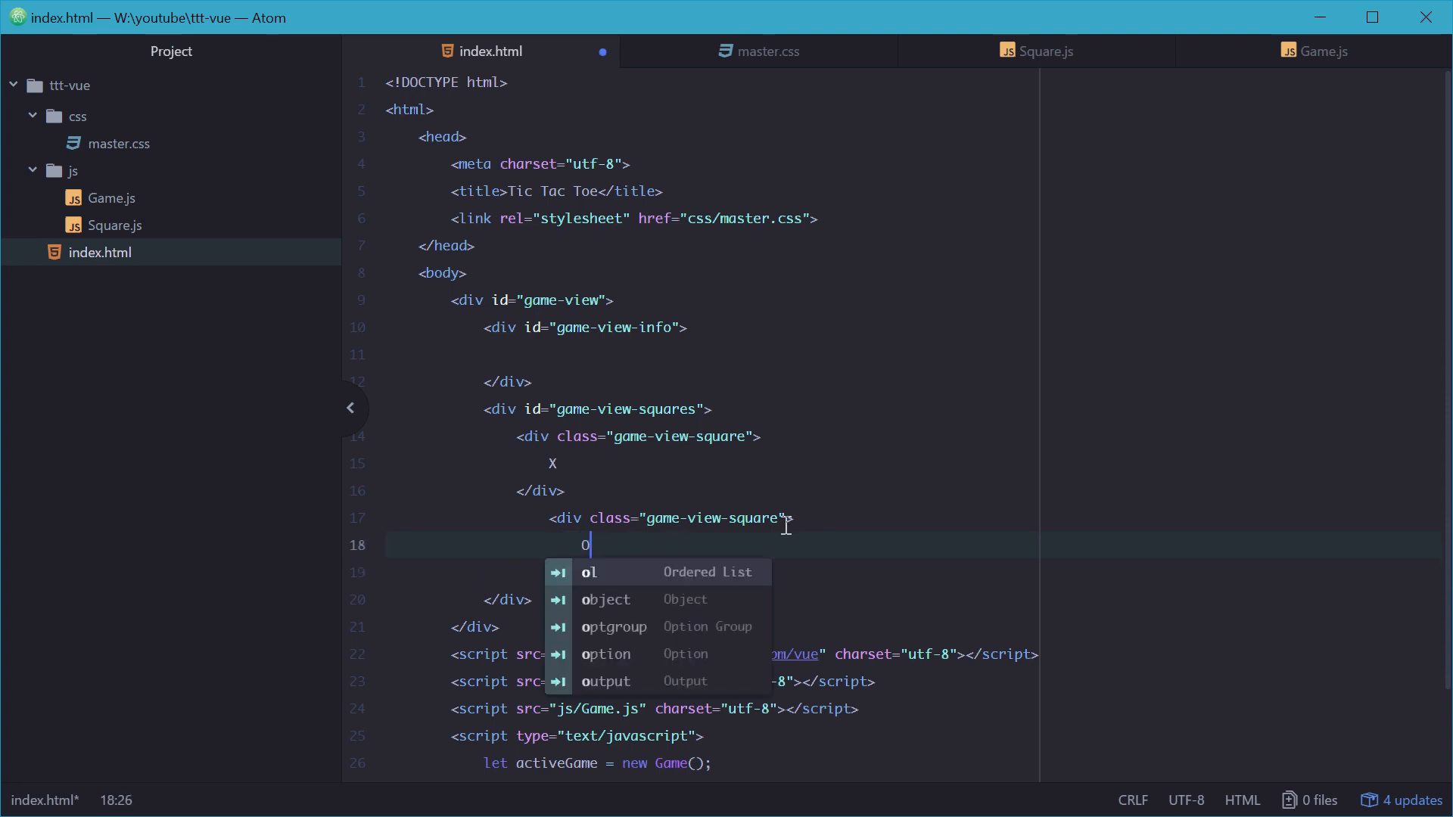
pyautogui.write('highl')
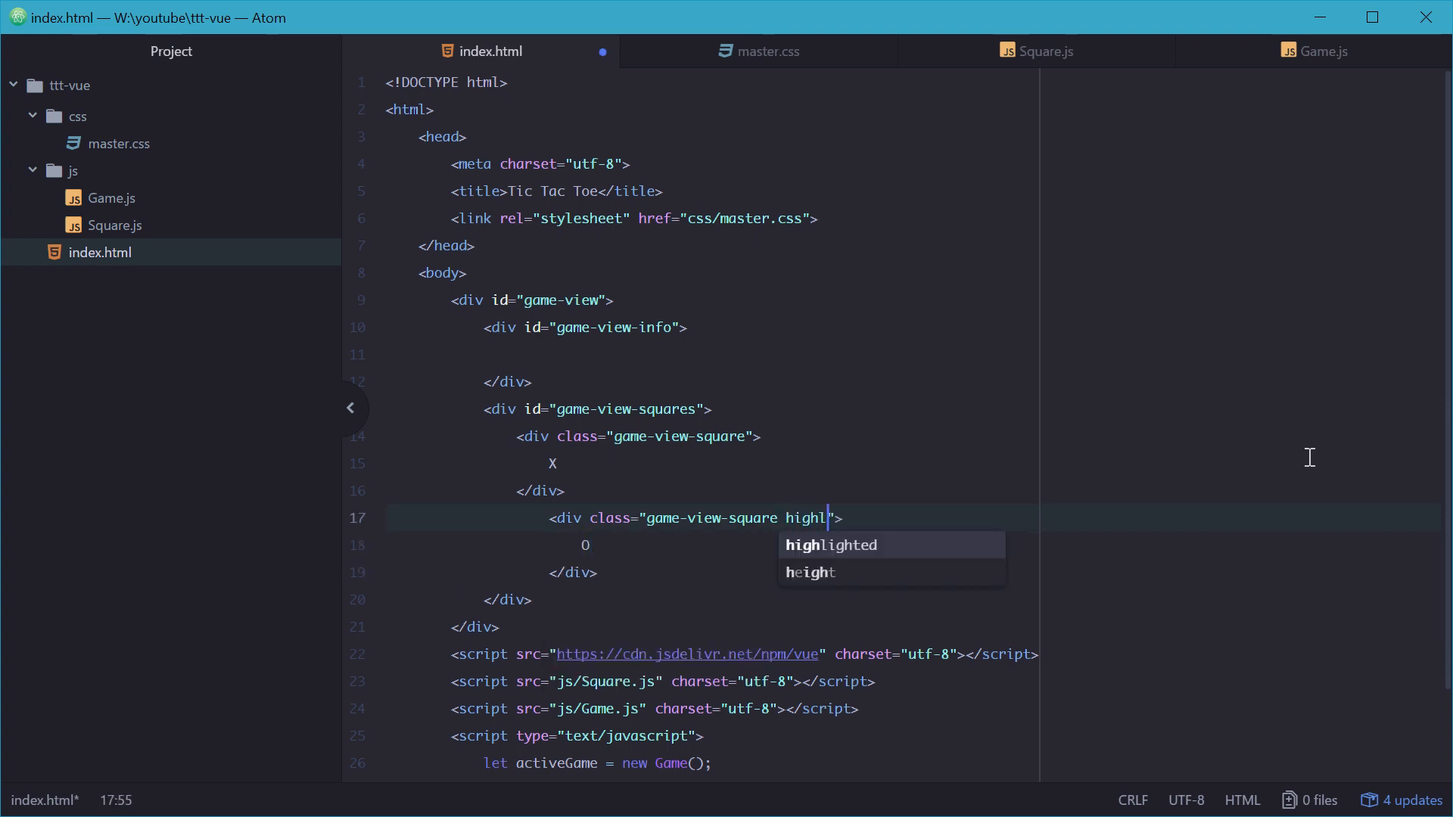
pyautogui.press('tab')
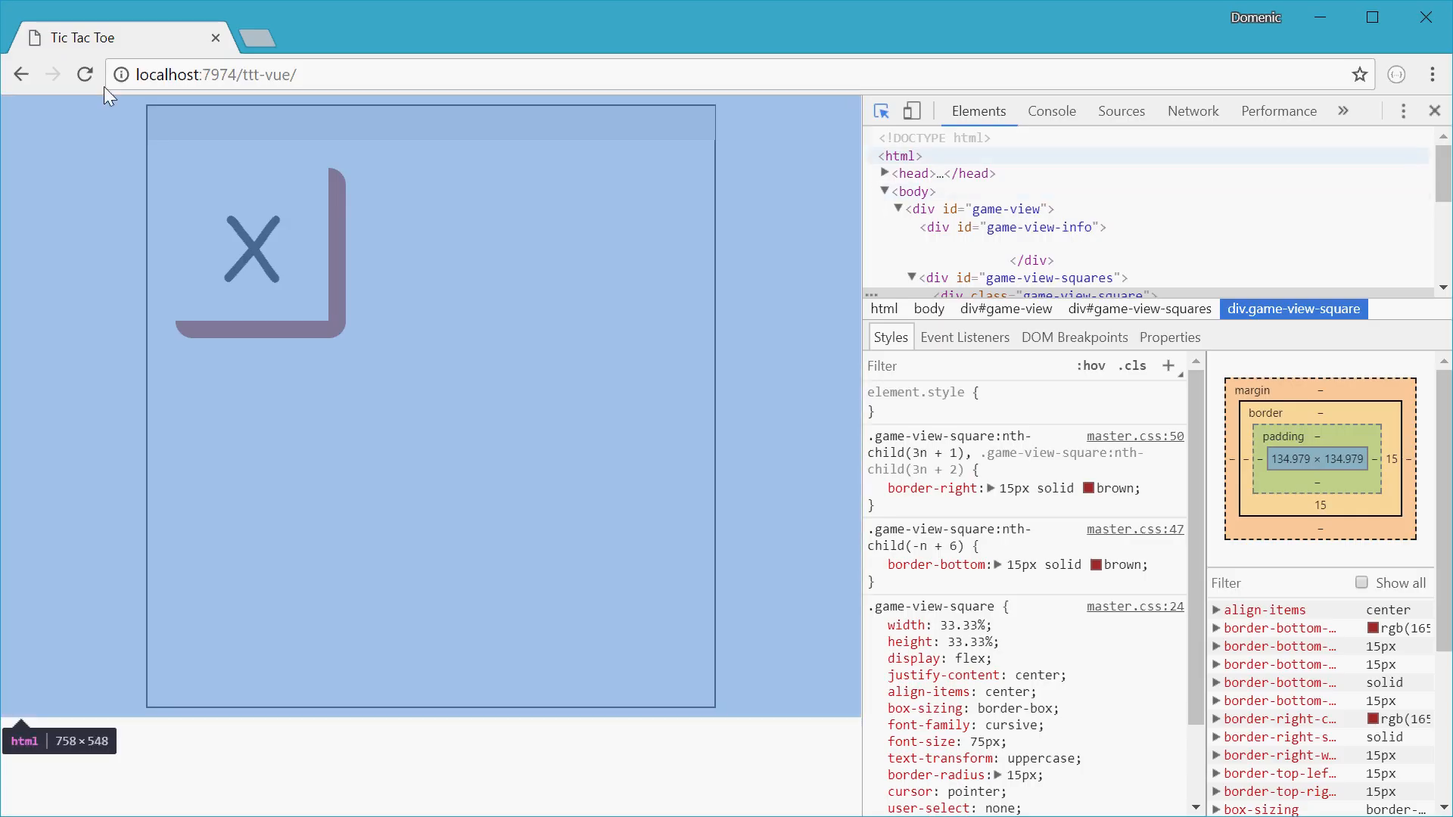
# Step: Reload the Tic Tac Toe page to show the black X and green O squares
pyautogui.click(422, 249)
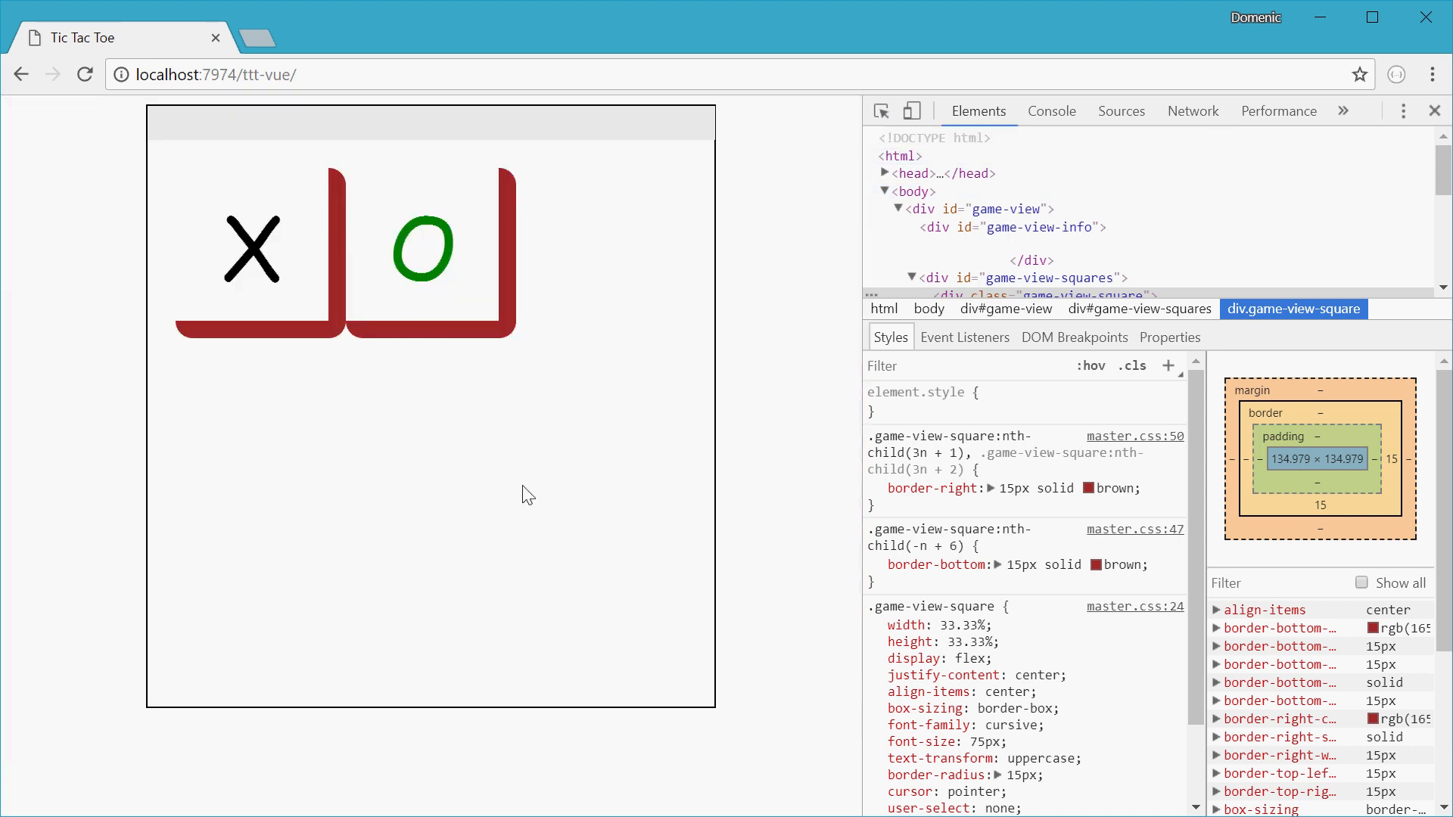
pyautogui.moveTo(424, 274)
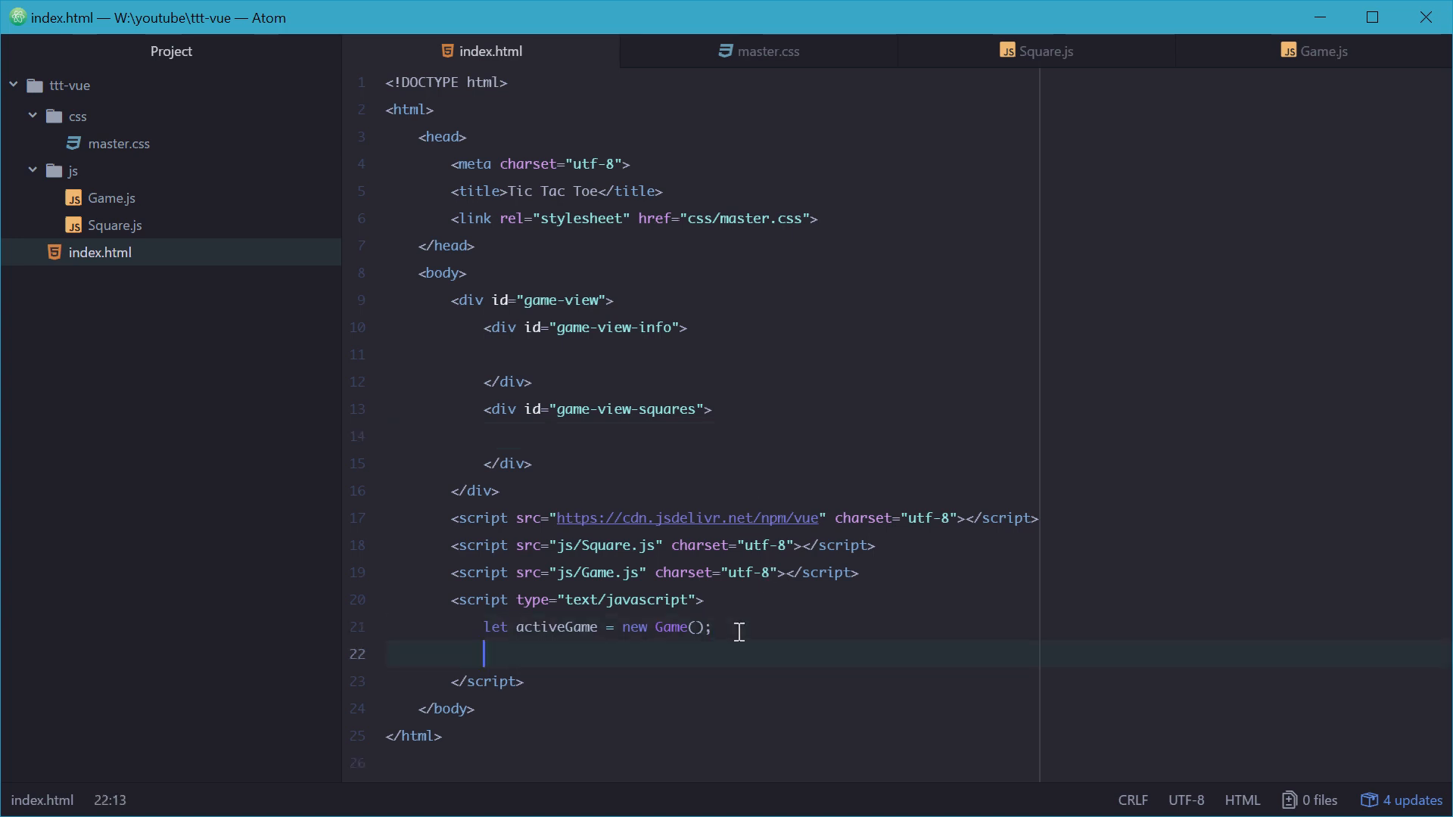
# Step: Declare let gameVue = new Vue({ el: '#game-view' }) in the script block
pyautogui.write('let game')
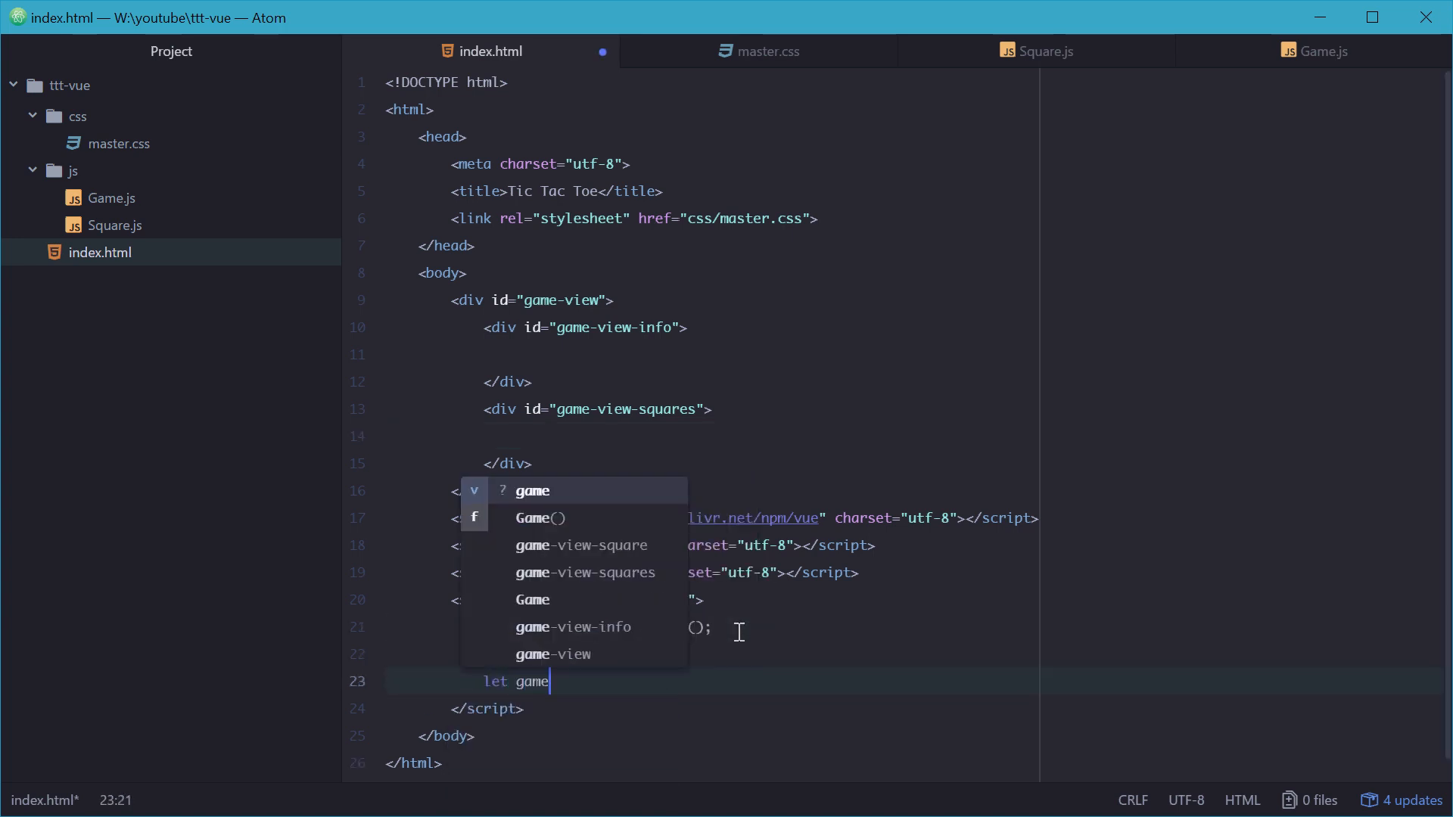
pyautogui.write('Vue =')
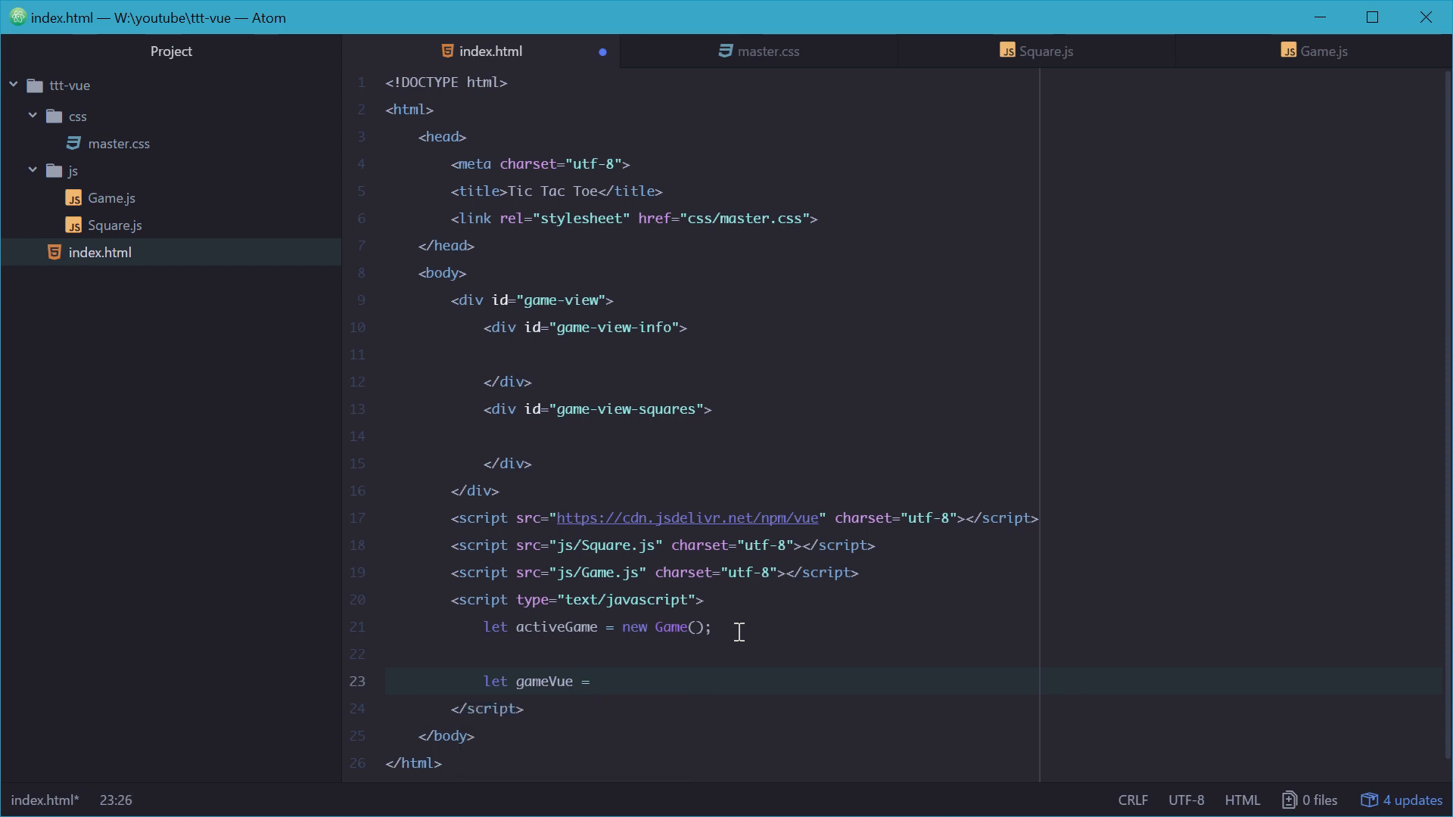
pyautogui.write('new Vue()')
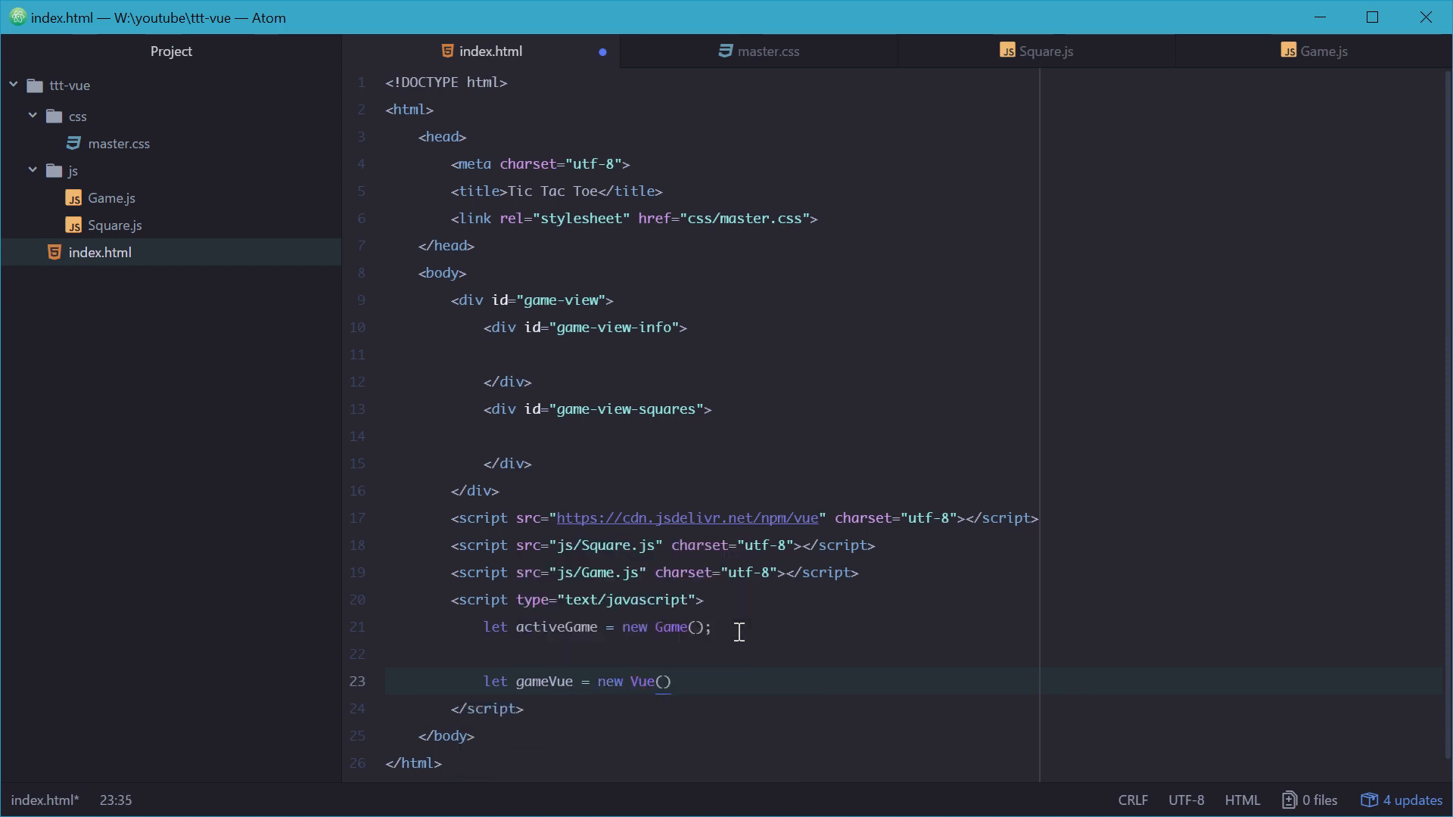
pyautogui.write('{')
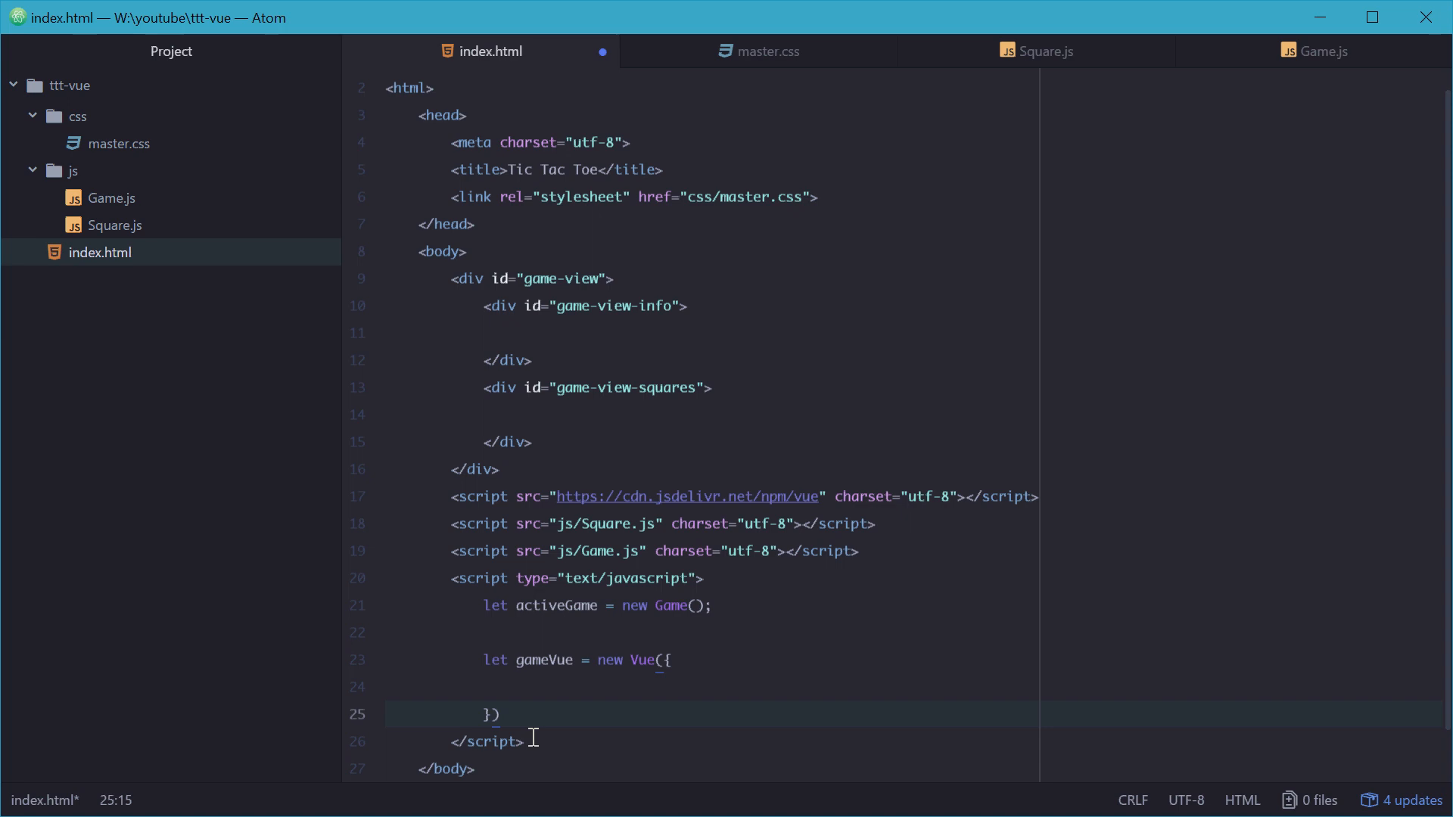
pyautogui.write('el')
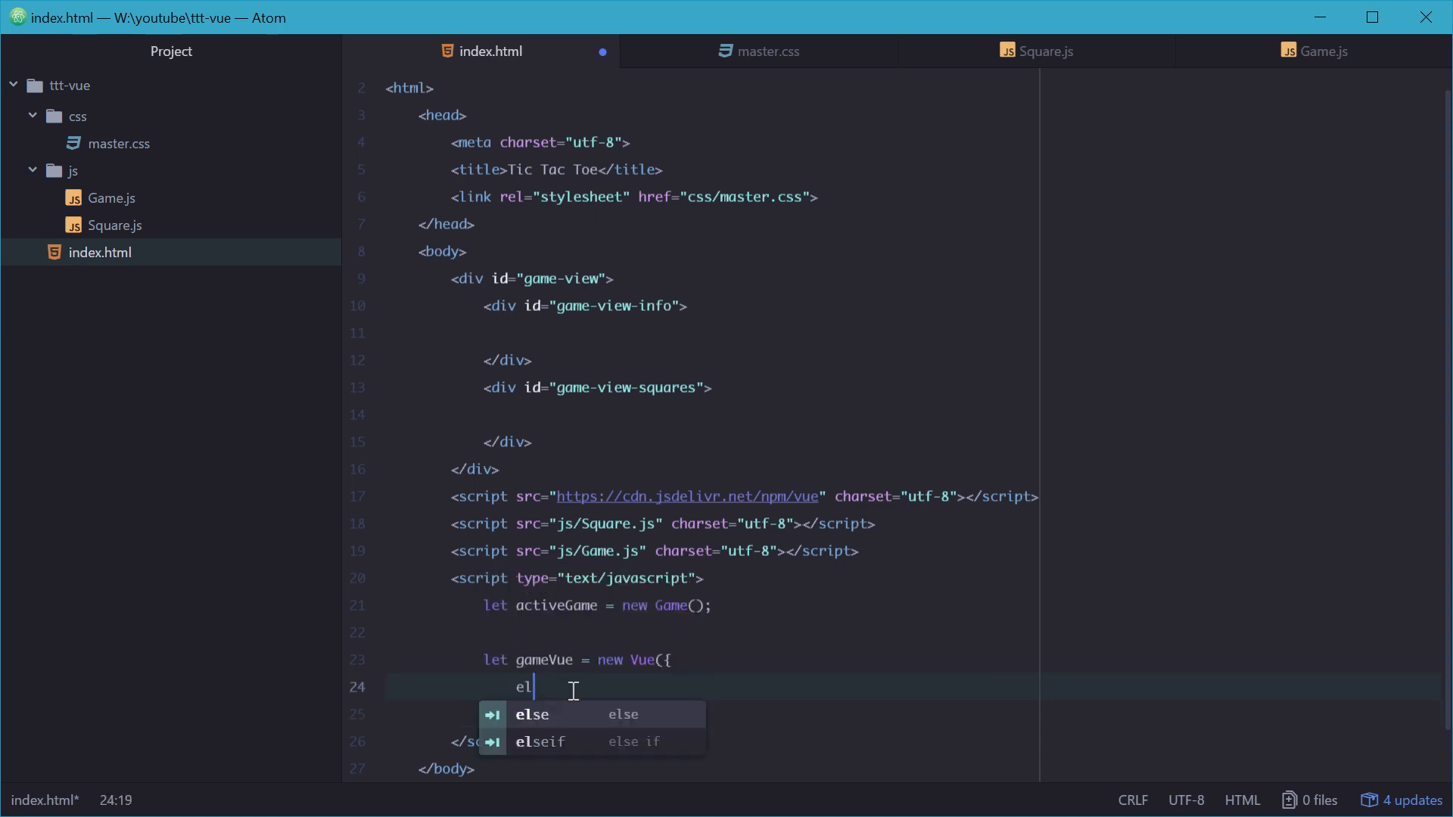
pyautogui.write(':')
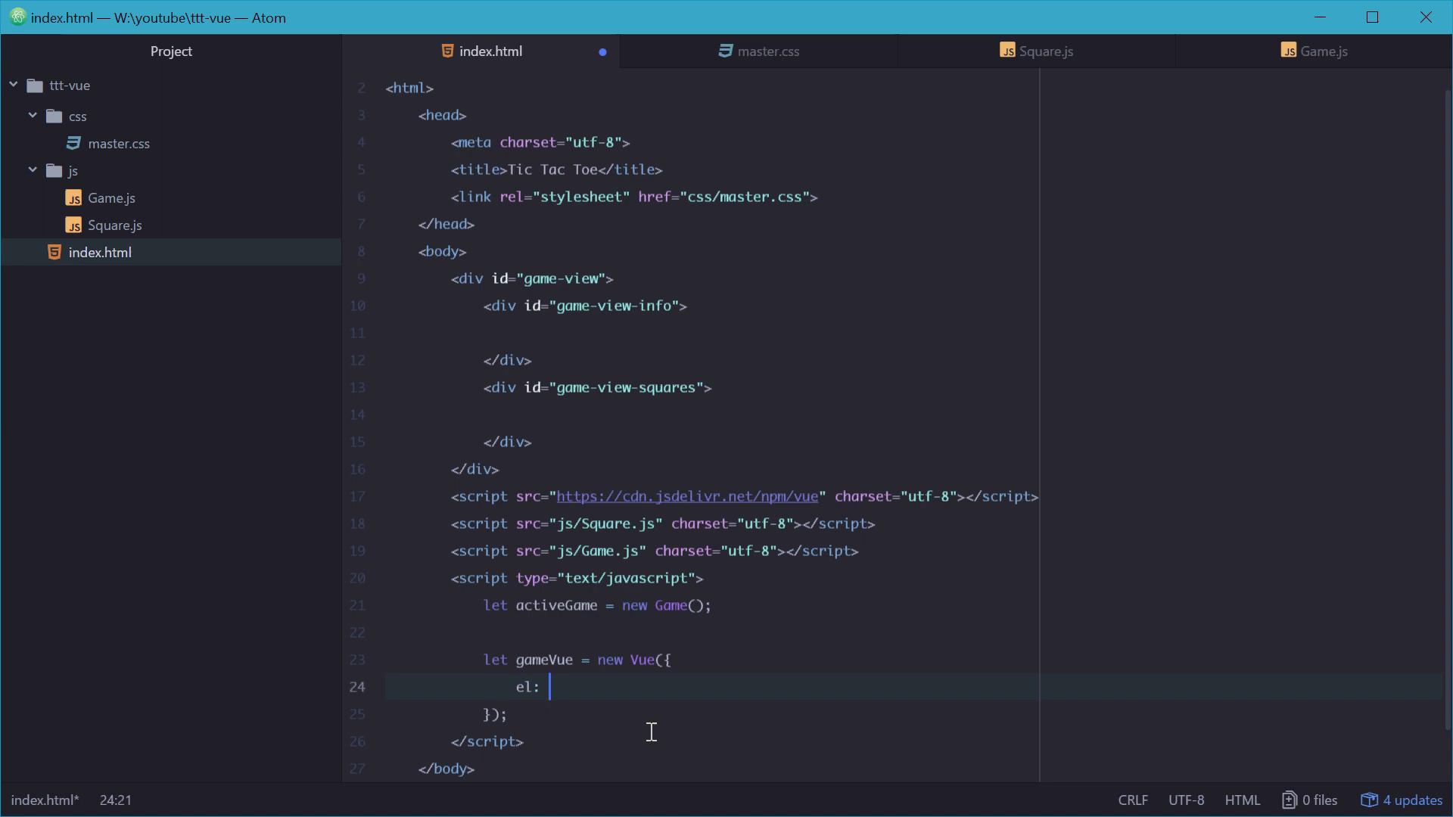
pyautogui.write("'#game-view',")
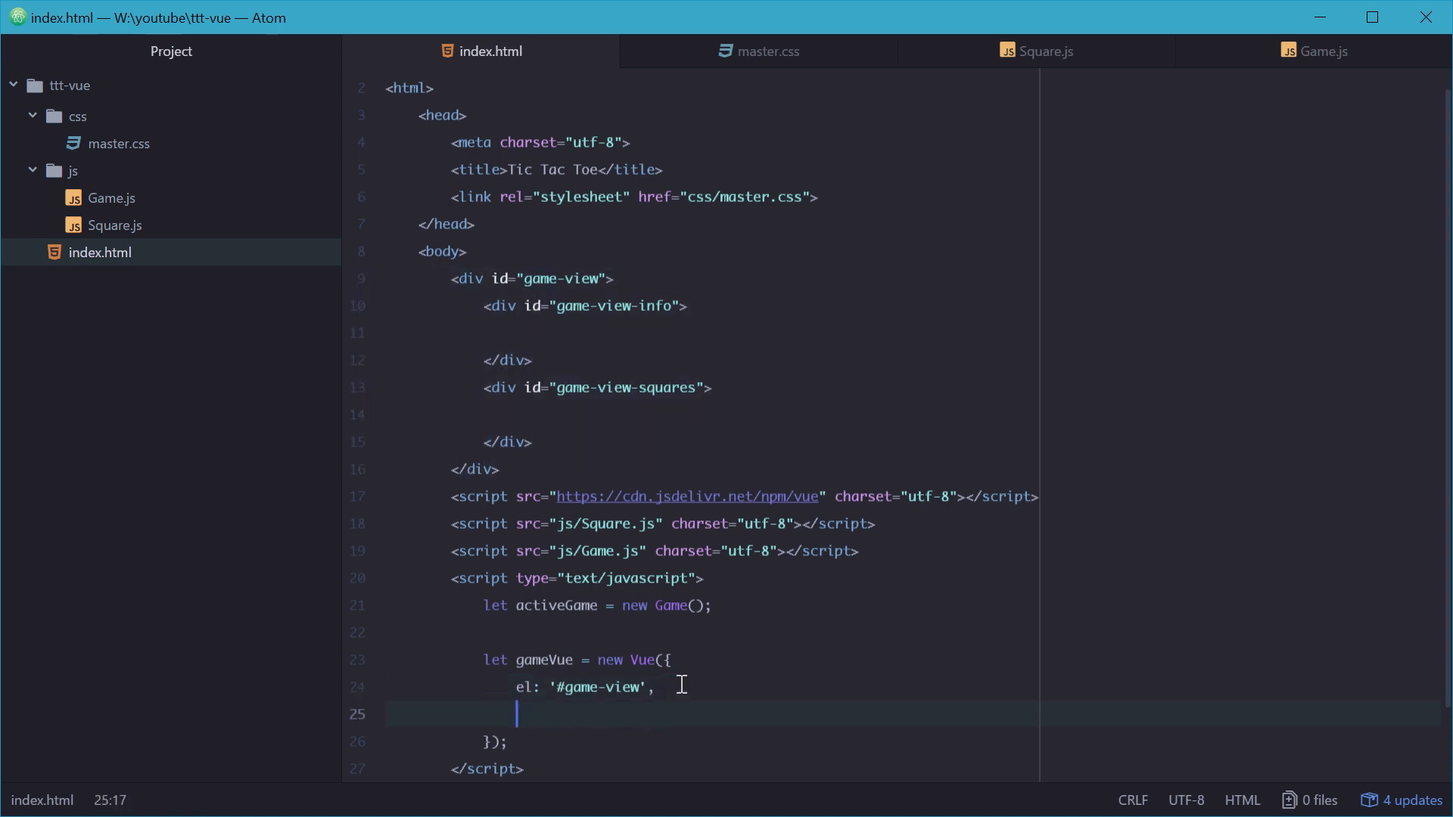
# Step: Add data: activeGame to the Vue options and point out the activeGame value
pyautogui.write('data')
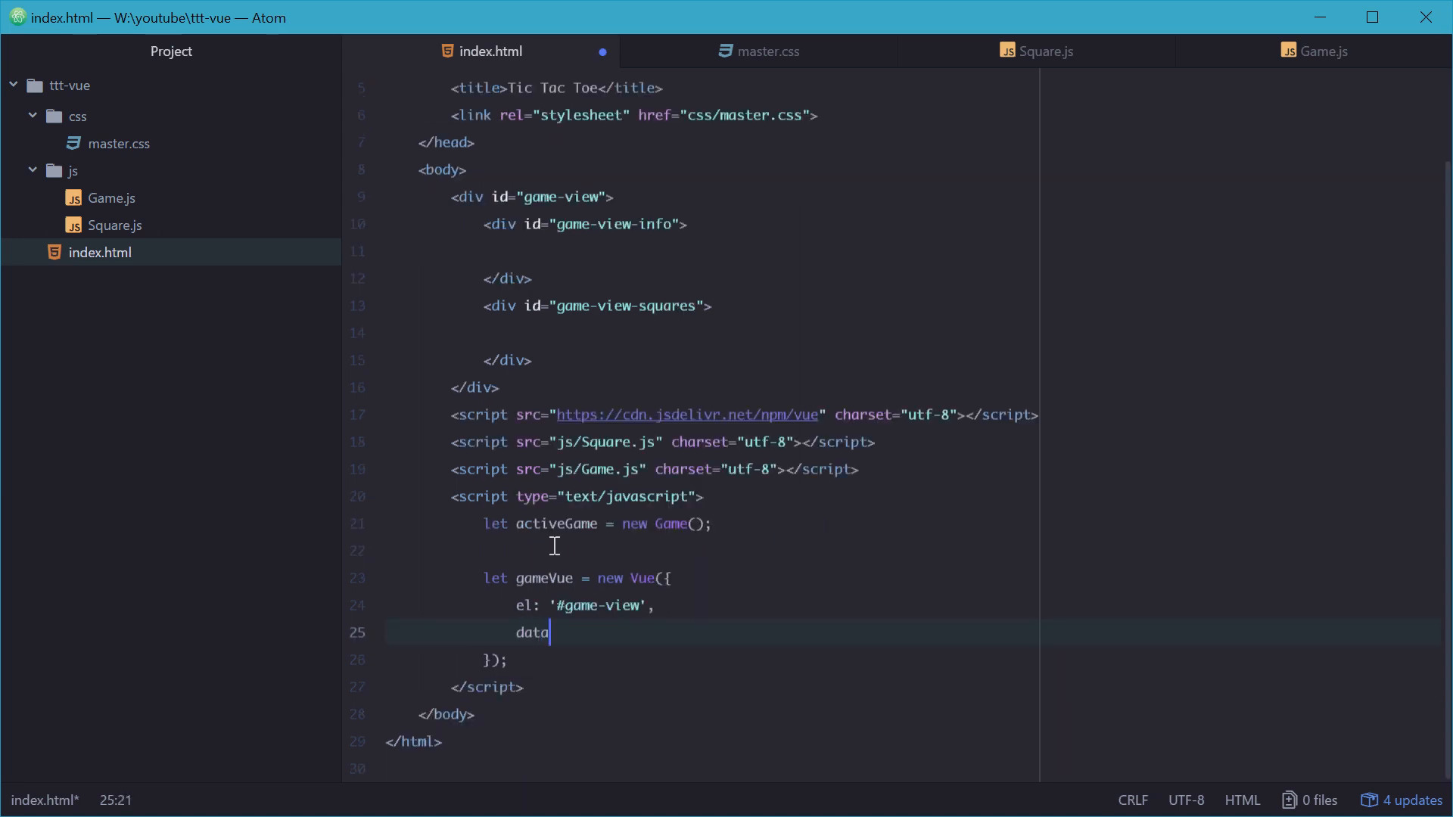
pyautogui.write(':')
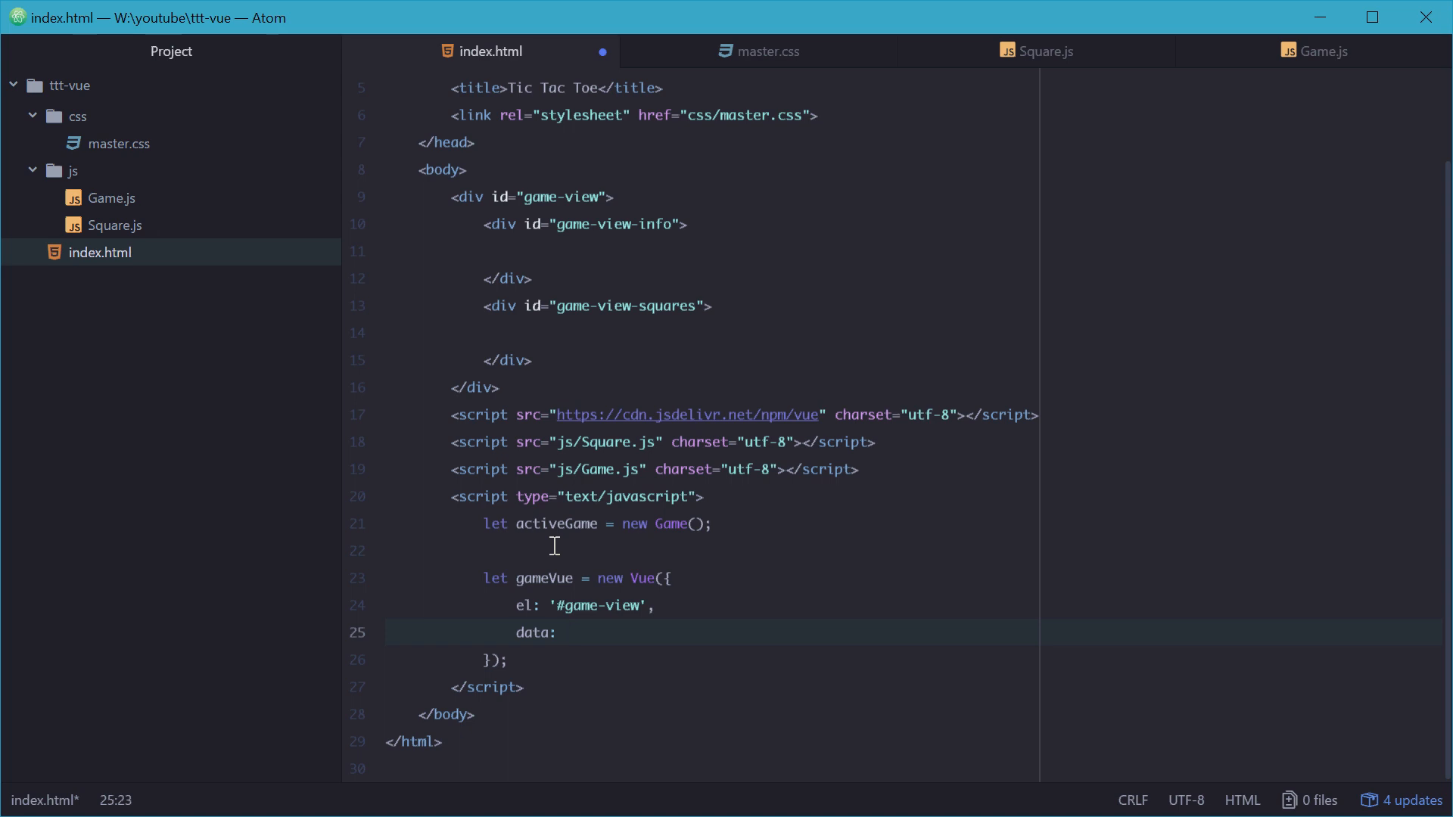
pyautogui.click(565, 633)
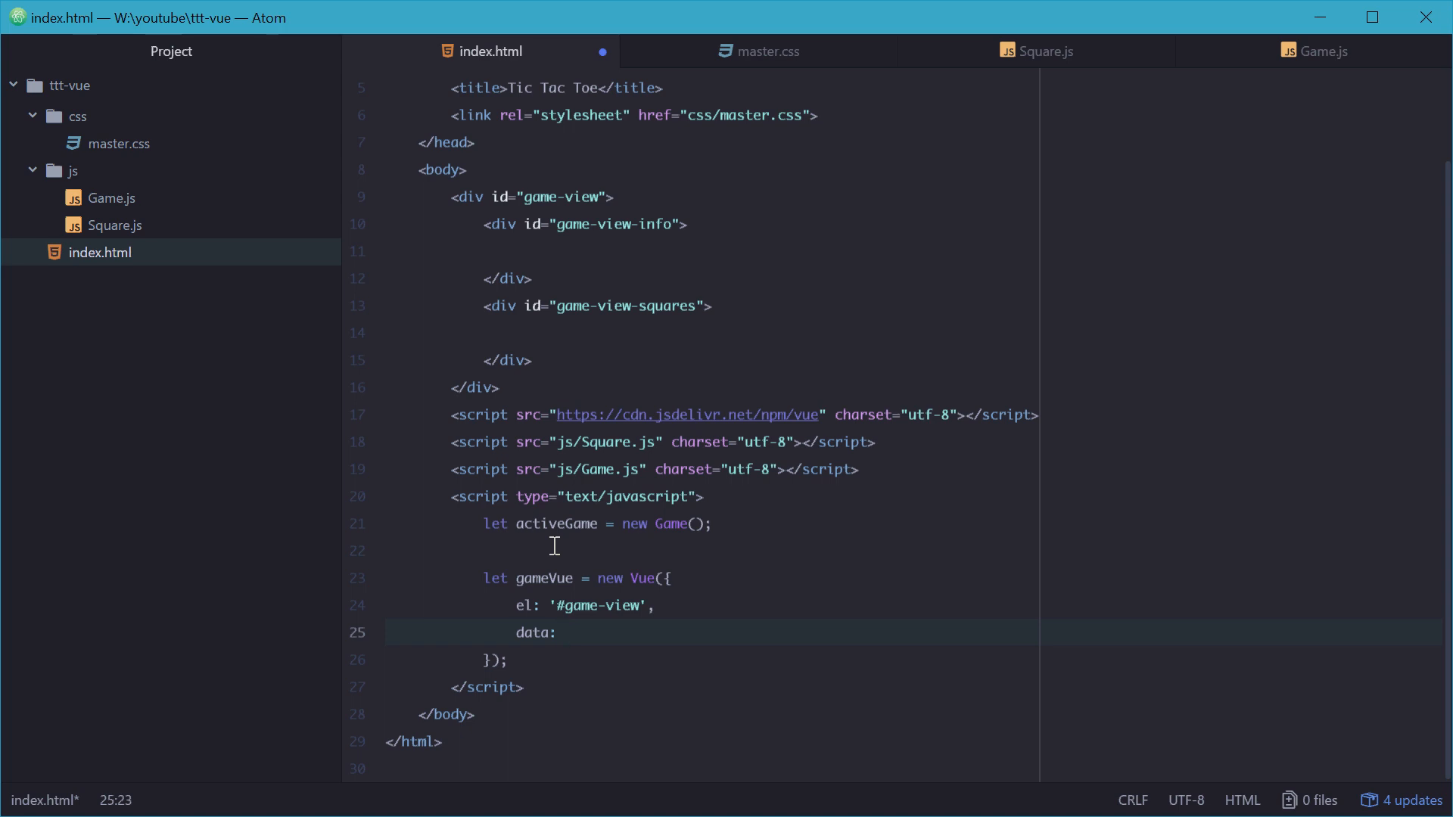
pyautogui.write('activeGame')
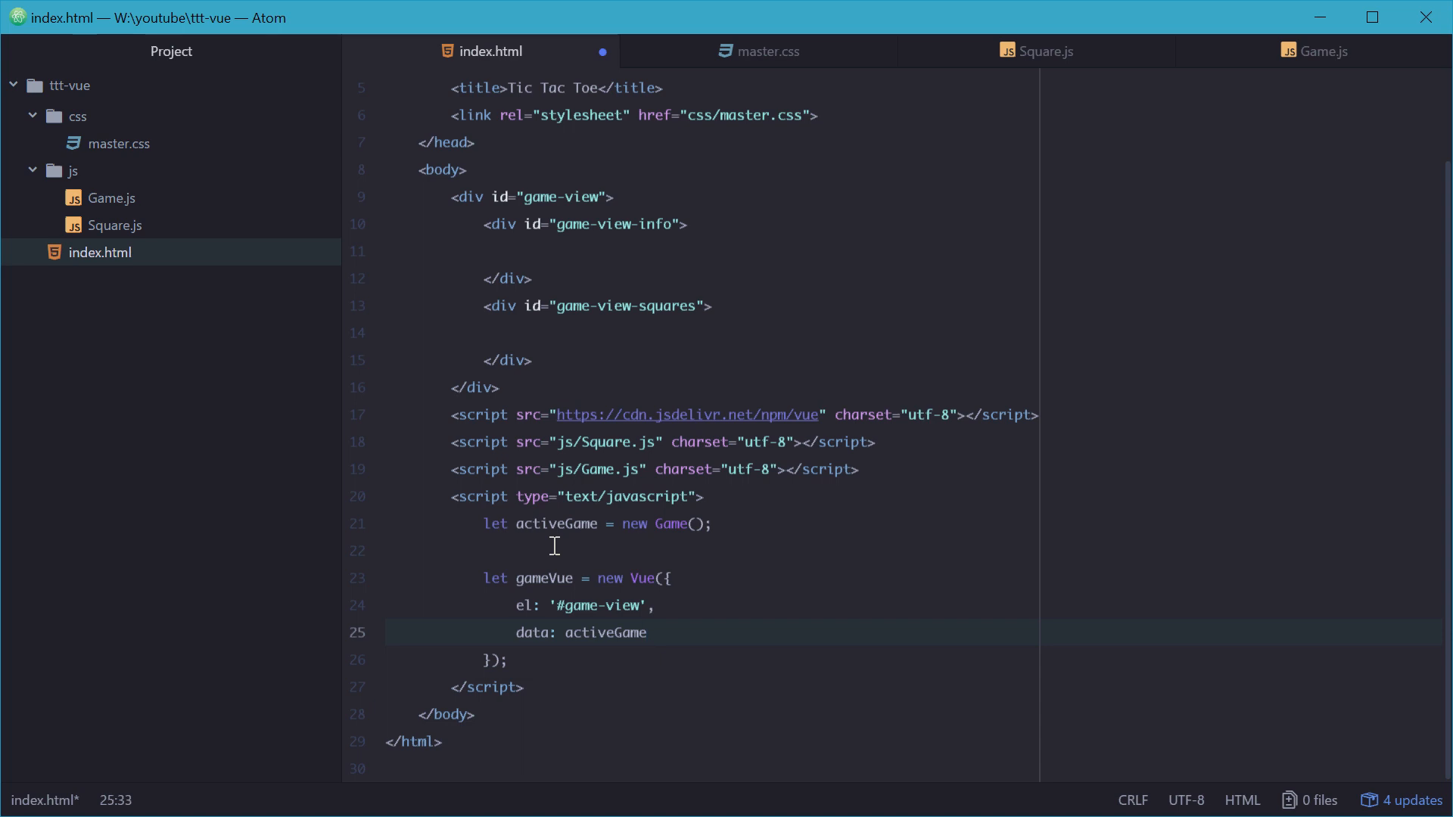
pyautogui.doubleClick(605, 632)
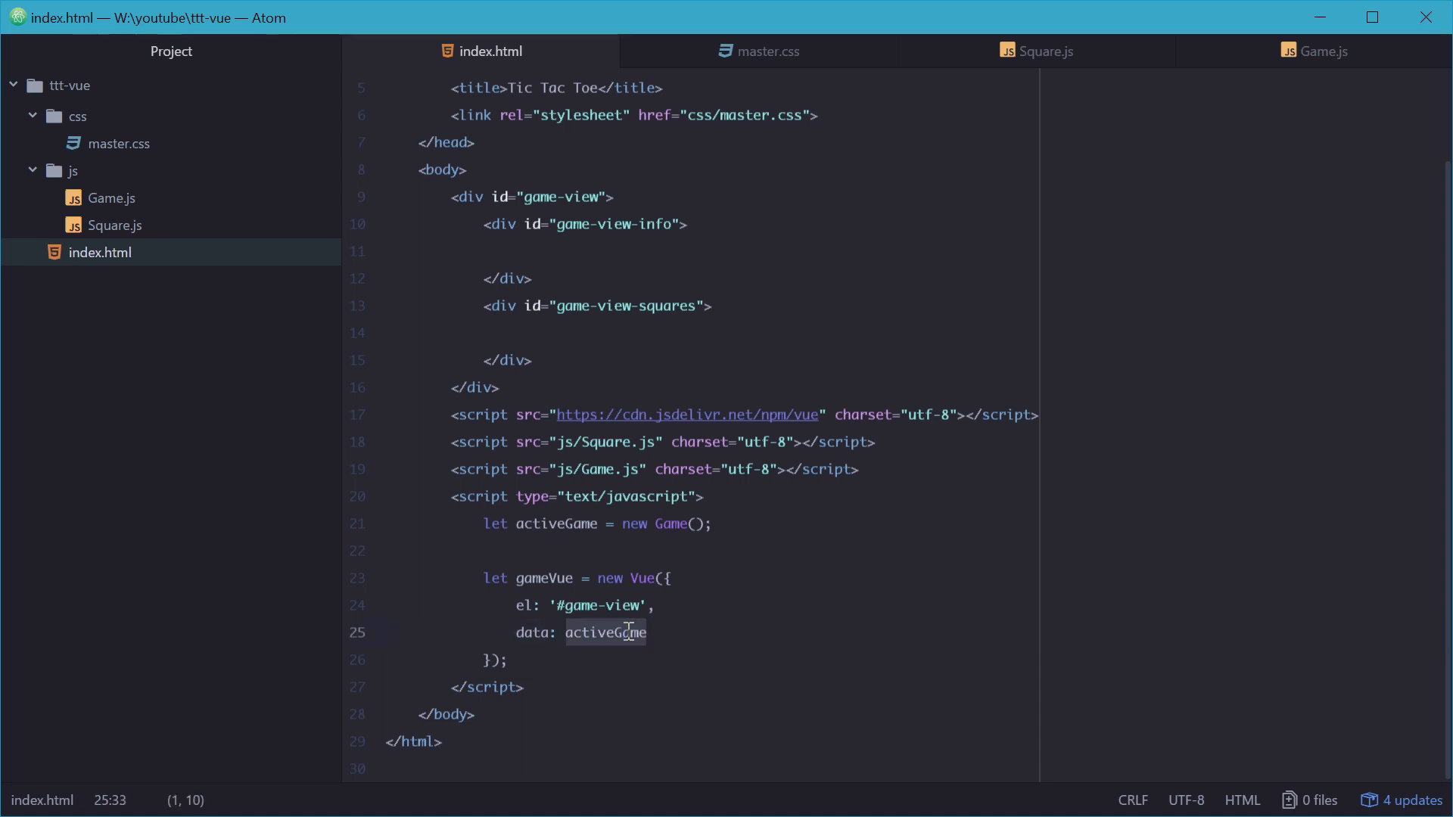
pyautogui.click(642, 578)
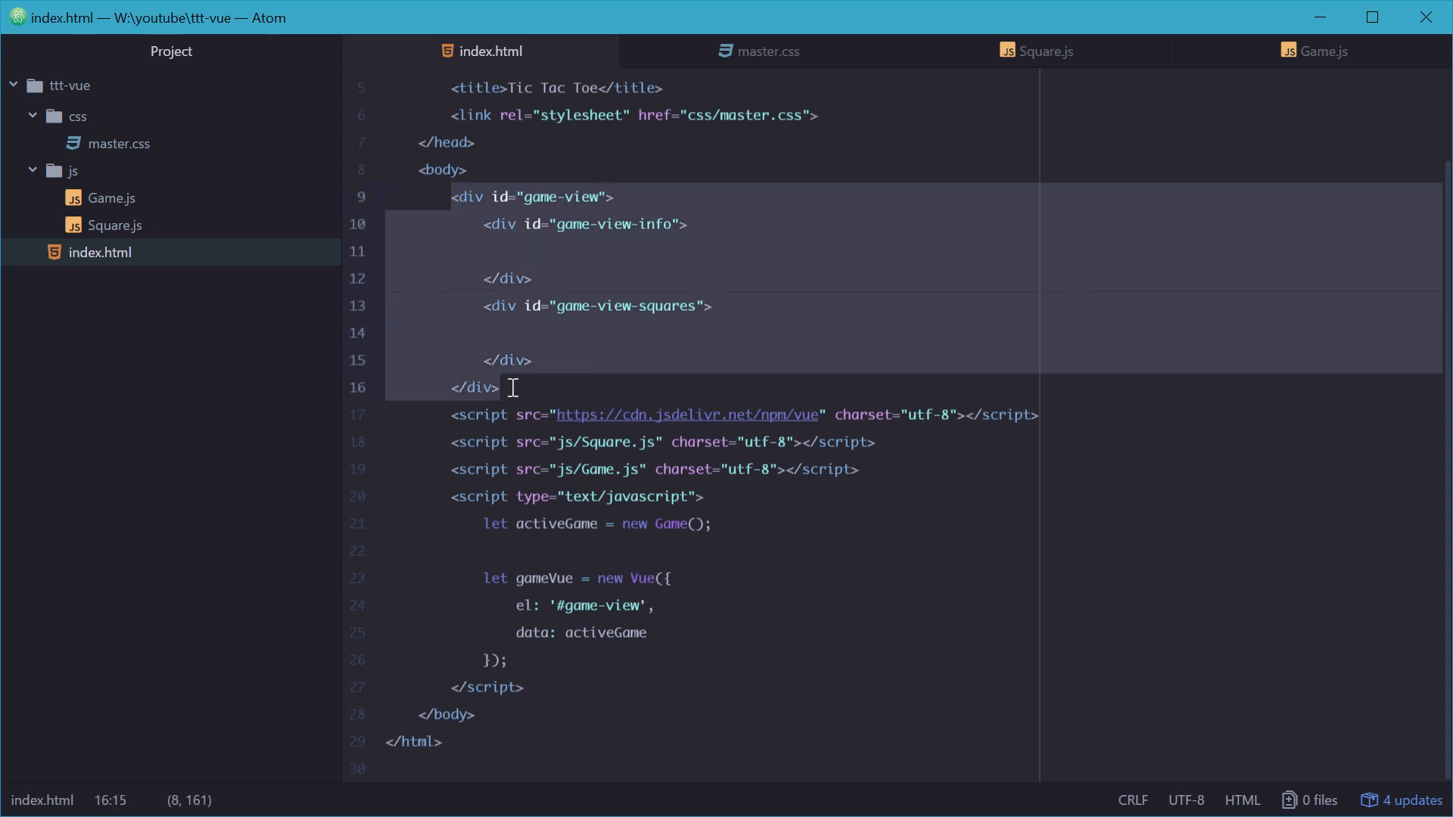
pyautogui.doubleClick(606, 633)
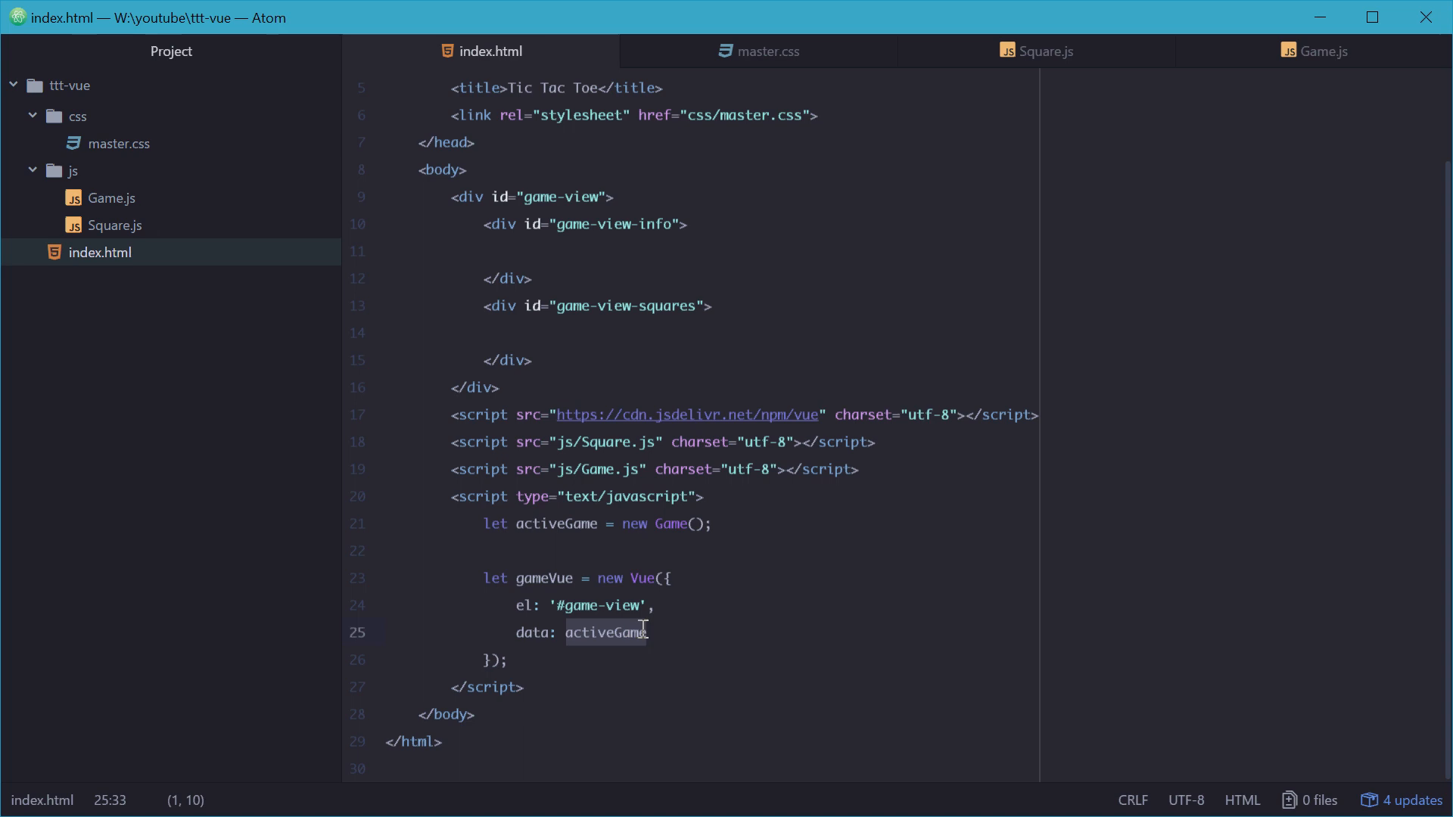
pyautogui.click(1315, 52)
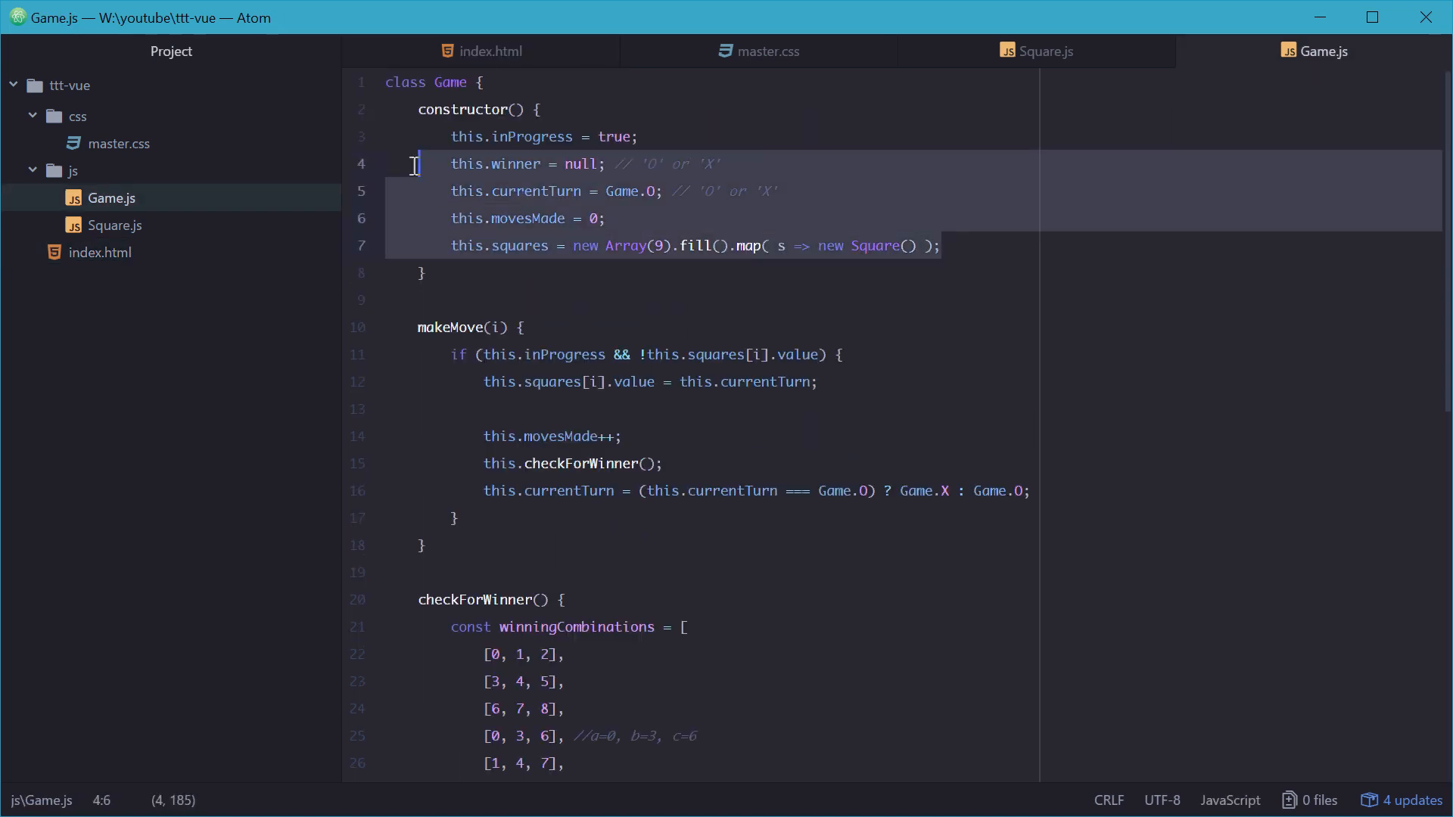
# Step: Return to index.html inside the empty game-view-squares div
pyautogui.click(484, 52)
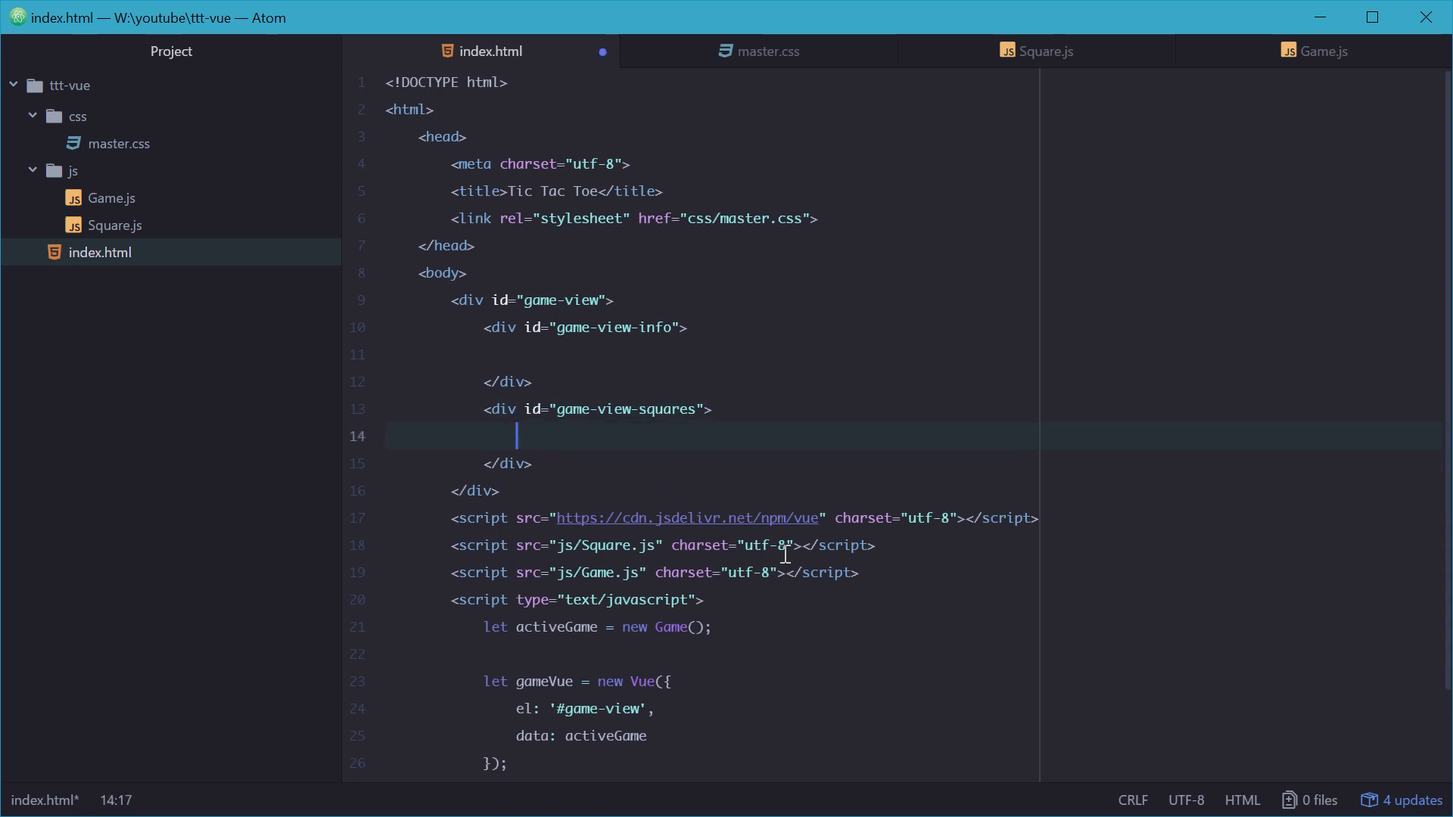
pyautogui.moveTo(563, 439)
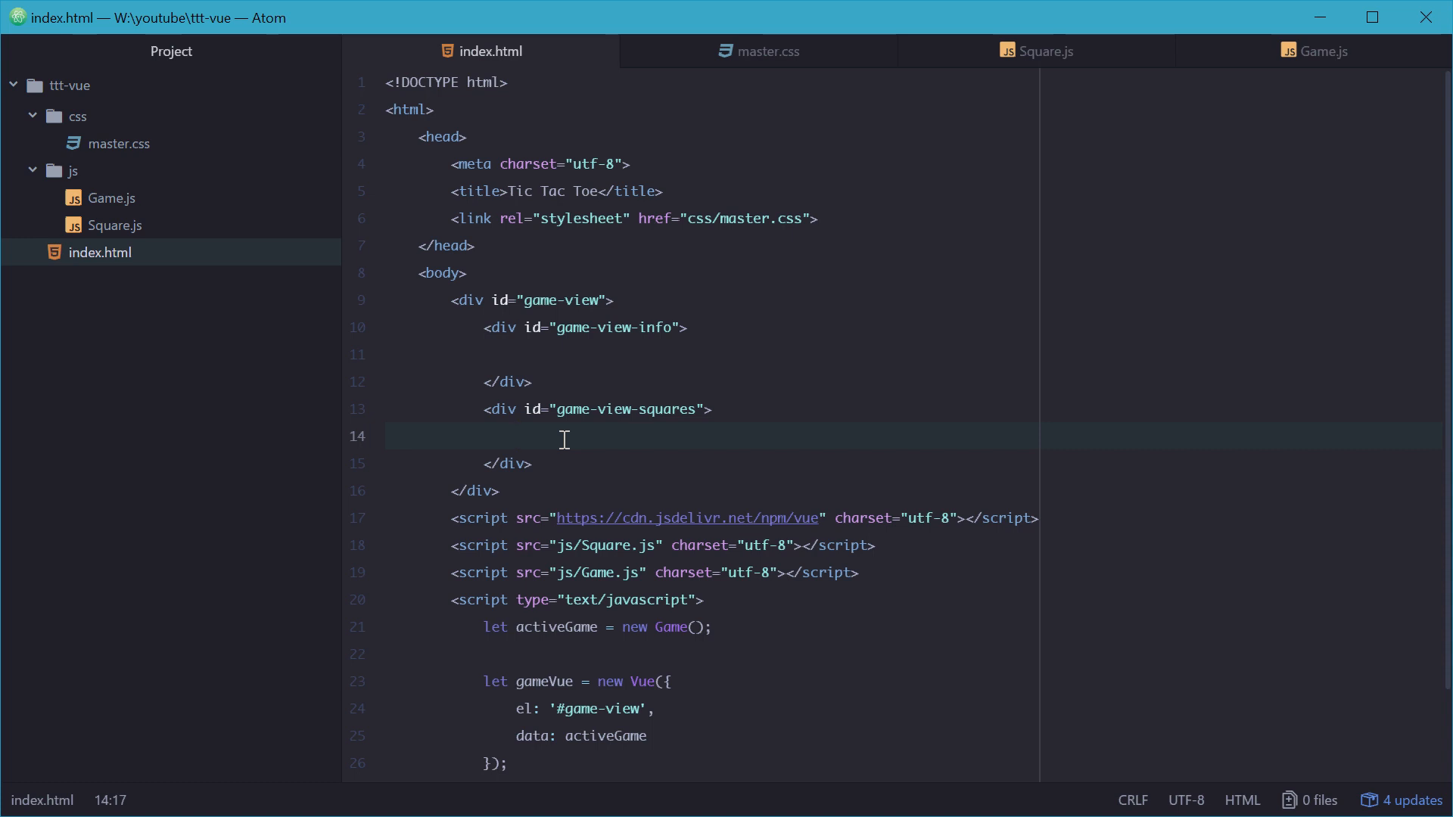
# Step: Expand a game-view-square div and start an empty v-for attribute on it
pyautogui.write('div')
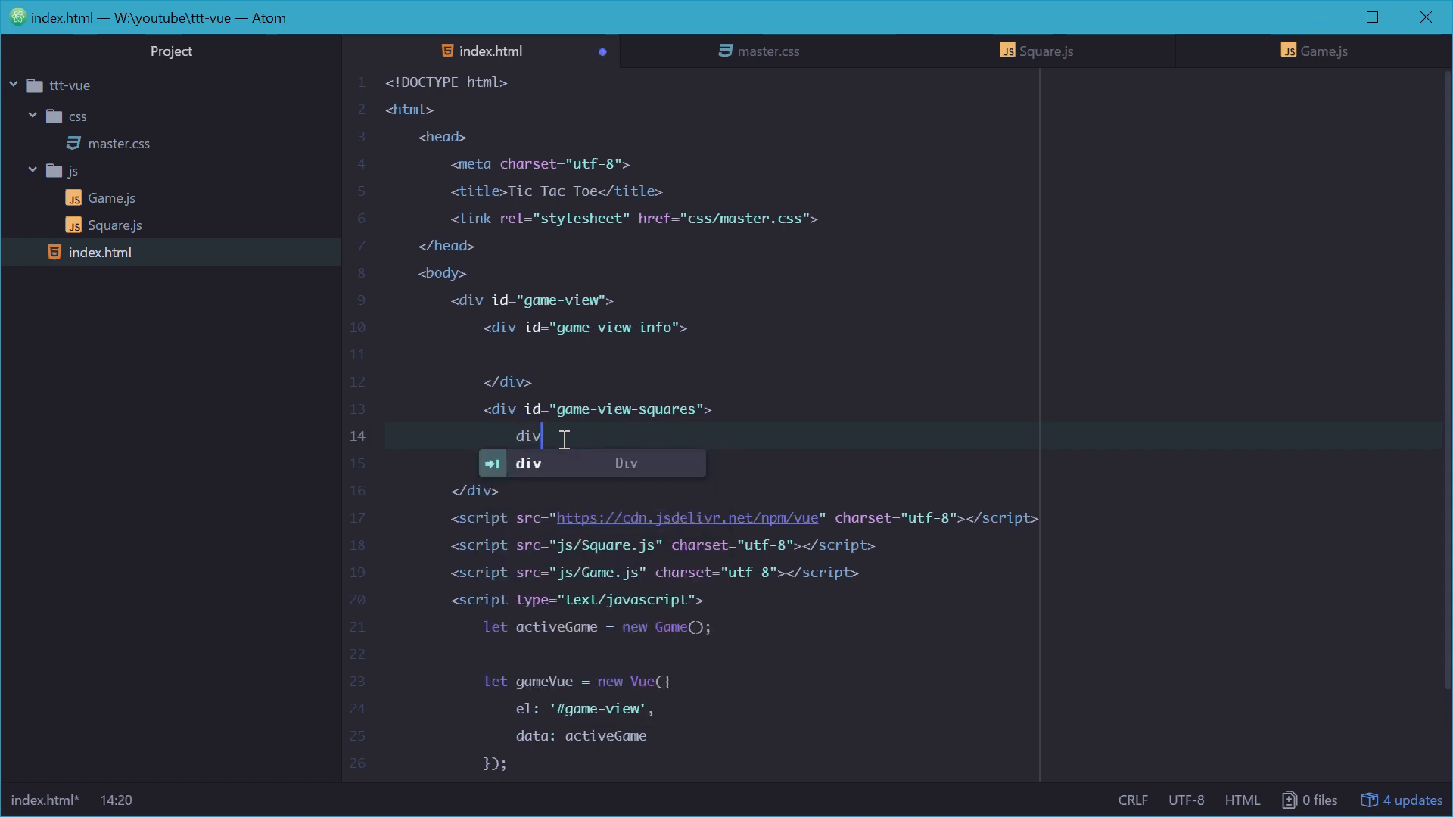
pyautogui.write('class="game-view-square">')
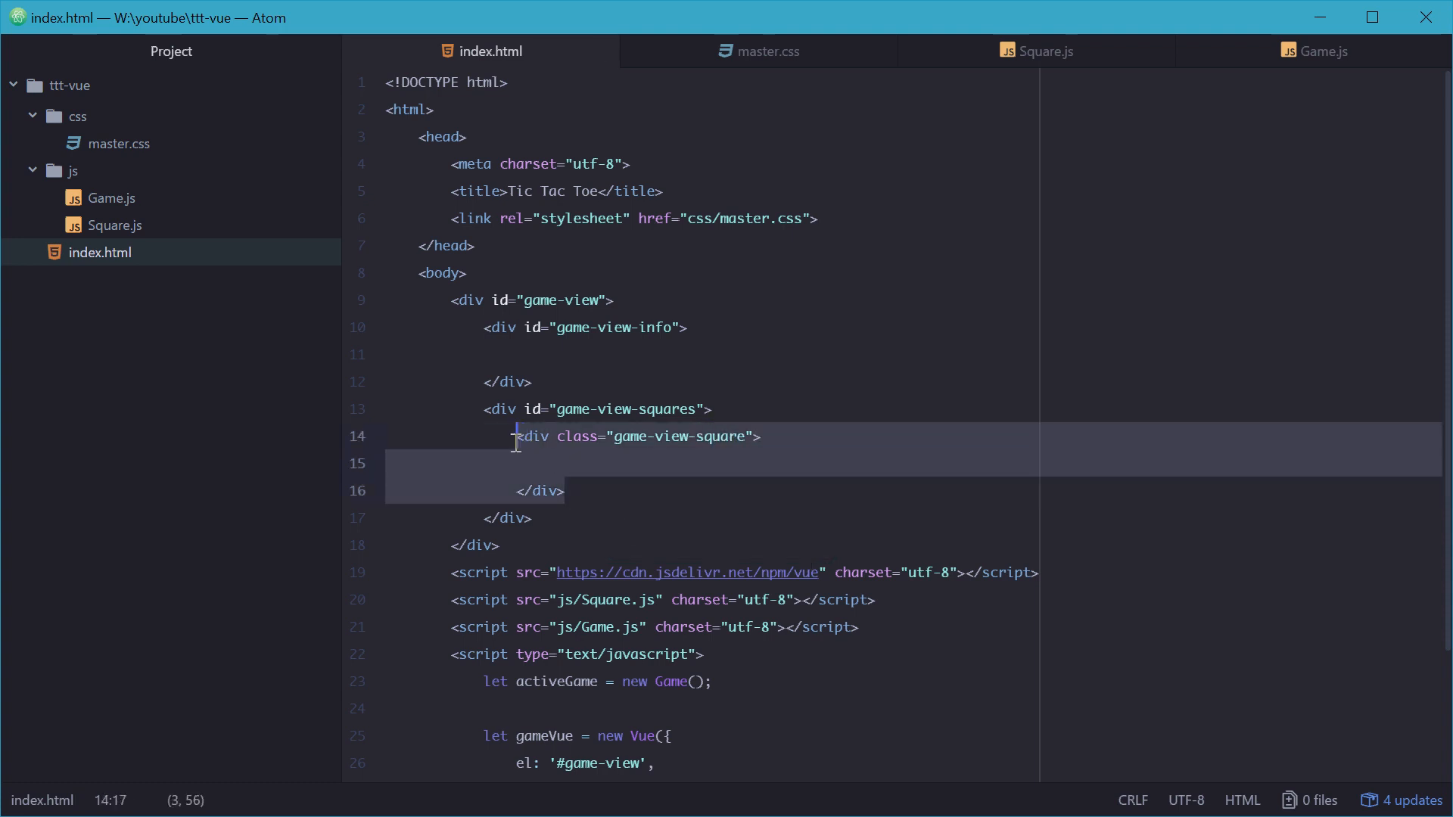
pyautogui.click(653, 463)
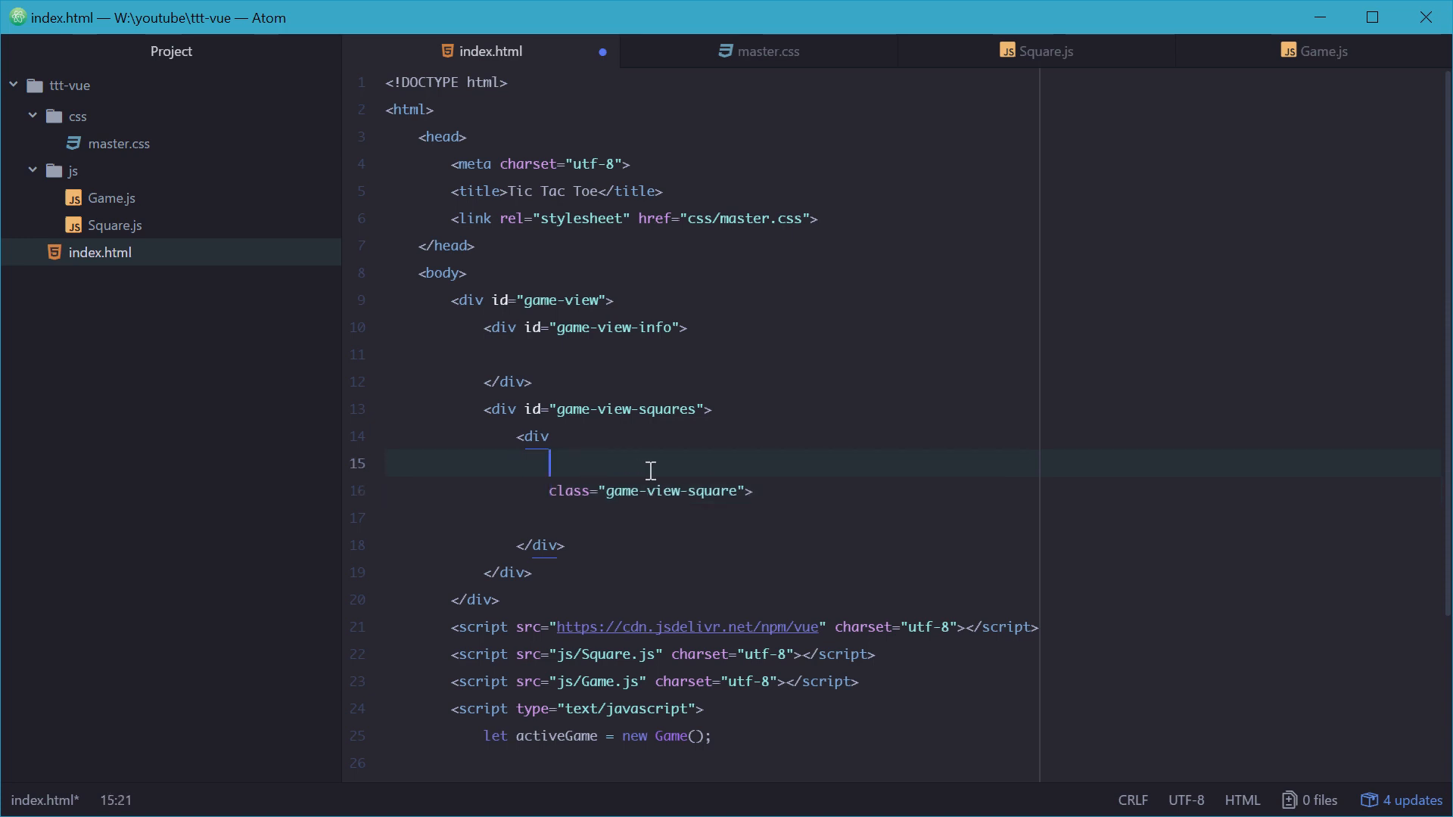
pyautogui.write('v-for')
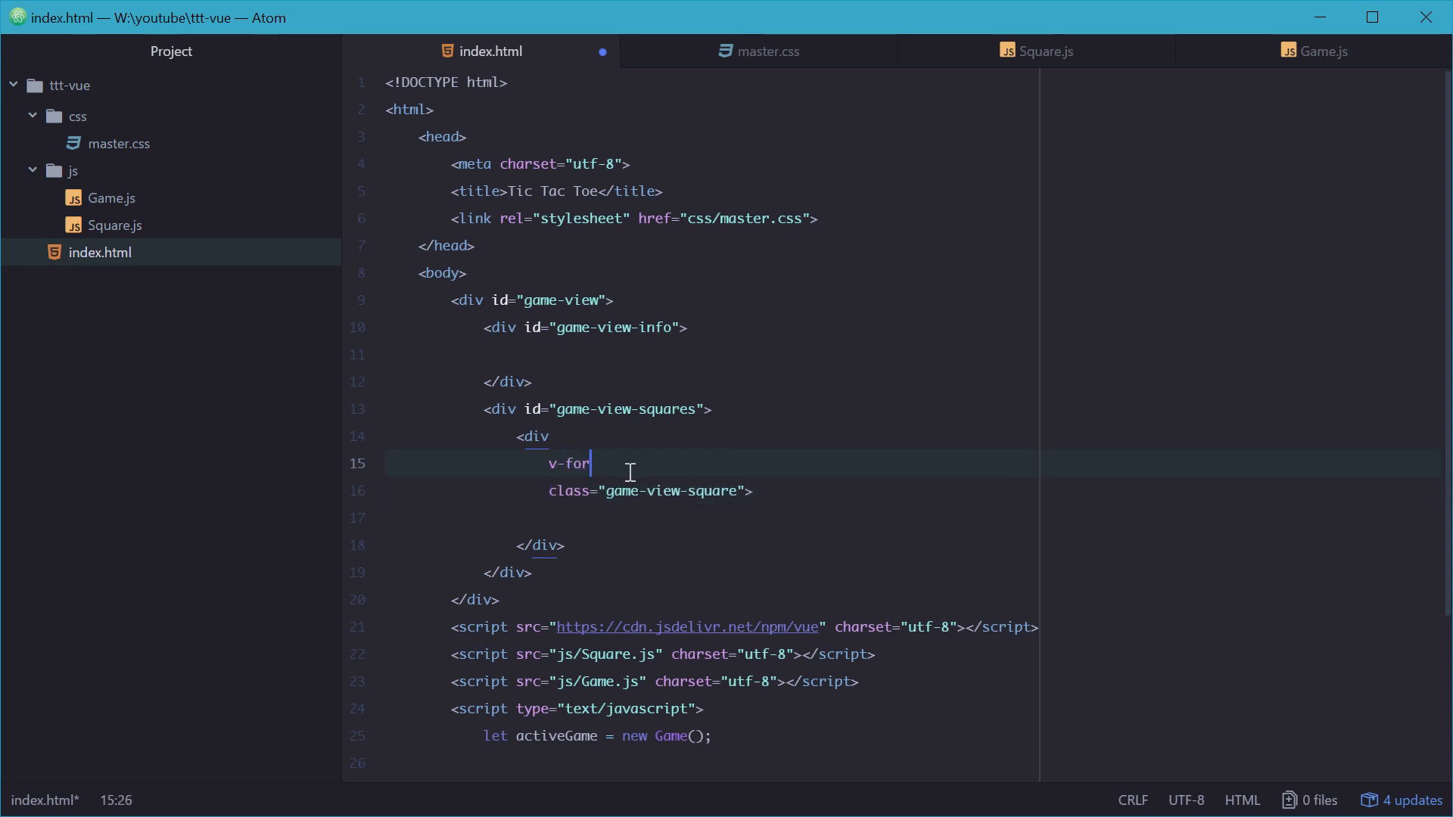
pyautogui.write('=""')
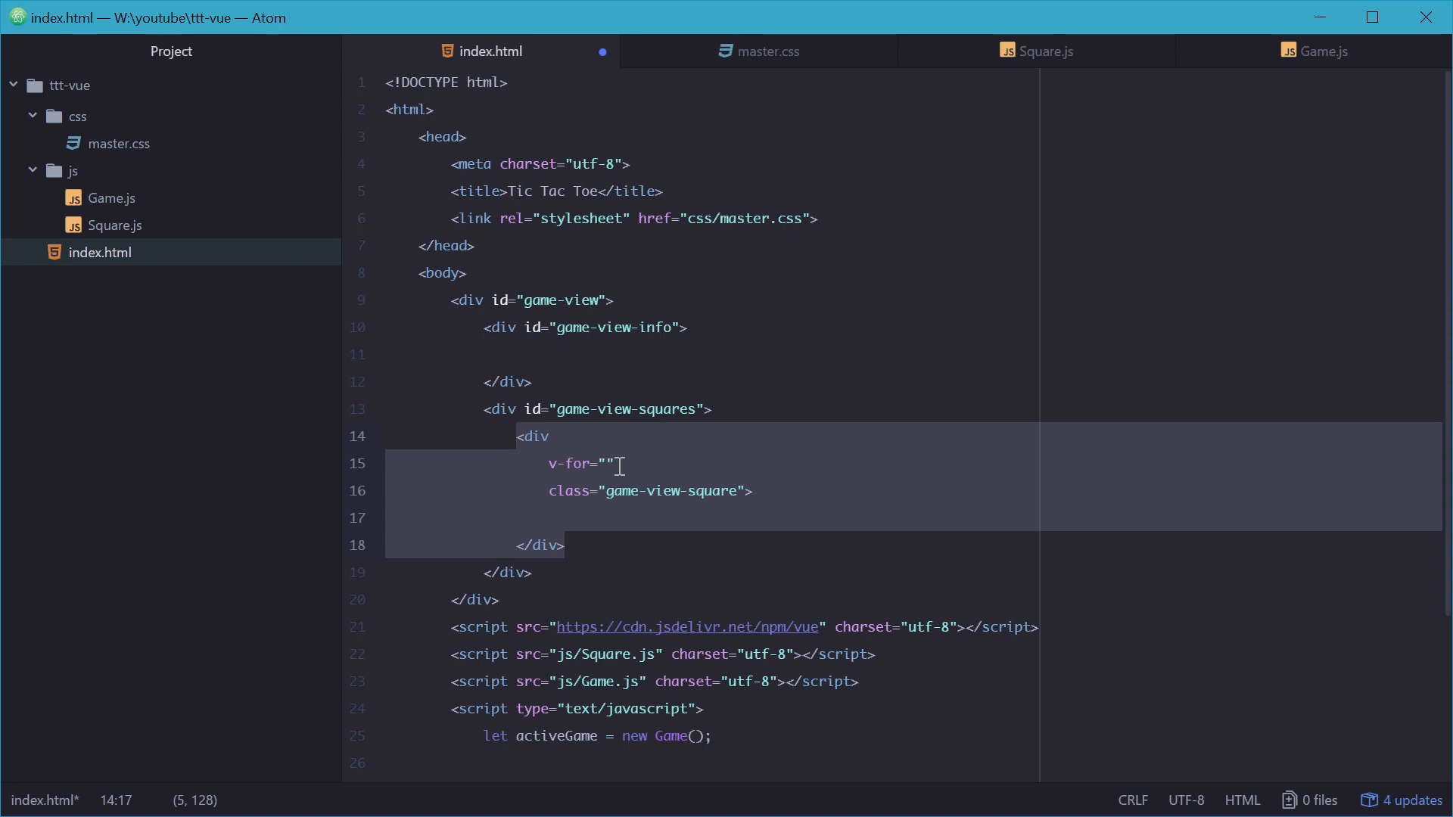
# Step: Fill the v-for with "(squares, i) in squares"
pyautogui.click(589, 545)
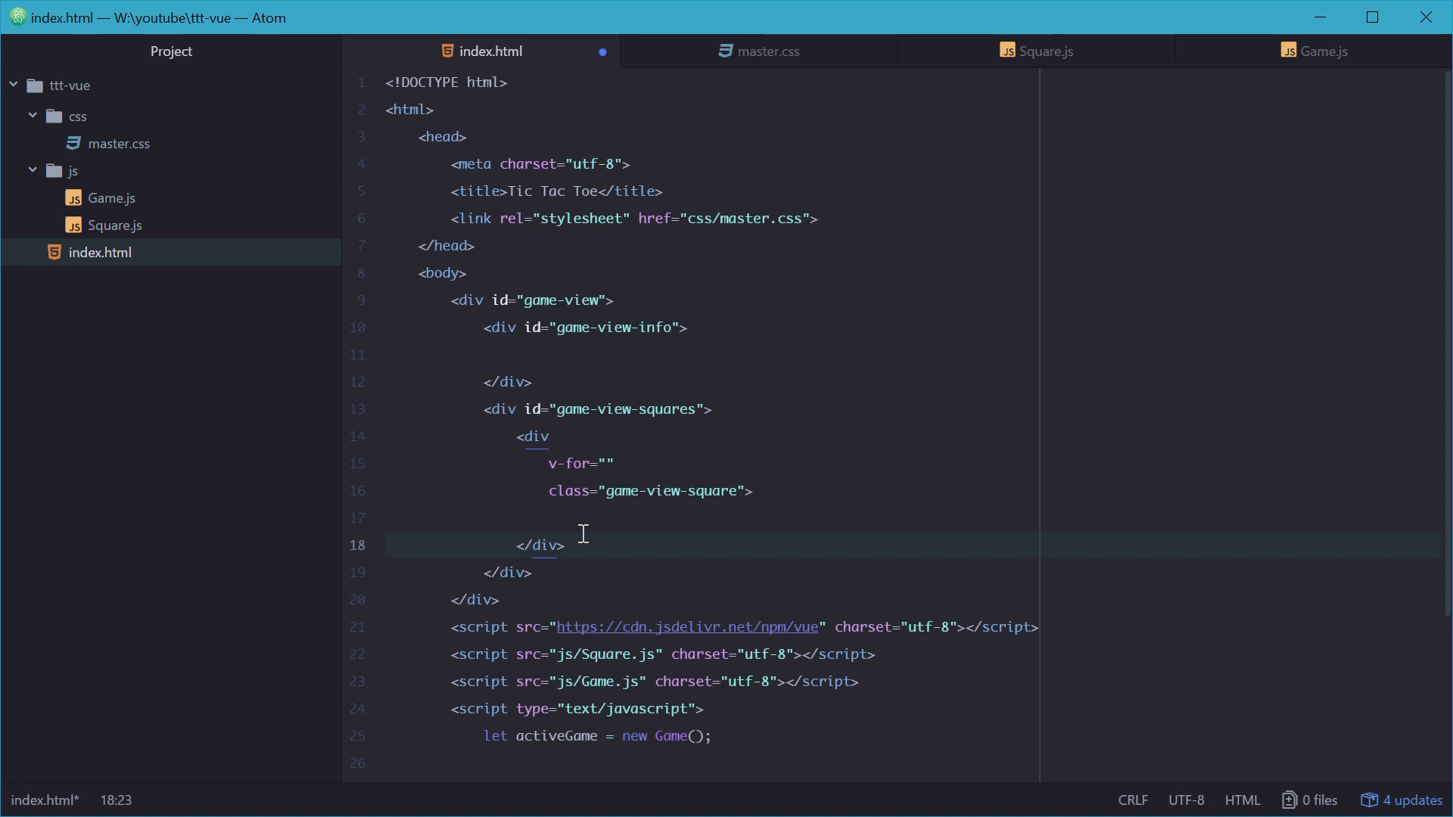
pyautogui.click(565, 545)
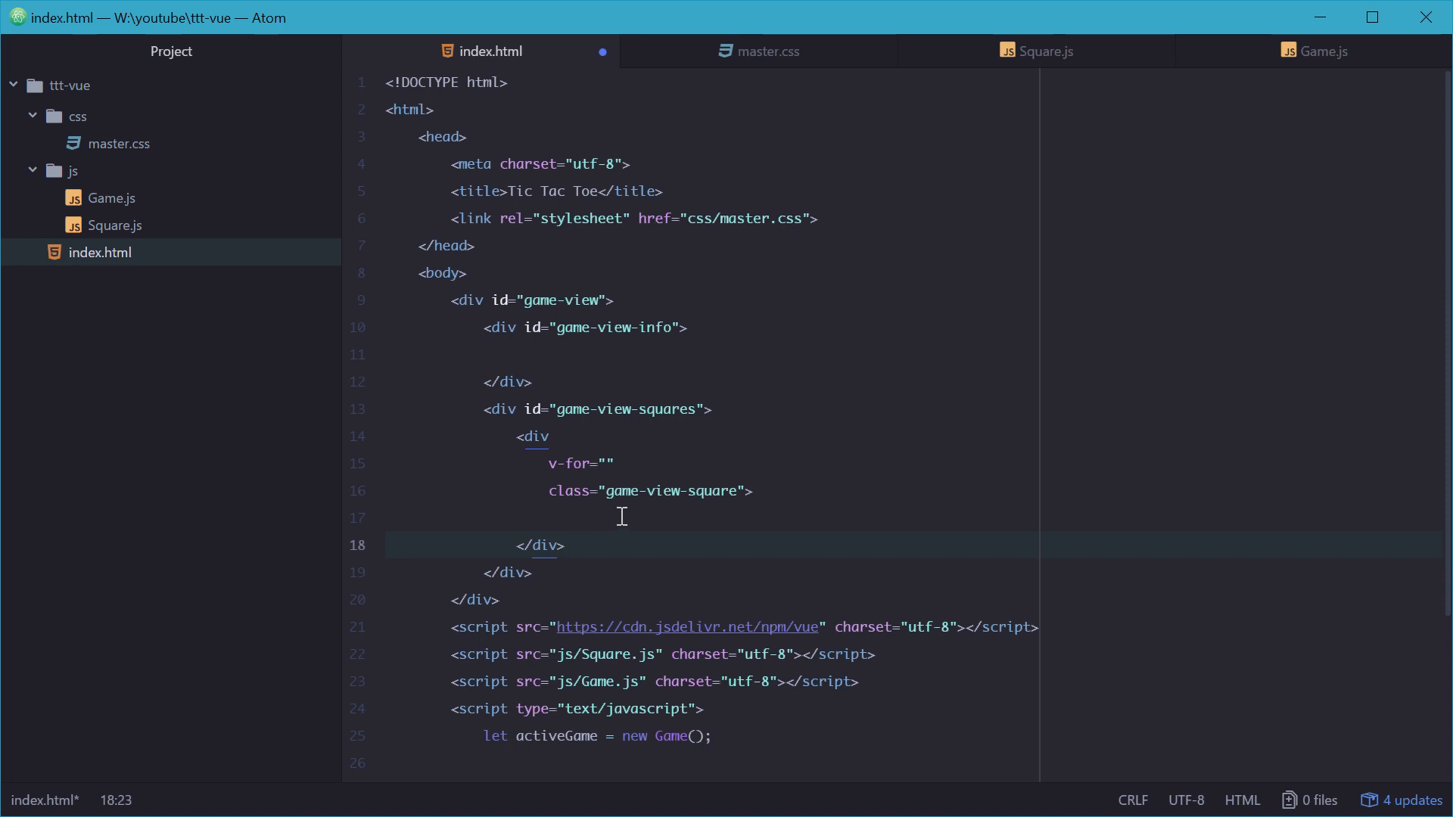
pyautogui.write('(s)')
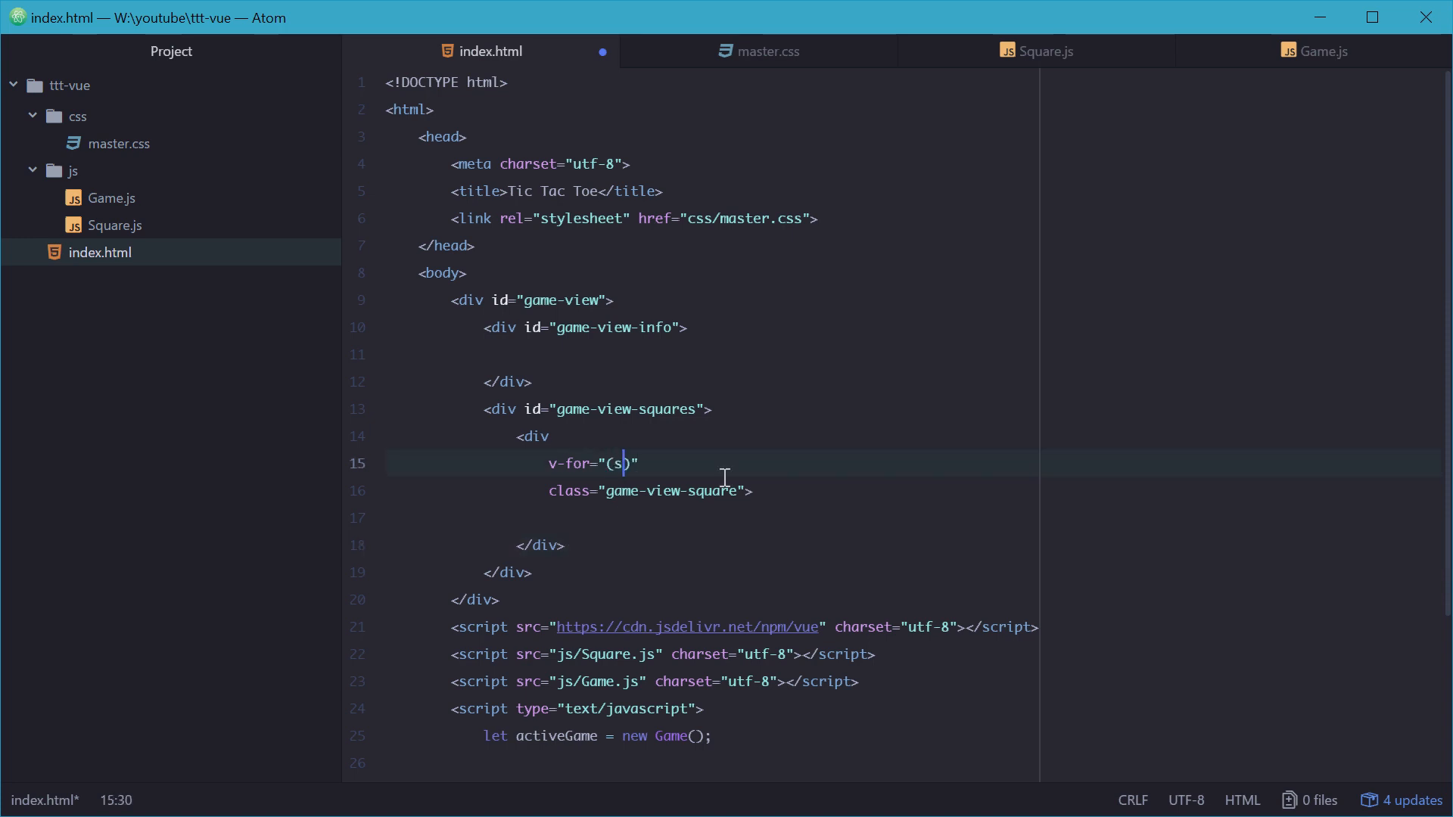
pyautogui.write('quares, i')
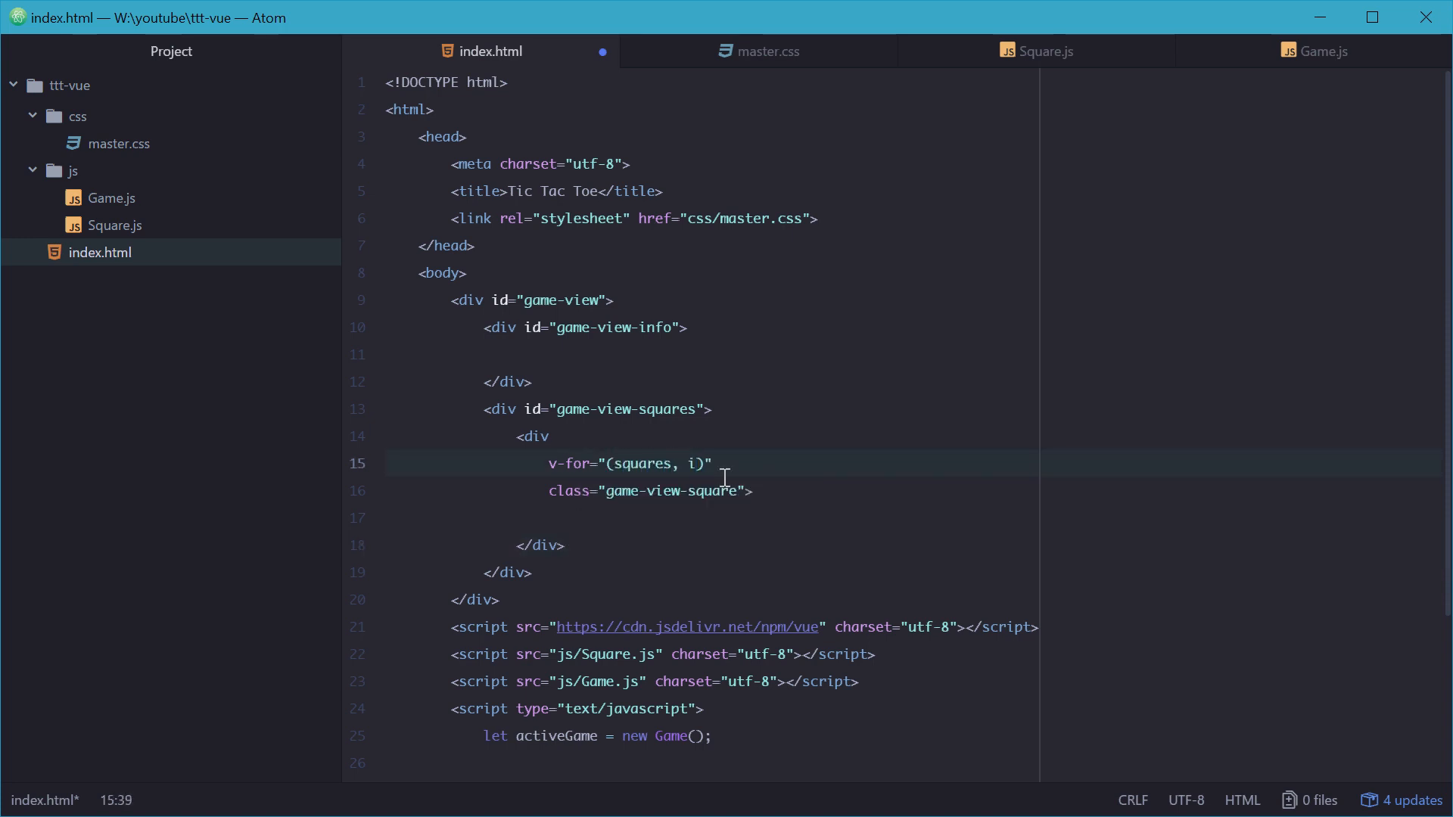
pyautogui.write('in')
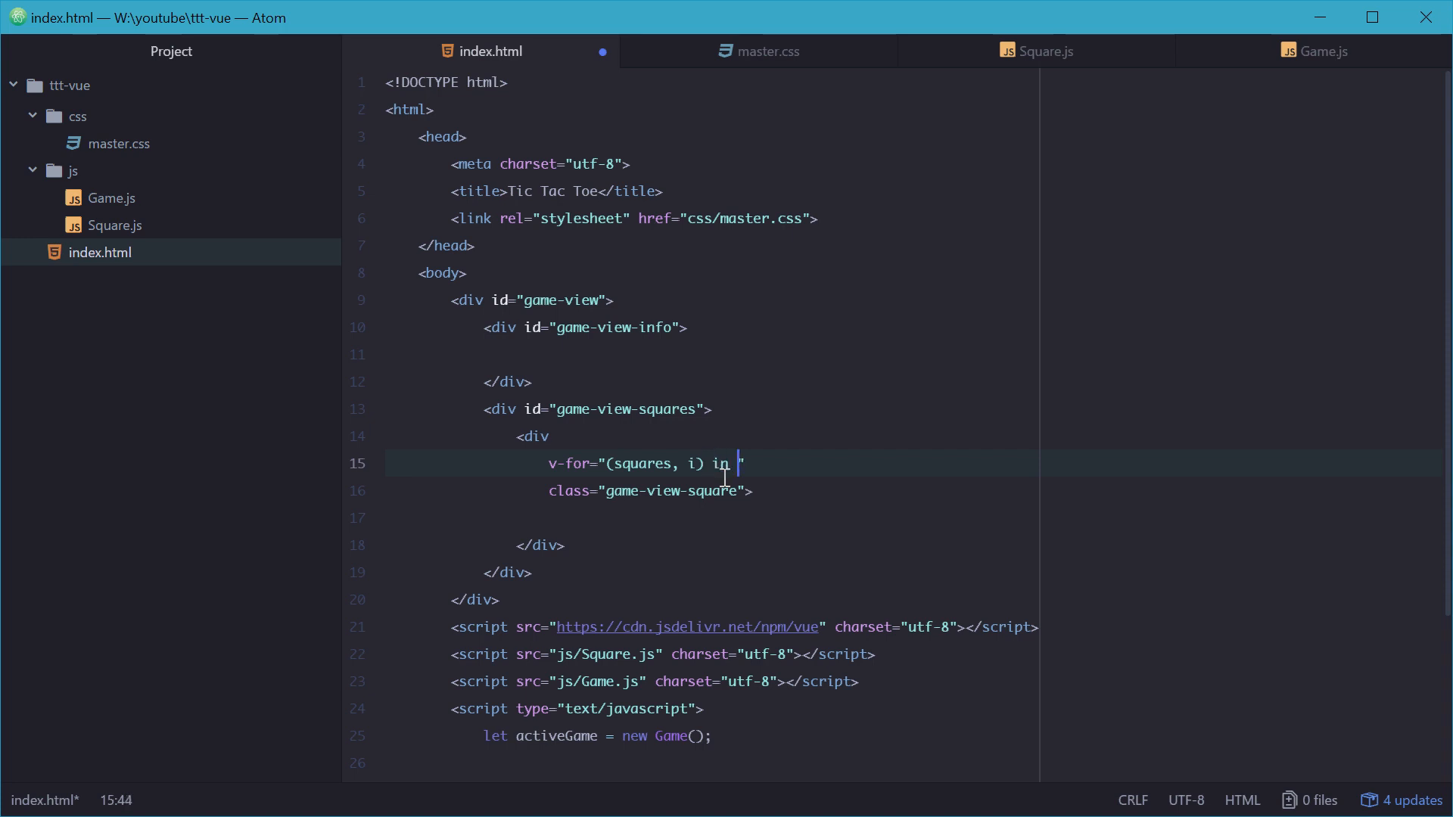
pyautogui.write('squares"')
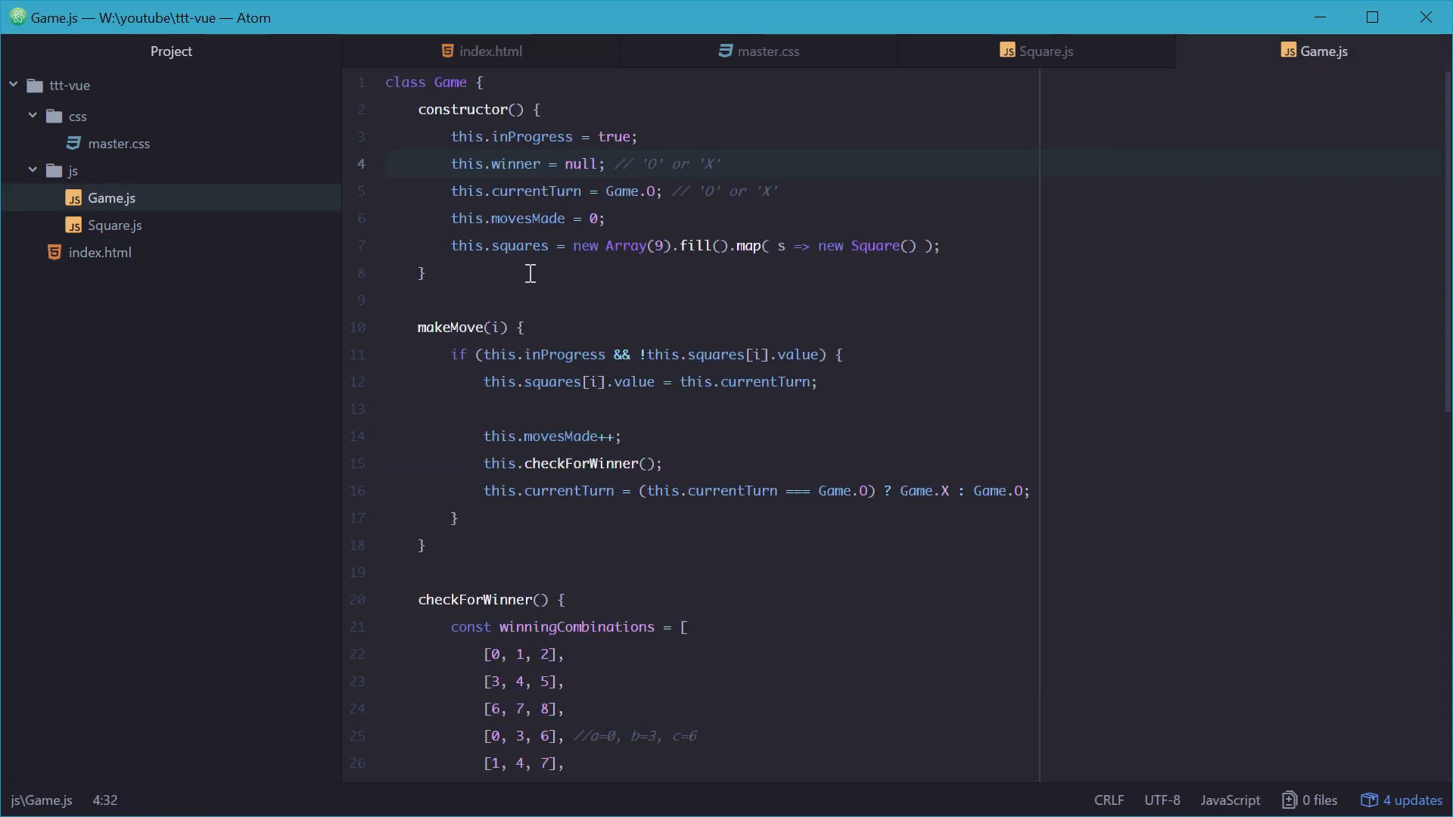
# Step: Rename the loop variable so v-for reads "(square, i) in squares"
pyautogui.click(489, 51)
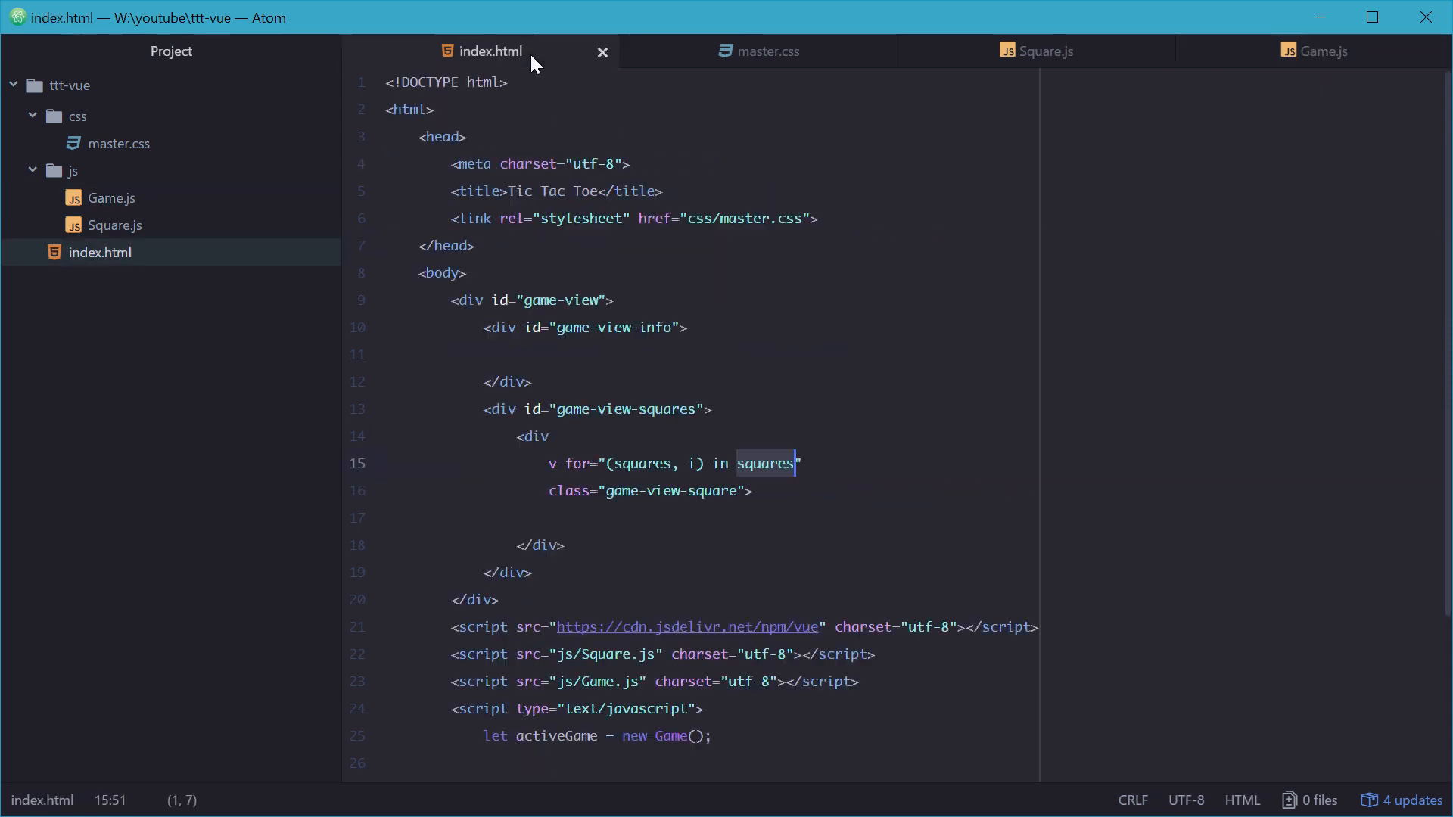
pyautogui.click(645, 464)
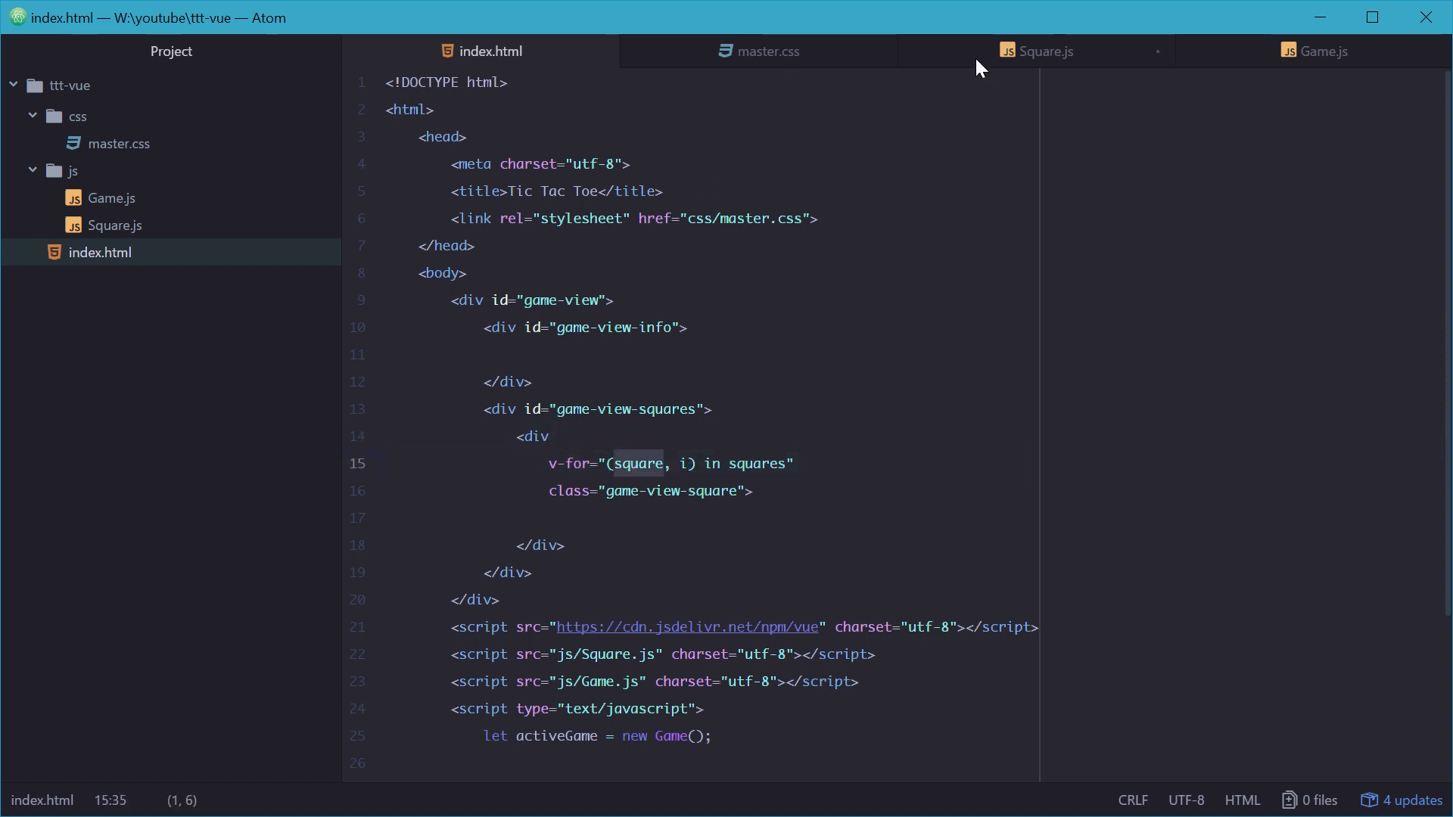
pyautogui.click(1046, 51)
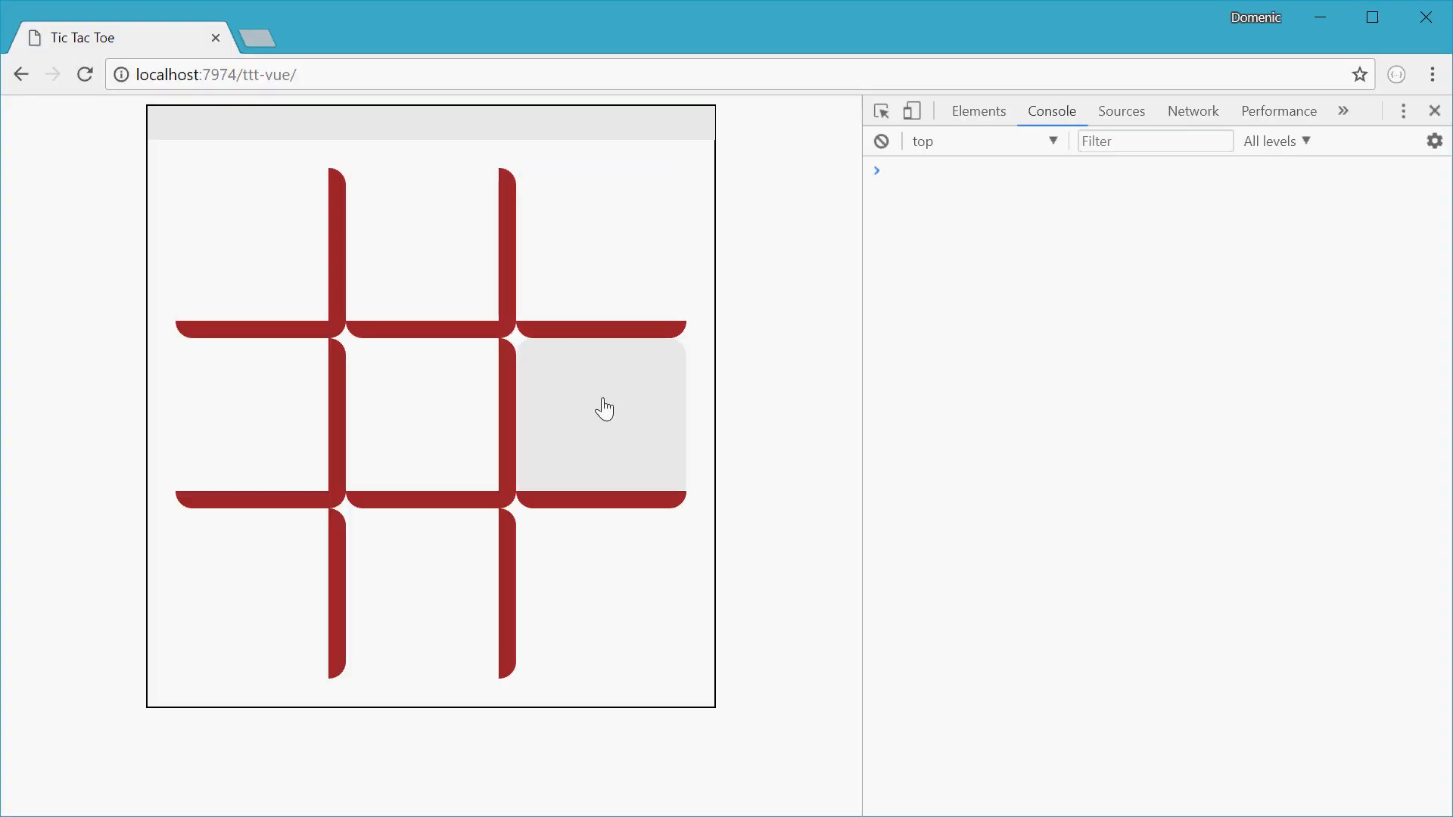
pyautogui.moveTo(489, 427)
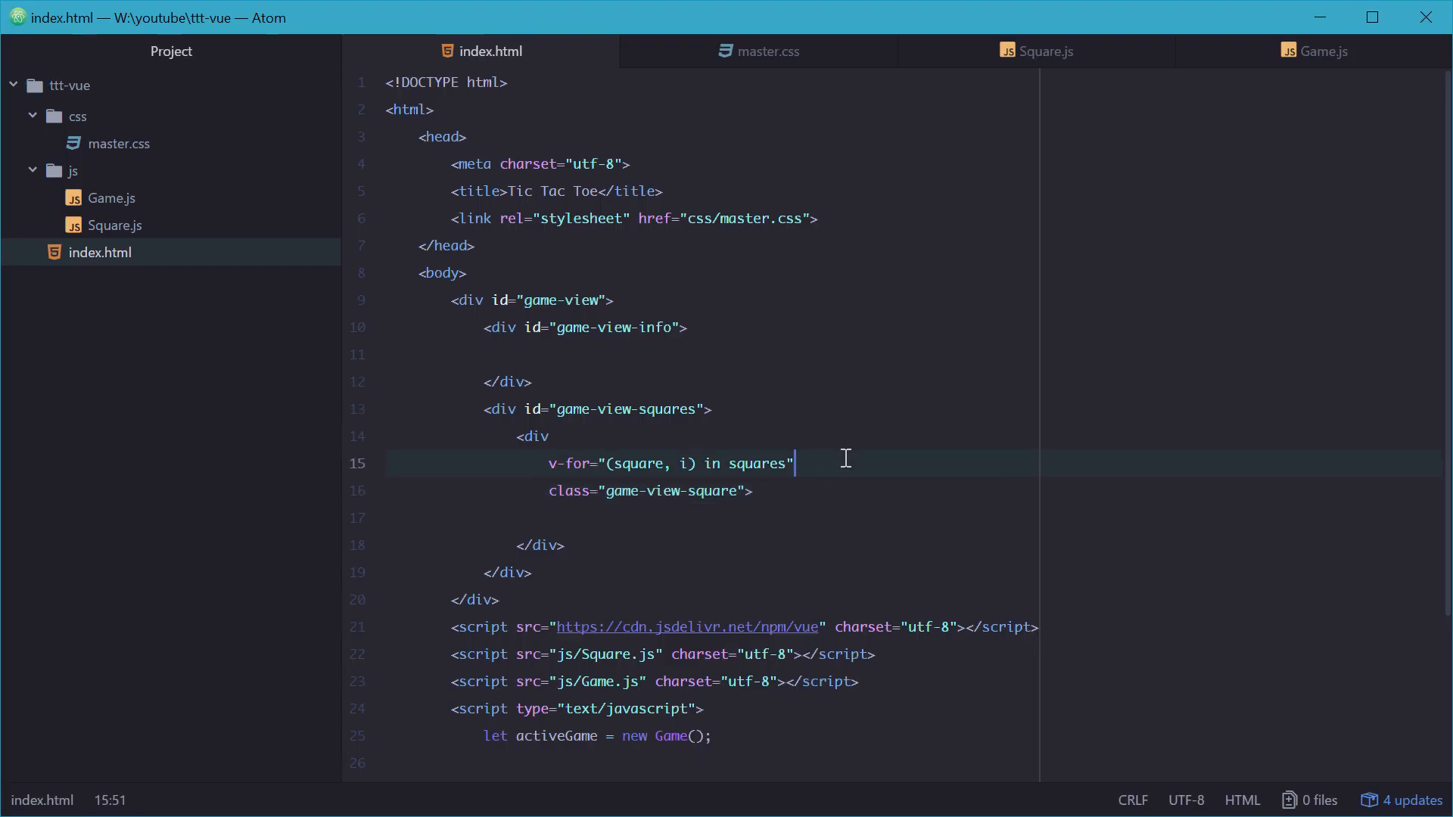
pyautogui.moveTo(861, 470)
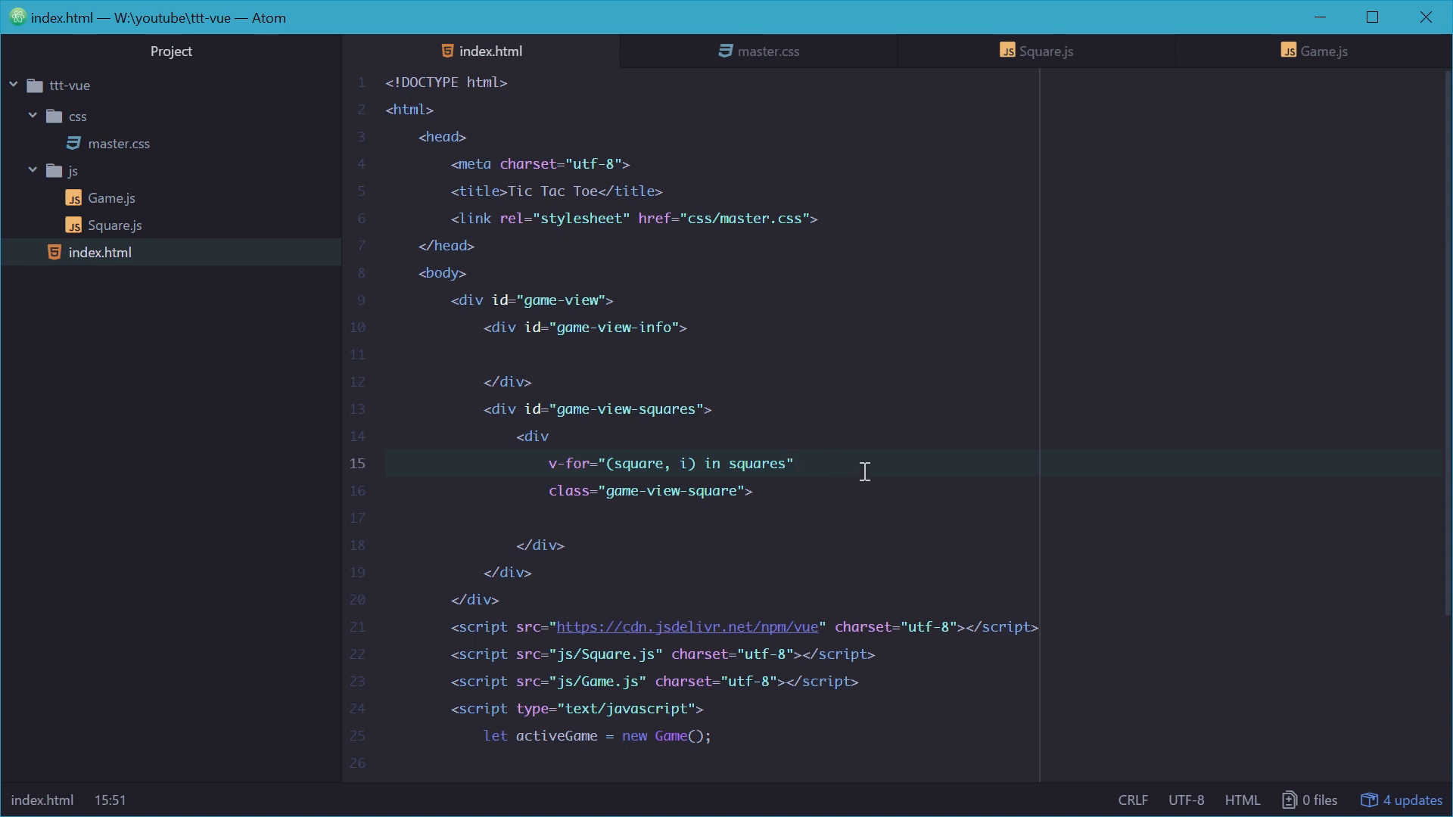
# Step: Add an empty v-on:click="" attribute to the square div
pyautogui.write('v-on')
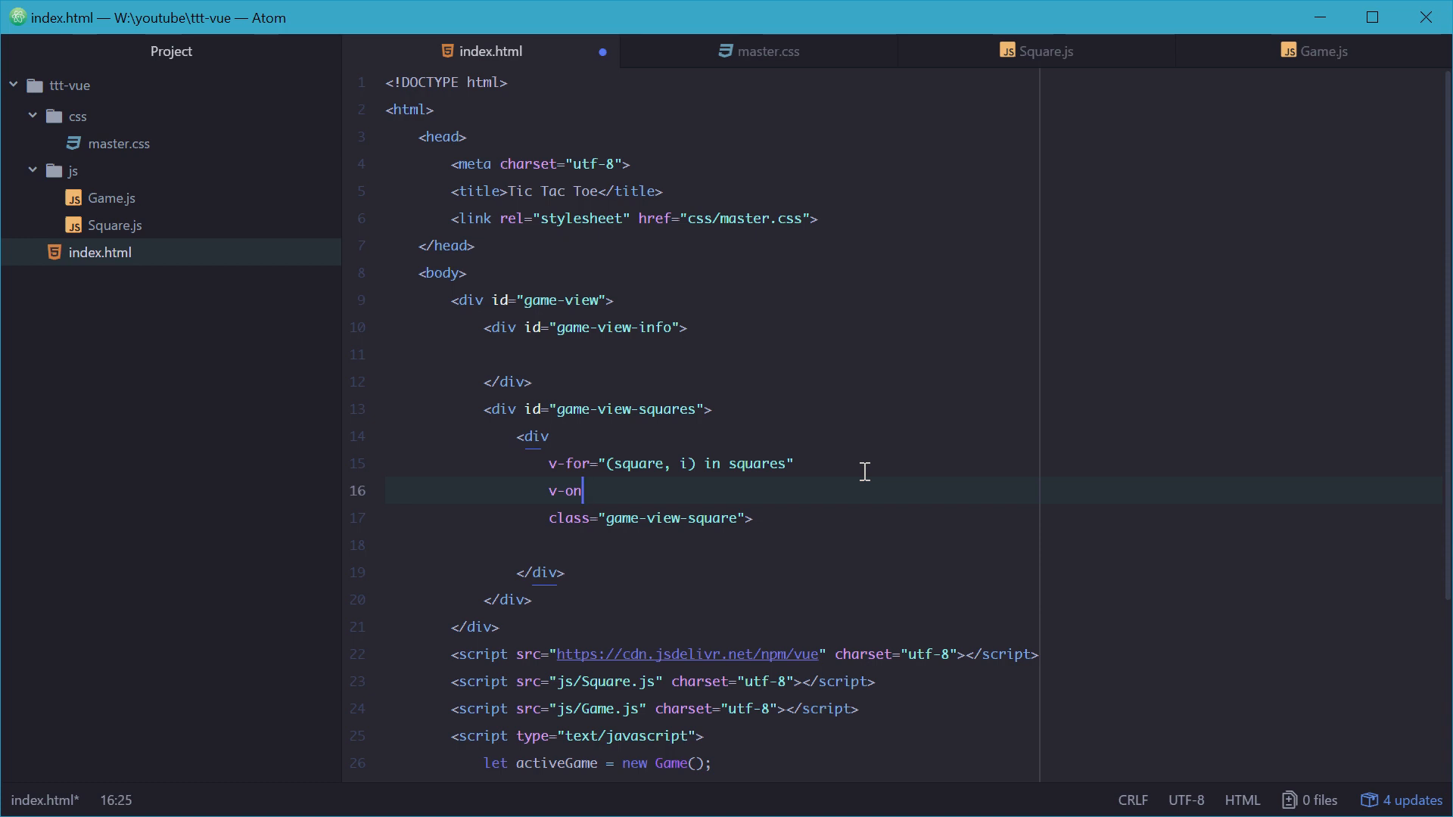
pyautogui.write(':clic')
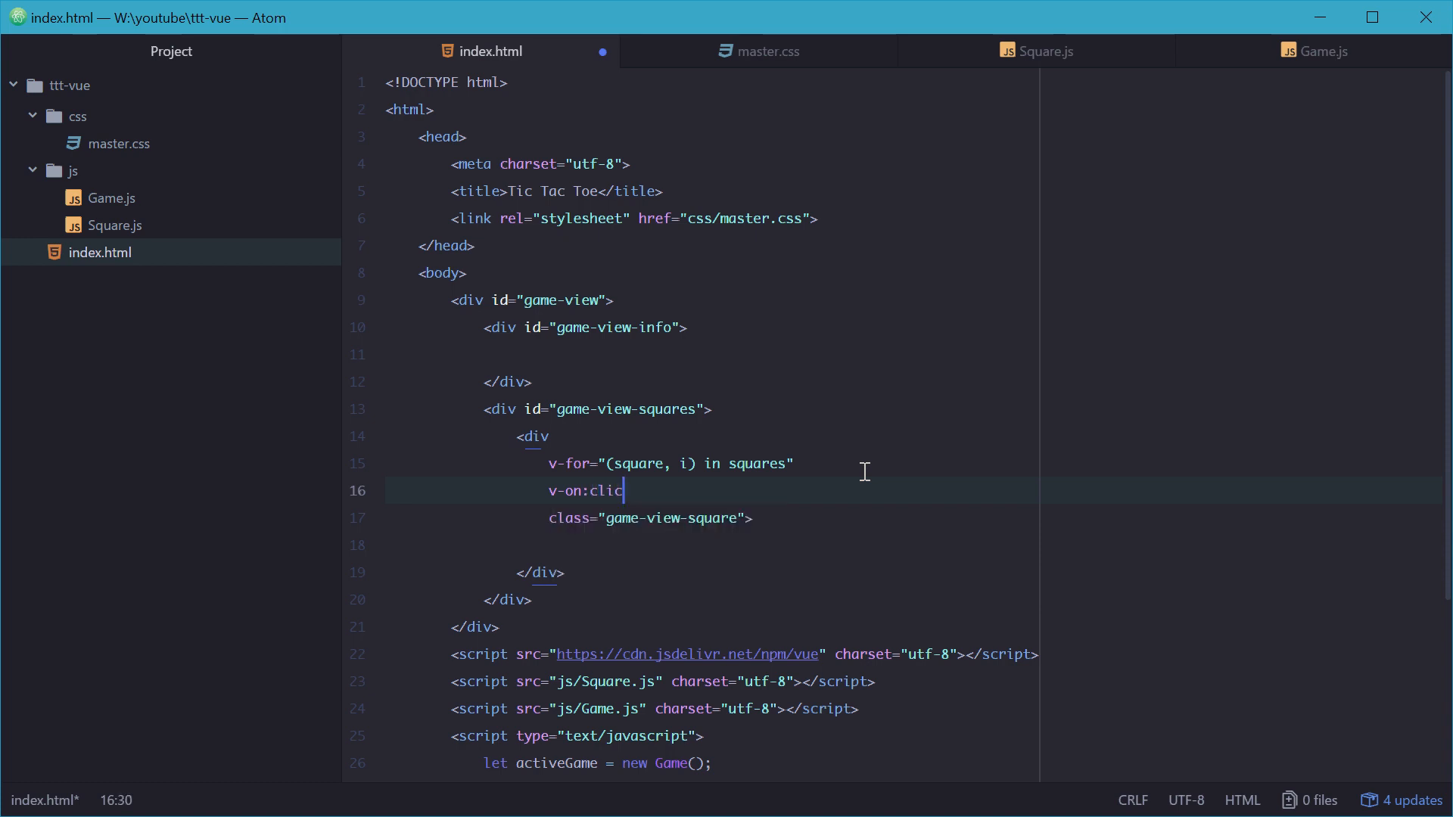
pyautogui.write('k')
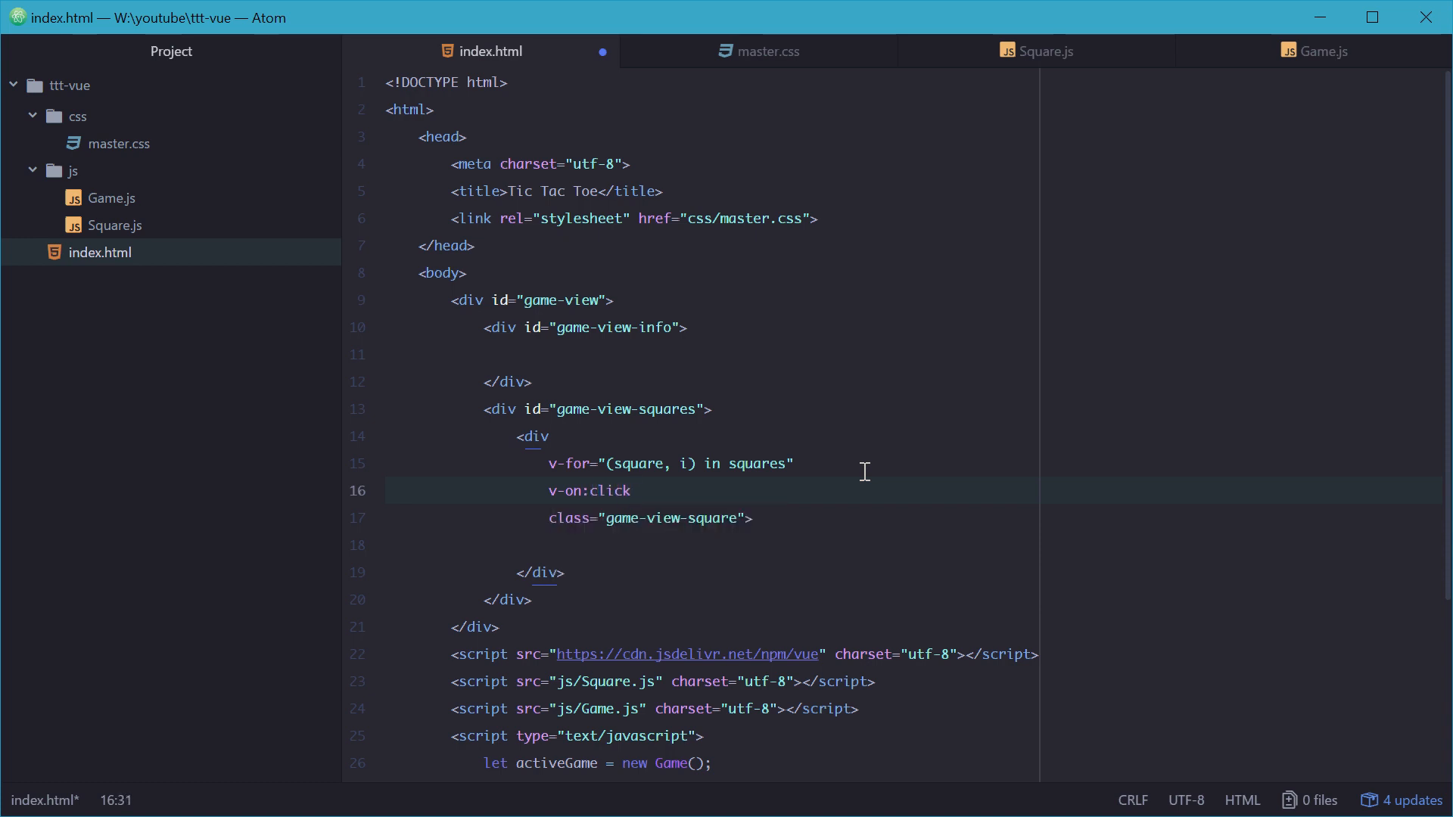
pyautogui.write('=""')
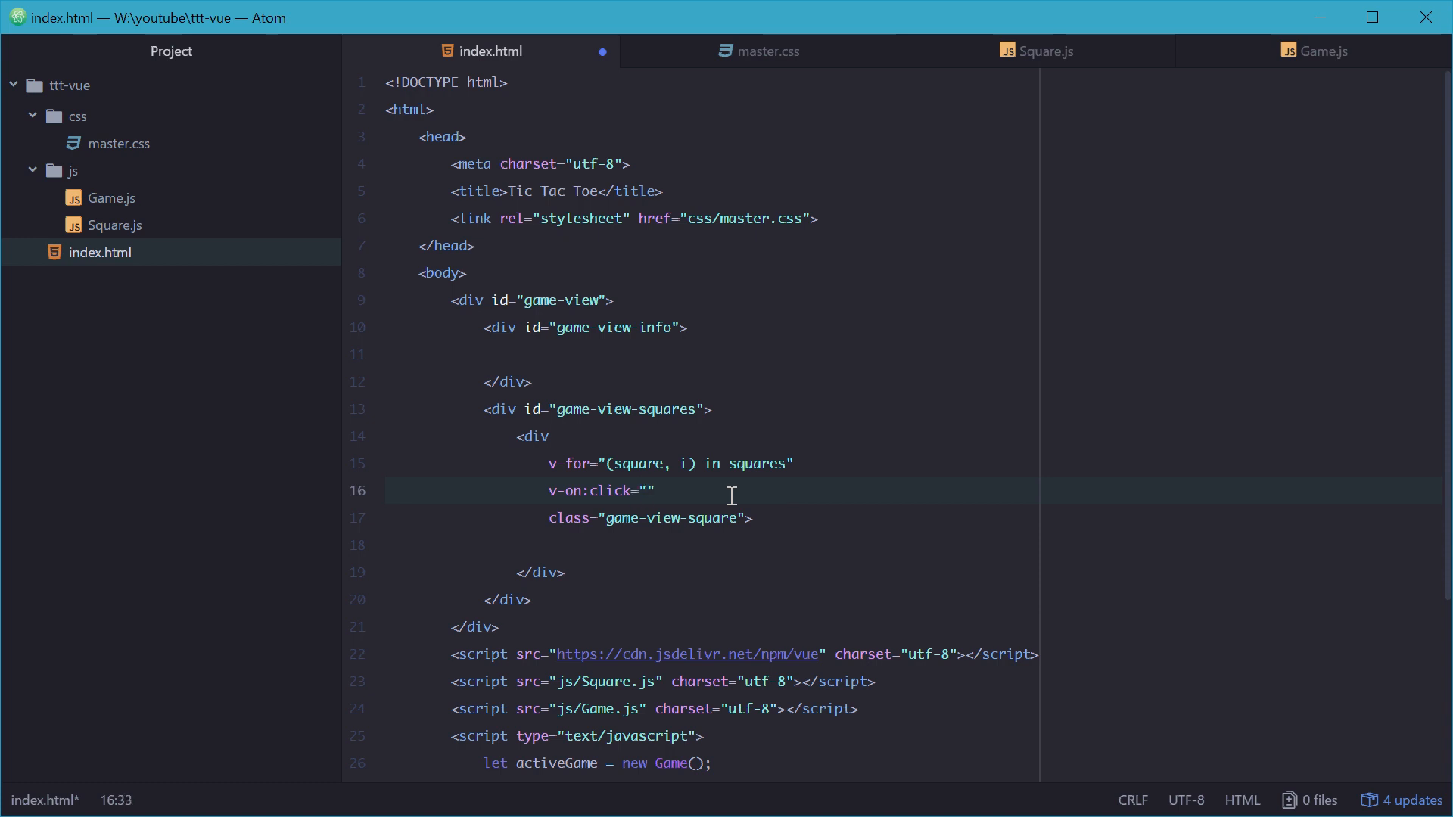
pyautogui.click(648, 491)
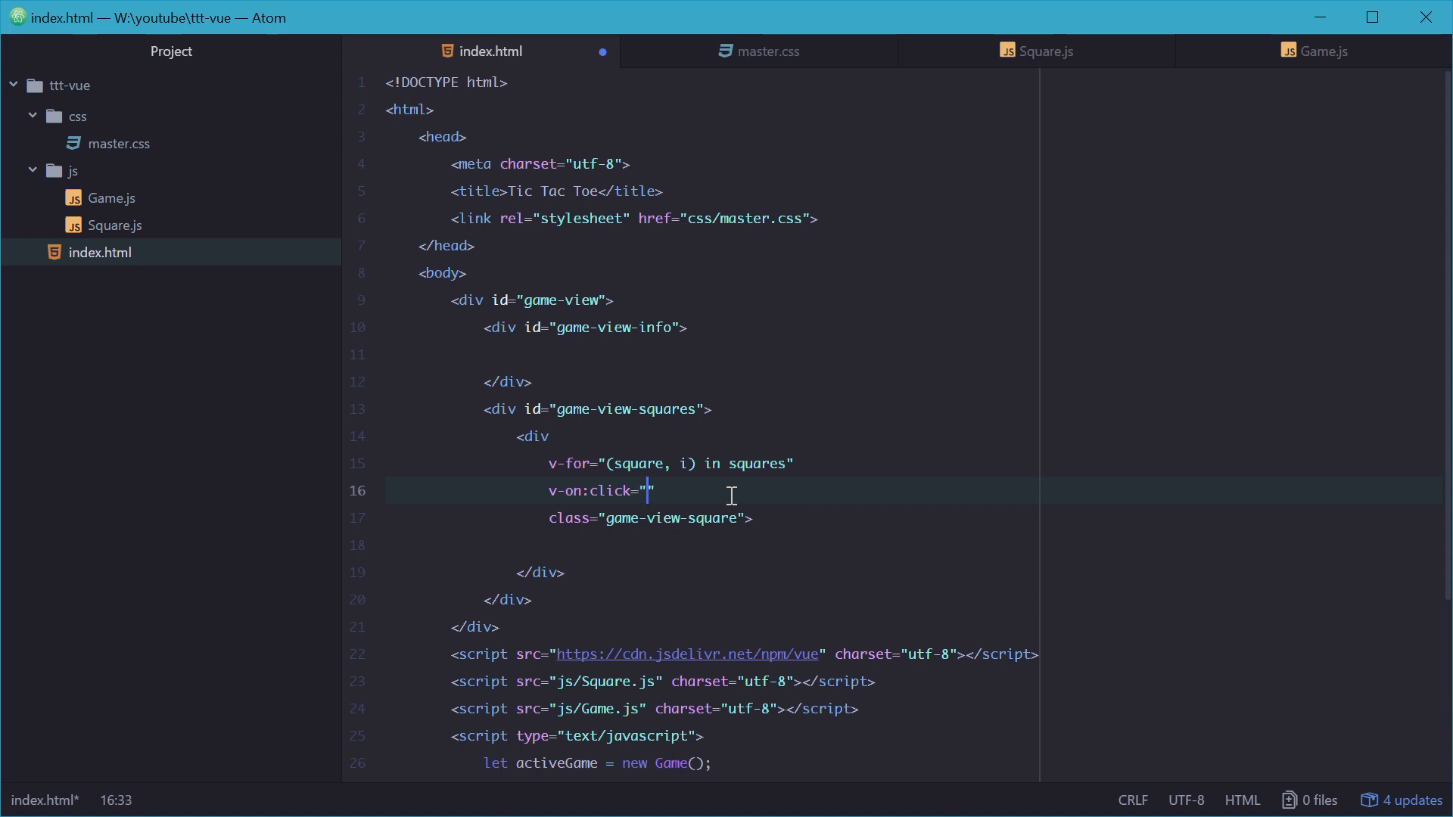
# Step: Set the click handler to activeGame.makeMove(i) and save
pyautogui.write('acitve')
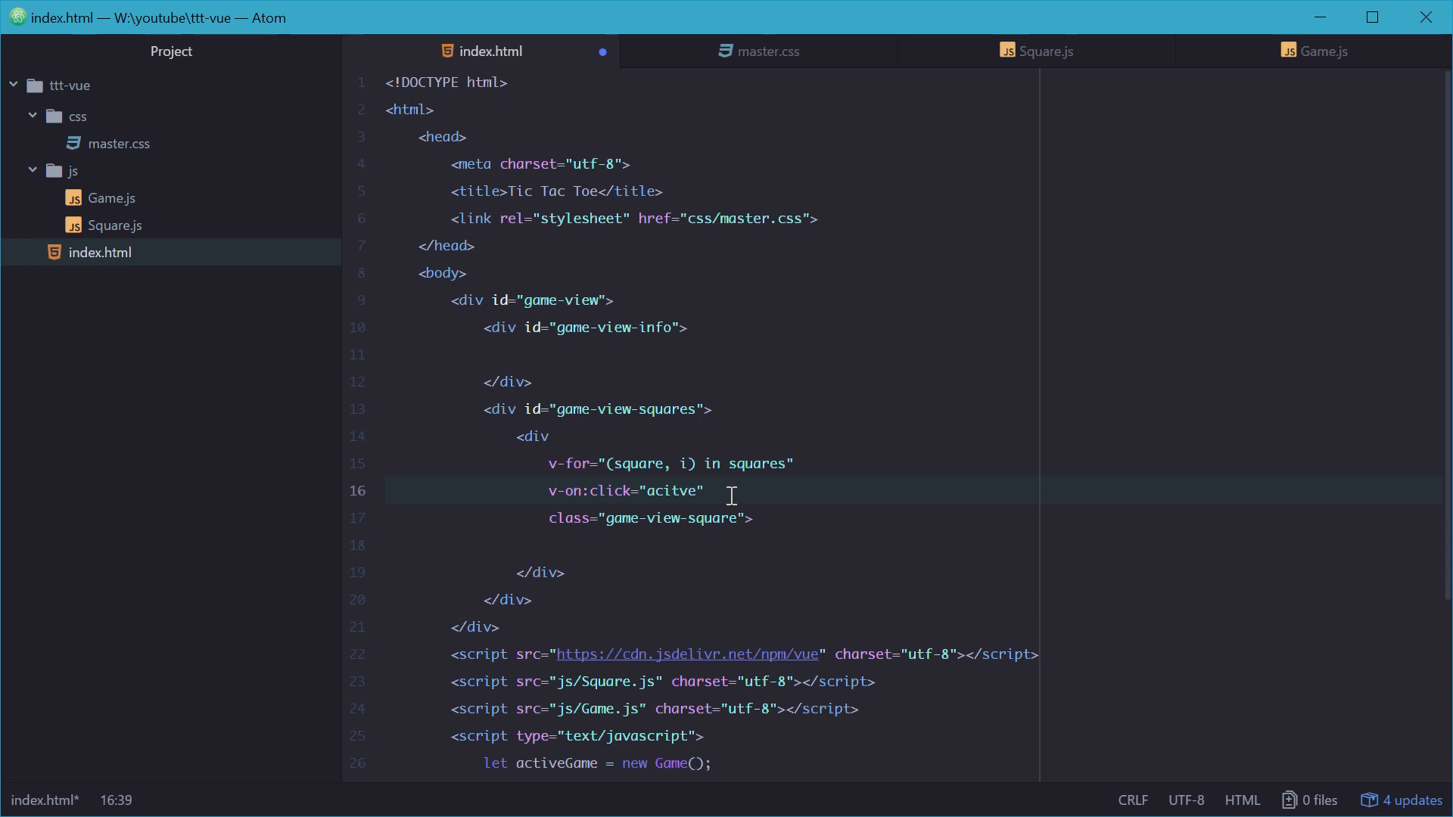
pyautogui.write('active')
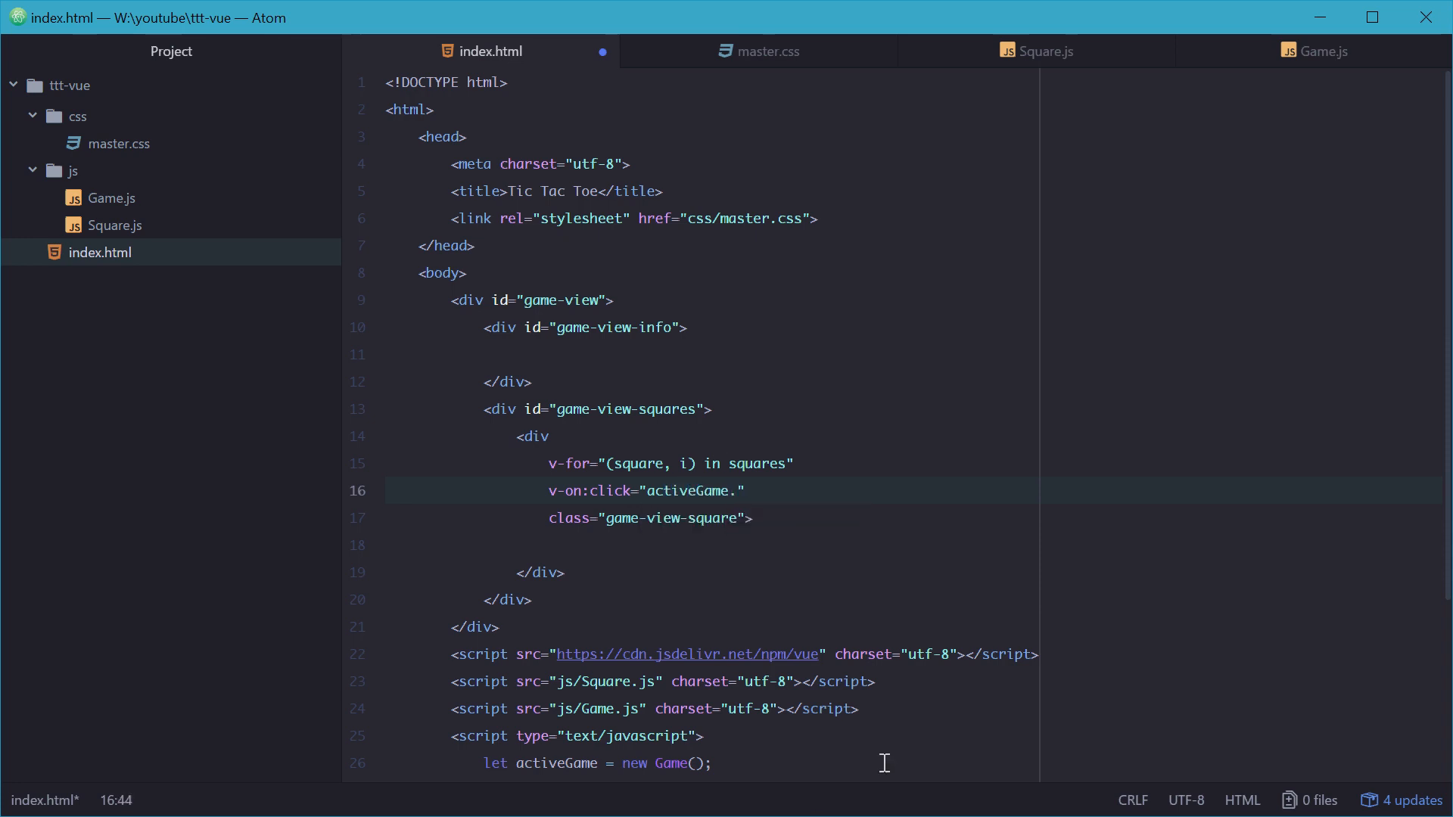
pyautogui.write('makeMove')
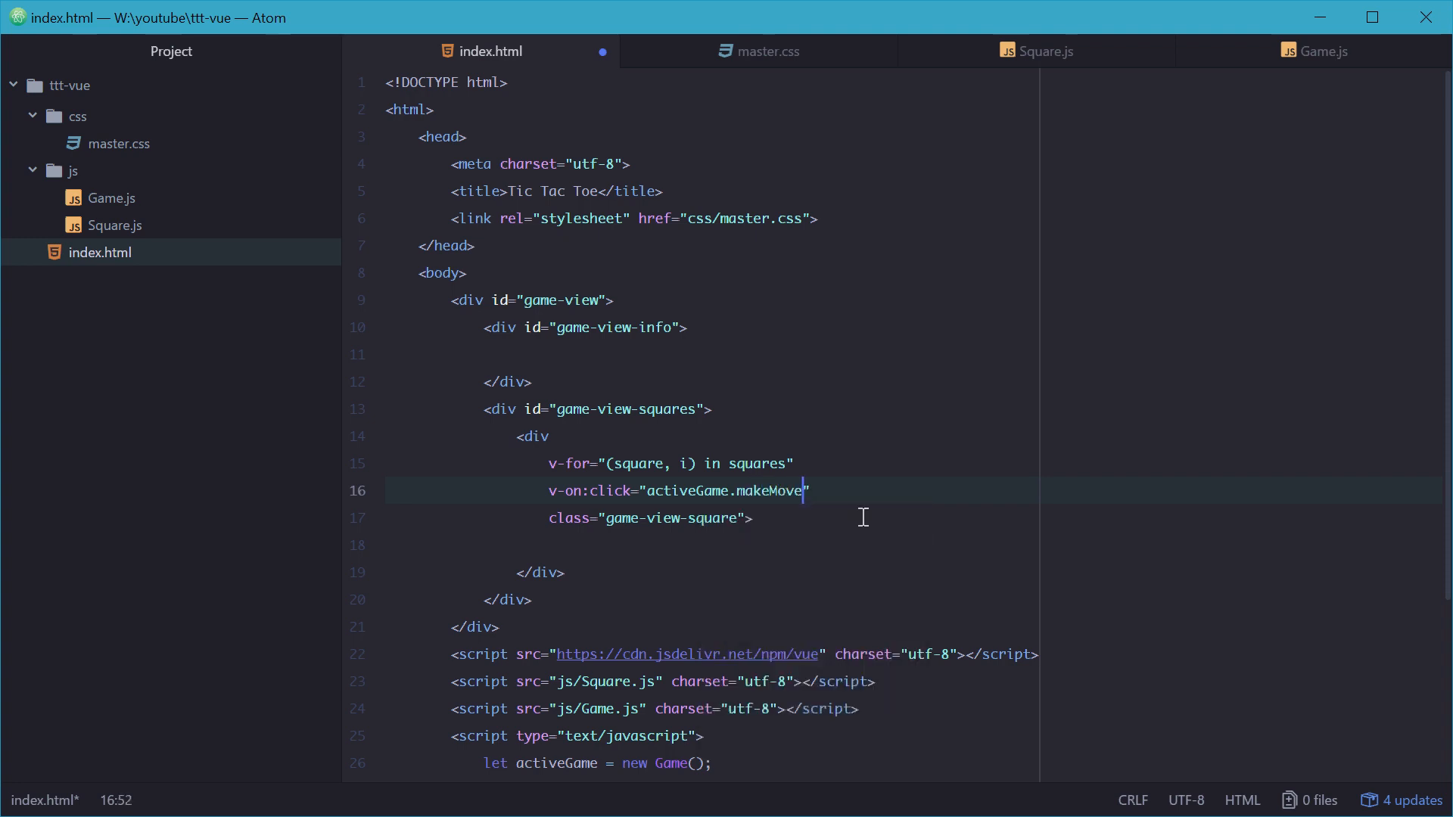
pyautogui.write('(i)')
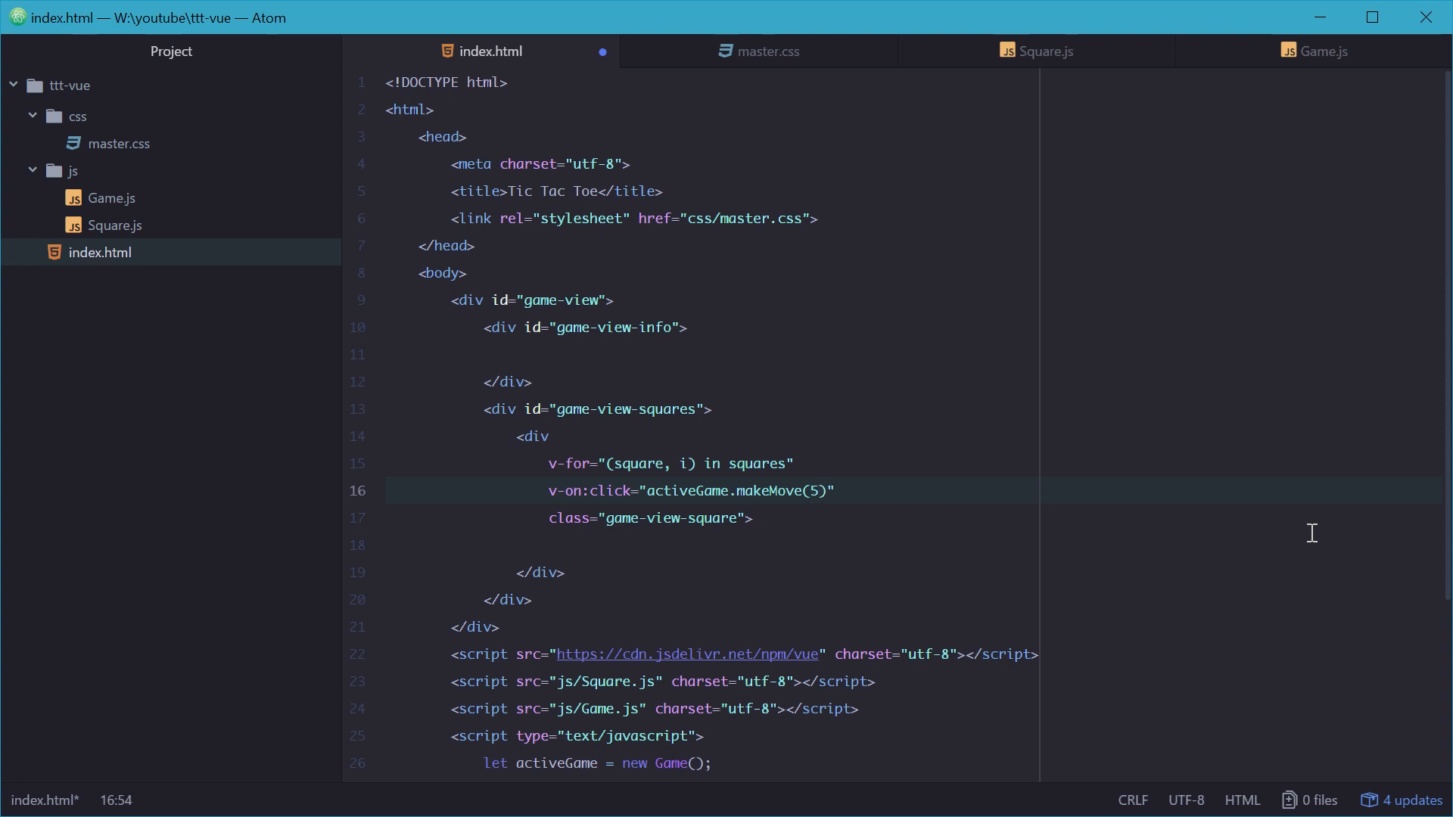
pyautogui.write('i')
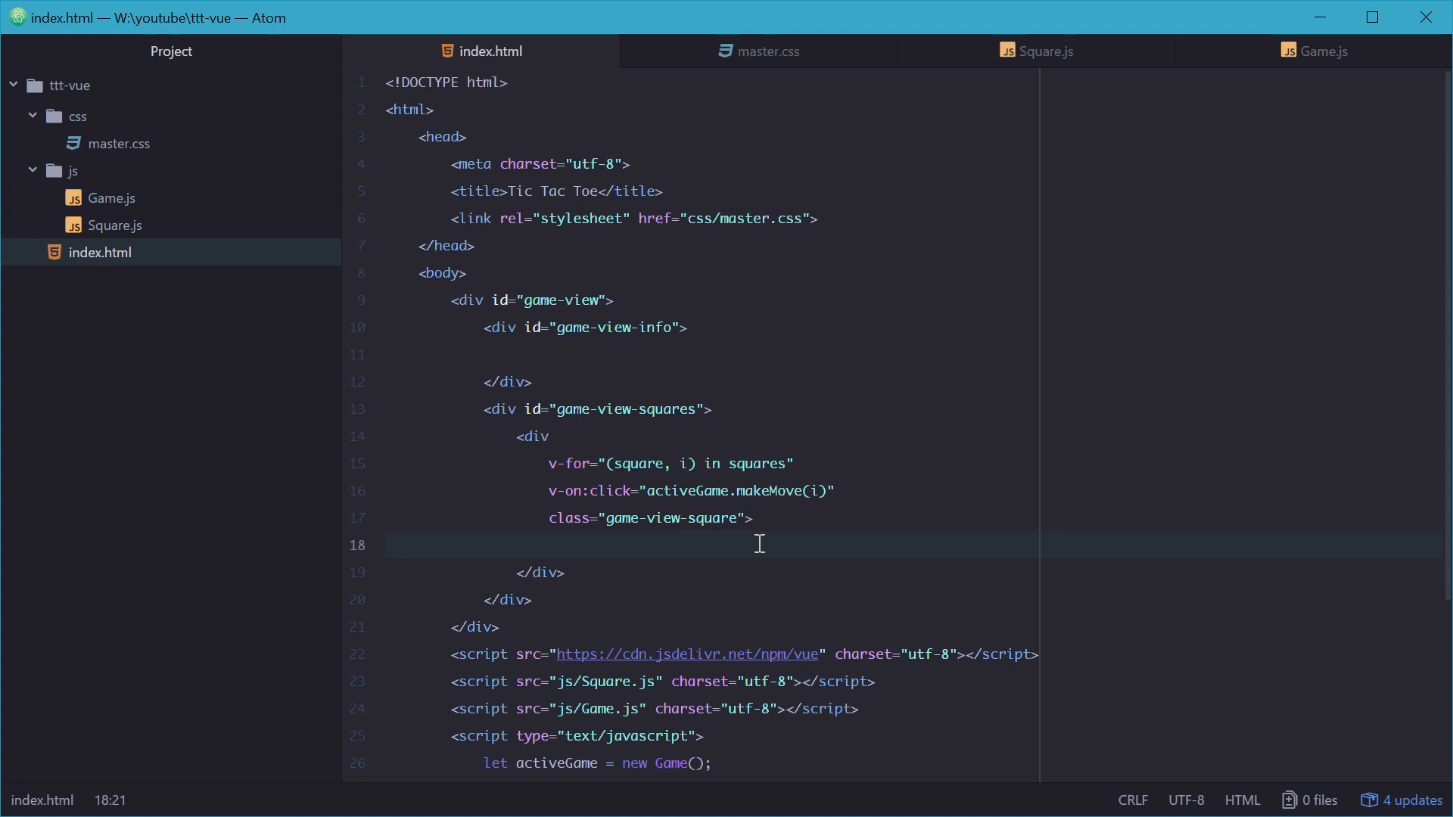
# Step: Render {{ square.value }} as the square div's content and save
pyautogui.click(550, 545)
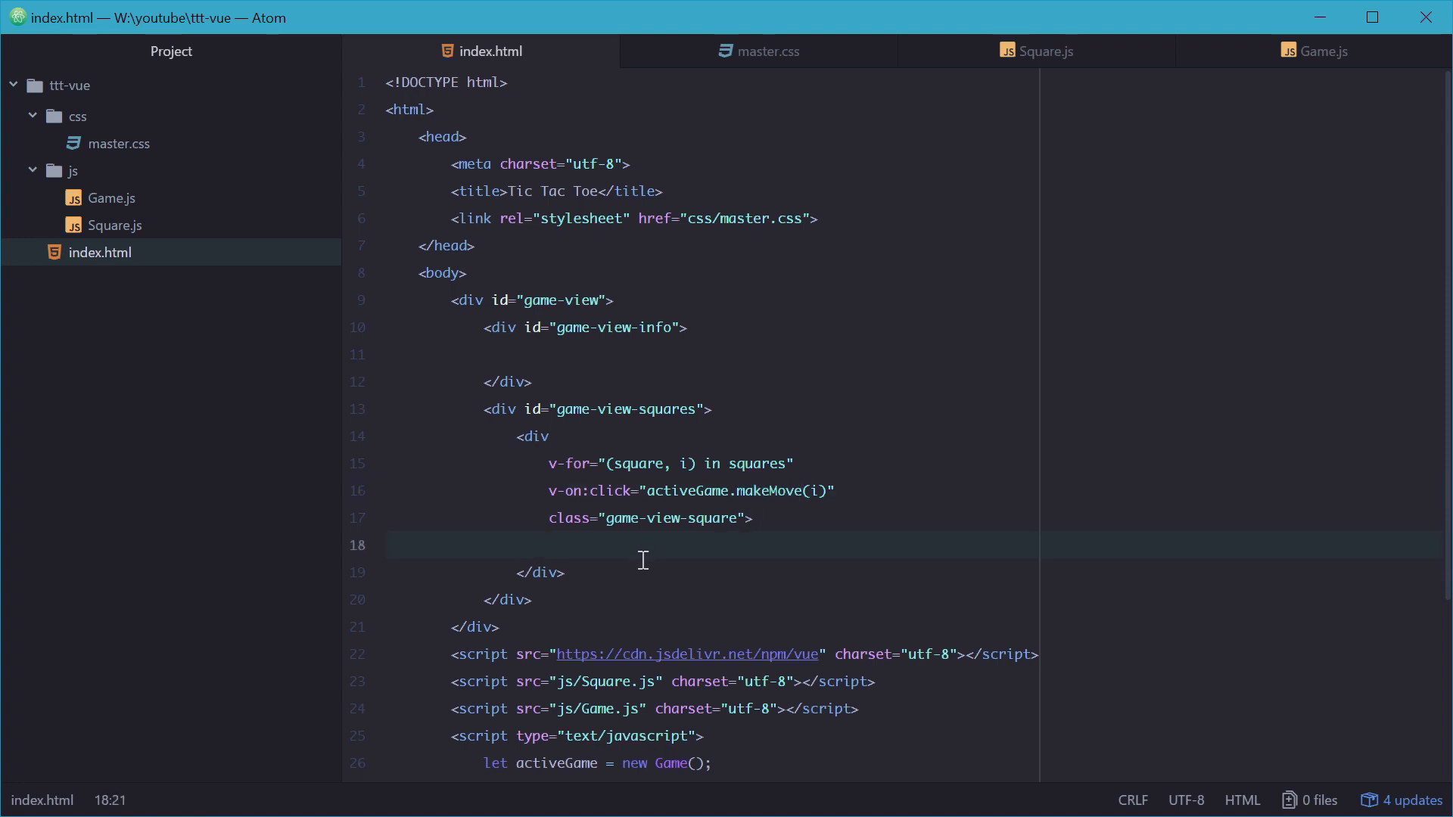
pyautogui.click(550, 545)
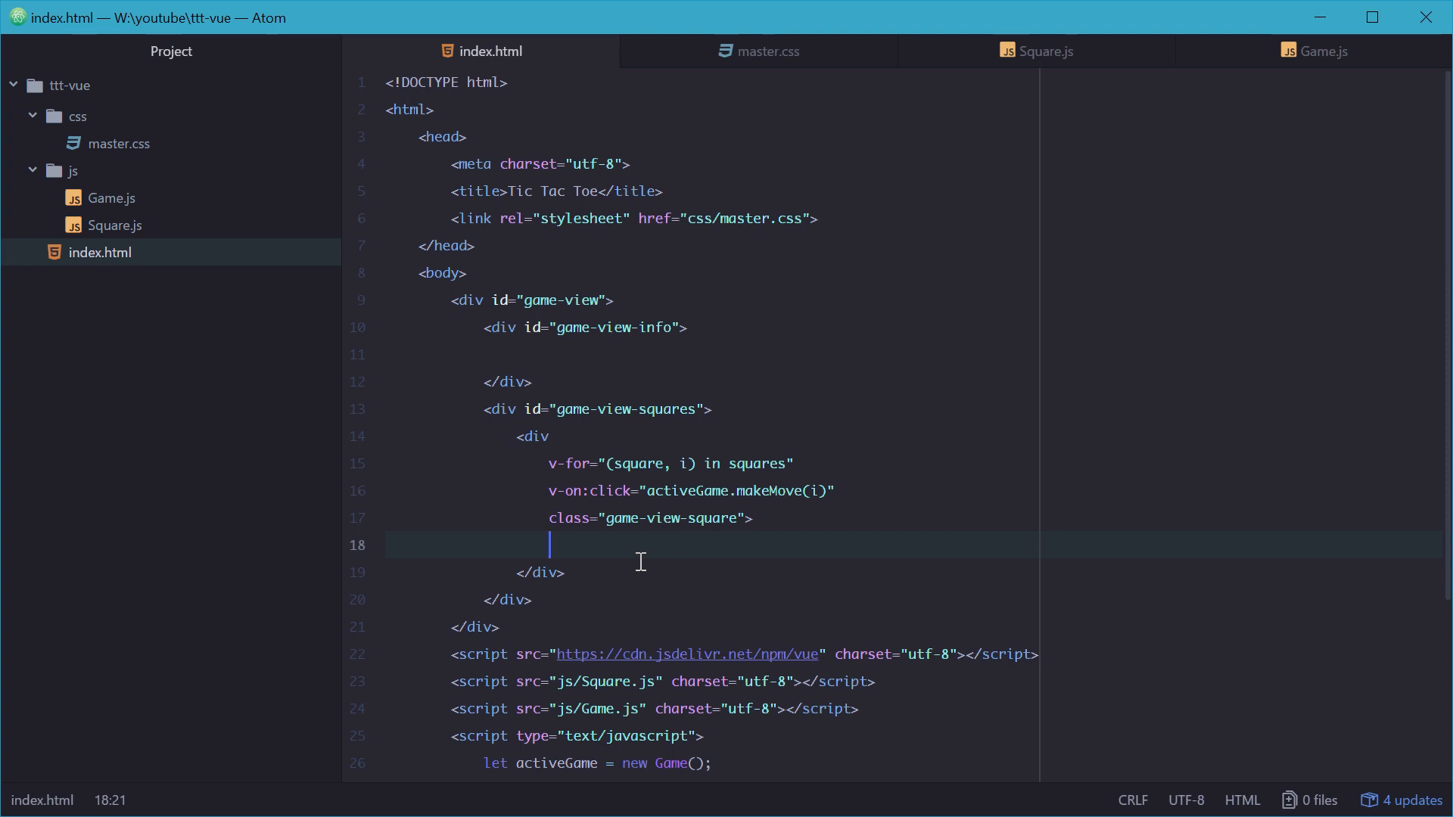
pyautogui.write('{{  }}')
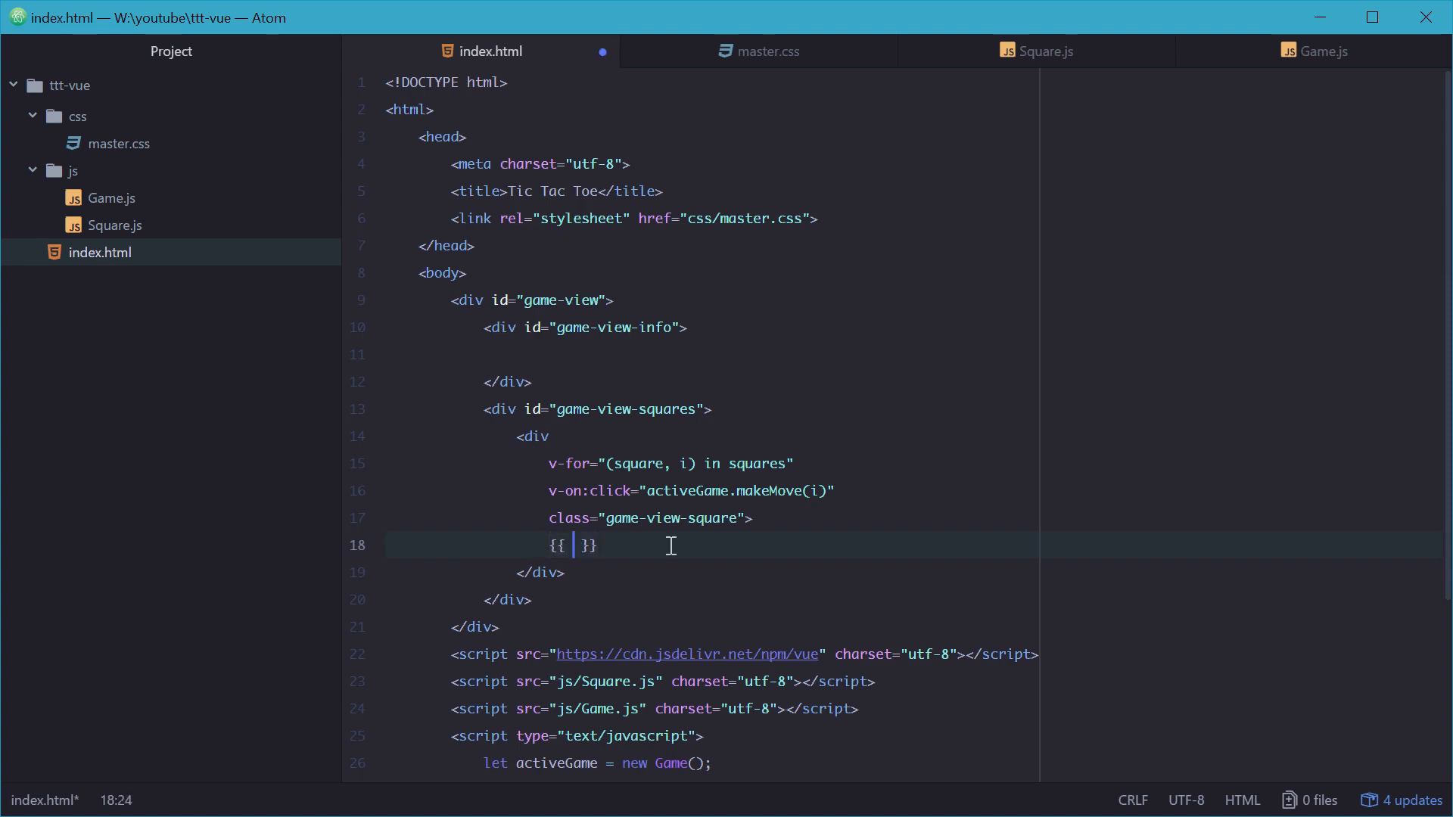
pyautogui.write('square')
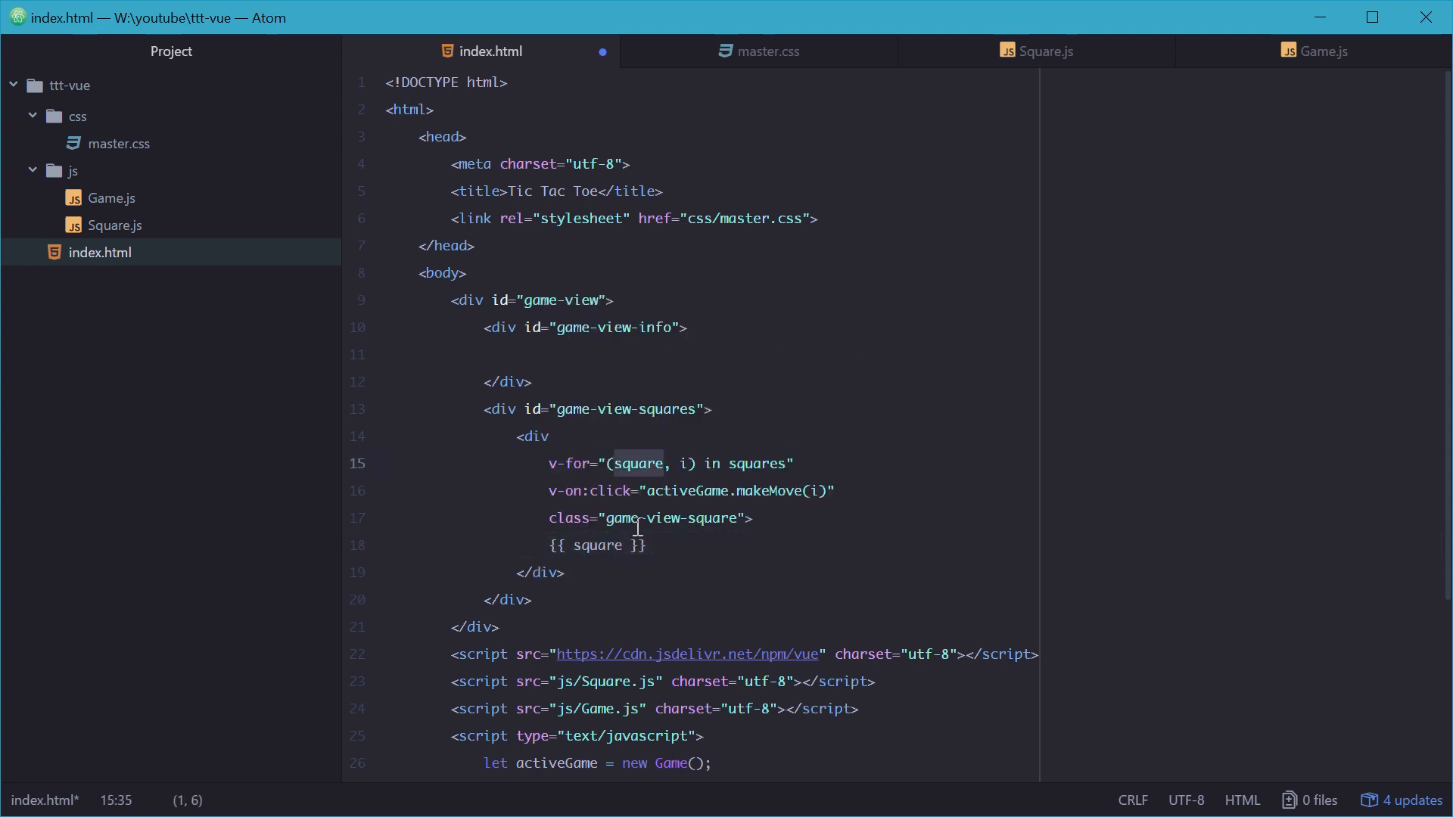
pyautogui.write('.val')
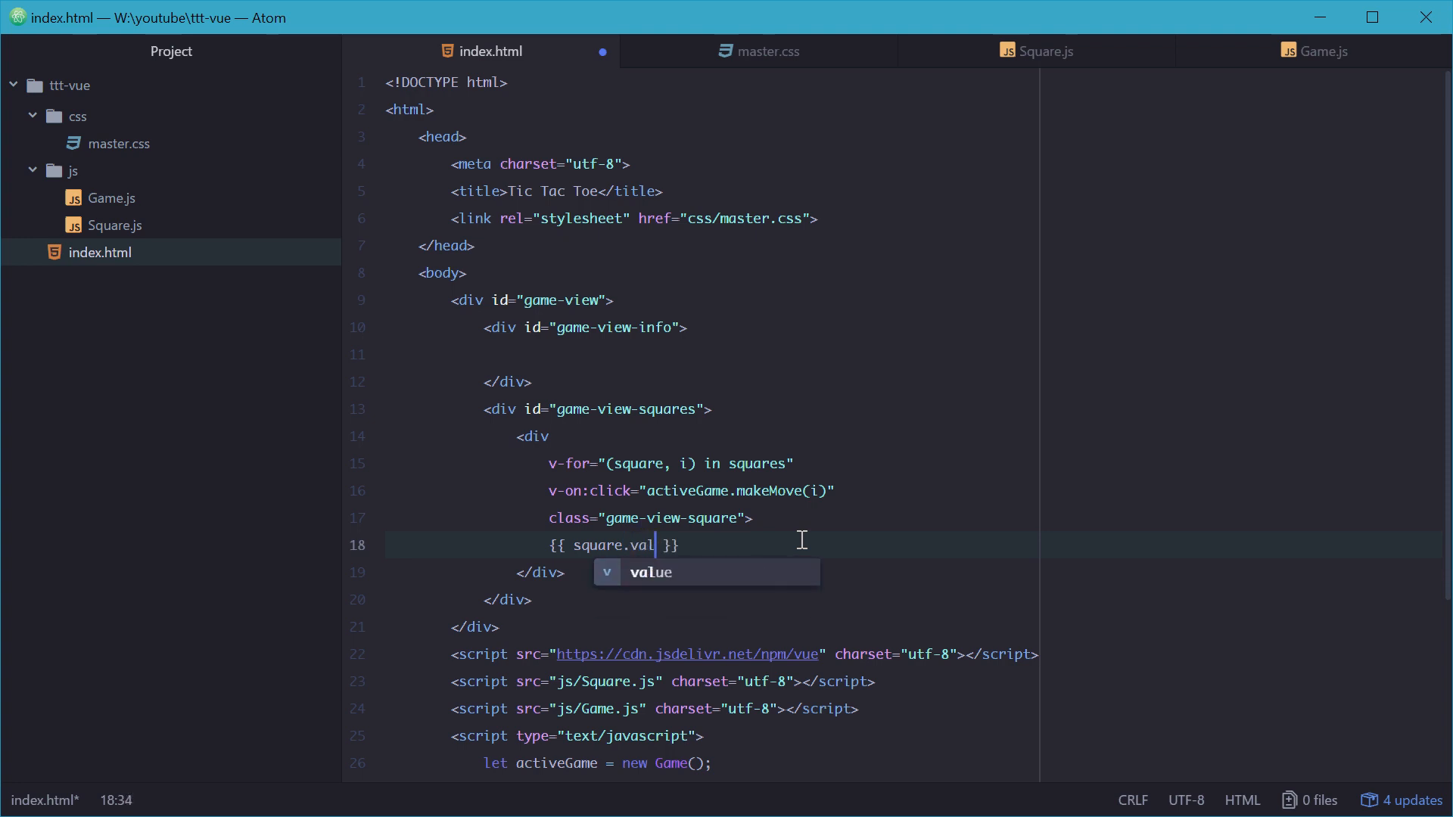
pyautogui.press('Tab')
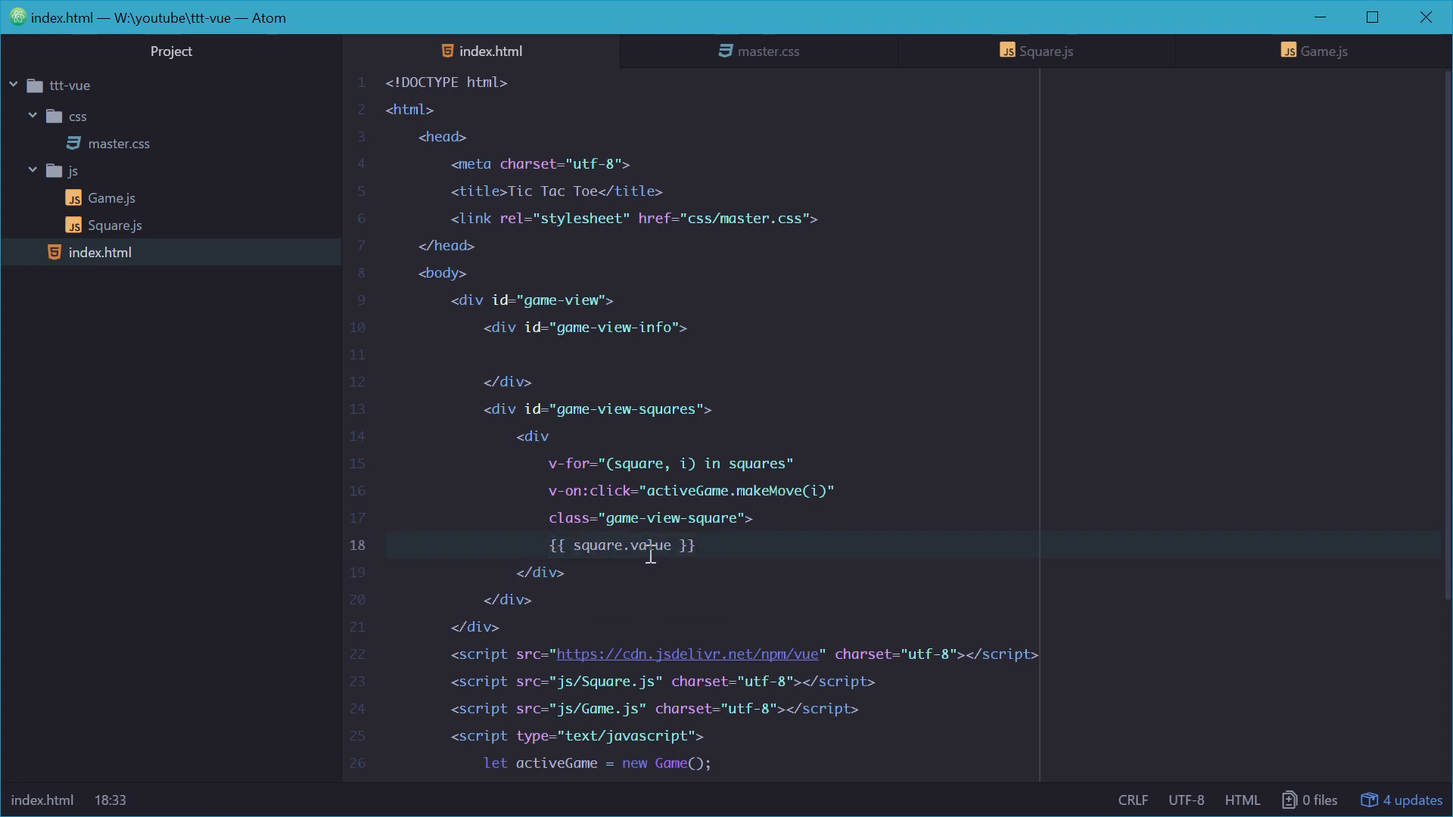
pyautogui.click(1046, 51)
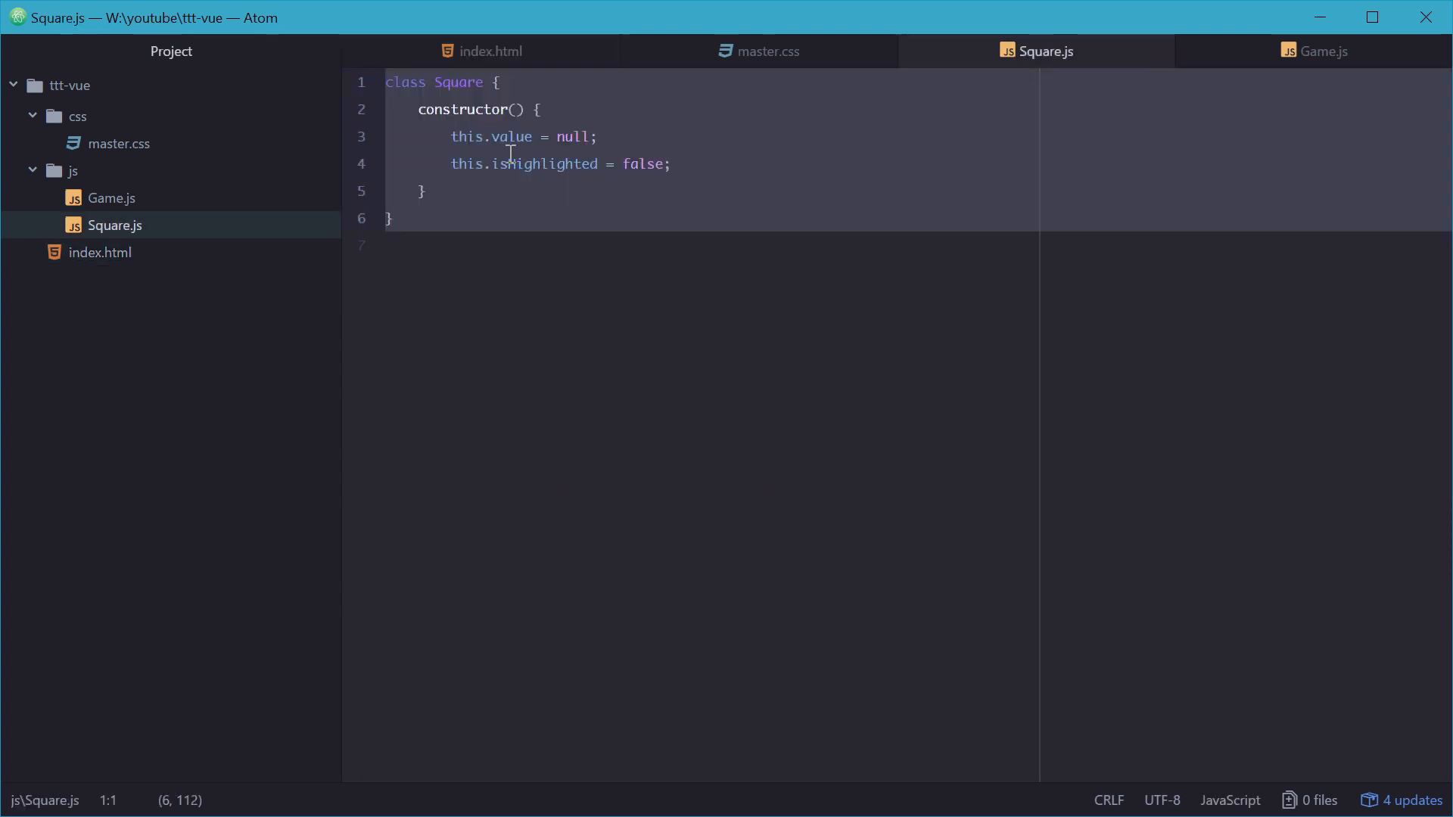
pyautogui.click(484, 51)
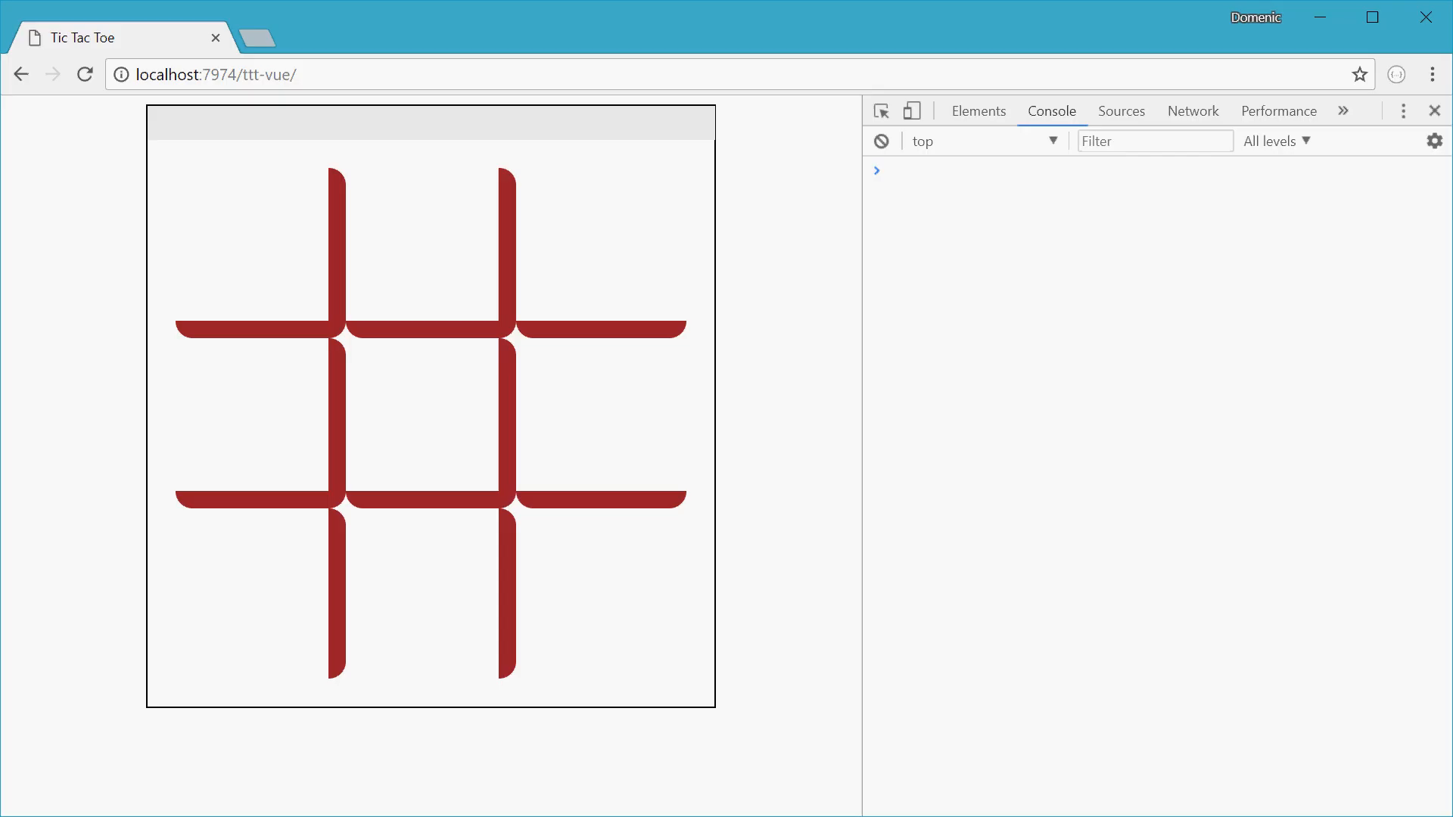
pyautogui.moveTo(56, 305)
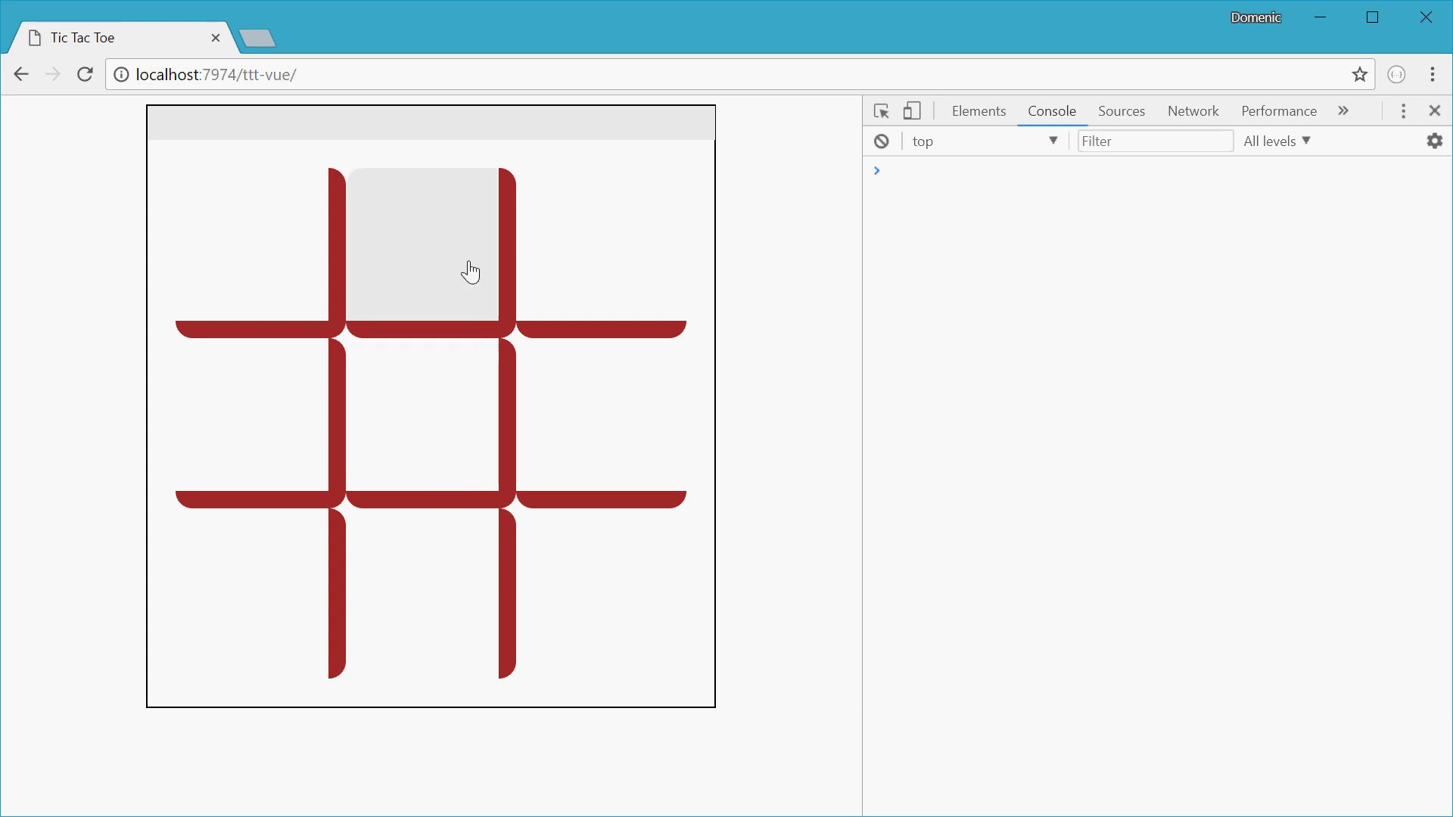
pyautogui.click(422, 248)
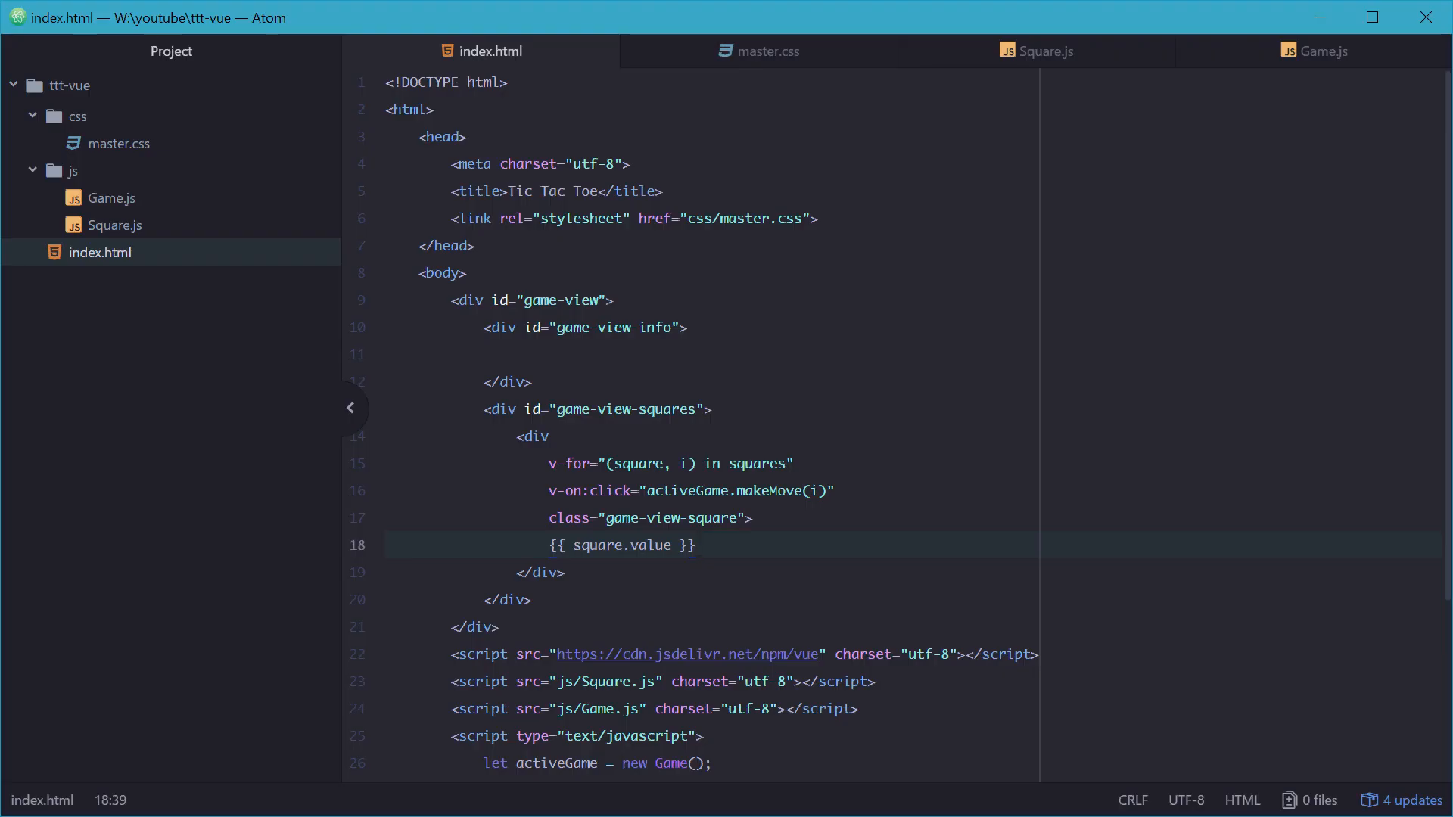
pyautogui.click(694, 545)
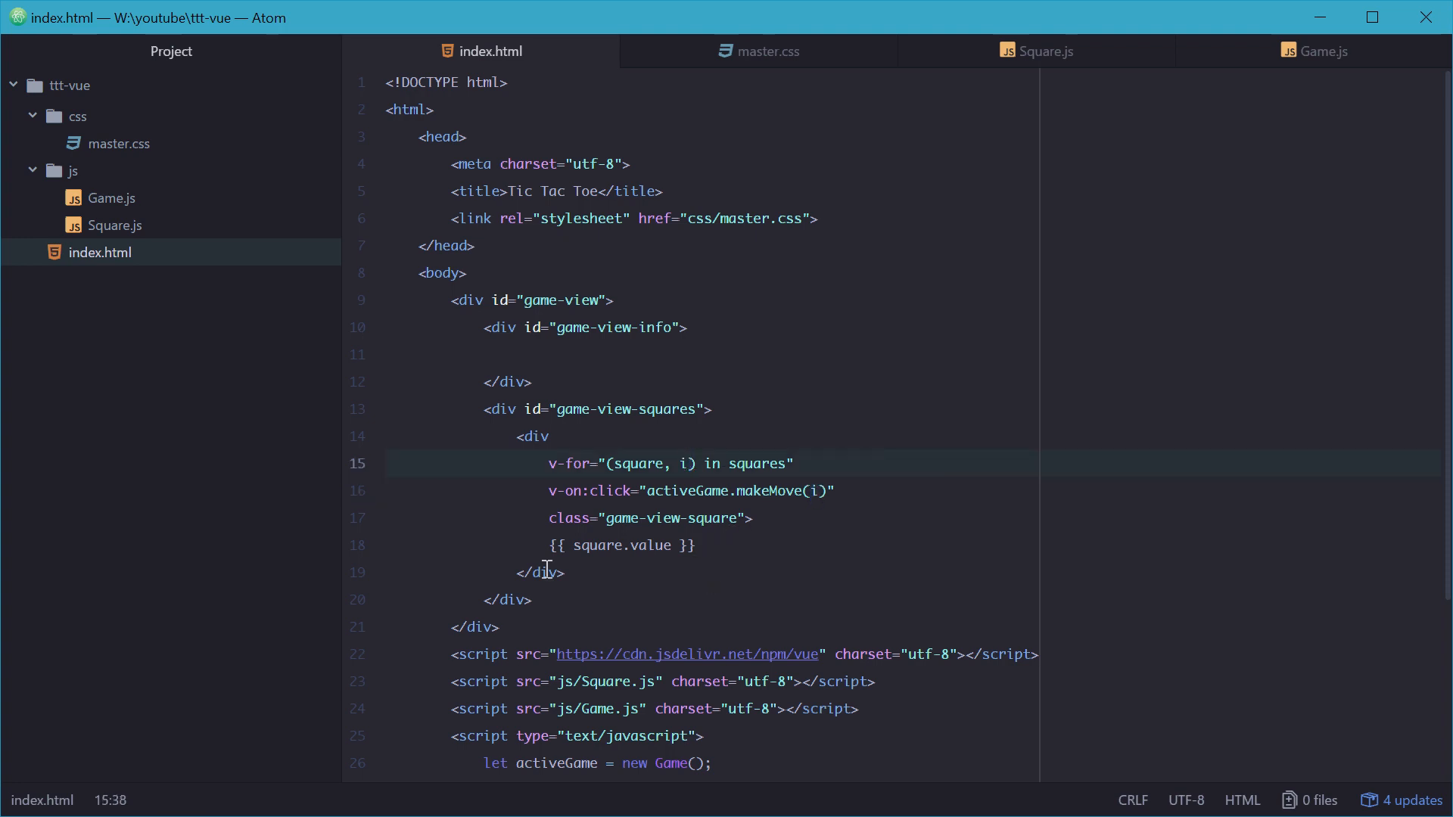
pyautogui.moveTo(515, 436); pyautogui.dragTo(563, 572)
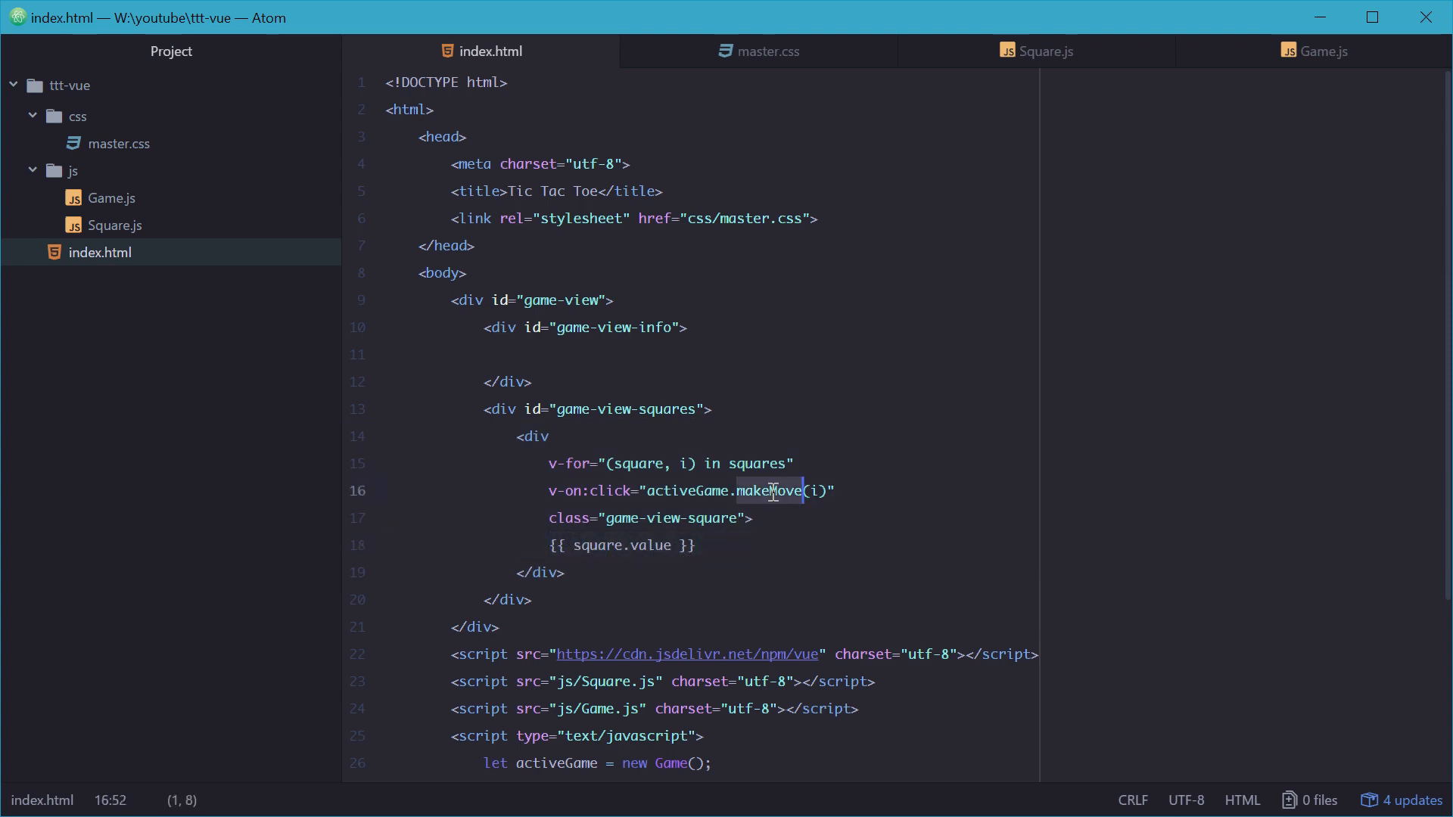
pyautogui.click(1320, 52)
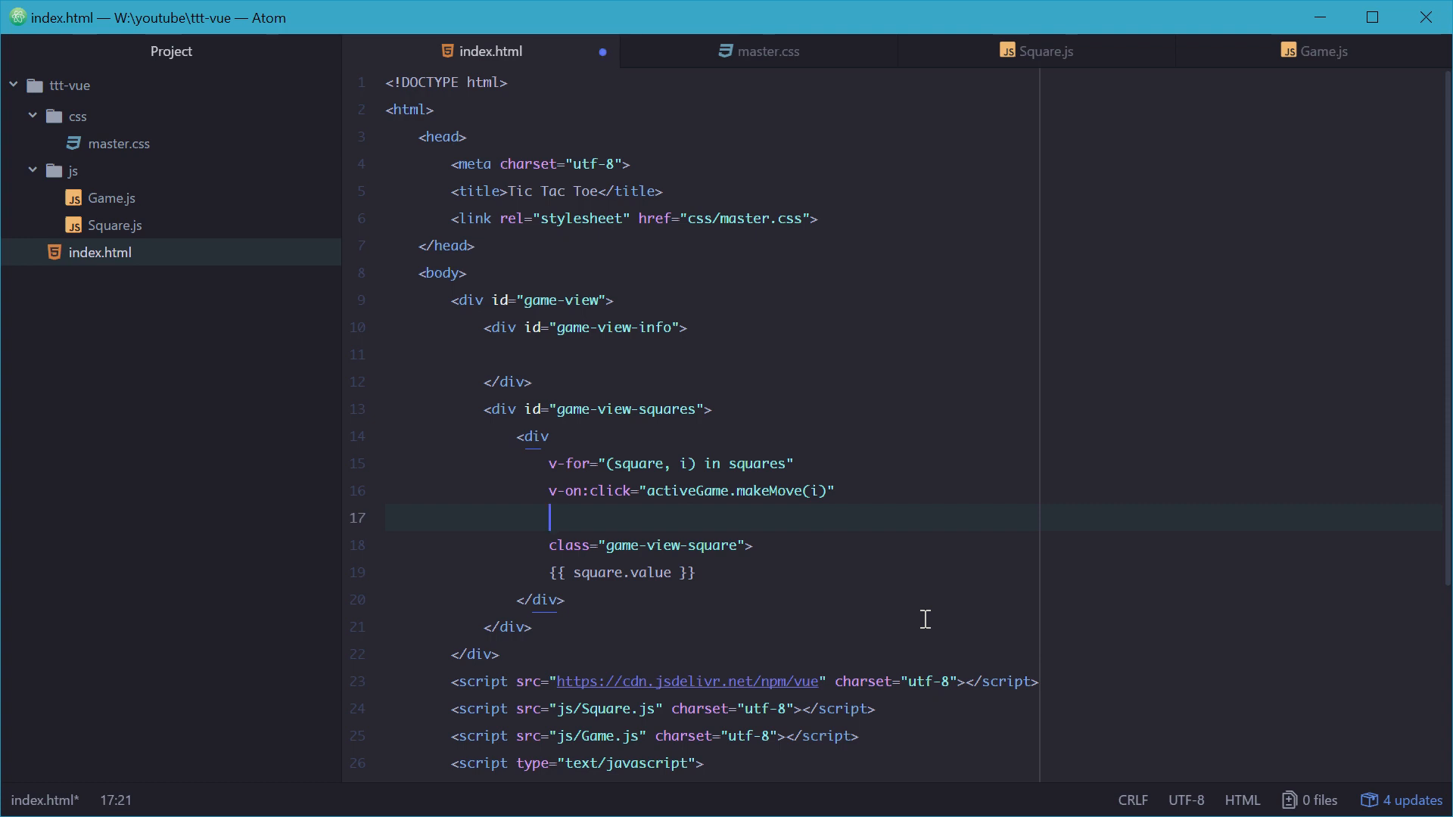
# Step: Note the highlighted class name and check isHighlighted in Square.js
pyautogui.write('hi')
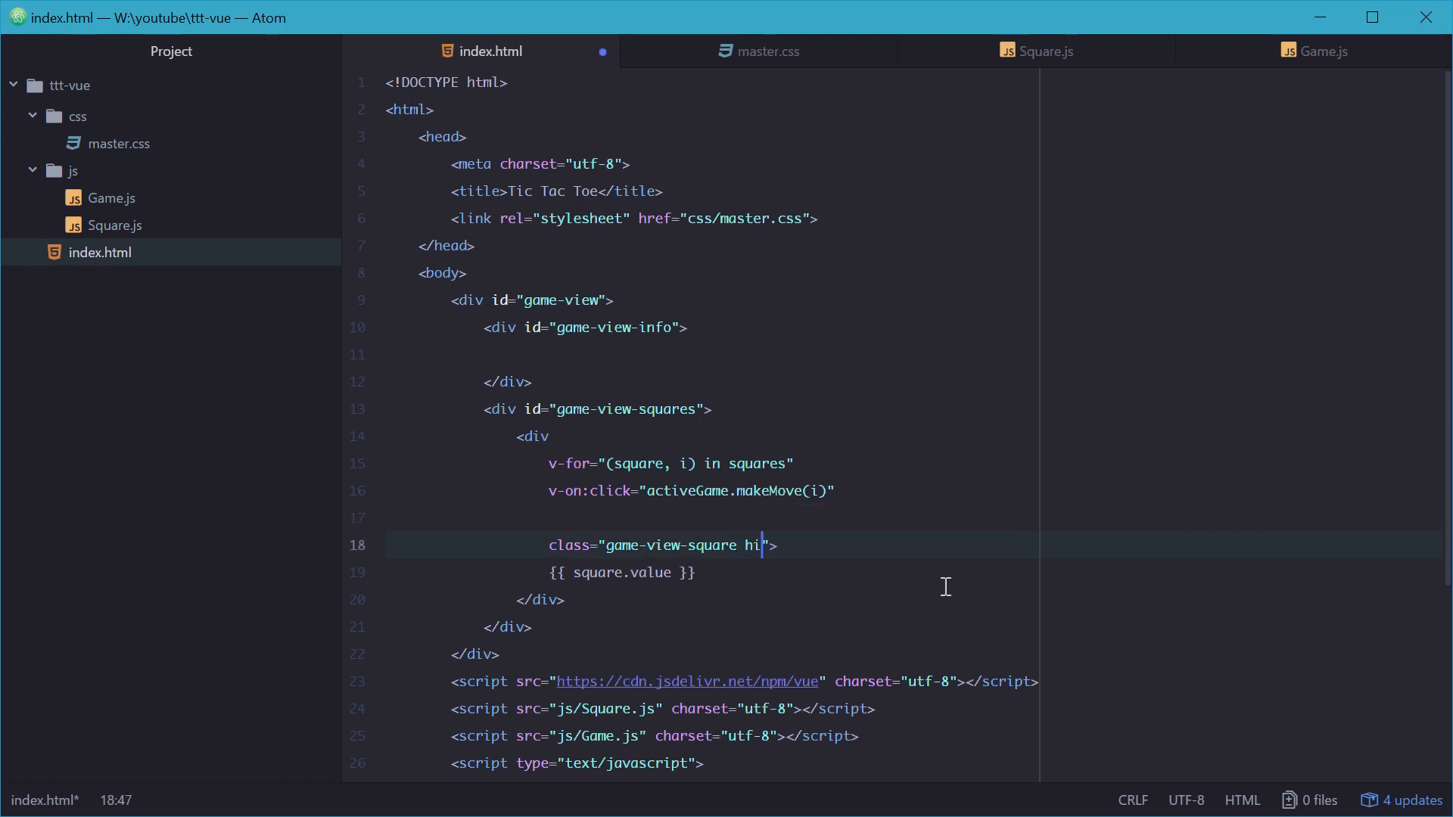
pyautogui.write('ghlighted')
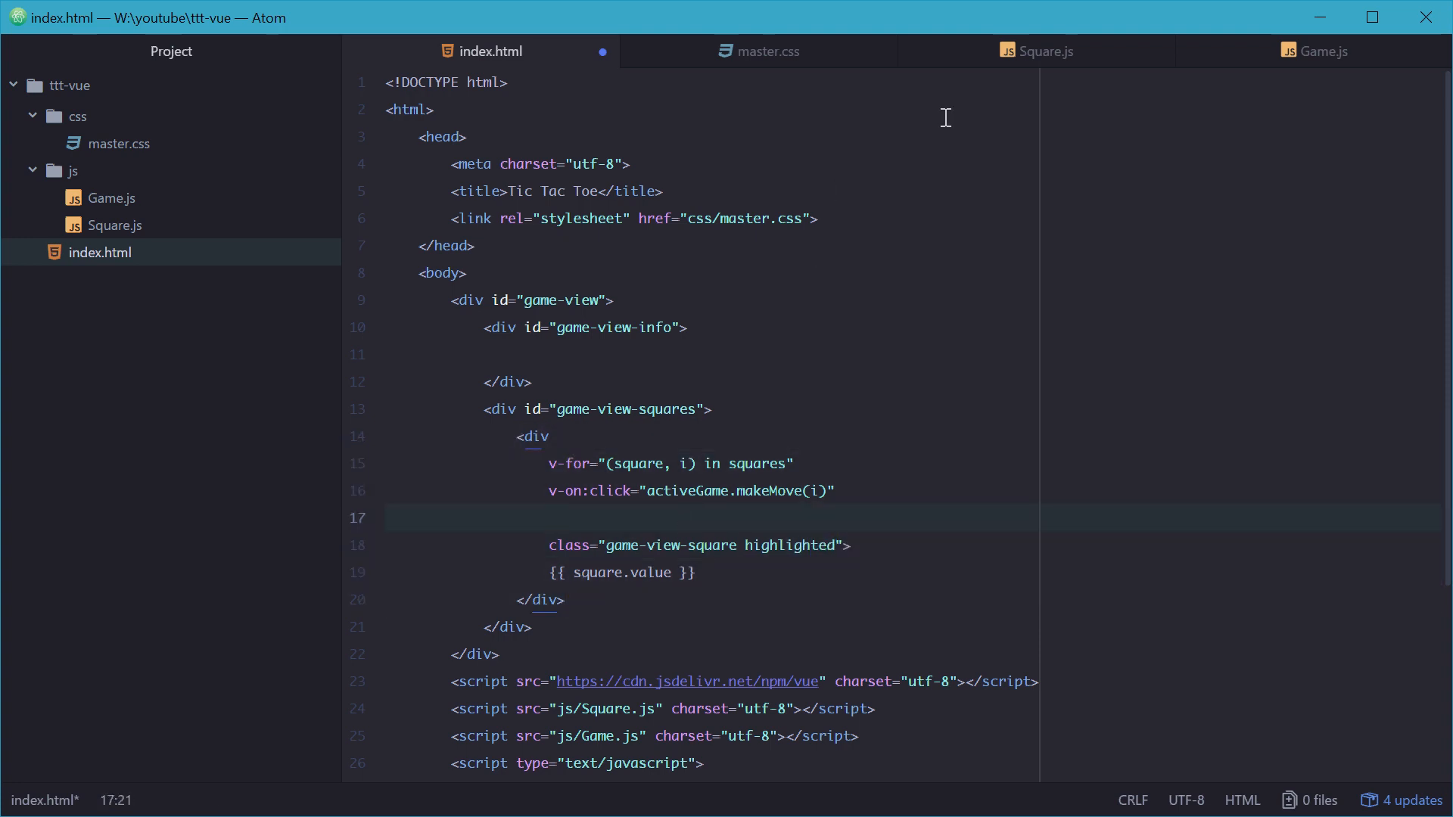
pyautogui.click(1035, 51)
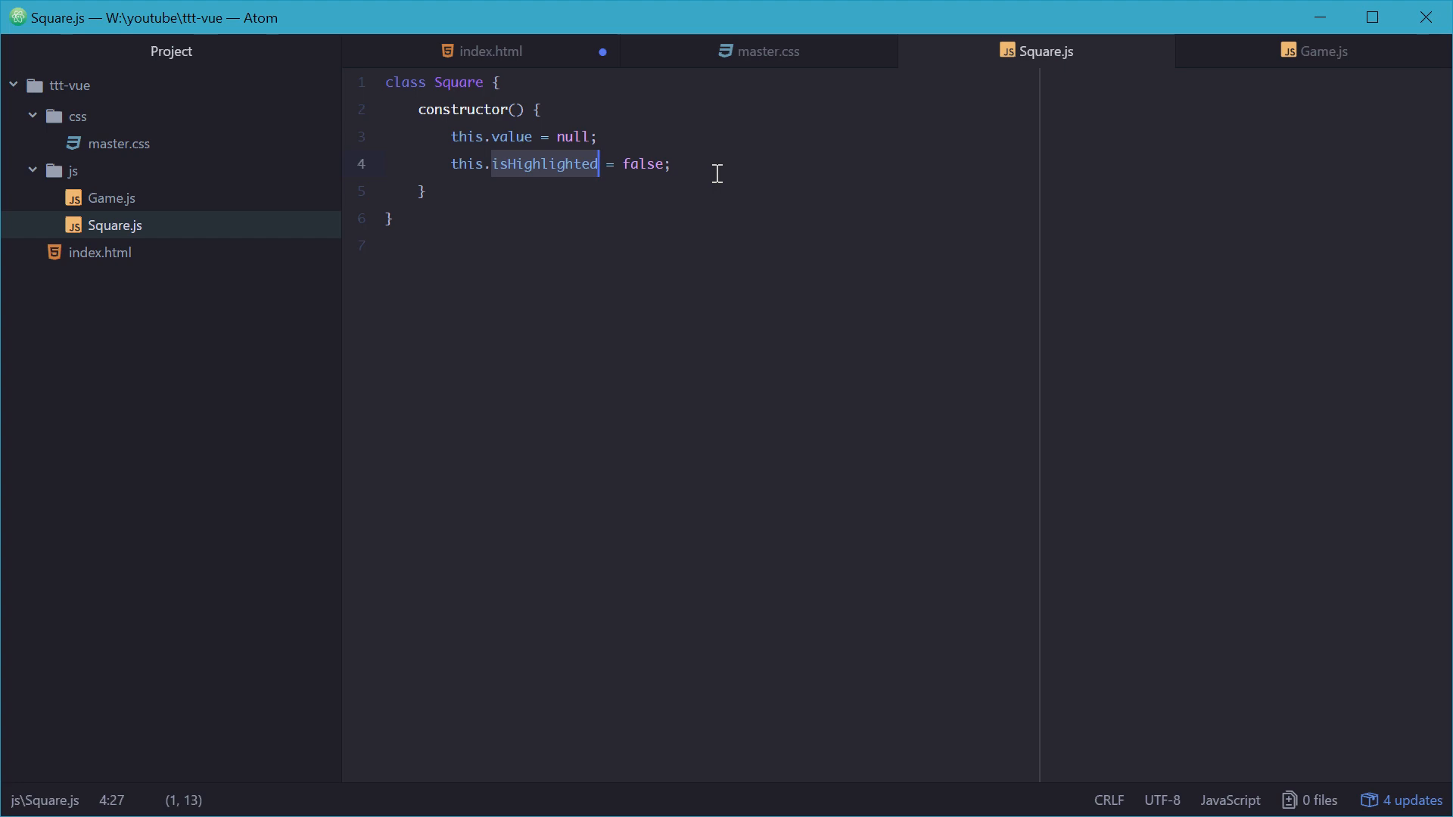
pyautogui.click(481, 51)
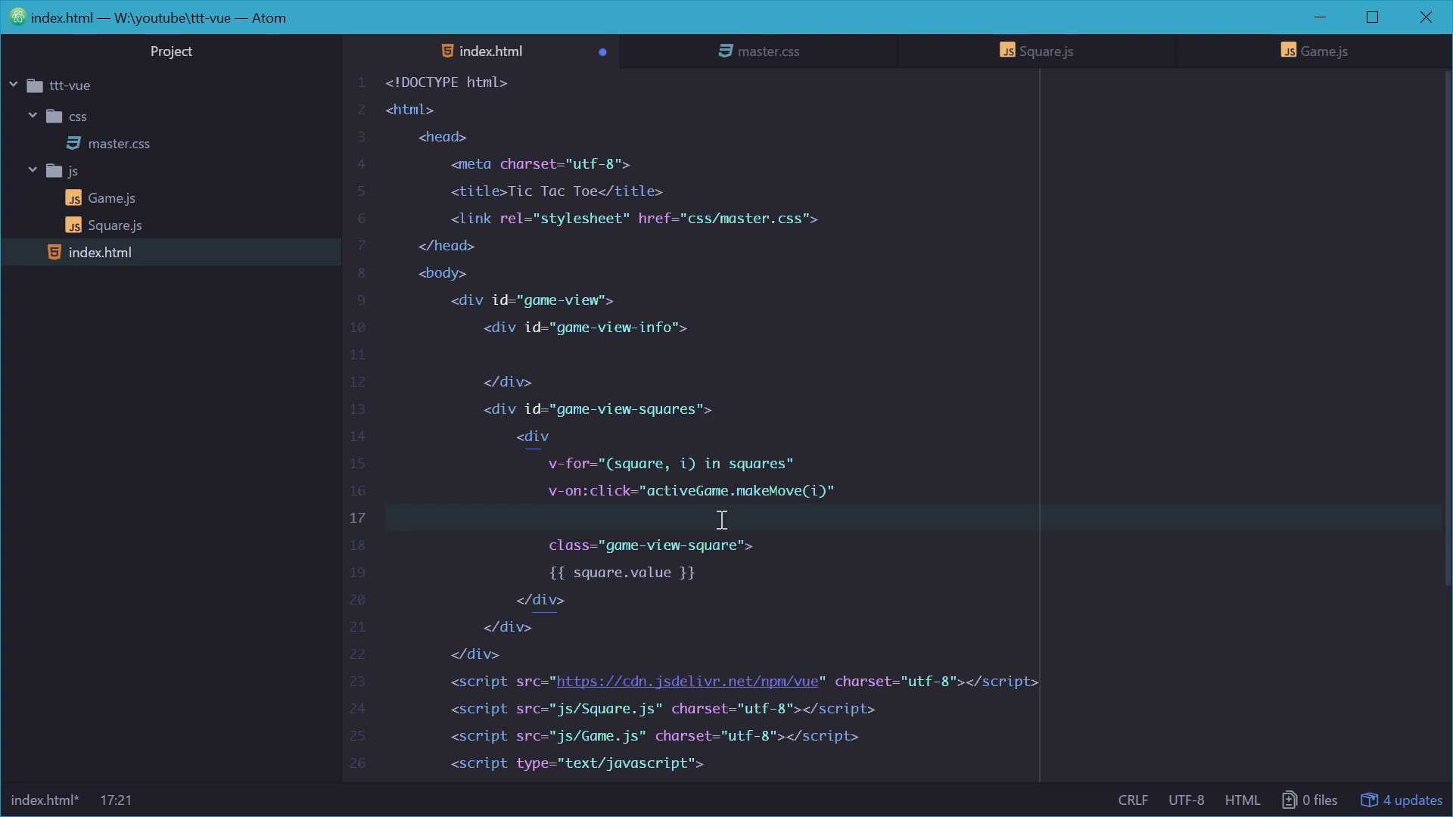
# Step: Bind class with v-bind:class="{ highlighted: square.isHighlighted }" and save
pyautogui.write('v-bind')
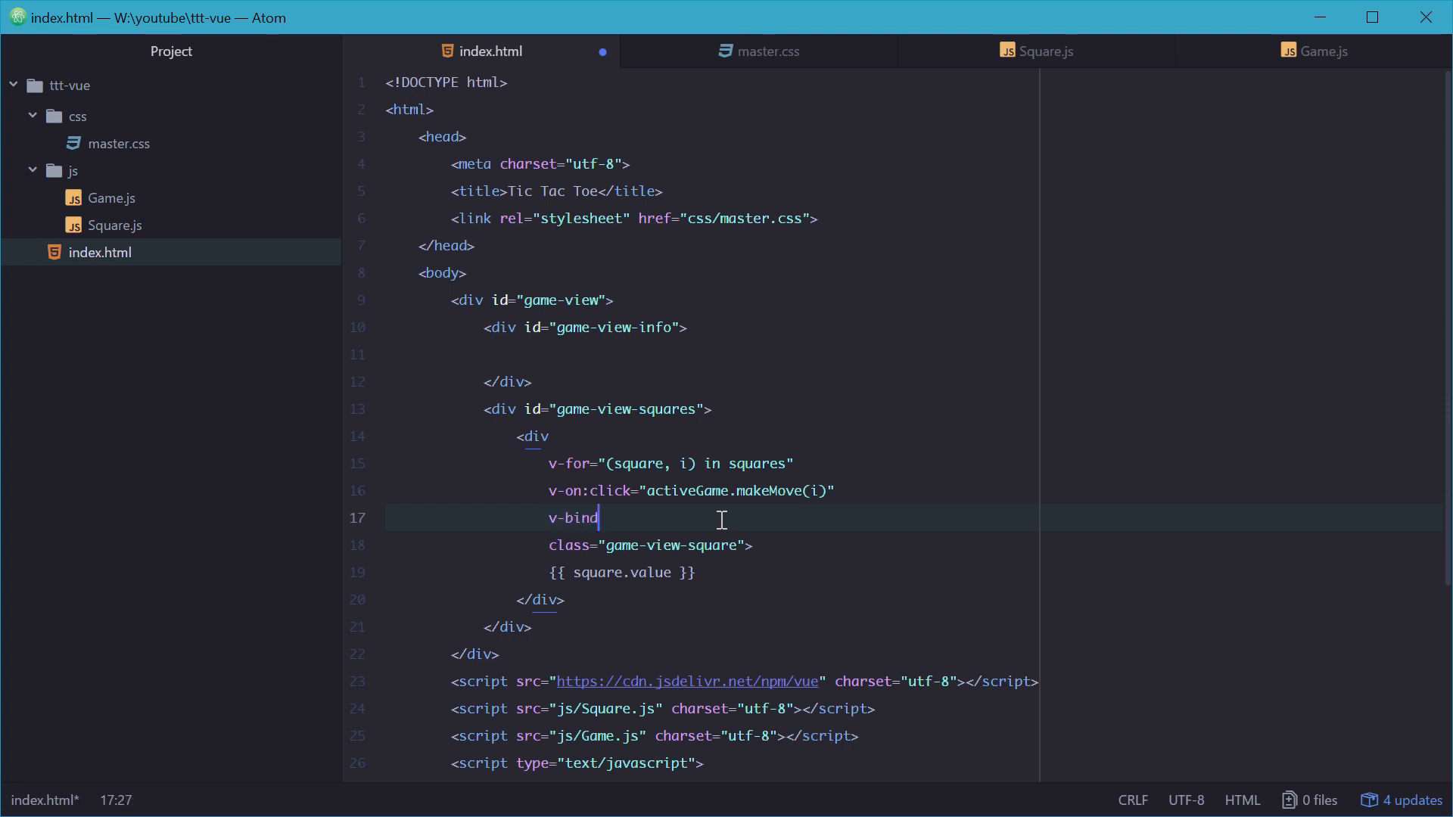
pyautogui.write(':class="')
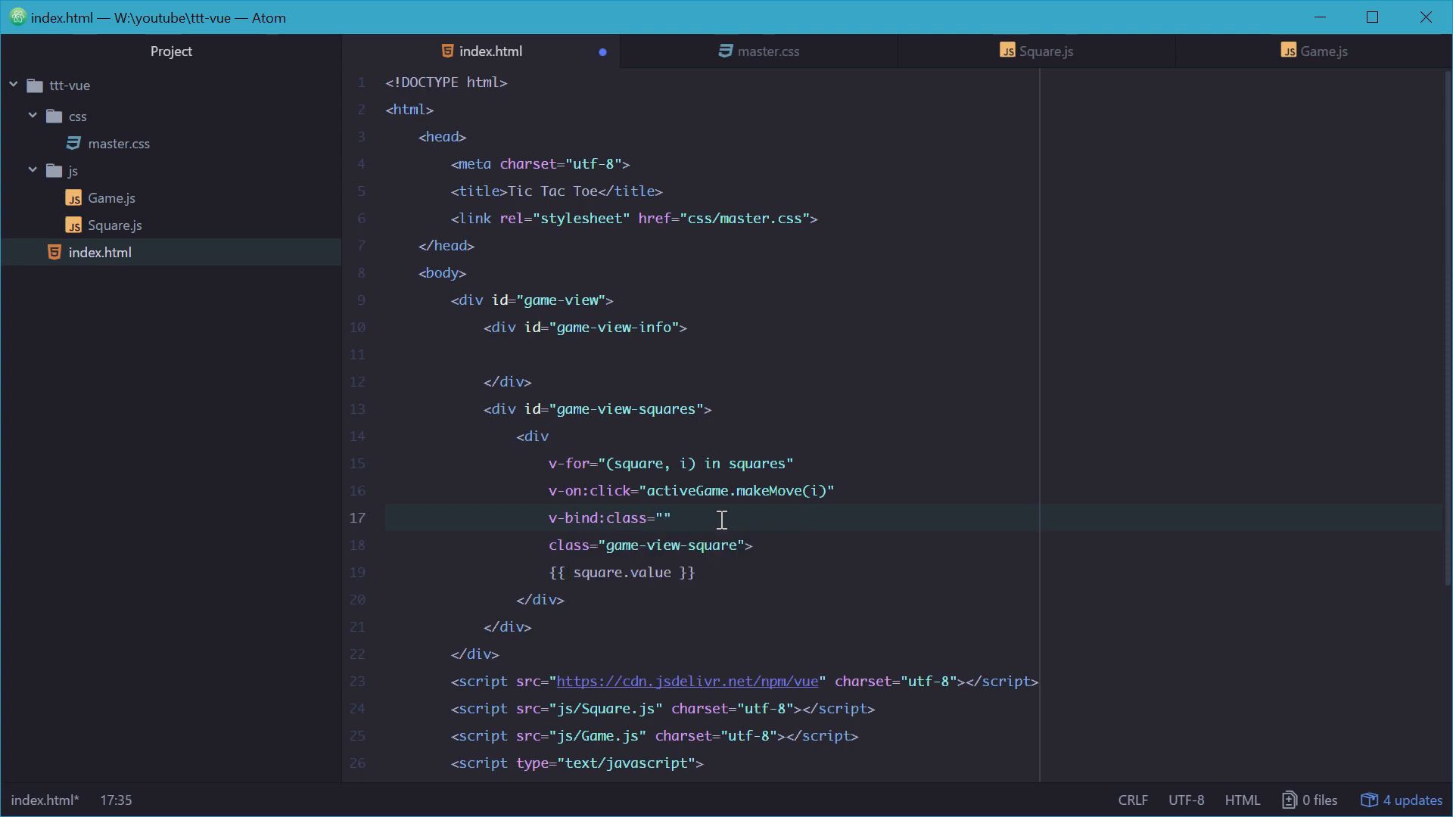
pyautogui.write('{ }')
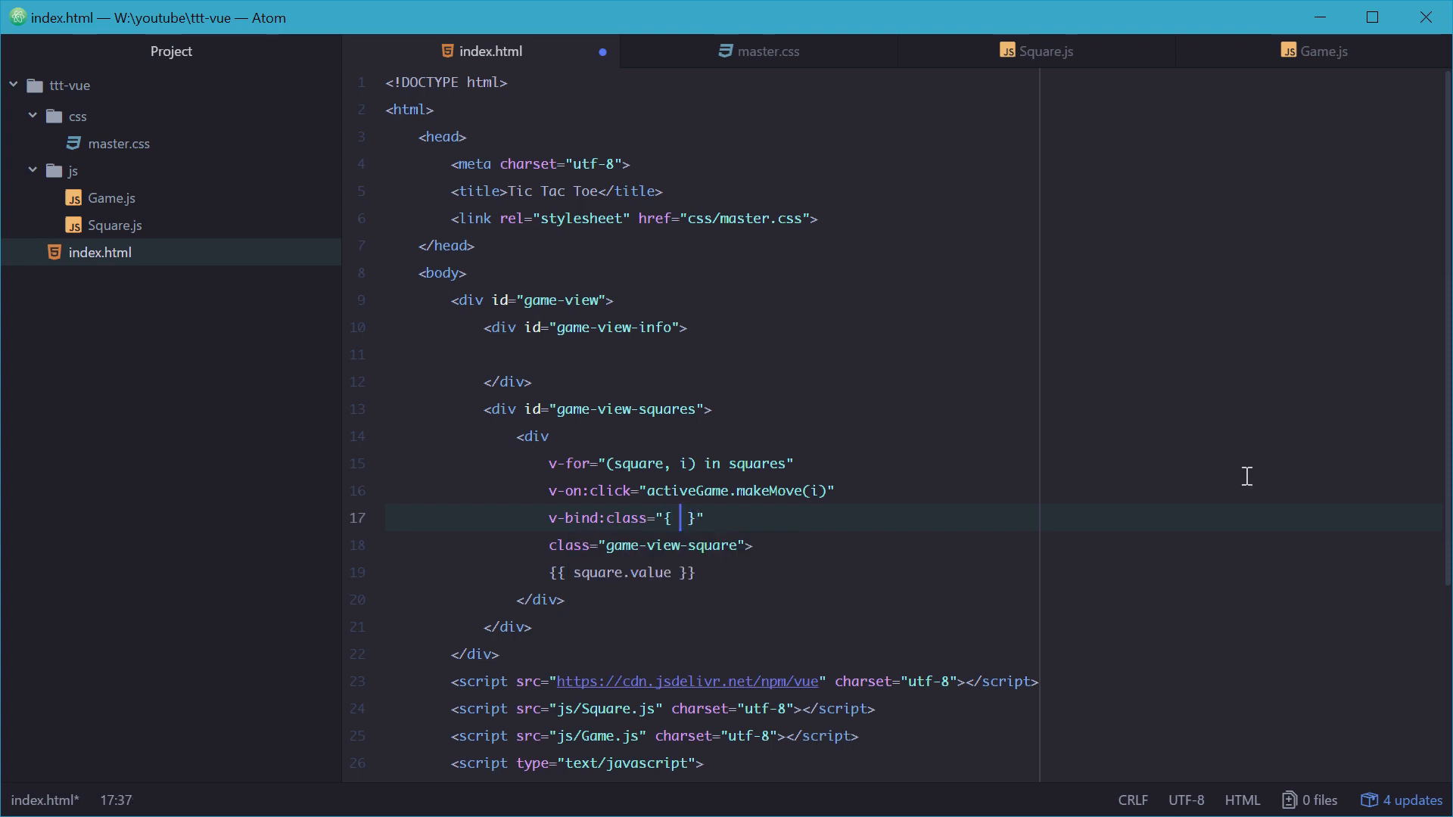
pyautogui.write('highlighted:')
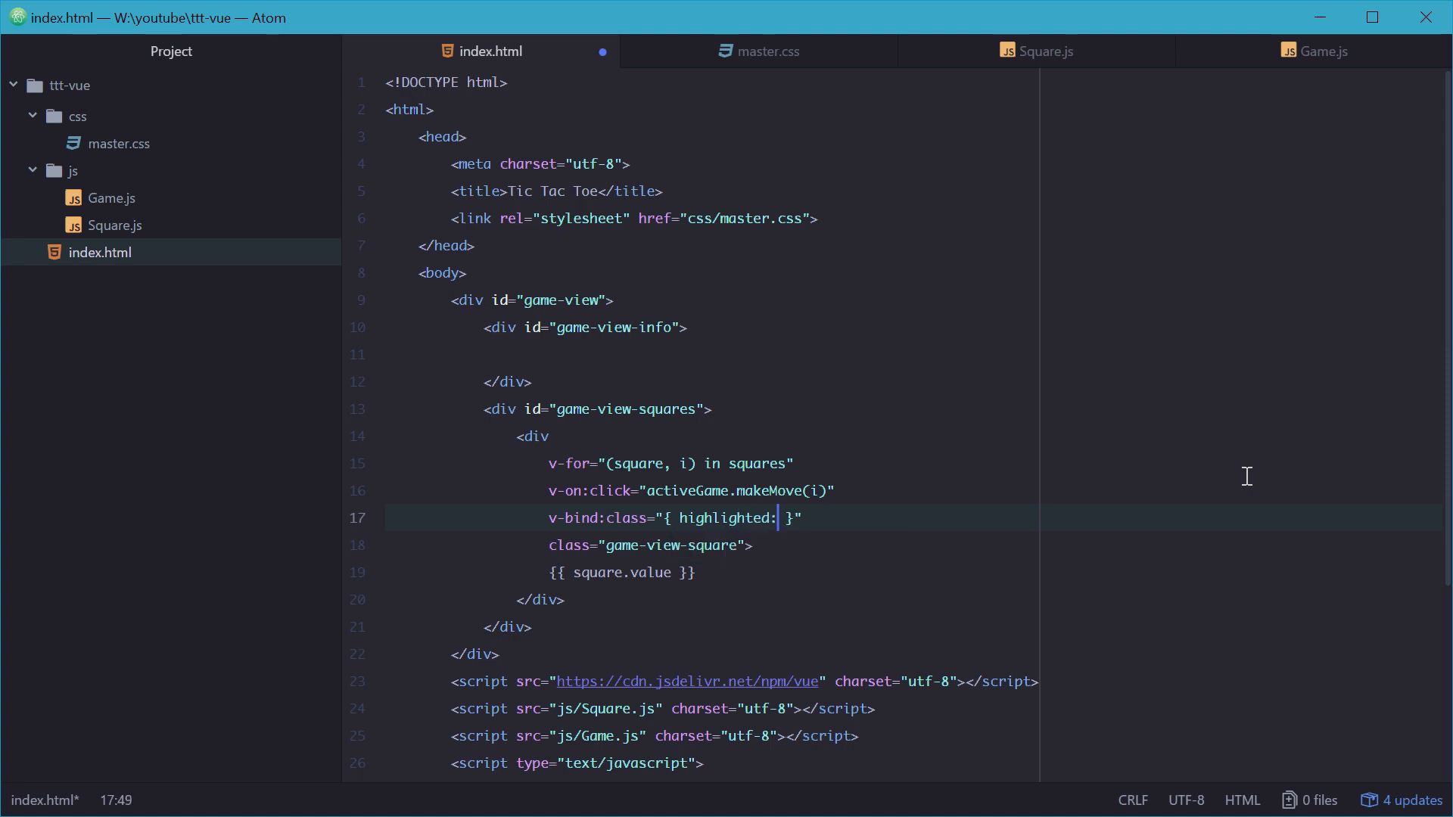
pyautogui.write('square.isHig')
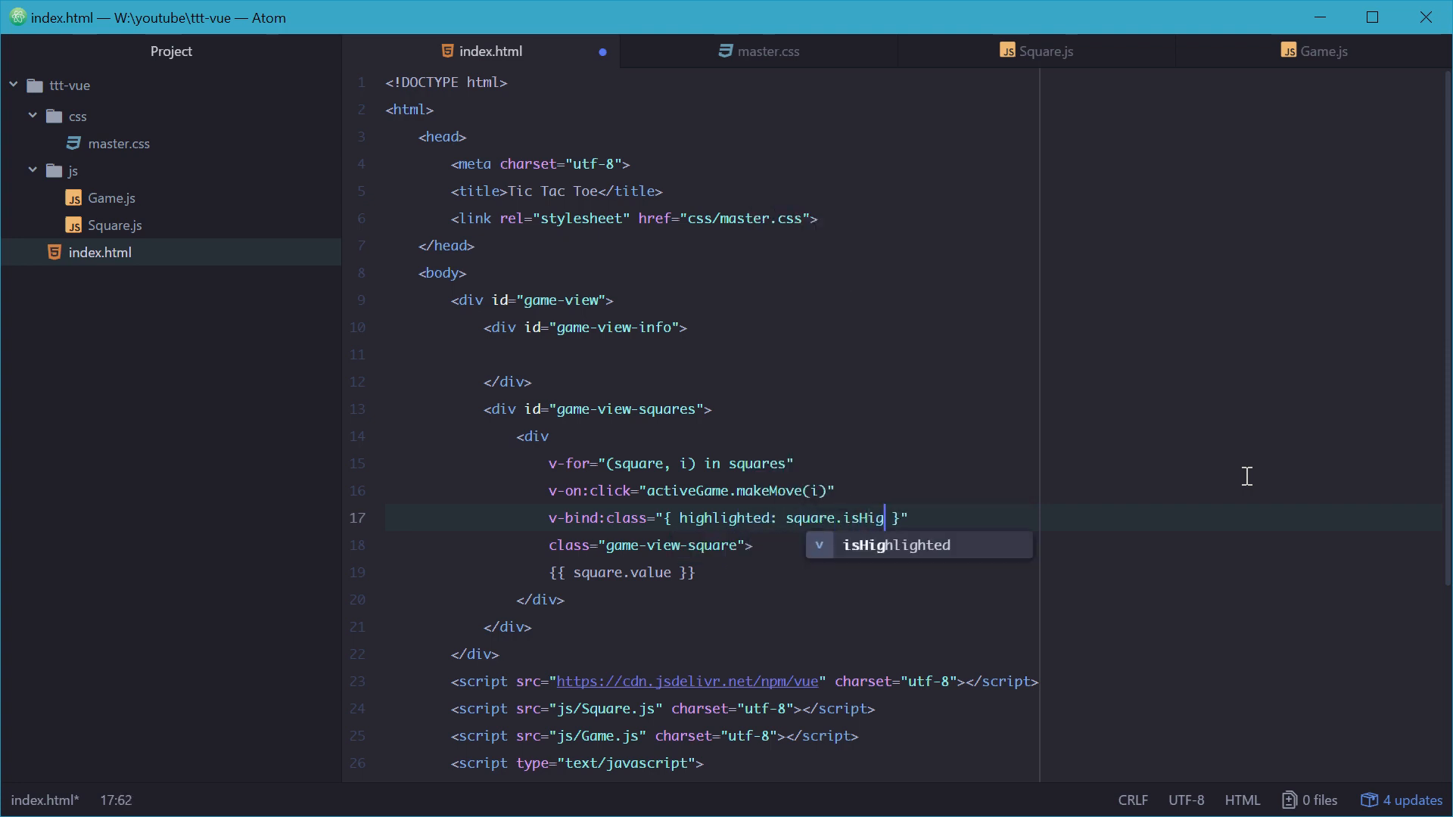
pyautogui.press('tab')
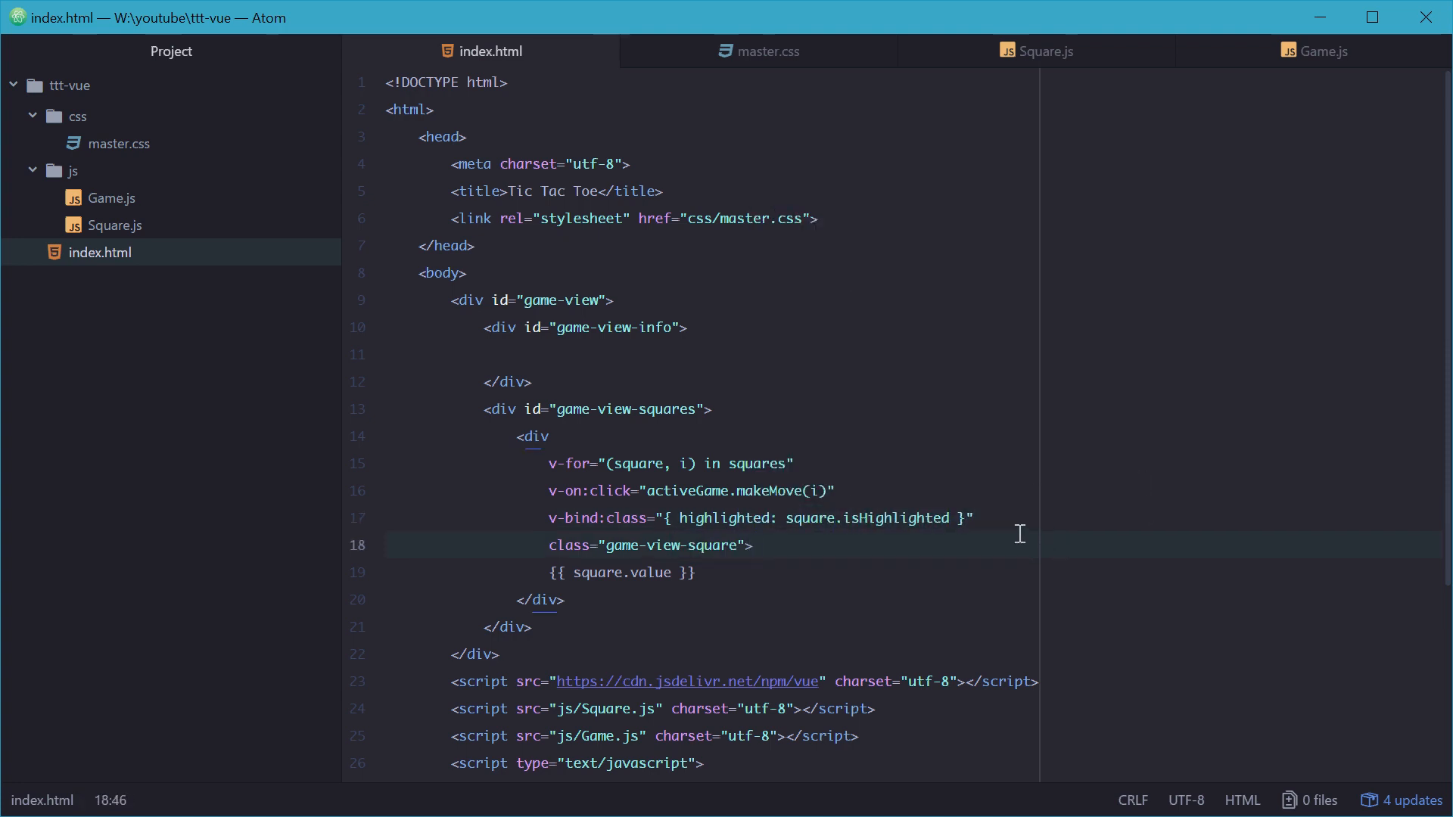
pyautogui.doubleClick(868, 518)
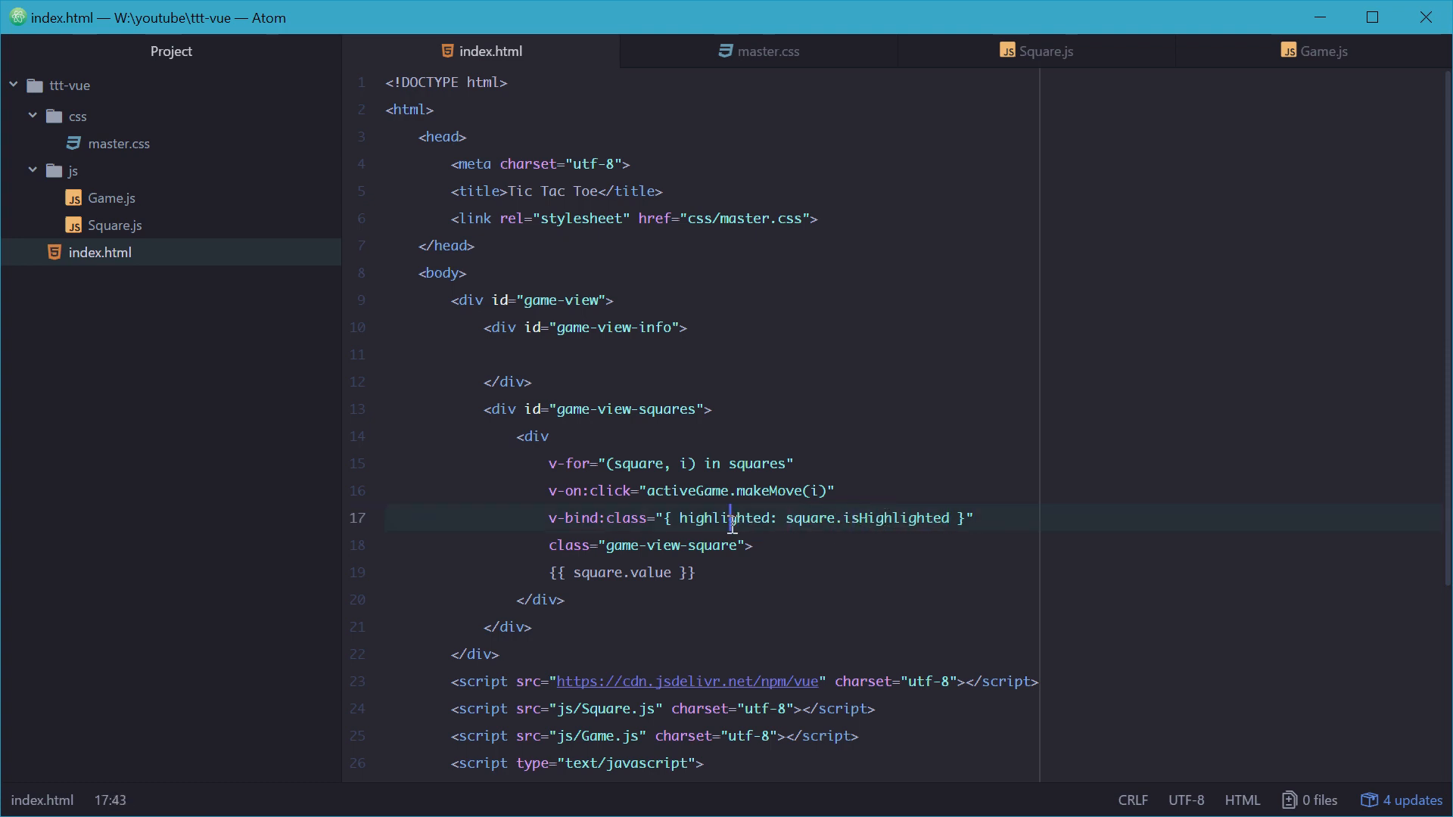
pyautogui.click(735, 545)
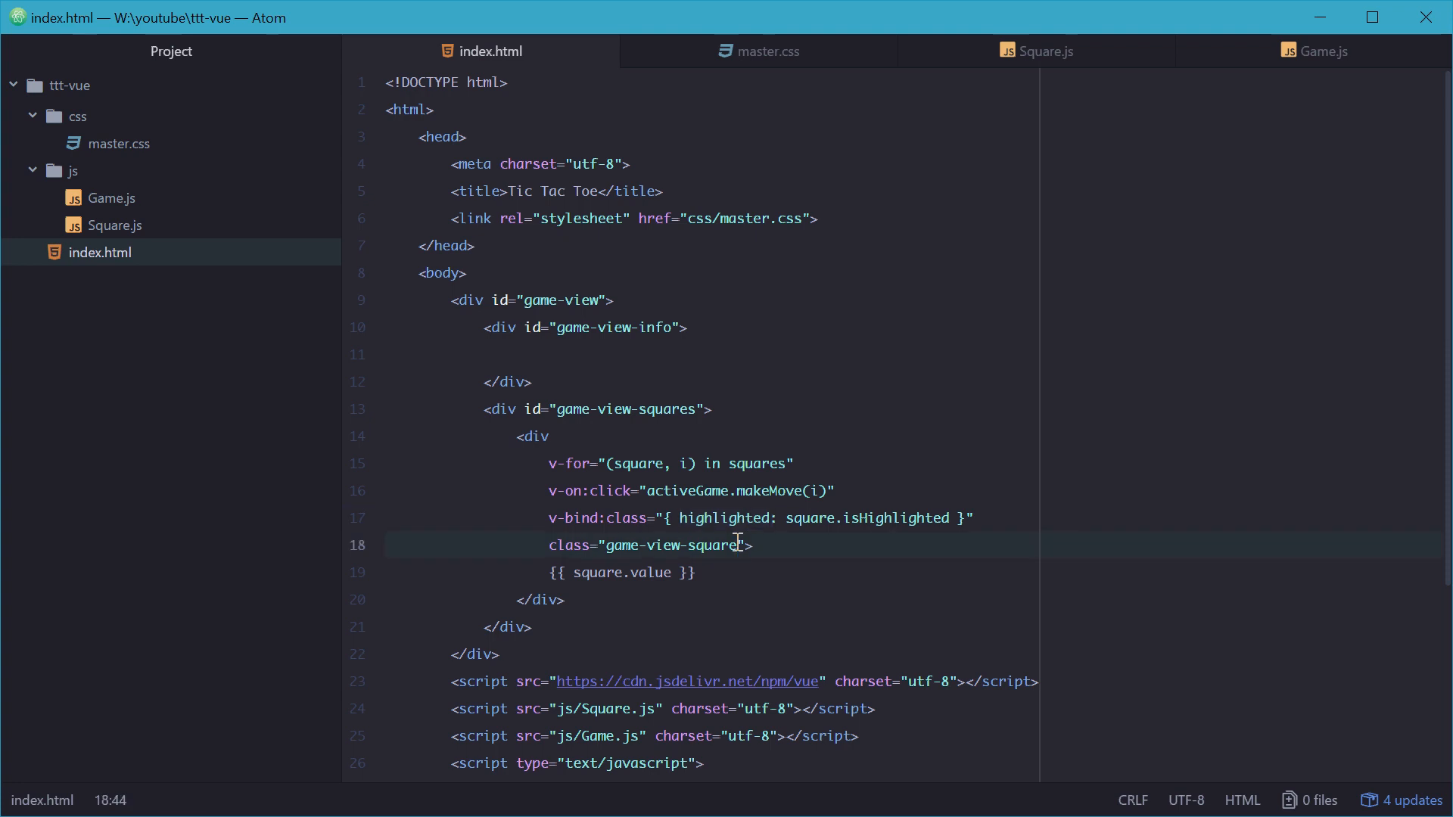
pyautogui.write('highlighted')
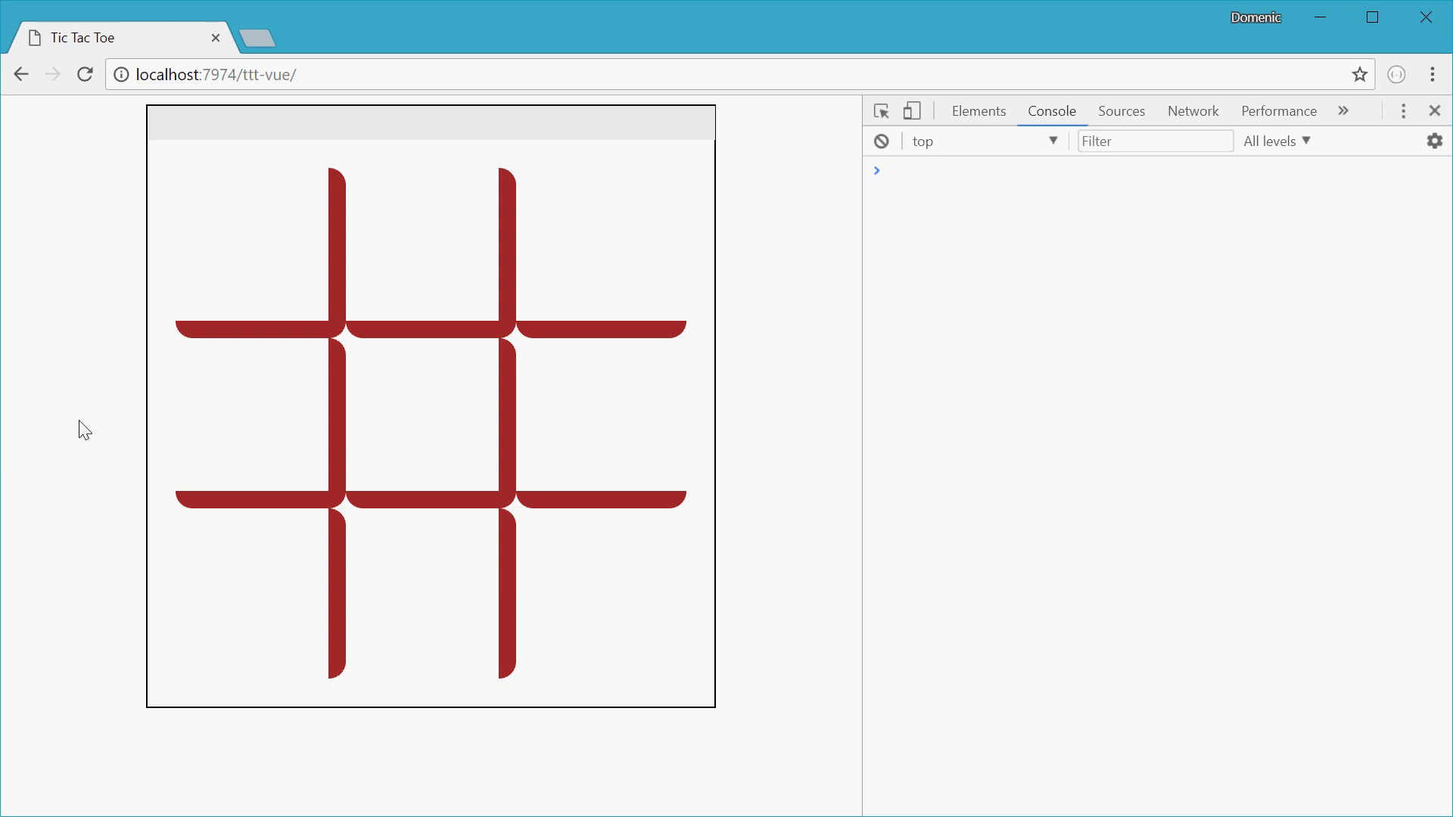
# Step: Place an O top-left, then run activeGame.squares[0].isHighlighted = true in the console
pyautogui.click(249, 245)
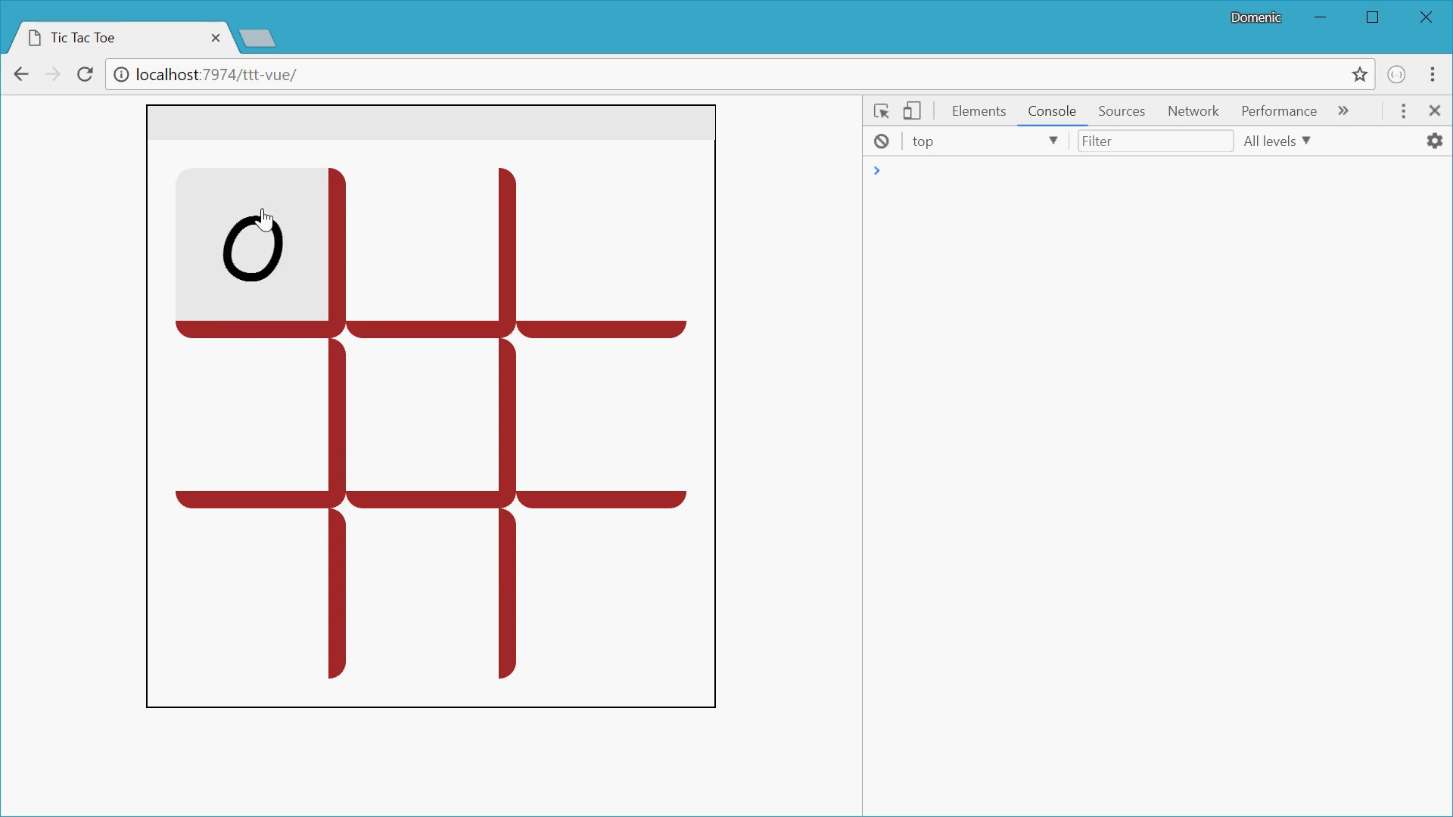
pyautogui.write('ac')
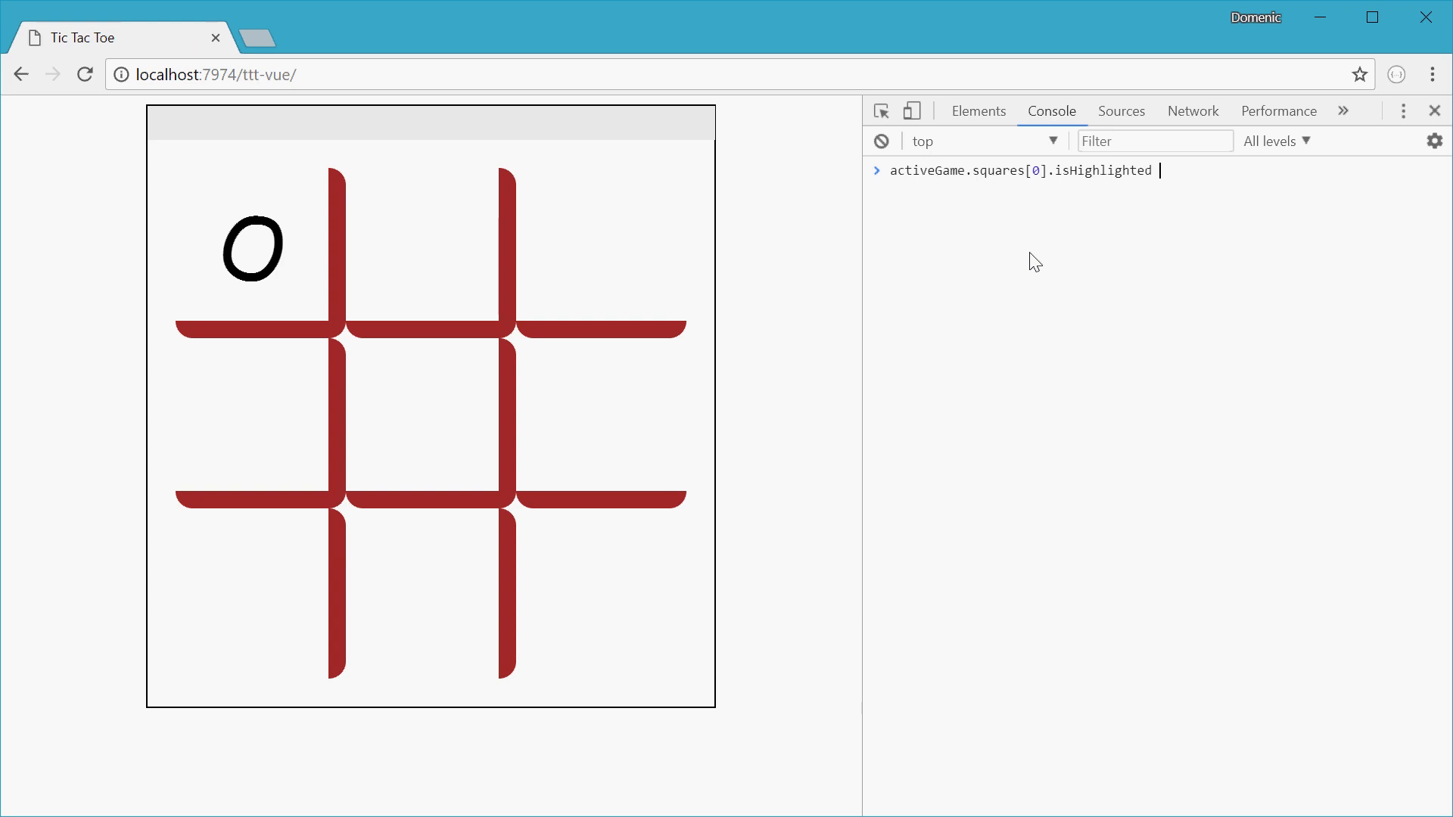
pyautogui.press('Enter')
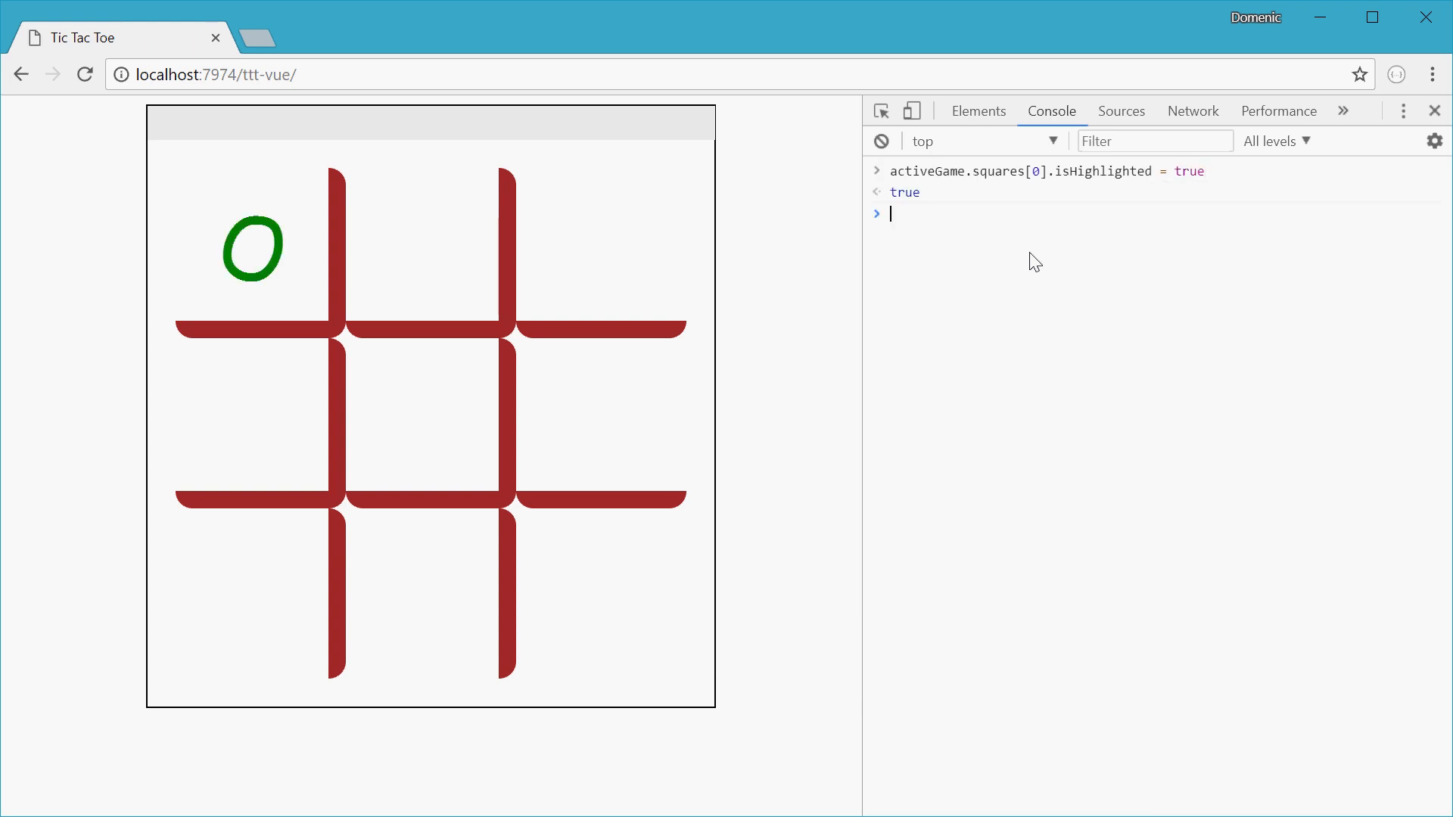
pyautogui.moveTo(262, 281)
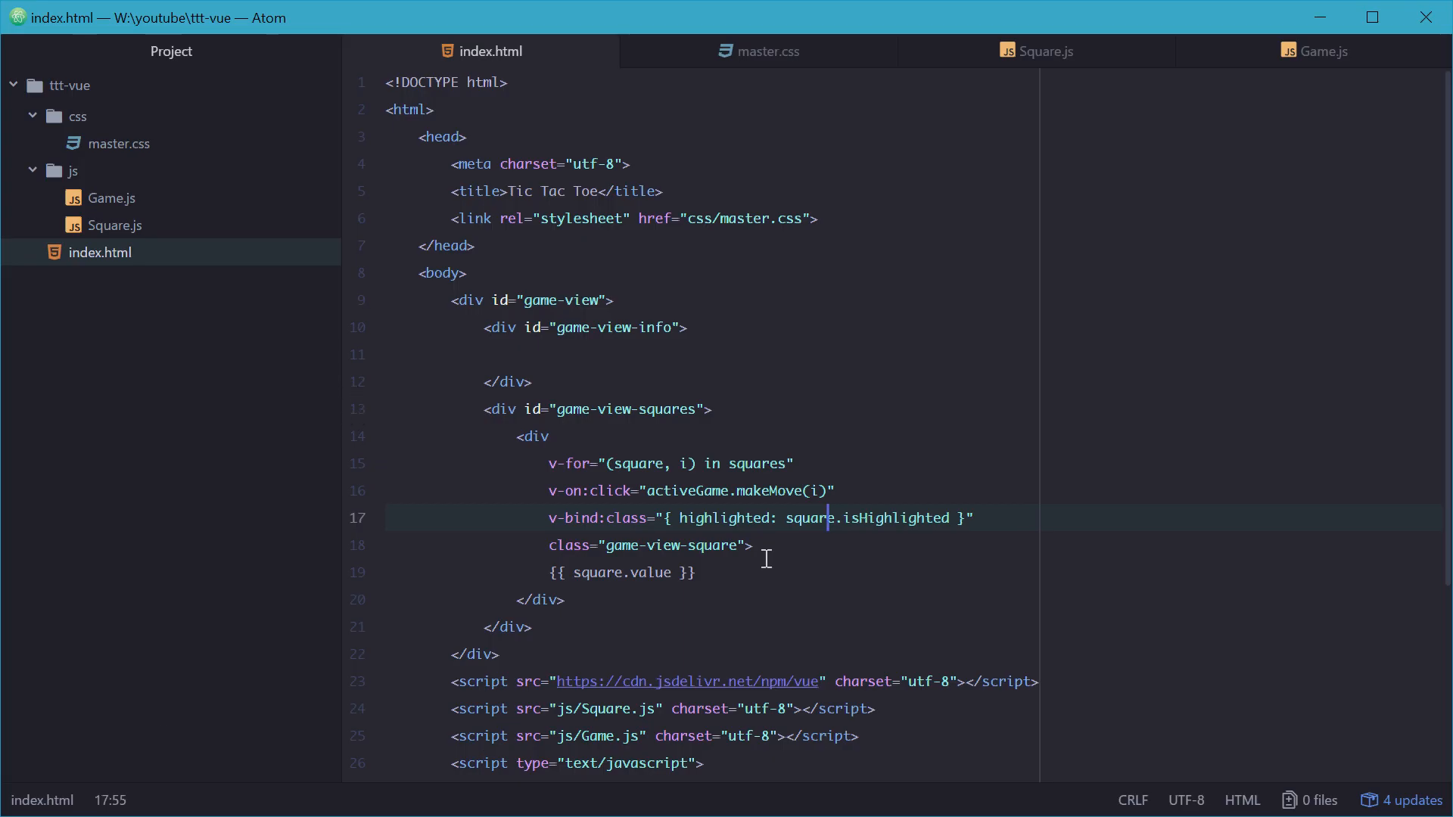
pyautogui.click(696, 572)
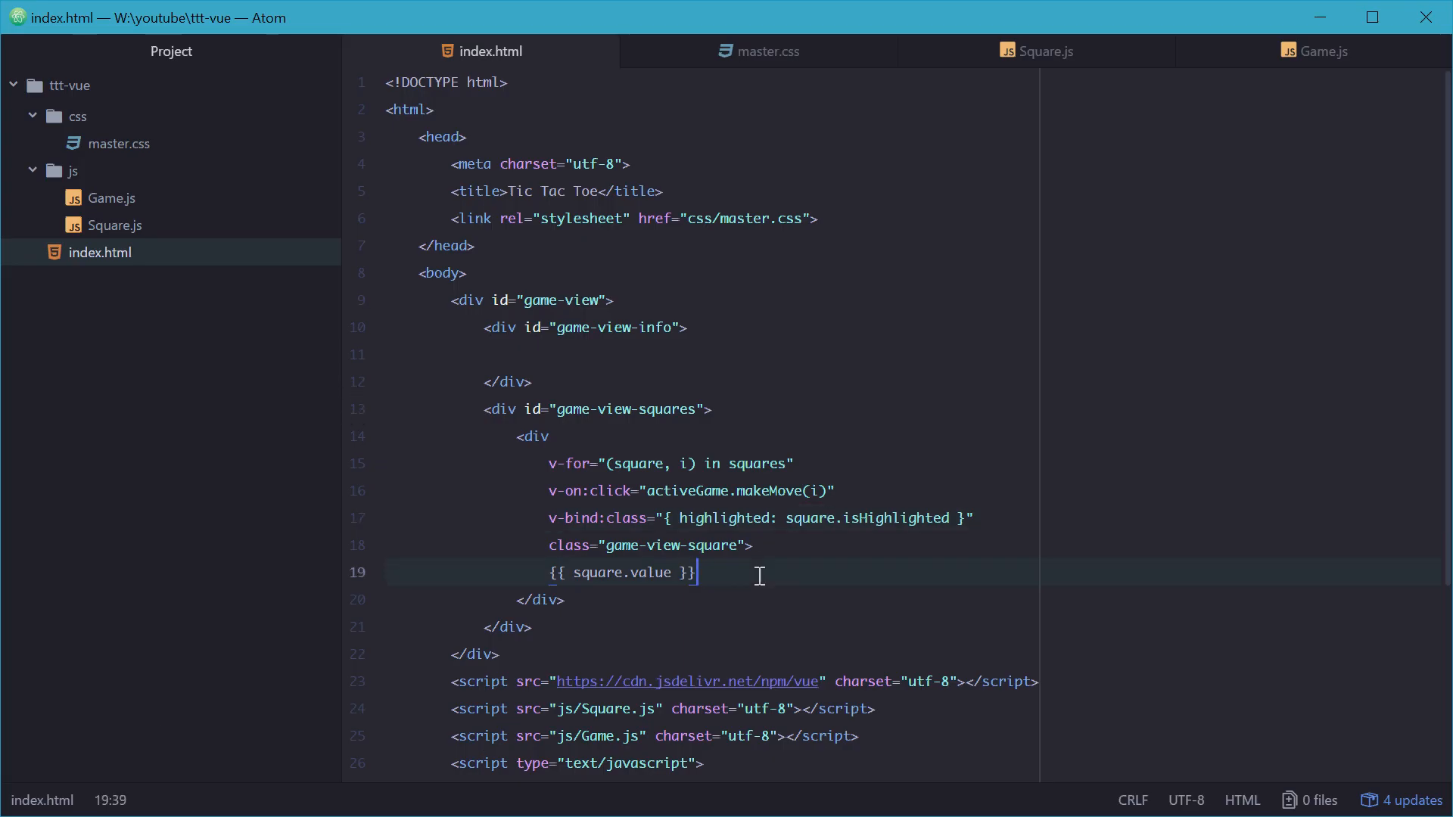
pyautogui.moveTo(660, 628)
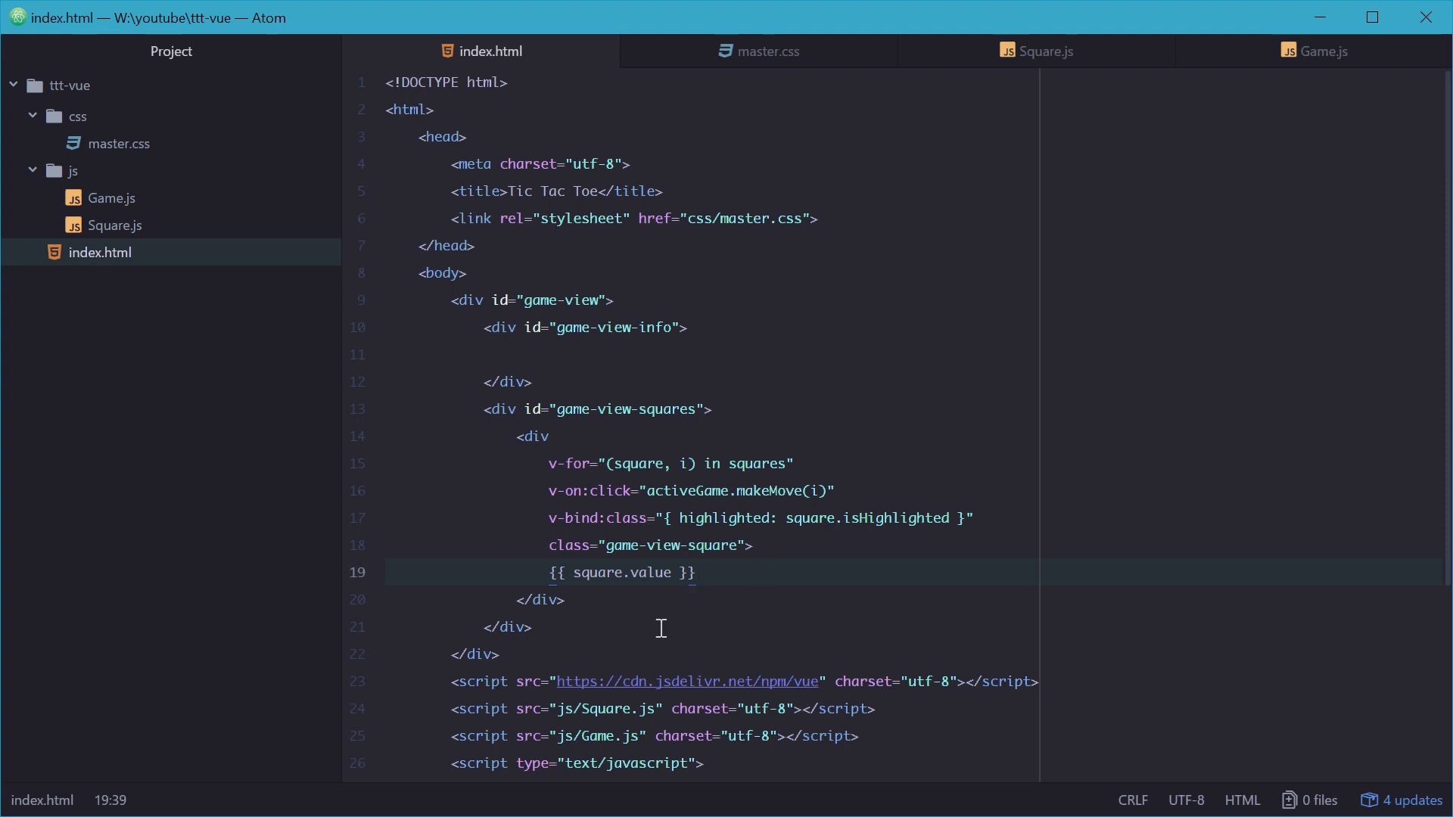
pyautogui.click(551, 216)
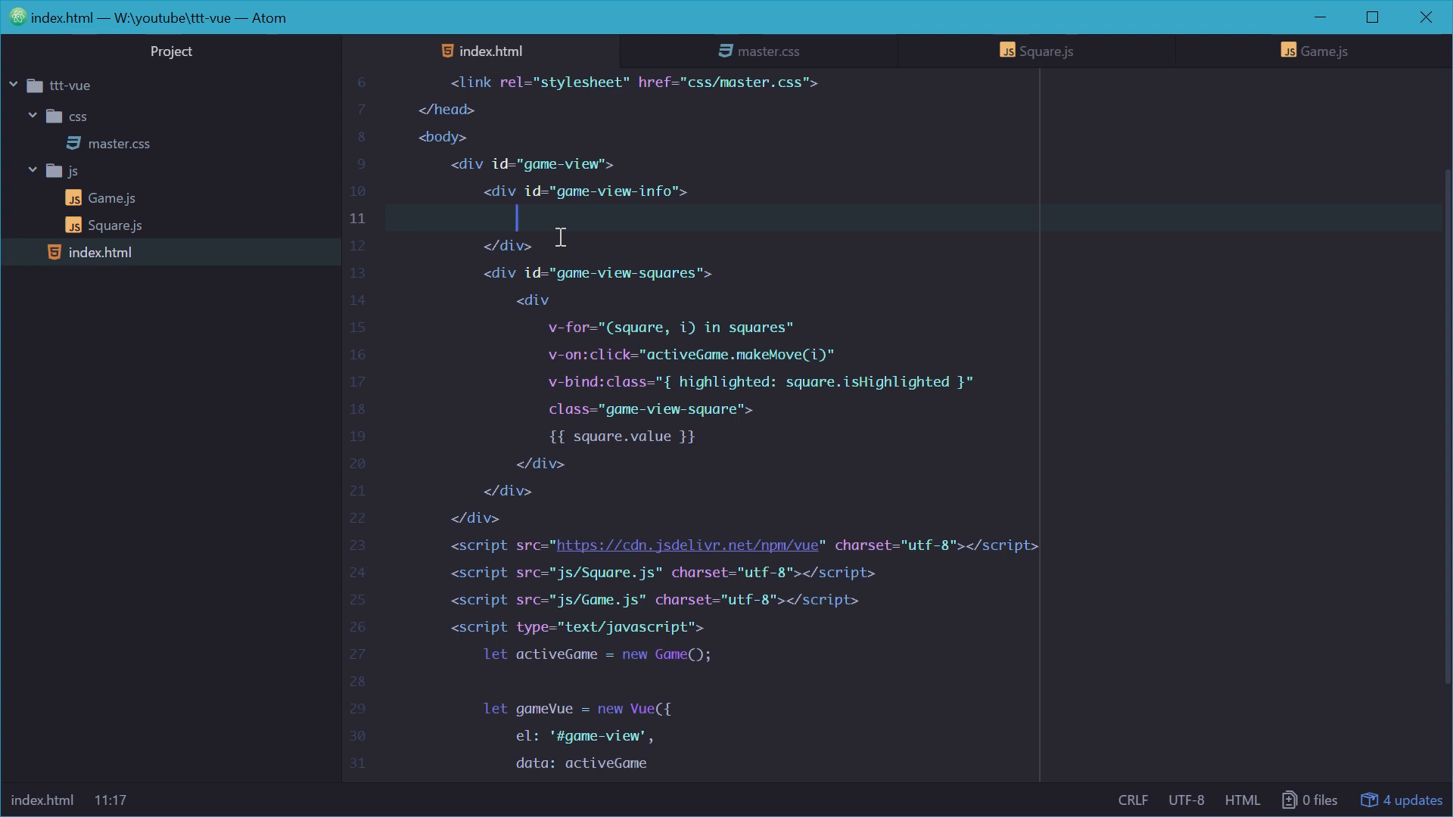
pyautogui.moveTo(541, 218)
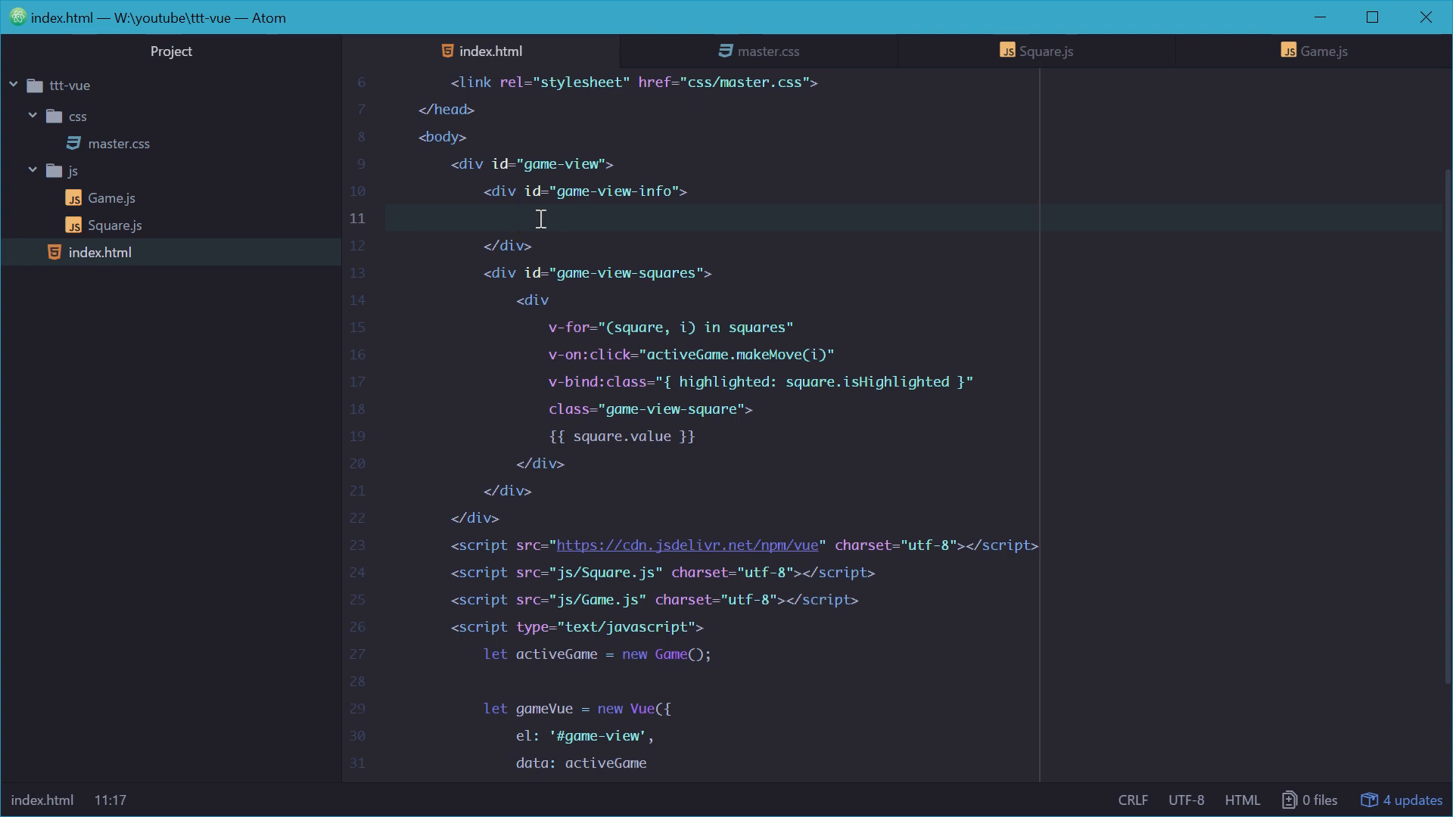
pyautogui.click(514, 218)
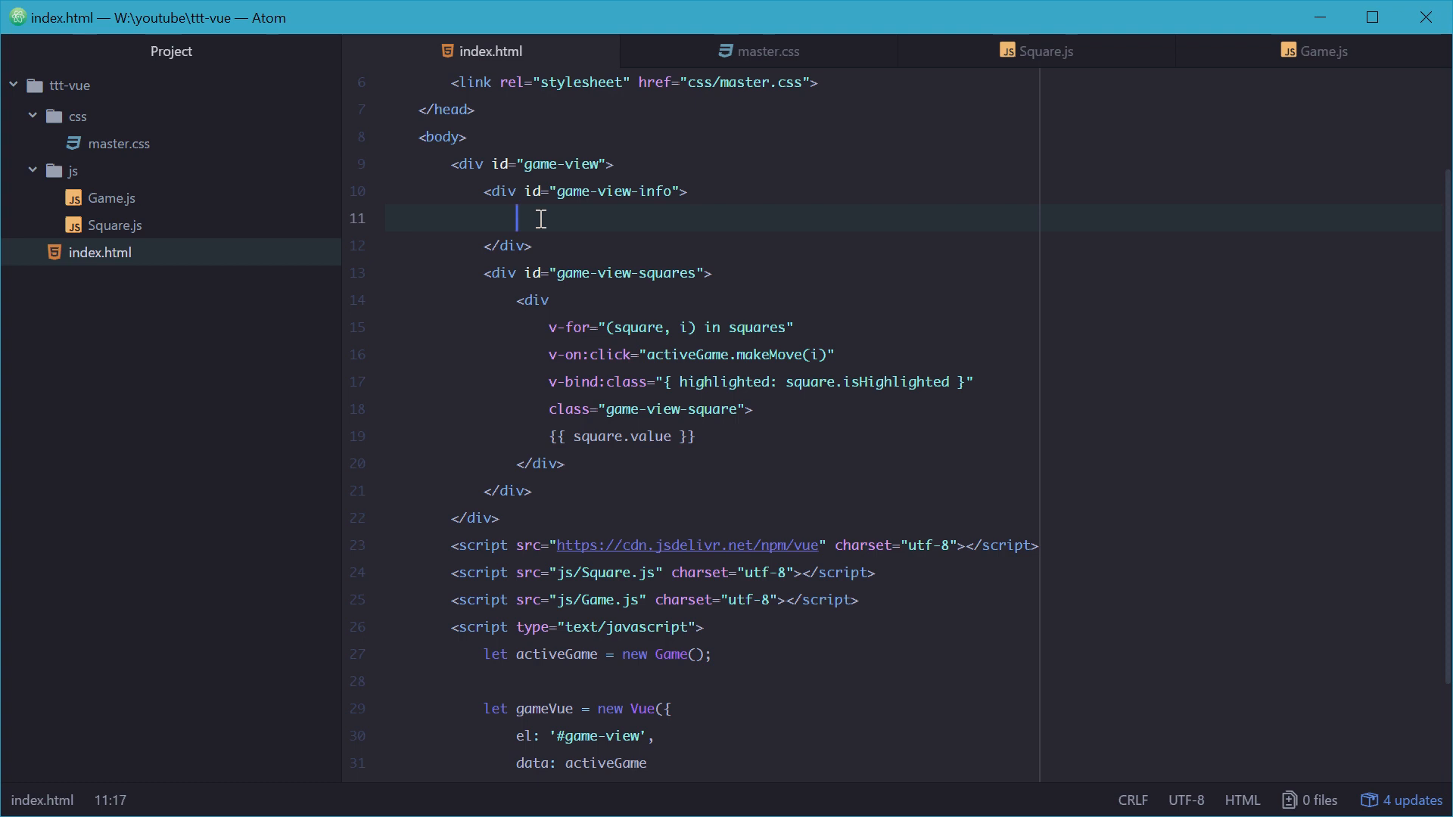
# Step: Add computed: { infoMessage: function () { return 'mouse'; } } to the Vue options
pyautogui.scroll(-3)
pyautogui.write(',')
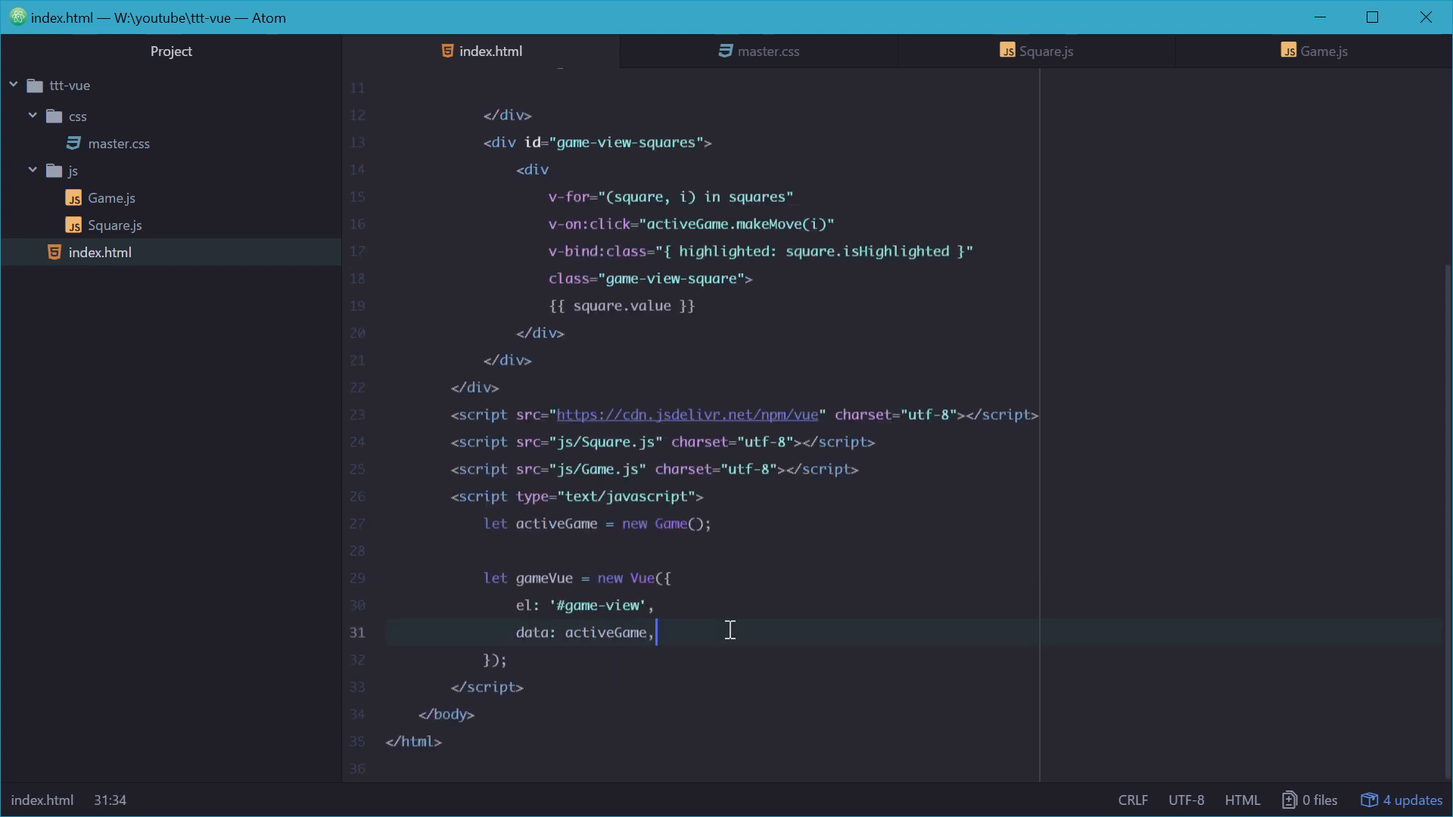
pyautogui.write('comput')
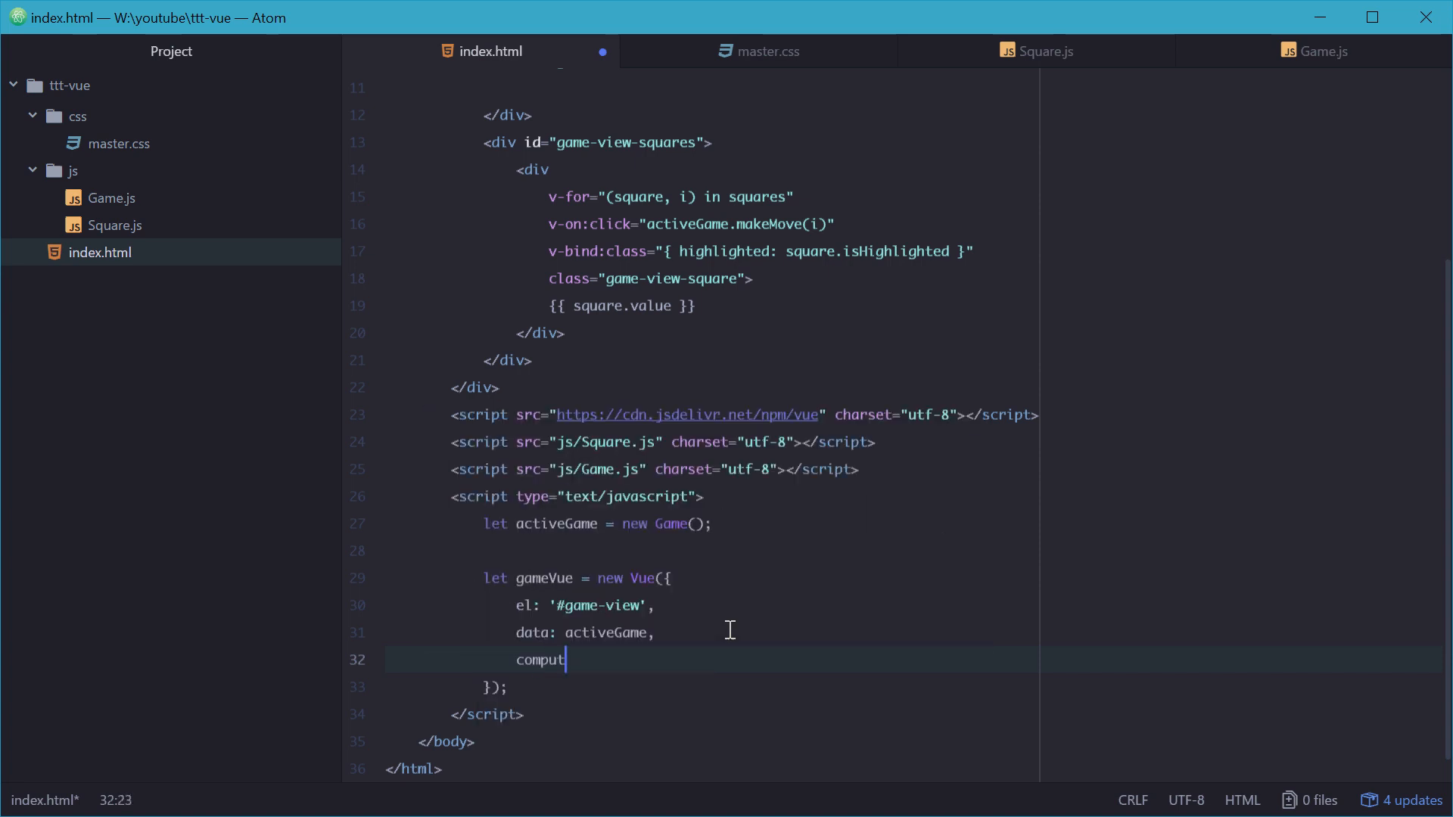
pyautogui.write('ed:')
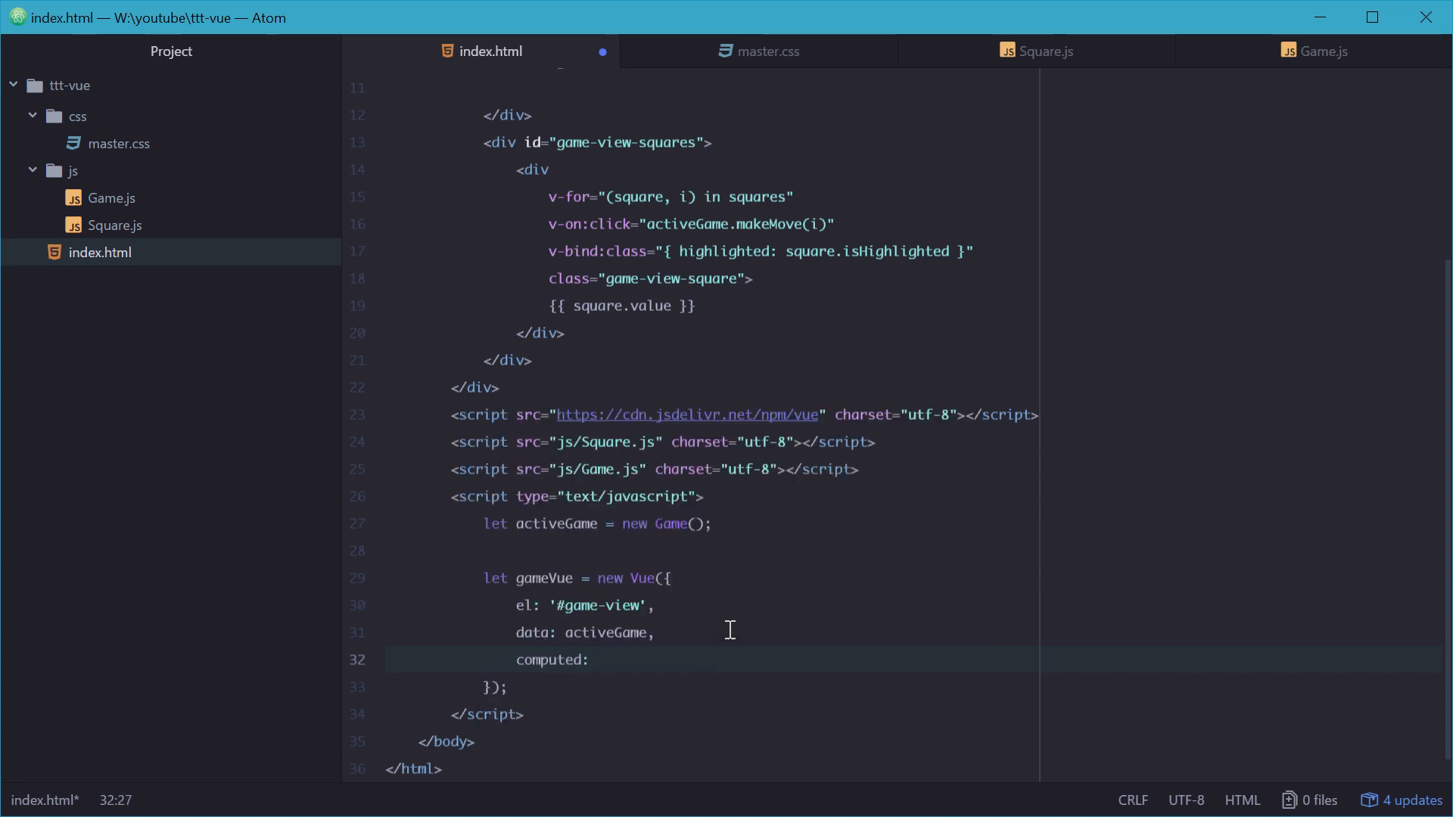
pyautogui.write('{')
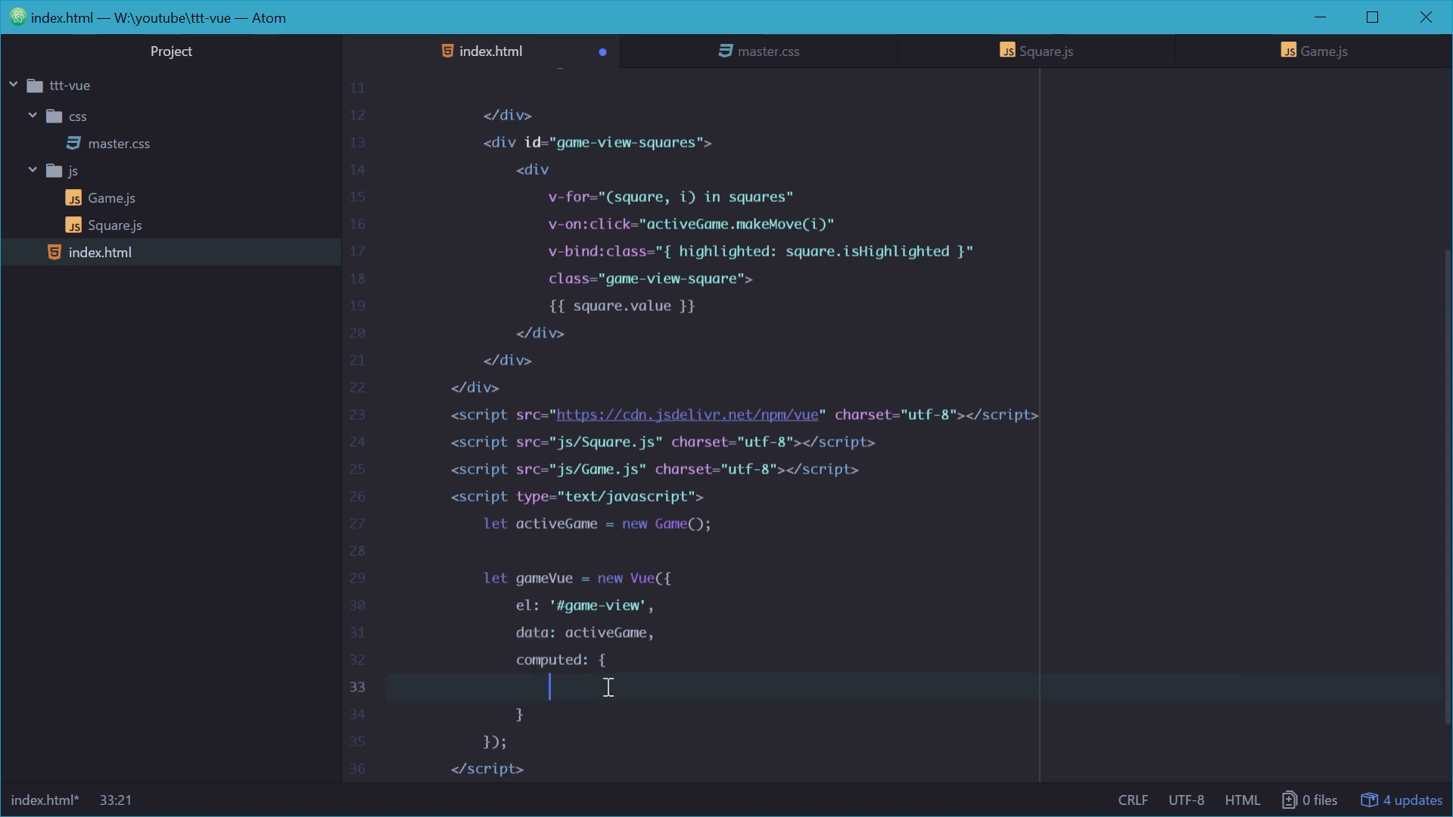
pyautogui.write('infoMessageL')
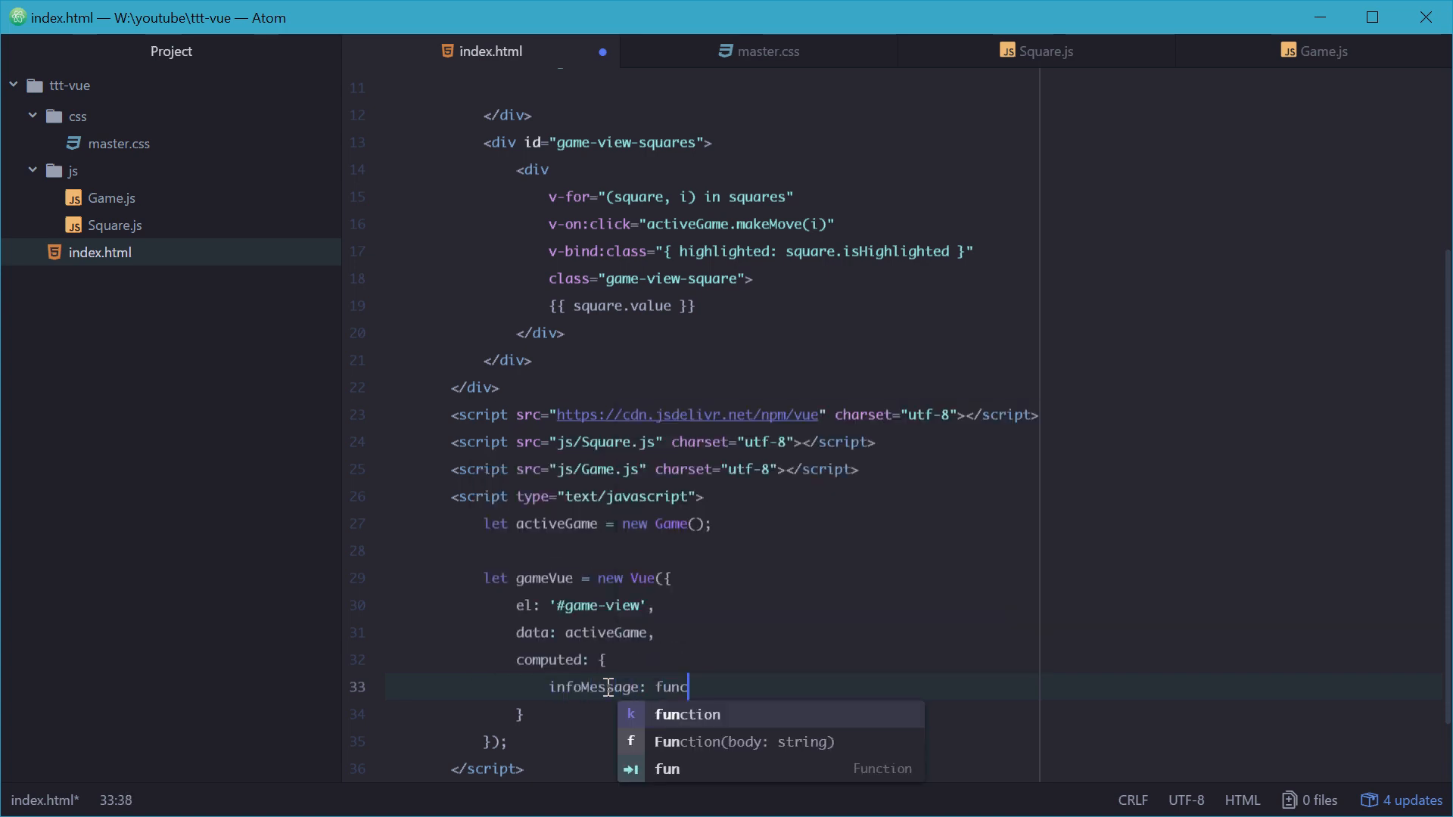
pyautogui.press('Tab')
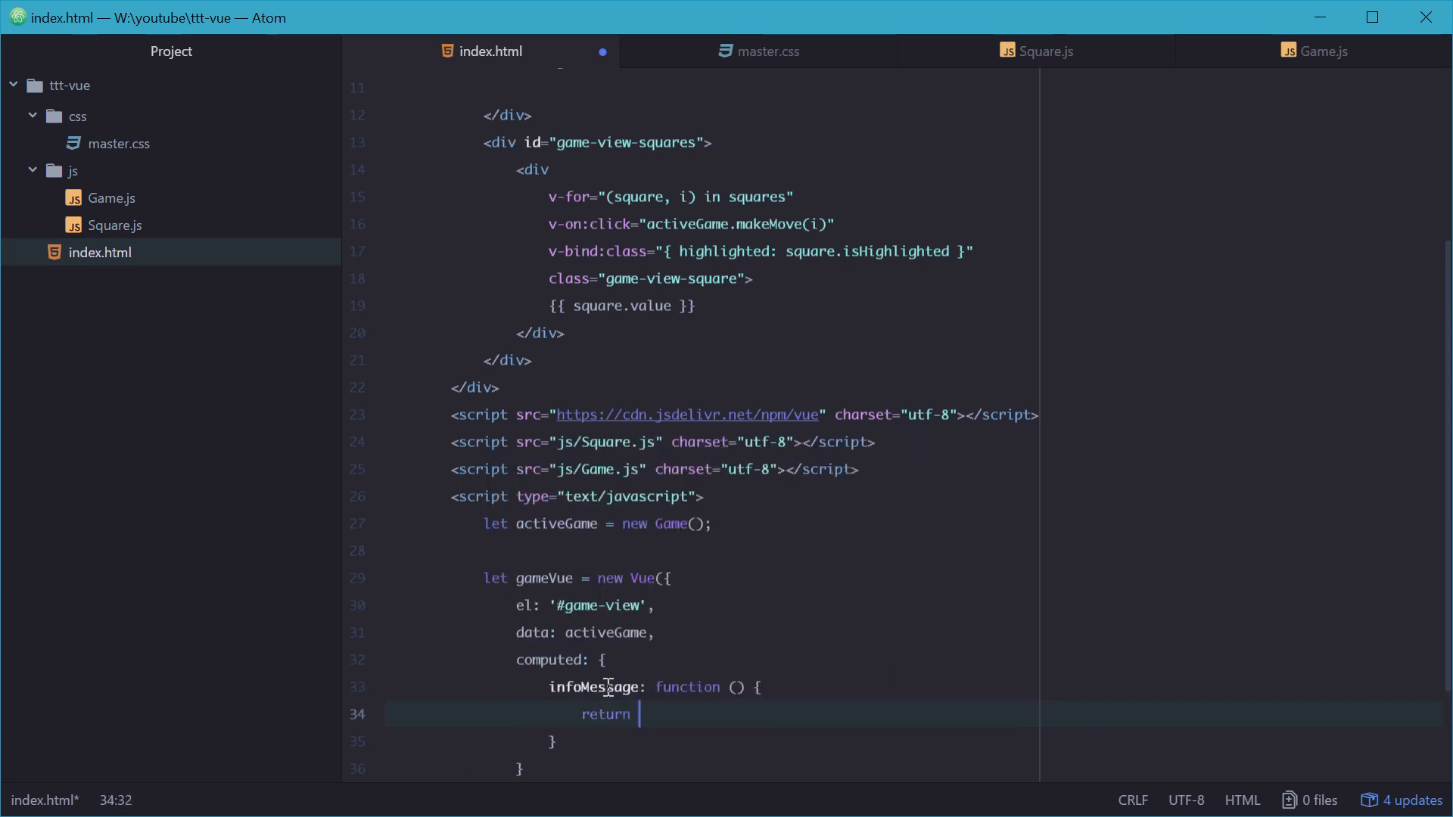
pyautogui.write("'mouse")
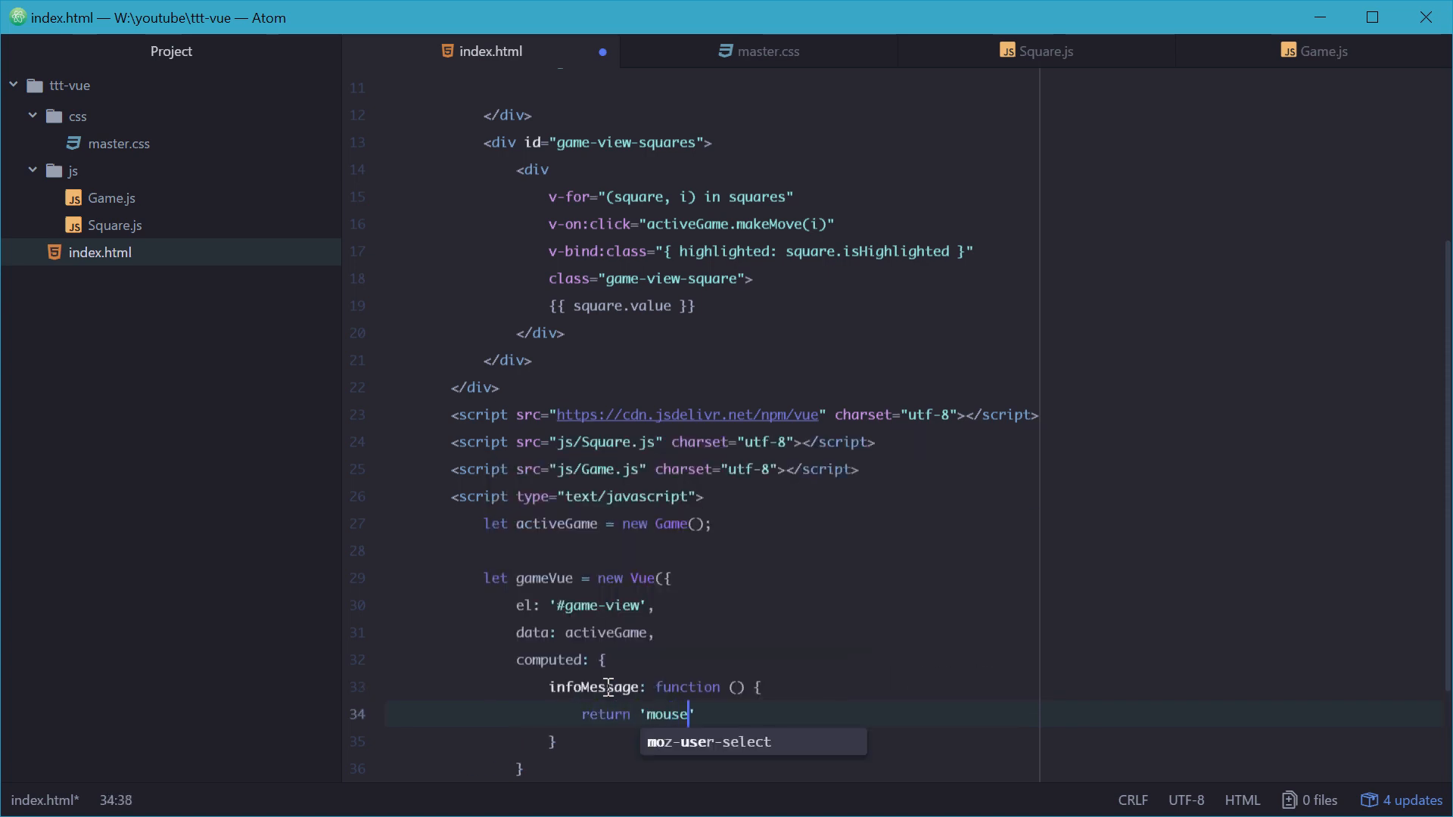
pyautogui.write("';")
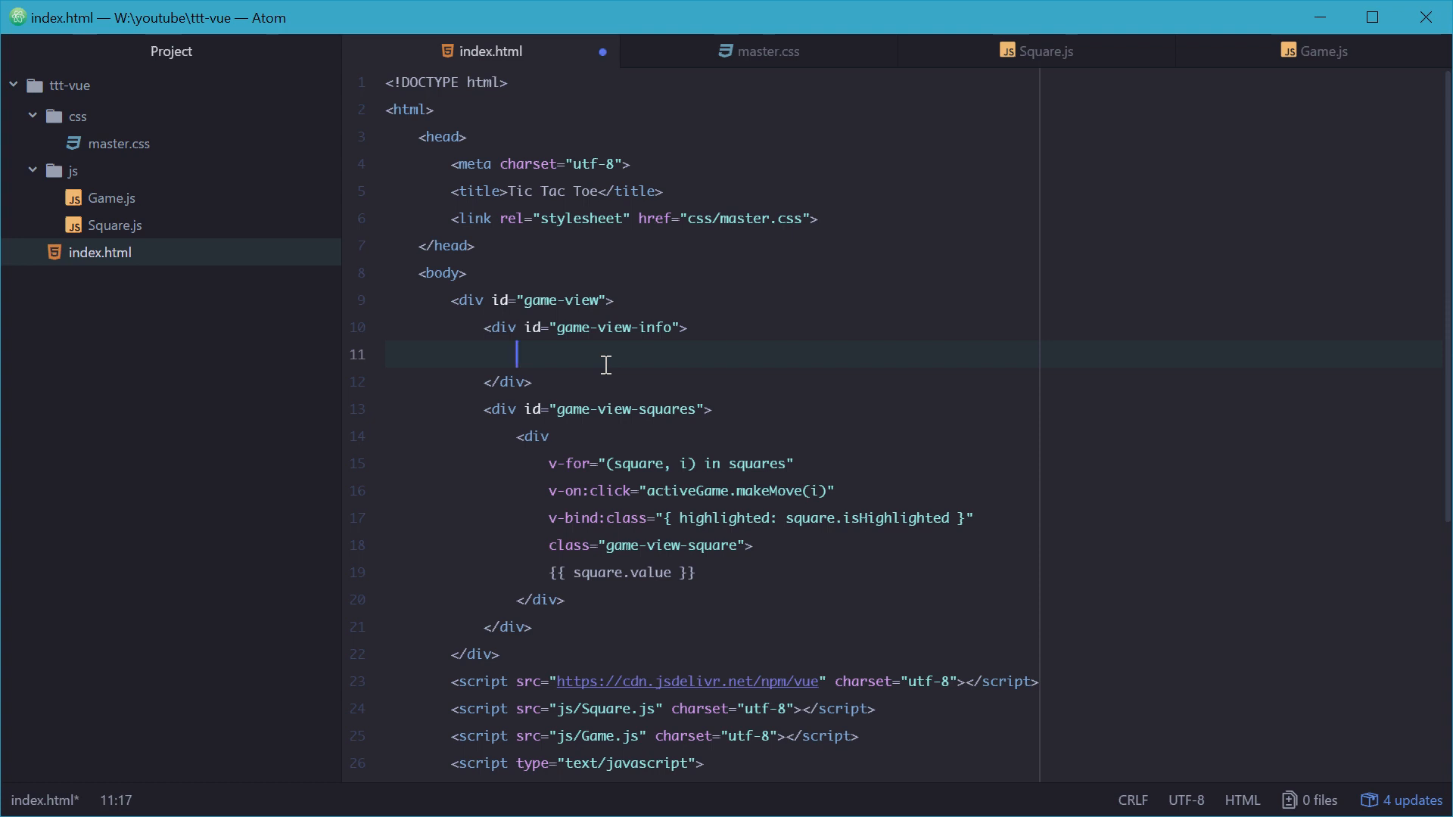
# Step: Display {{ infoMessage }} in the game-view-info div, save, and review the computed code
pyautogui.write('{{ in }}')
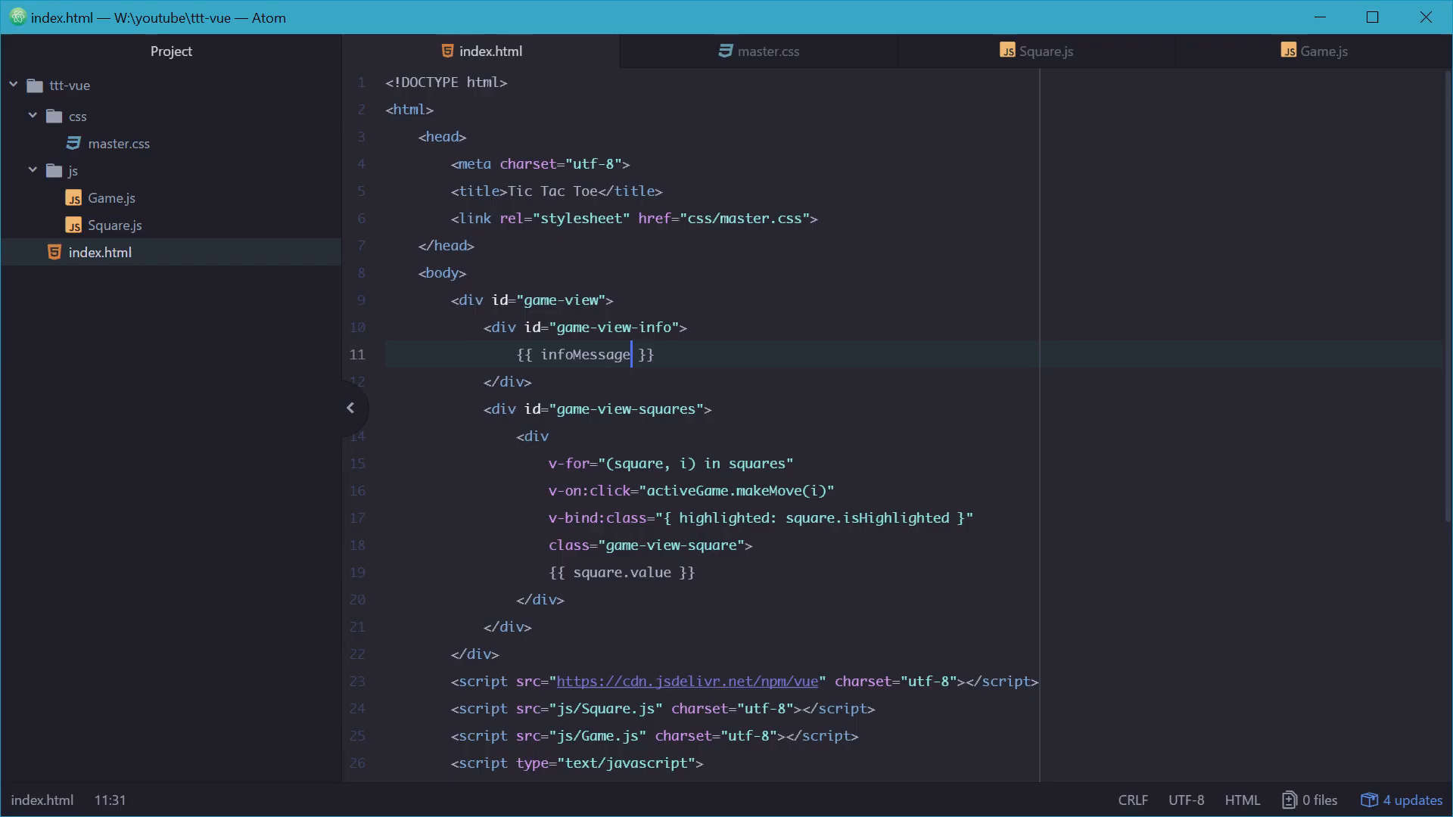
pyautogui.doubleClick(583, 355)
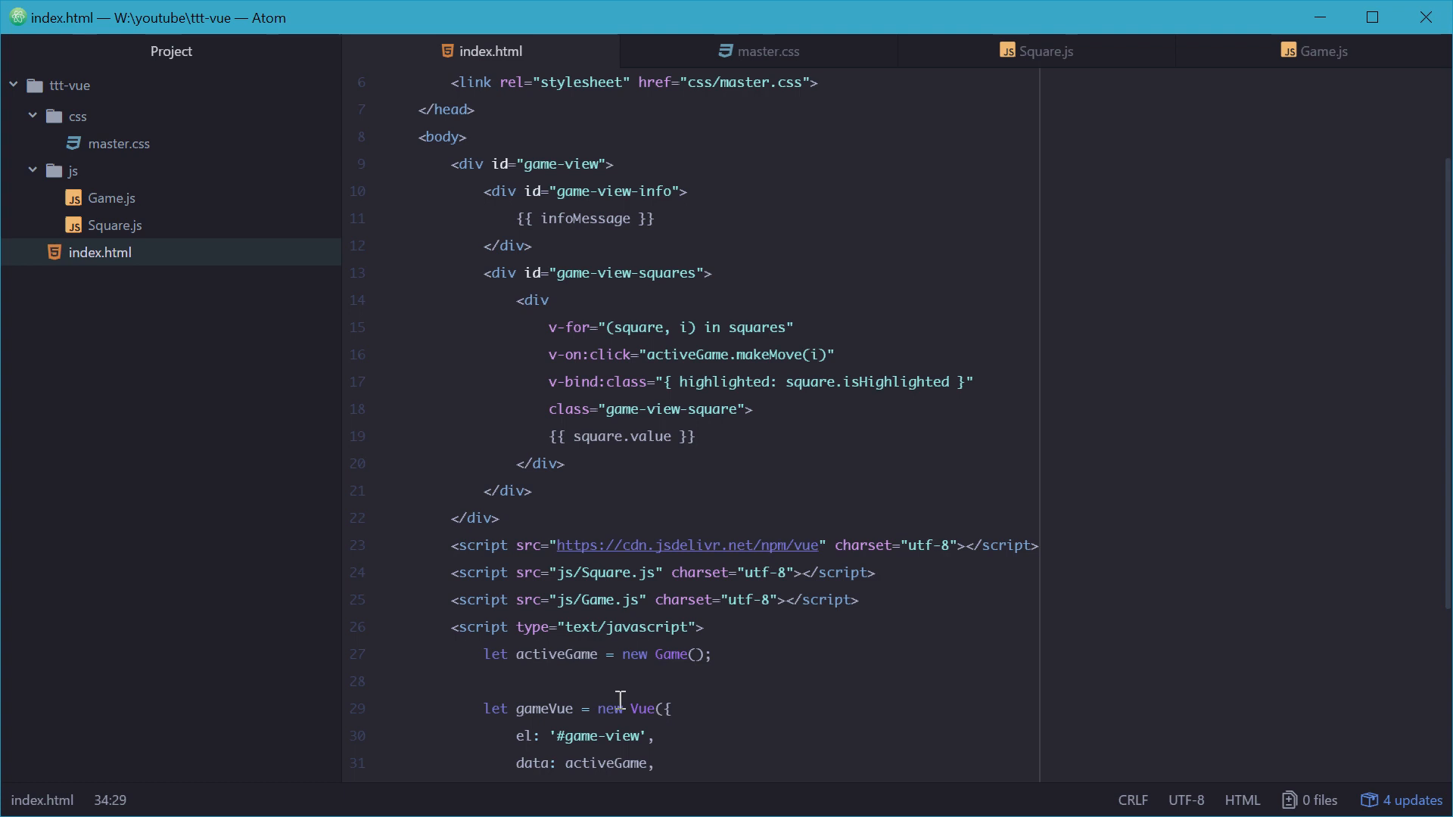
pyautogui.doubleClick(586, 218)
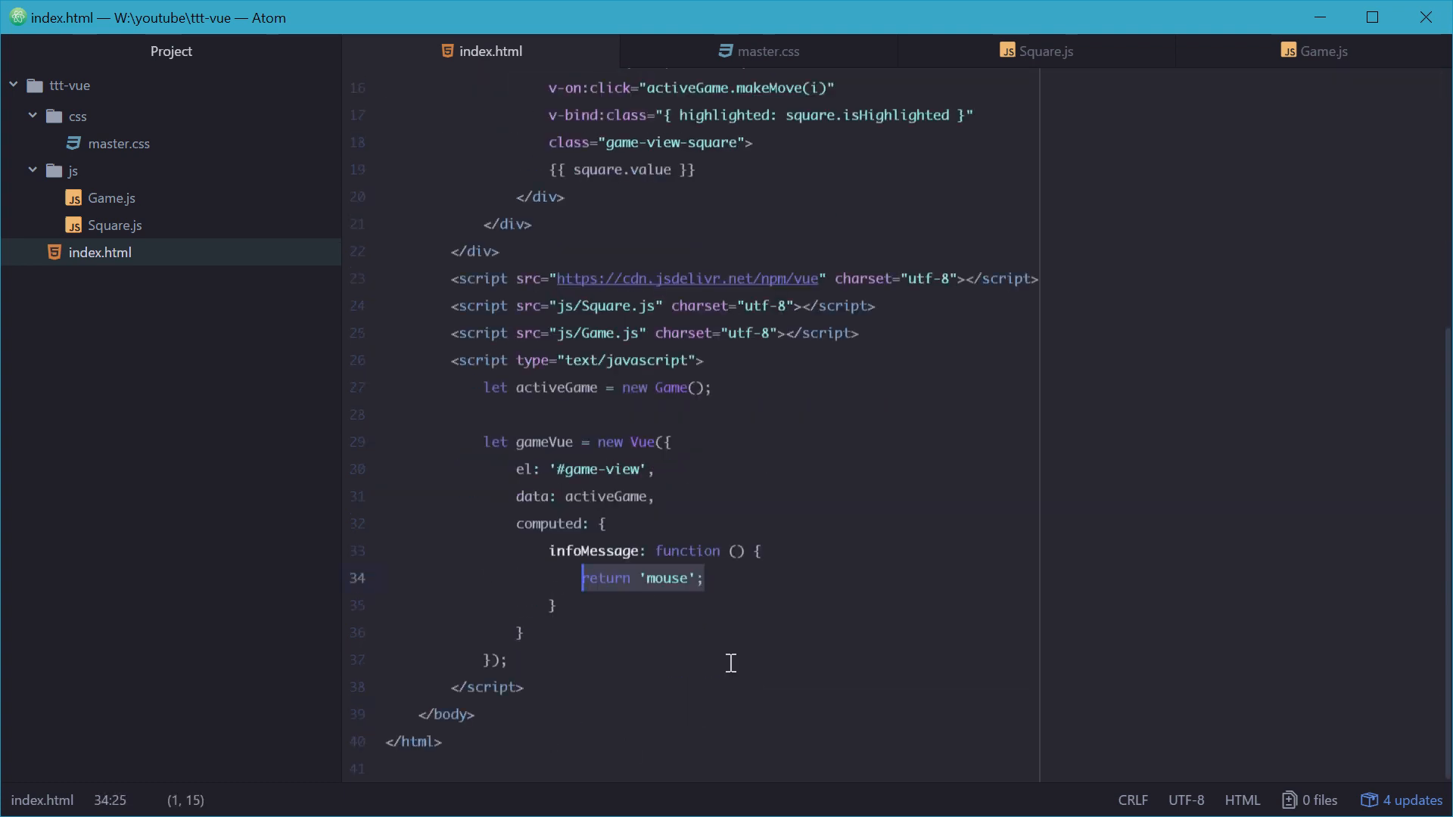
# Step: Begin the in-progress branch with the condition if (this.inProgress), noting this refers to activeGame
pyautogui.write('if (')
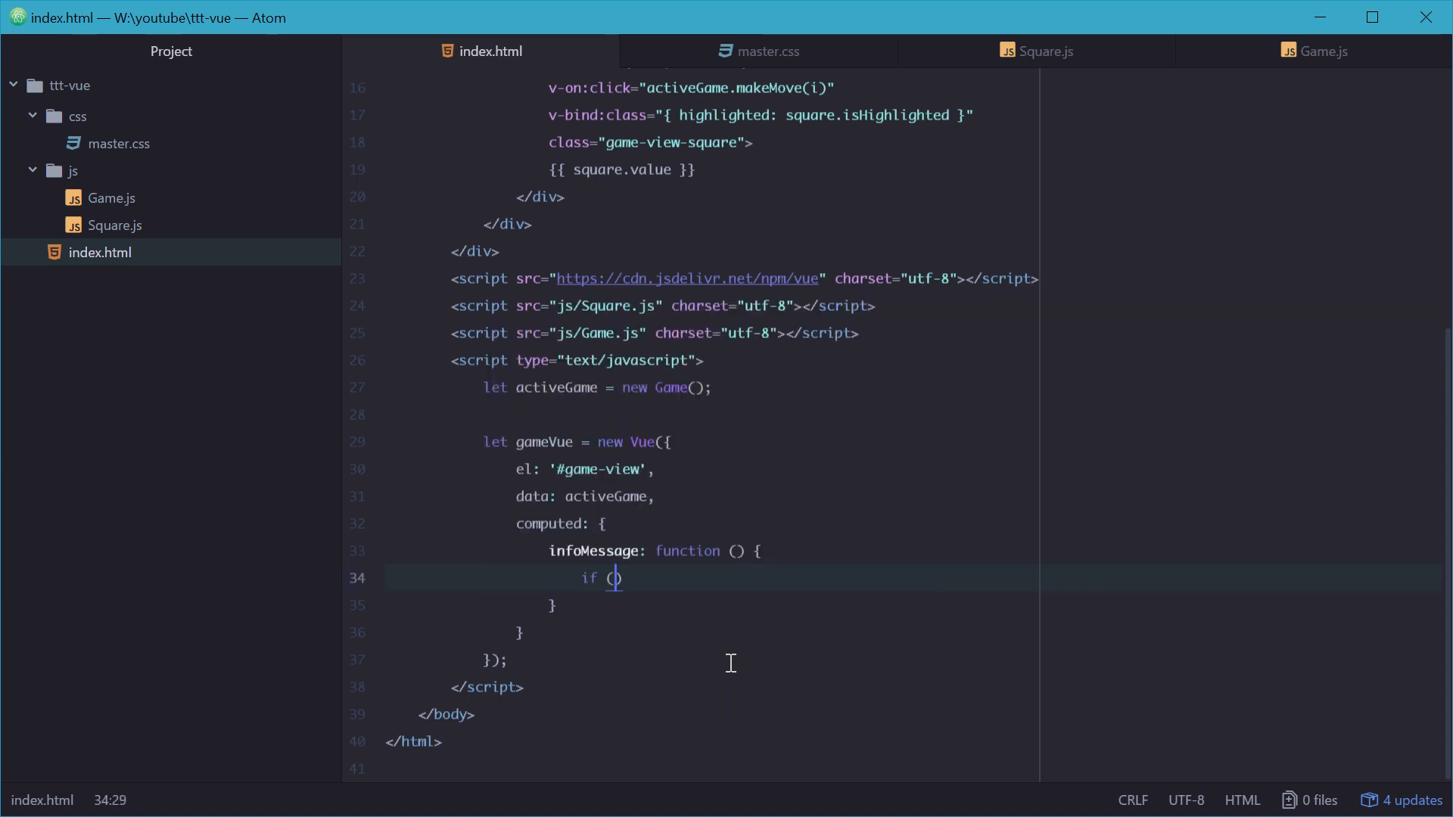
pyautogui.write('this.')
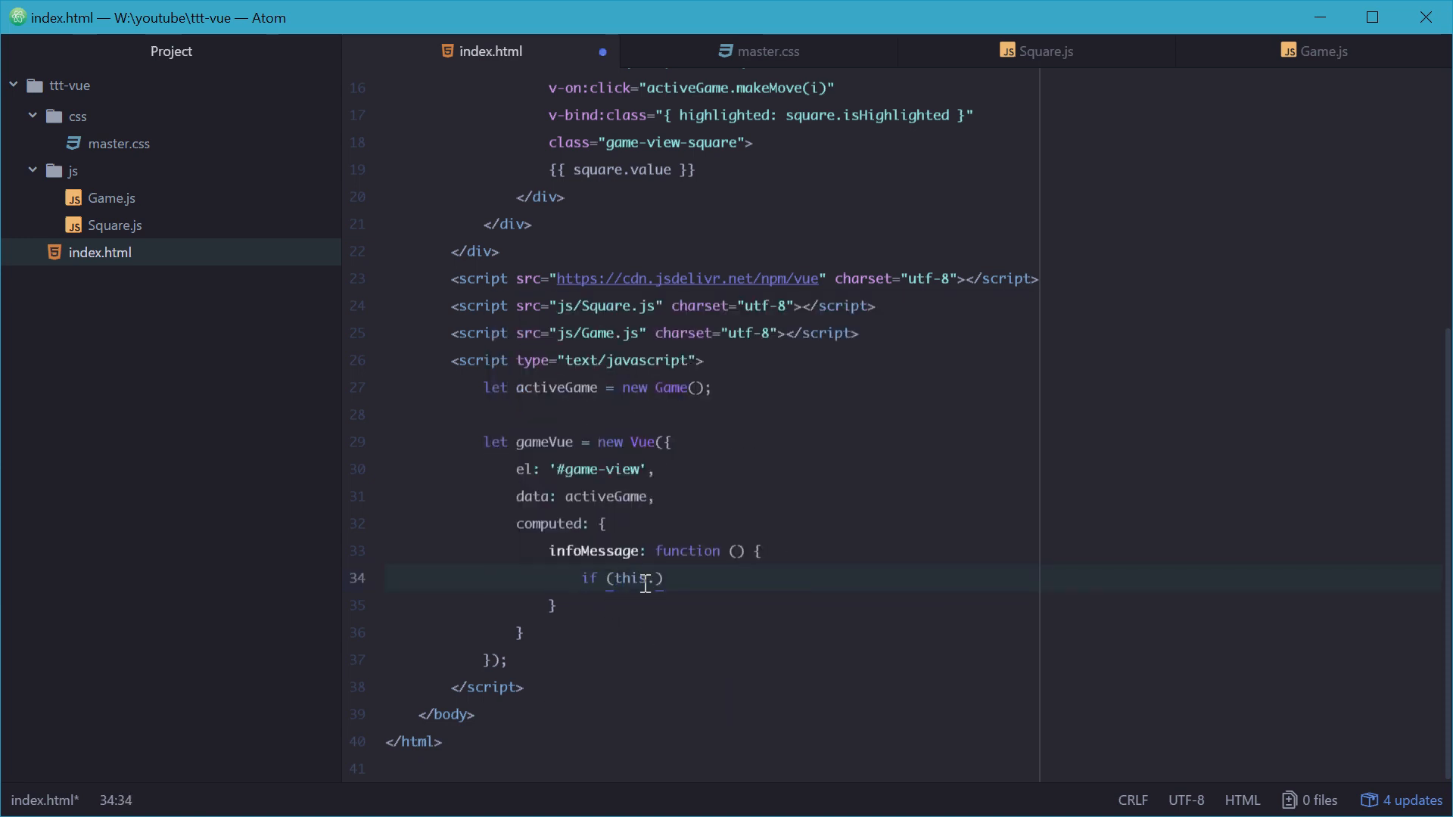
pyautogui.doubleClick(606, 496)
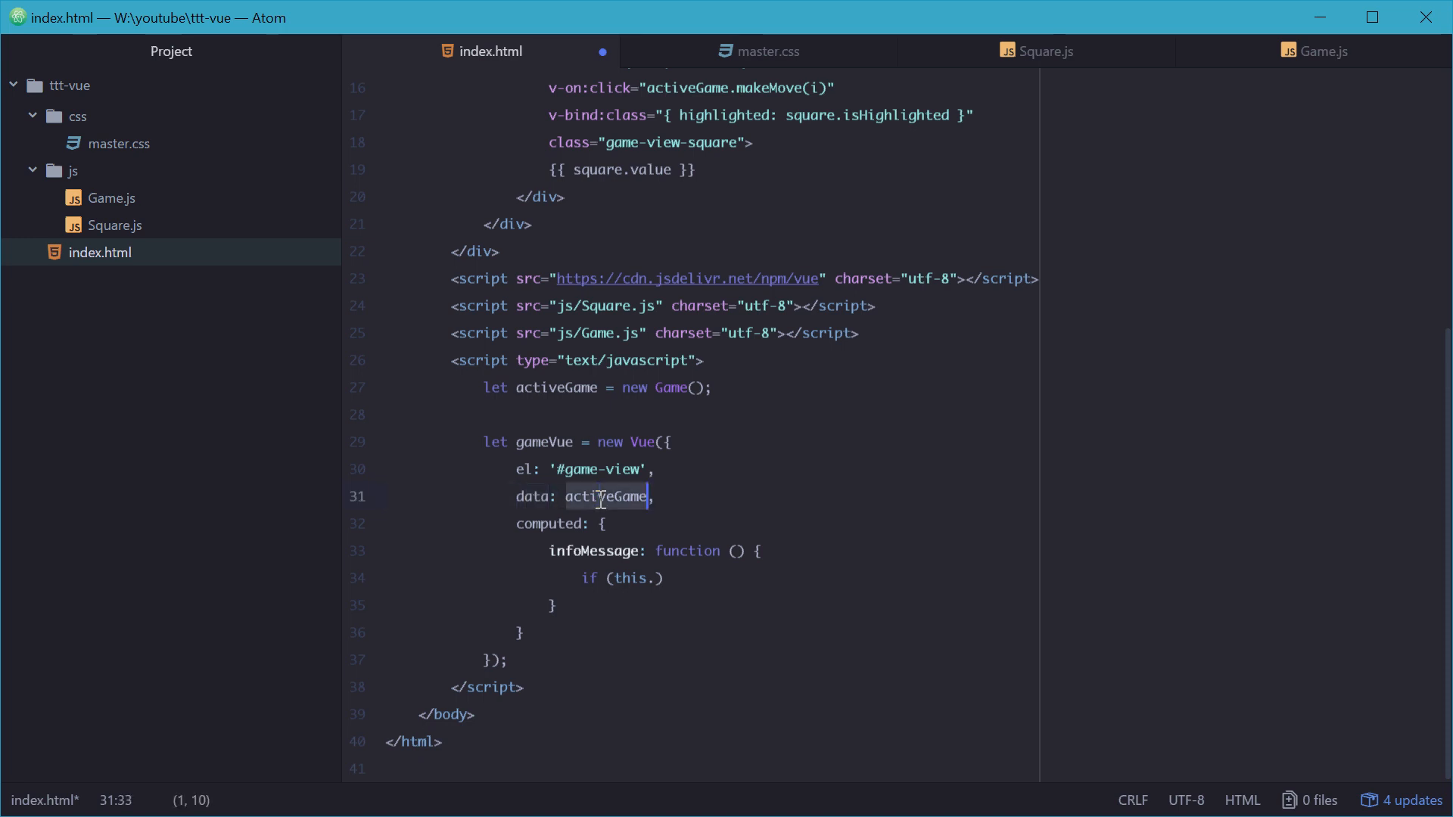
pyautogui.click(654, 577)
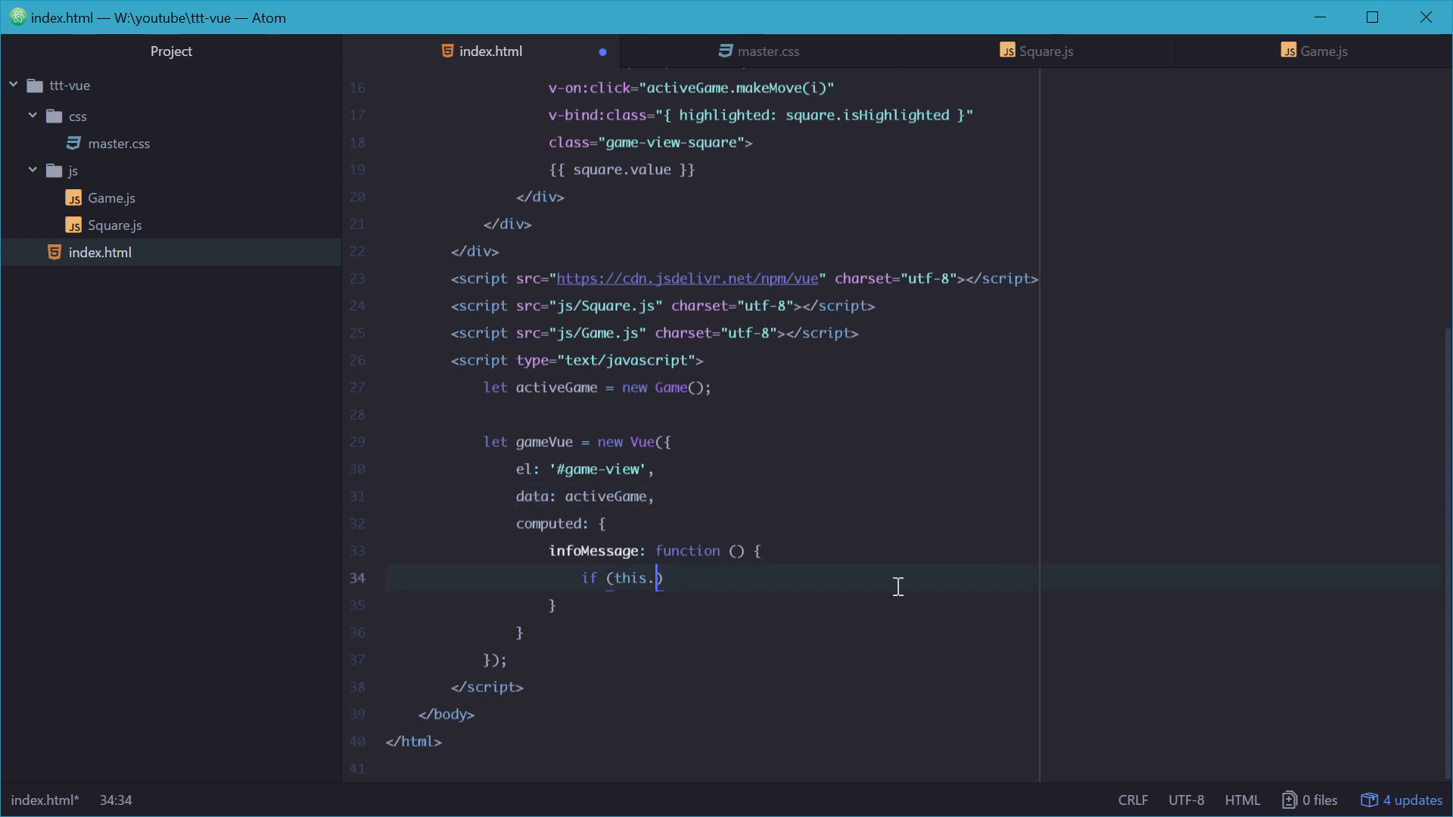
pyautogui.write('inProgress')
pyautogui.write('return')
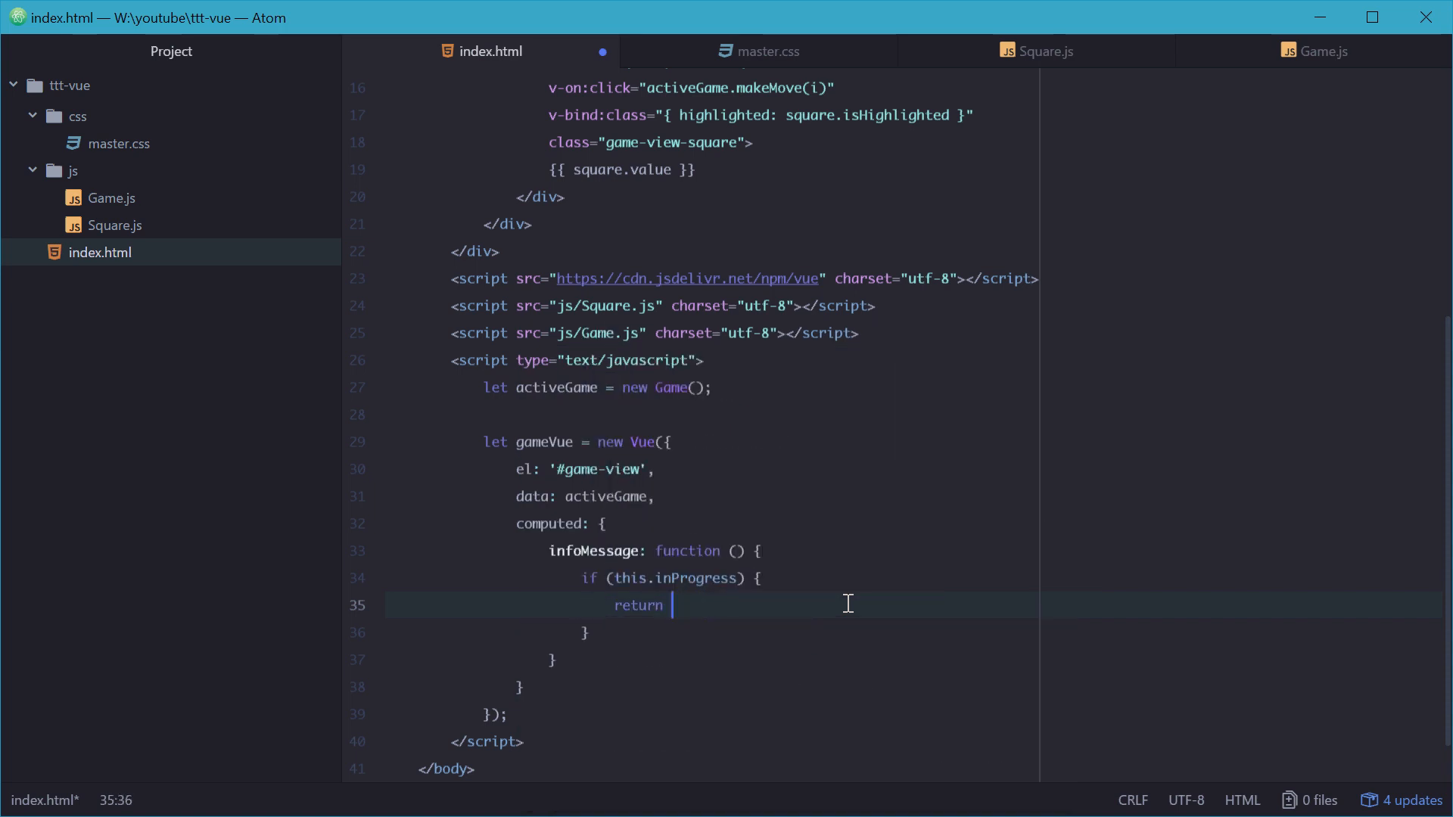
# Step: Return 'It is ' + this.currentTurn + '\'s turn!' inside that branch
pyautogui.write("'It is '")
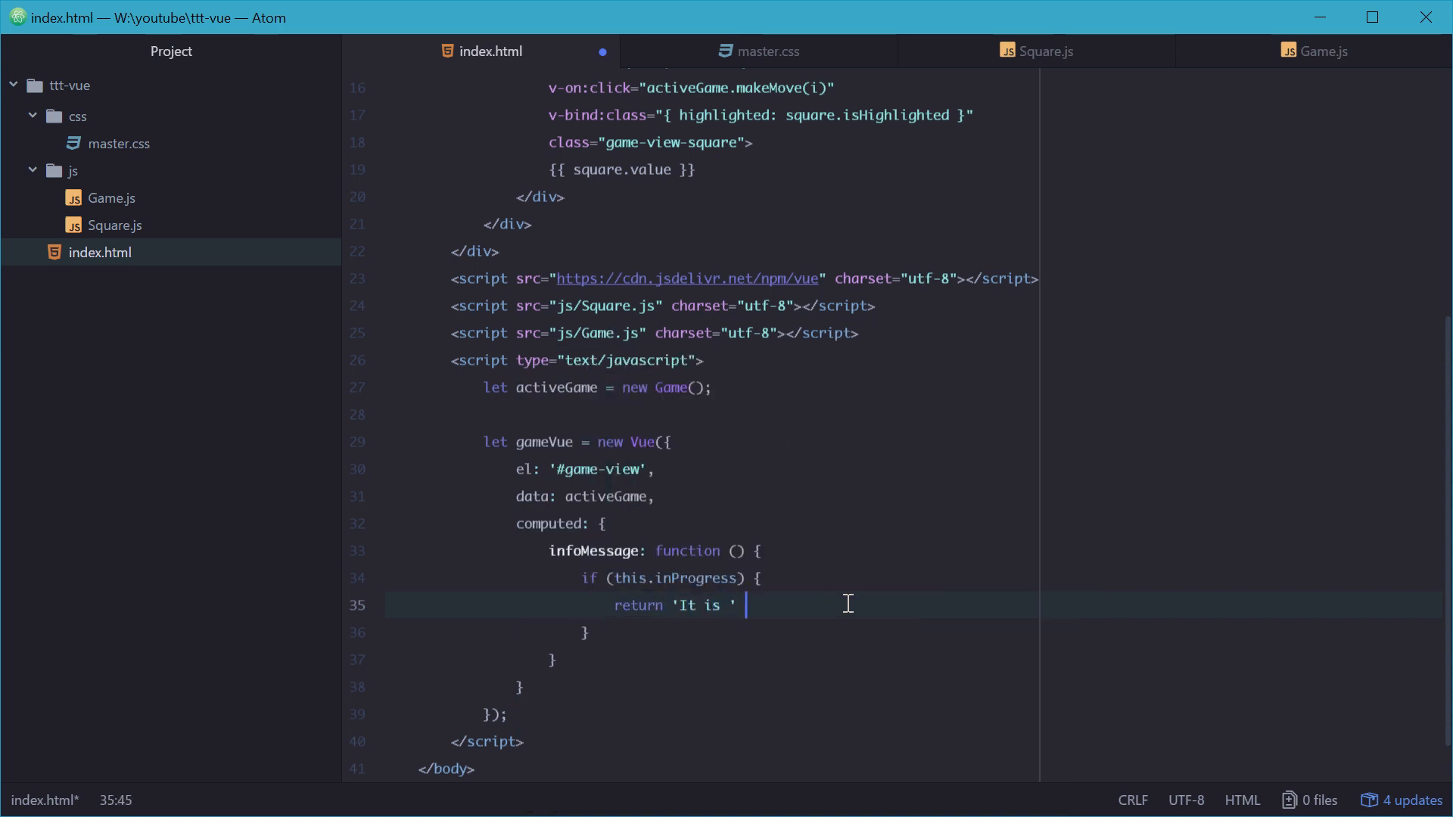
pyautogui.write('+ this')
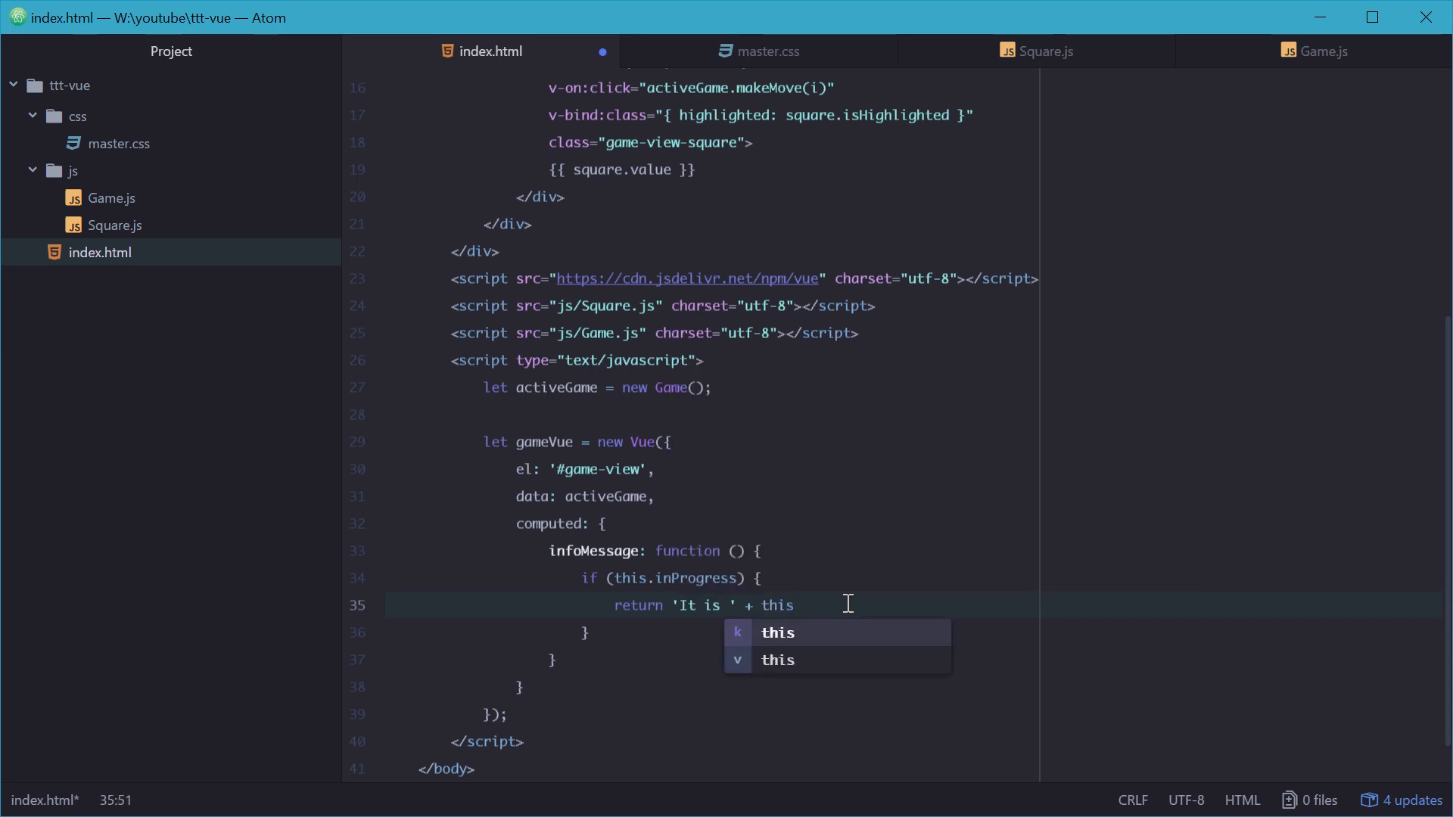
pyautogui.write('.currentTurn')
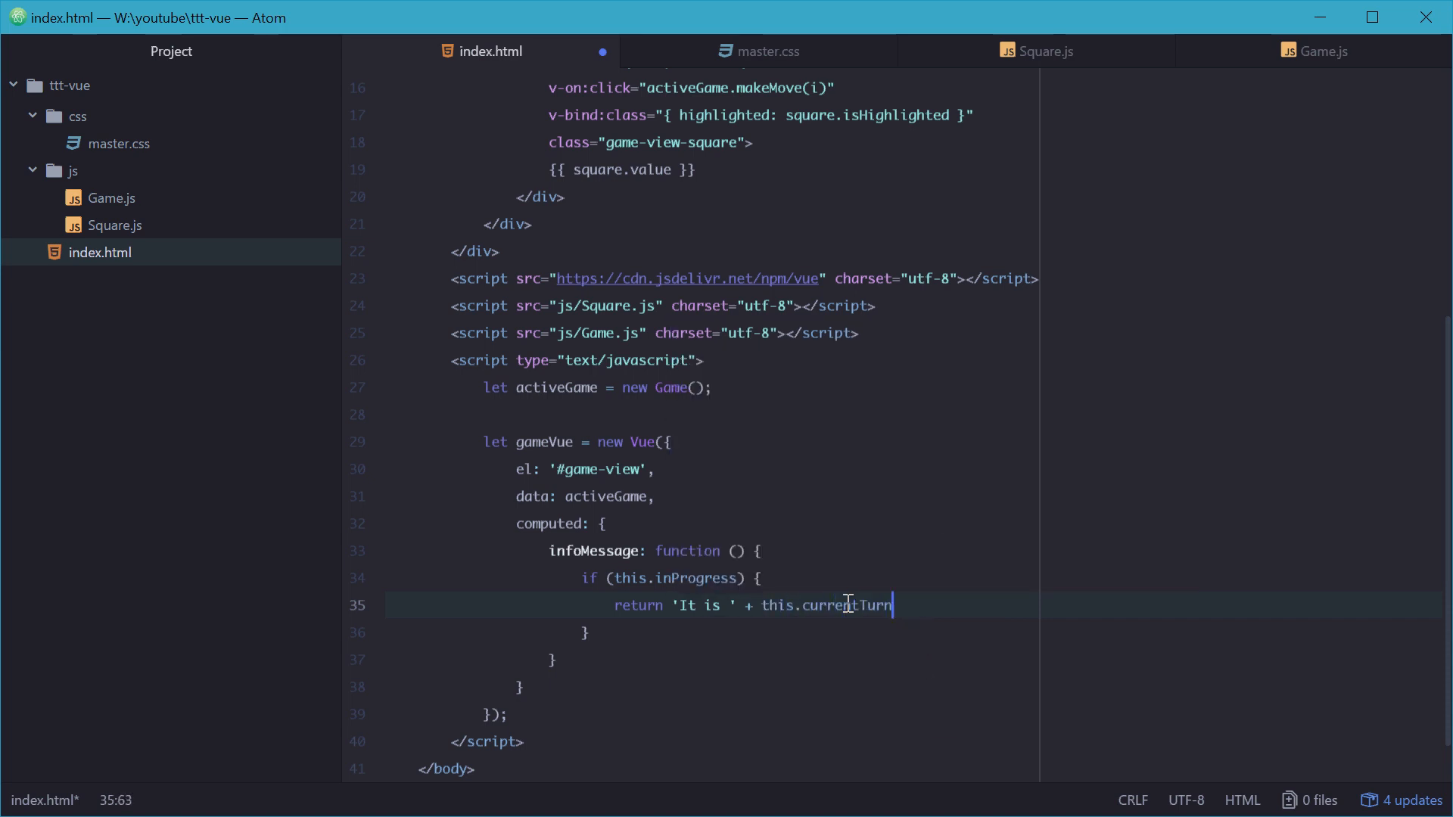
pyautogui.write("+ '\\'s'")
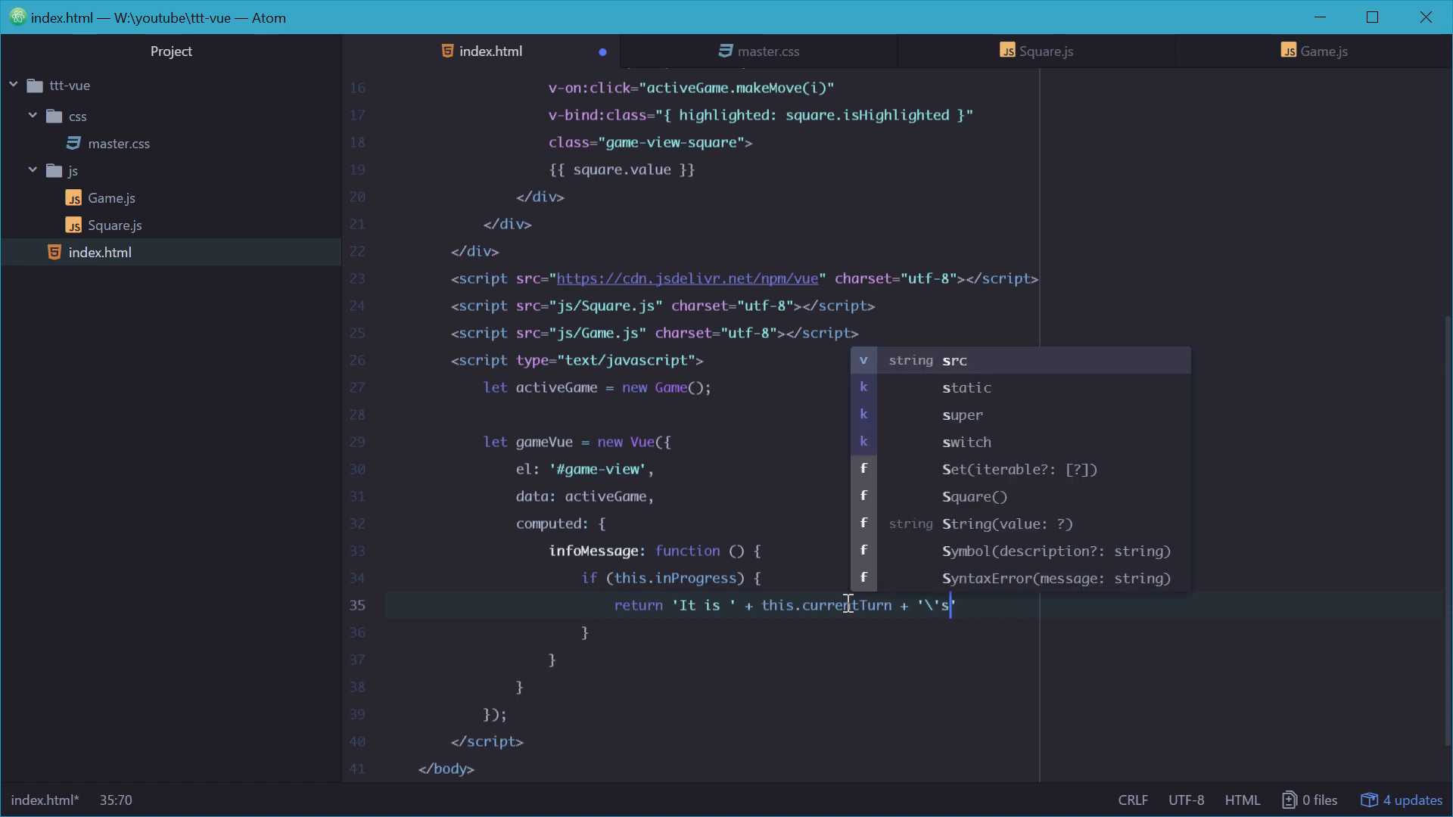
pyautogui.write("turn!'")
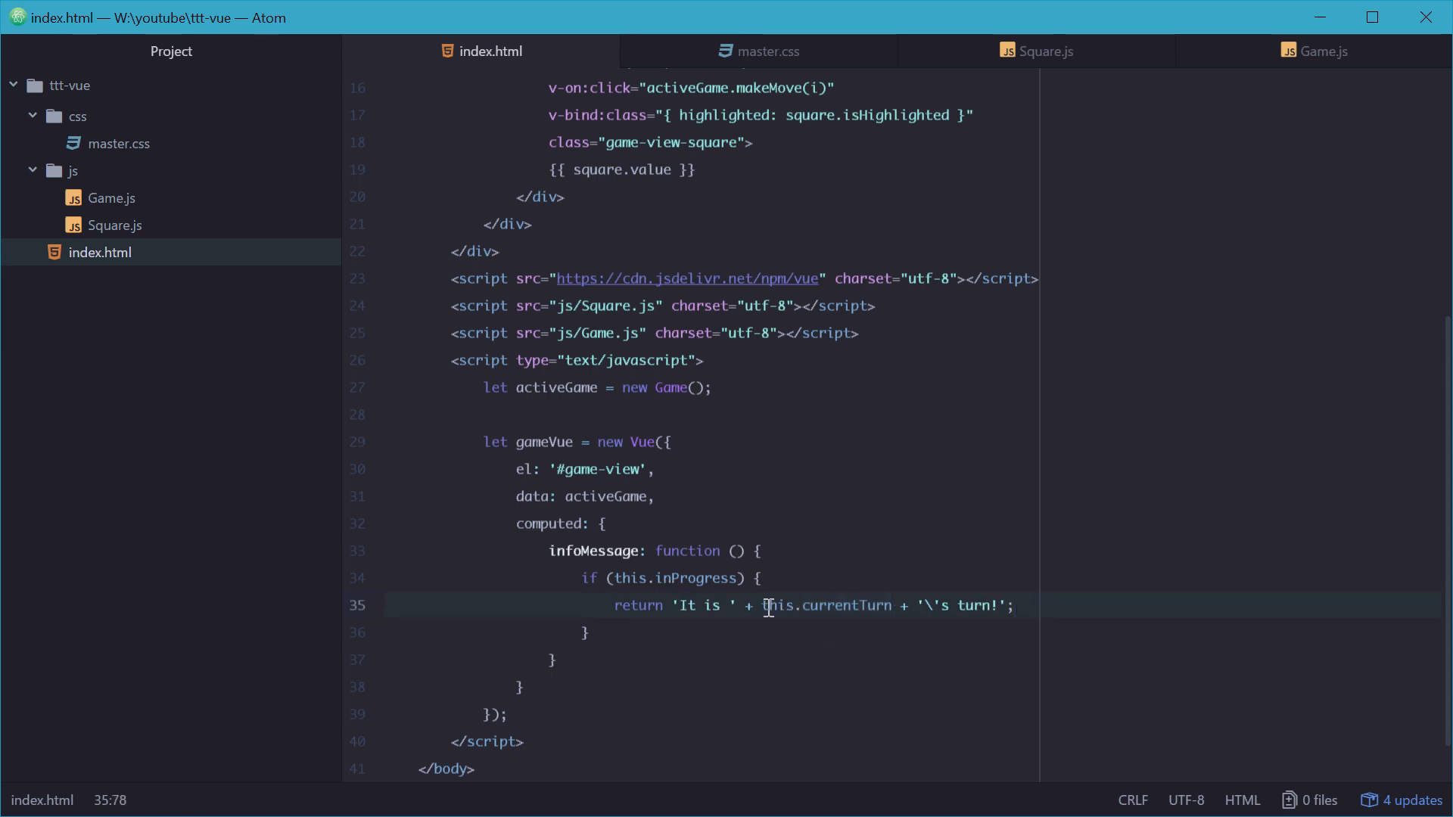
pyautogui.doubleClick(557, 387)
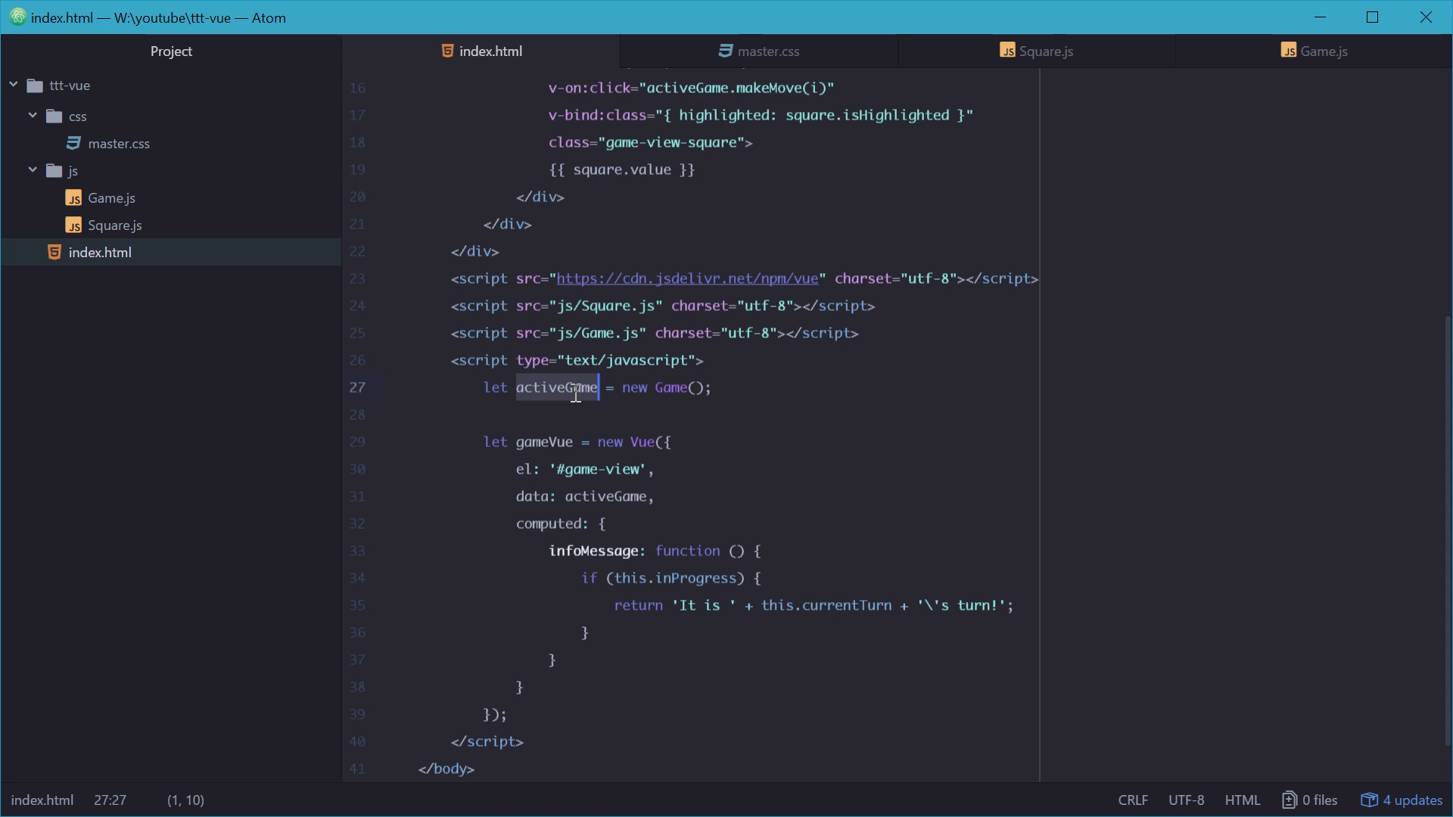
pyautogui.doubleClick(777, 605)
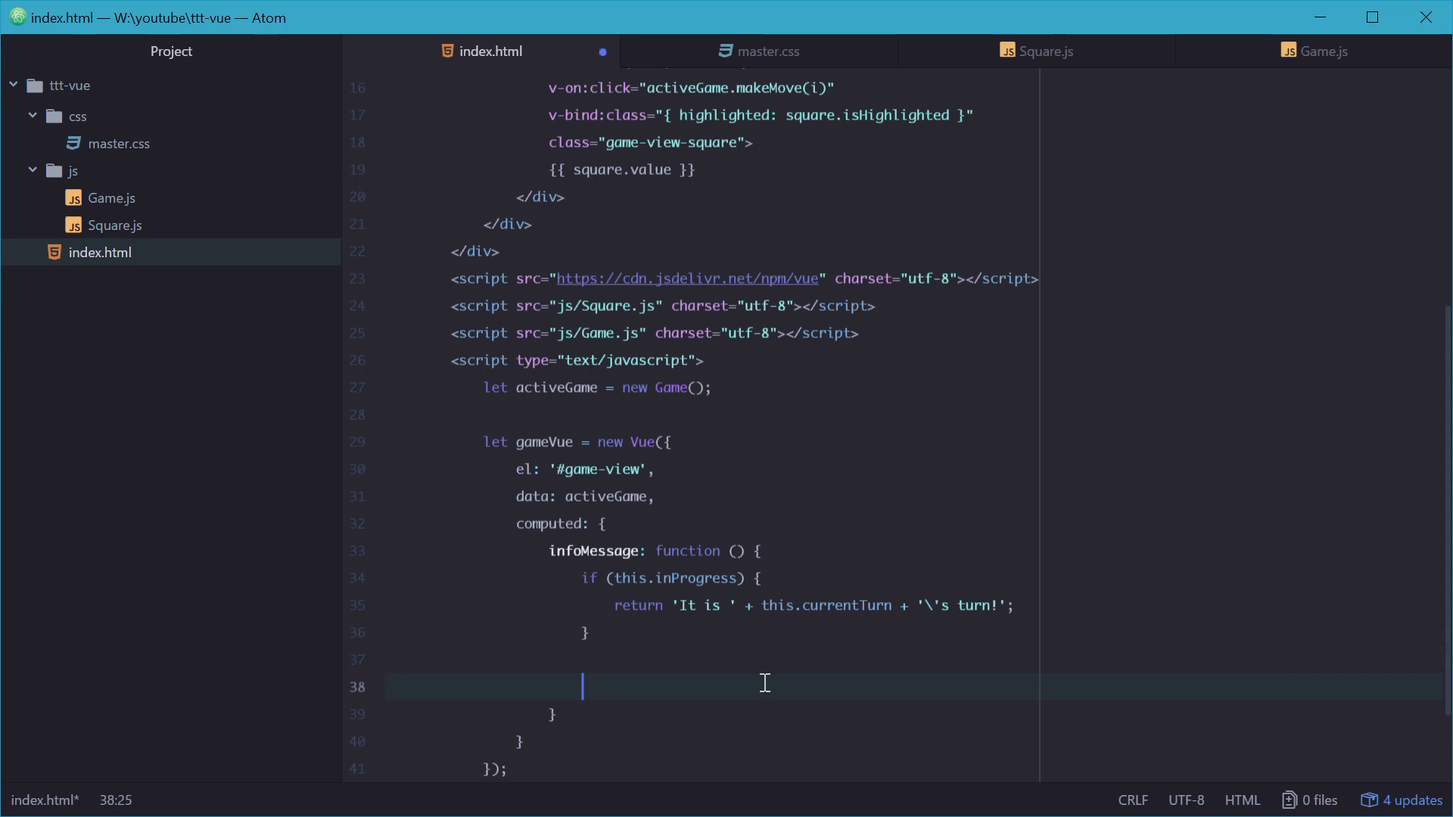
# Step: Add if (this.winner) { return this.winner + ' wins!'; } and return to index.html
pyautogui.write('if (this.winner)')
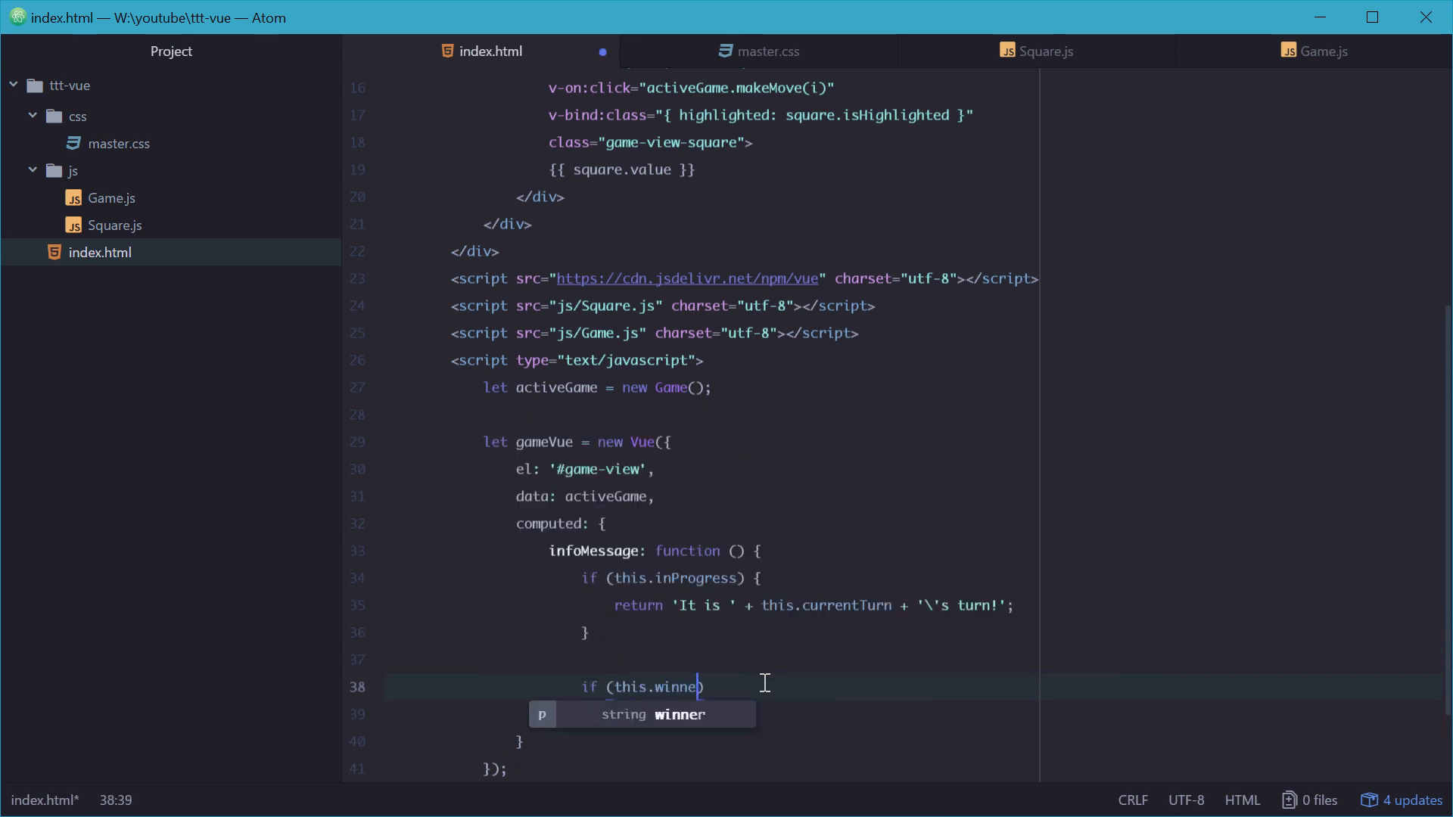
pyautogui.write('re')
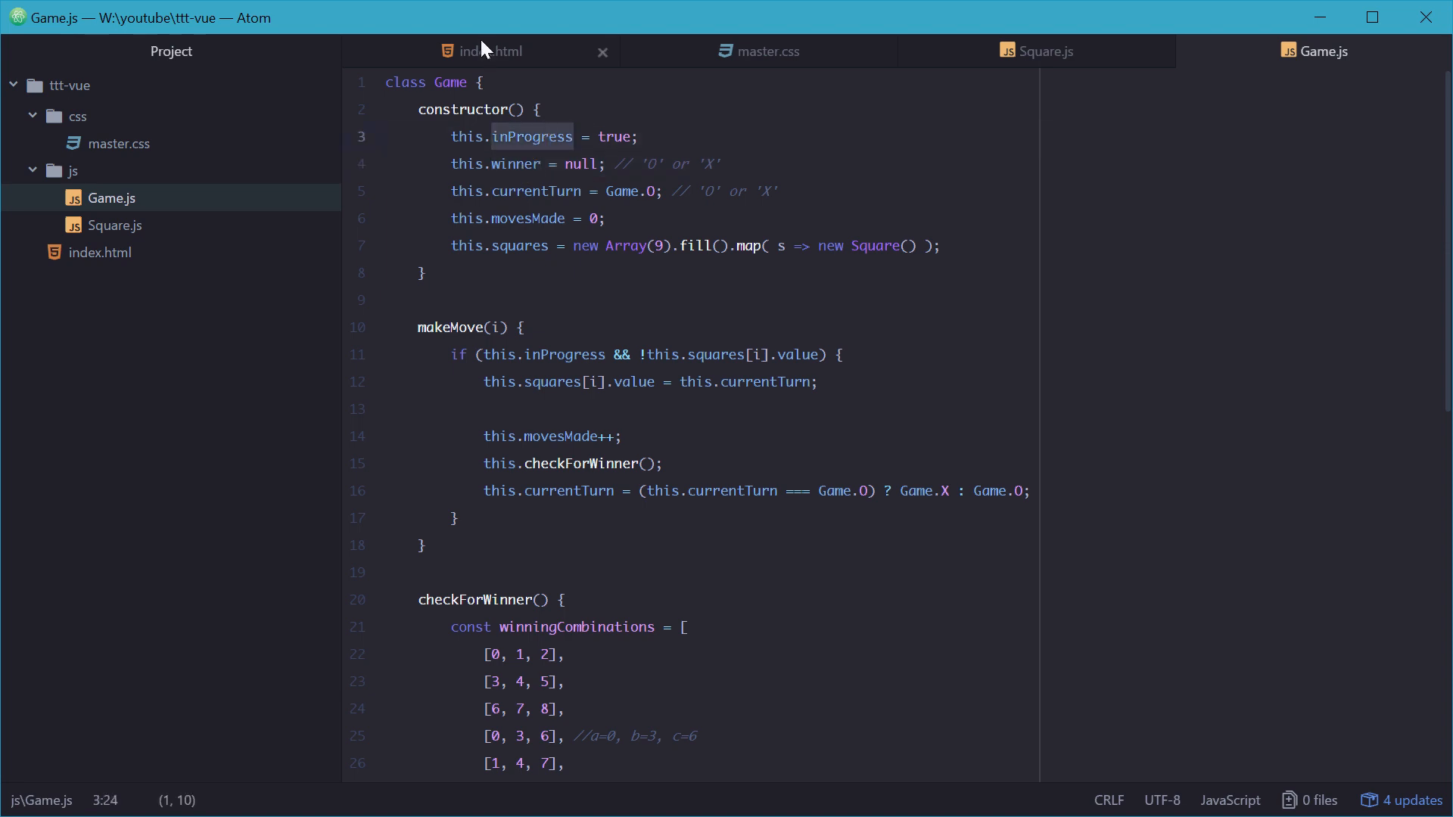
pyautogui.click(485, 52)
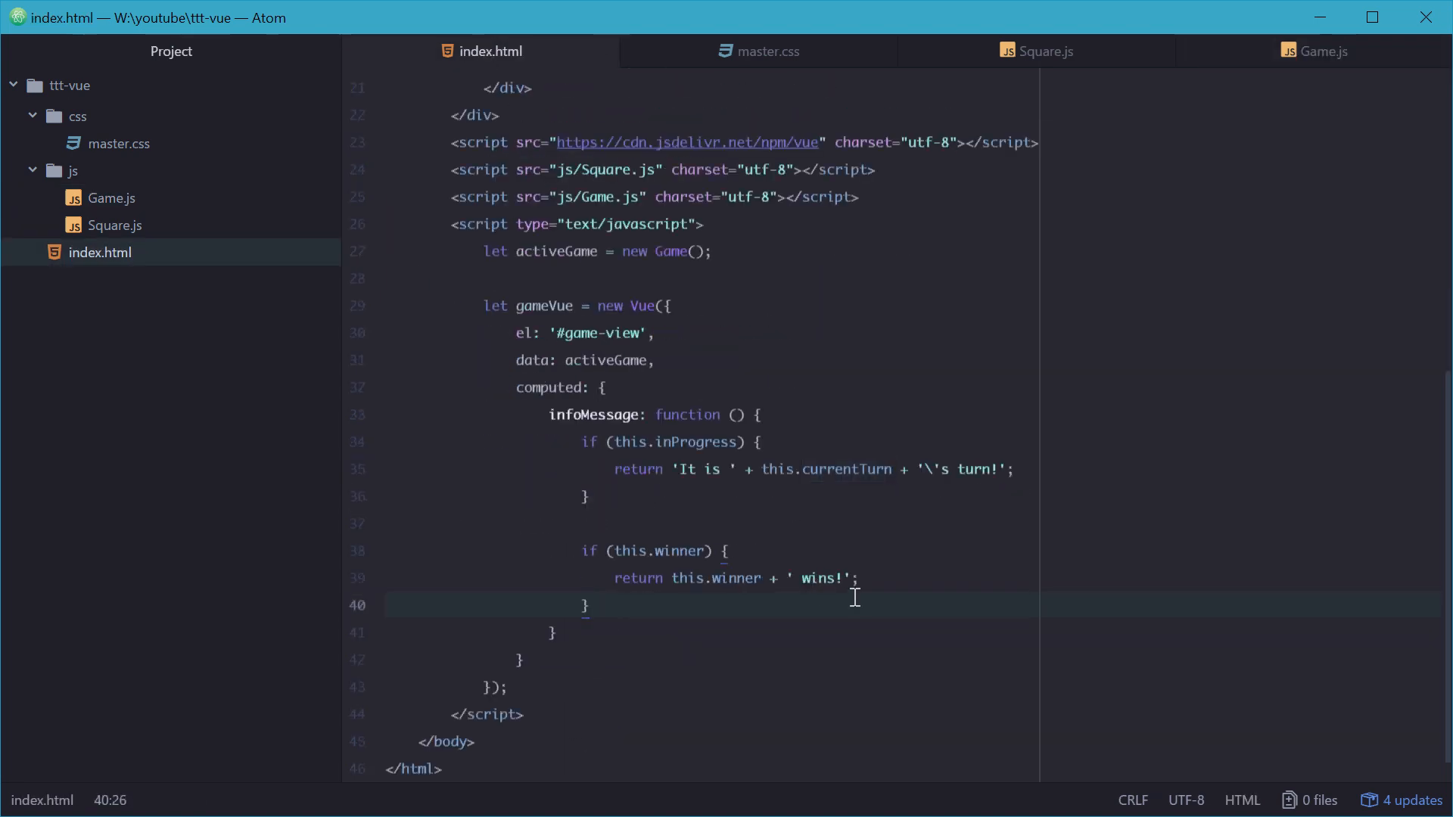
# Step: Write the draw condition if (!this.winner && !this.inProgress) {, accepting the inProgress completion
pyautogui.write('if (')
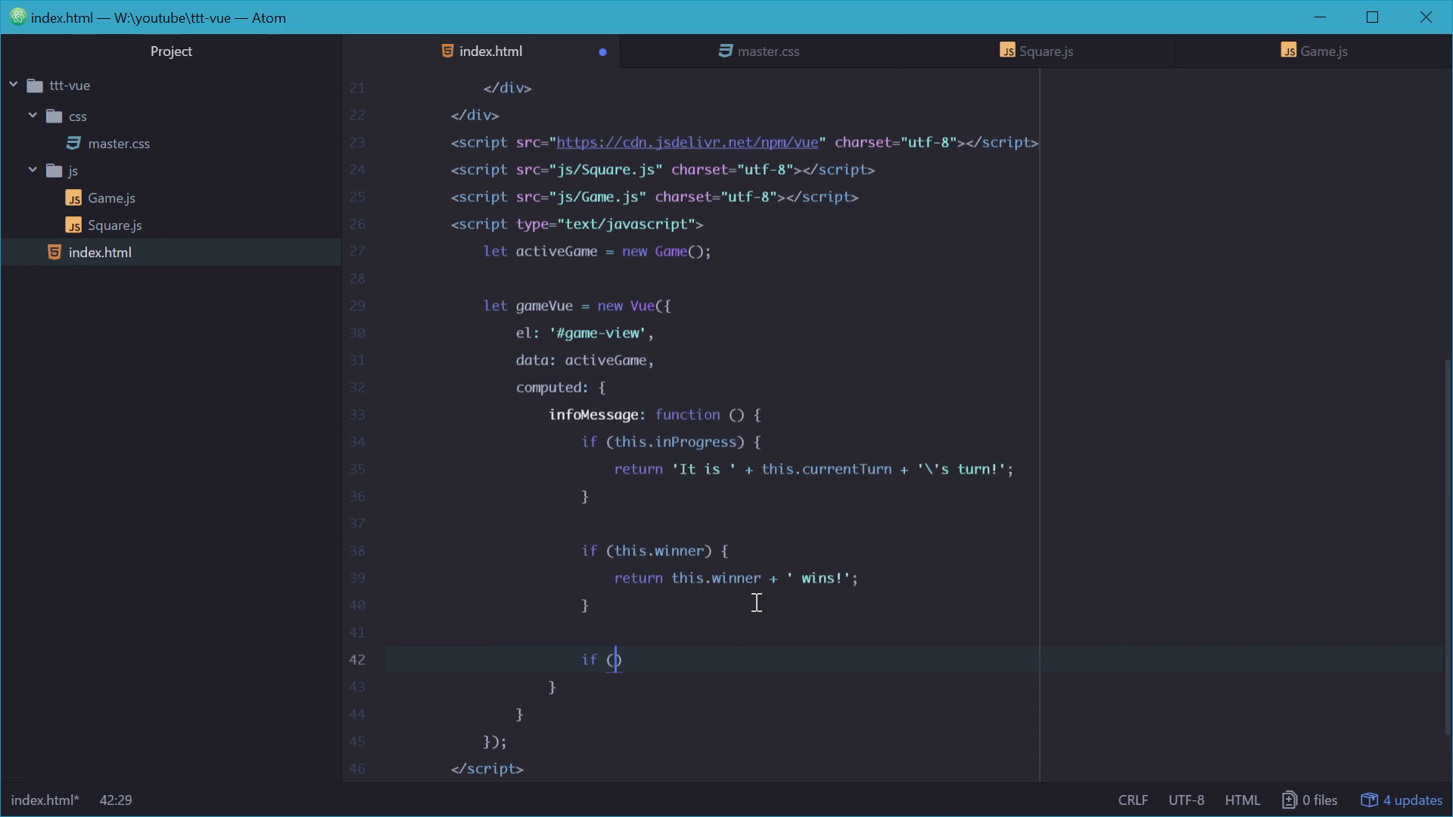
pyautogui.write('!this.winner && !')
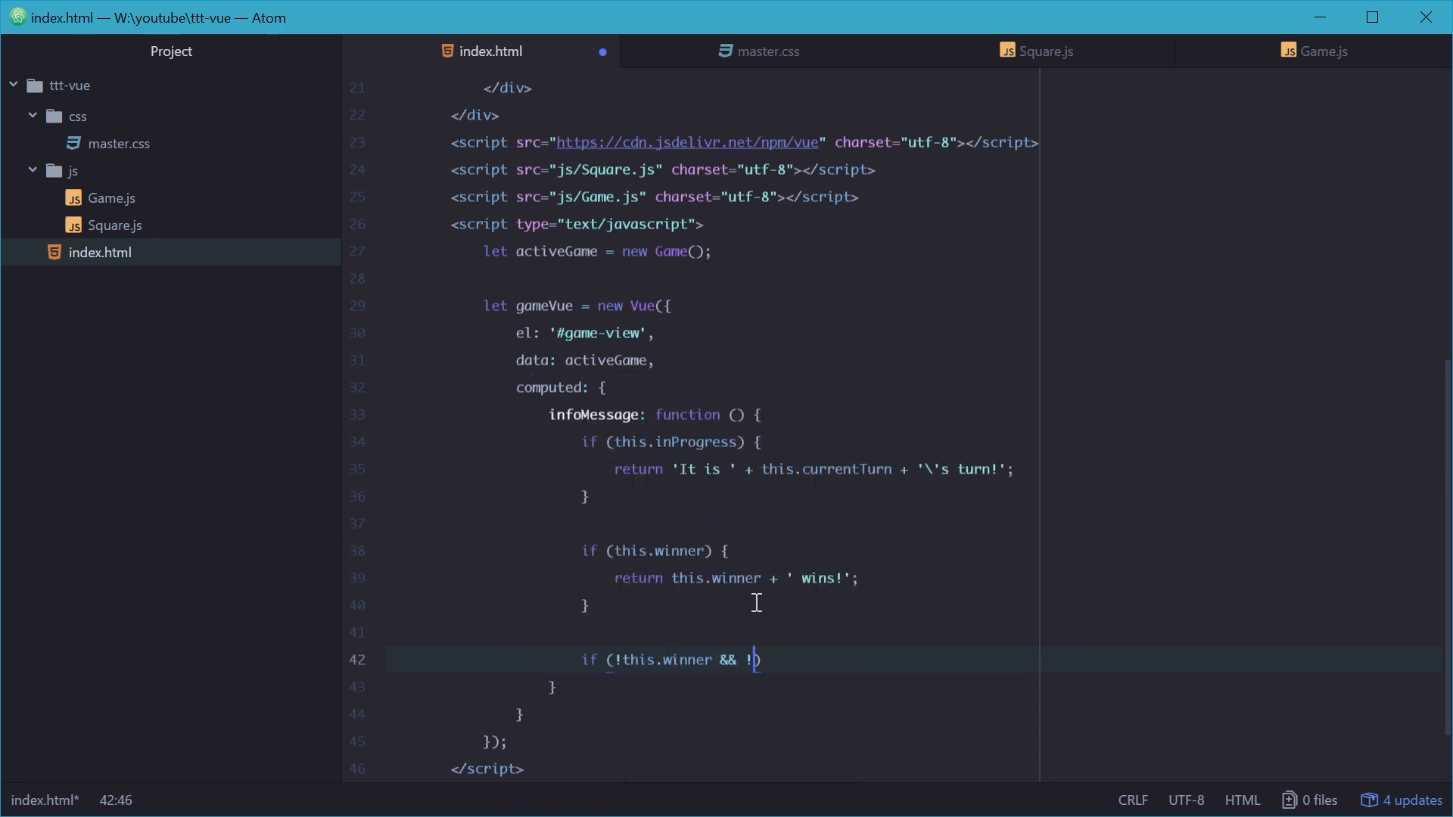
pyautogui.write('this.in')
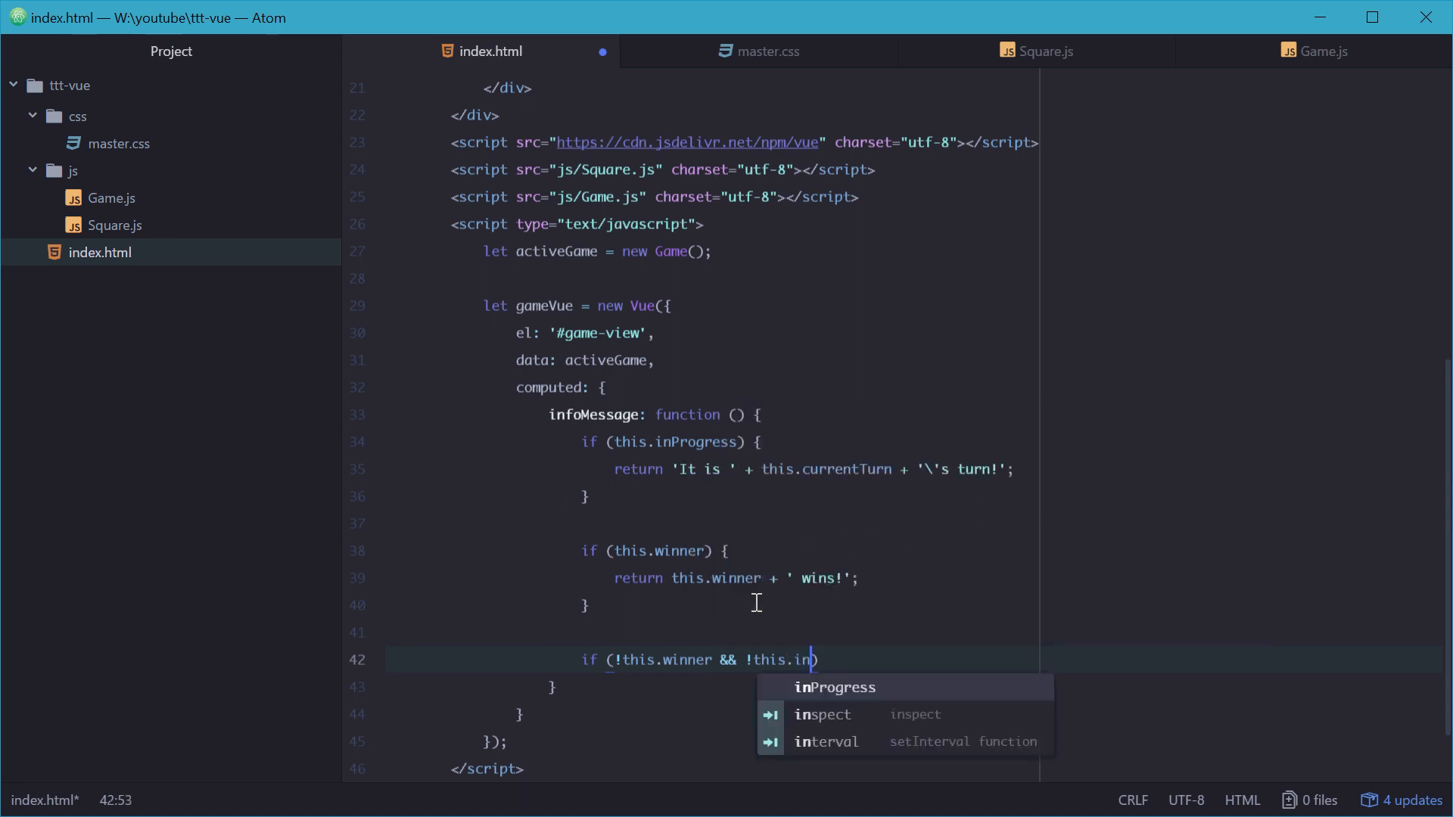
pyautogui.press('enter')
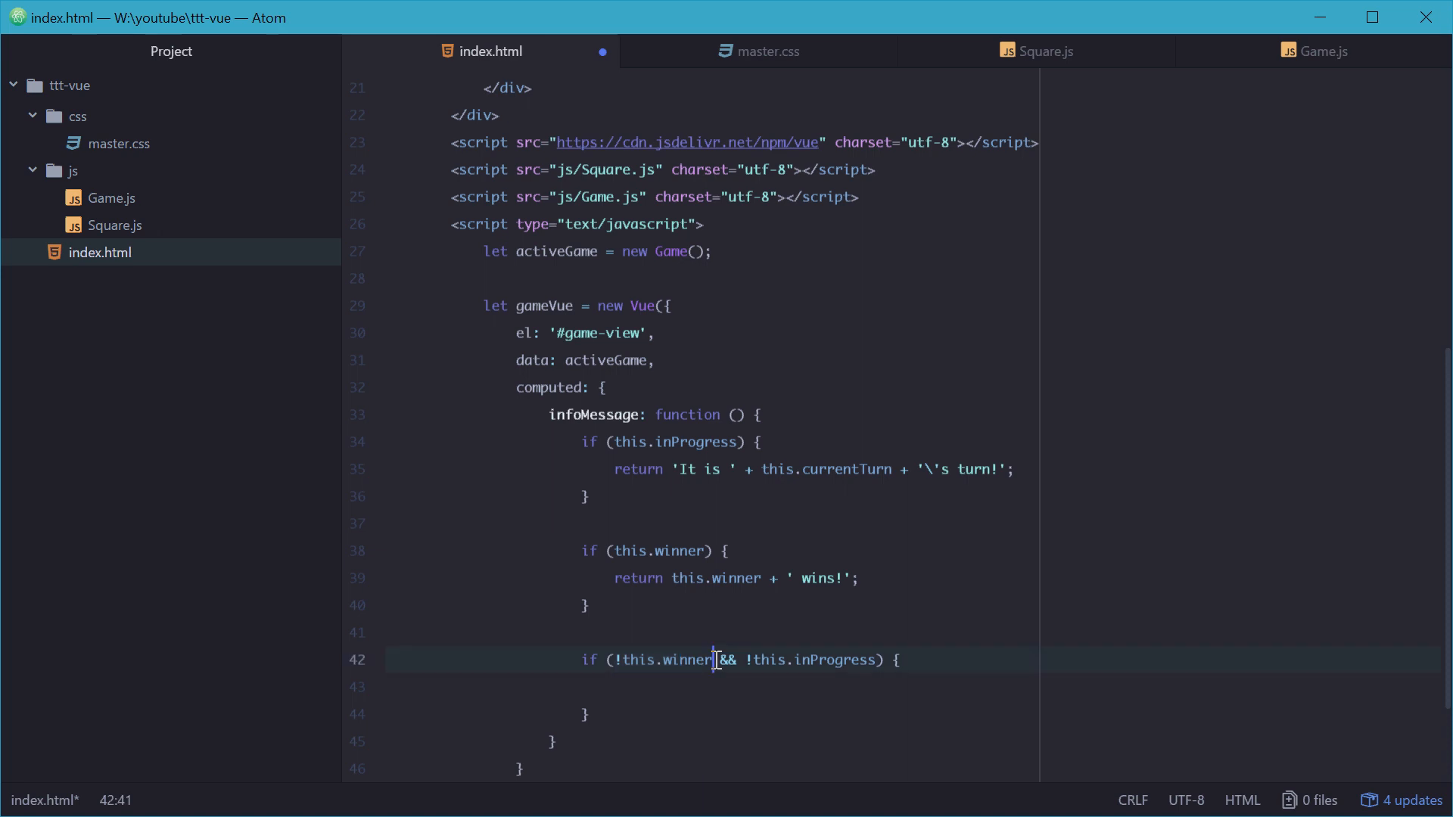
pyautogui.press('enter')
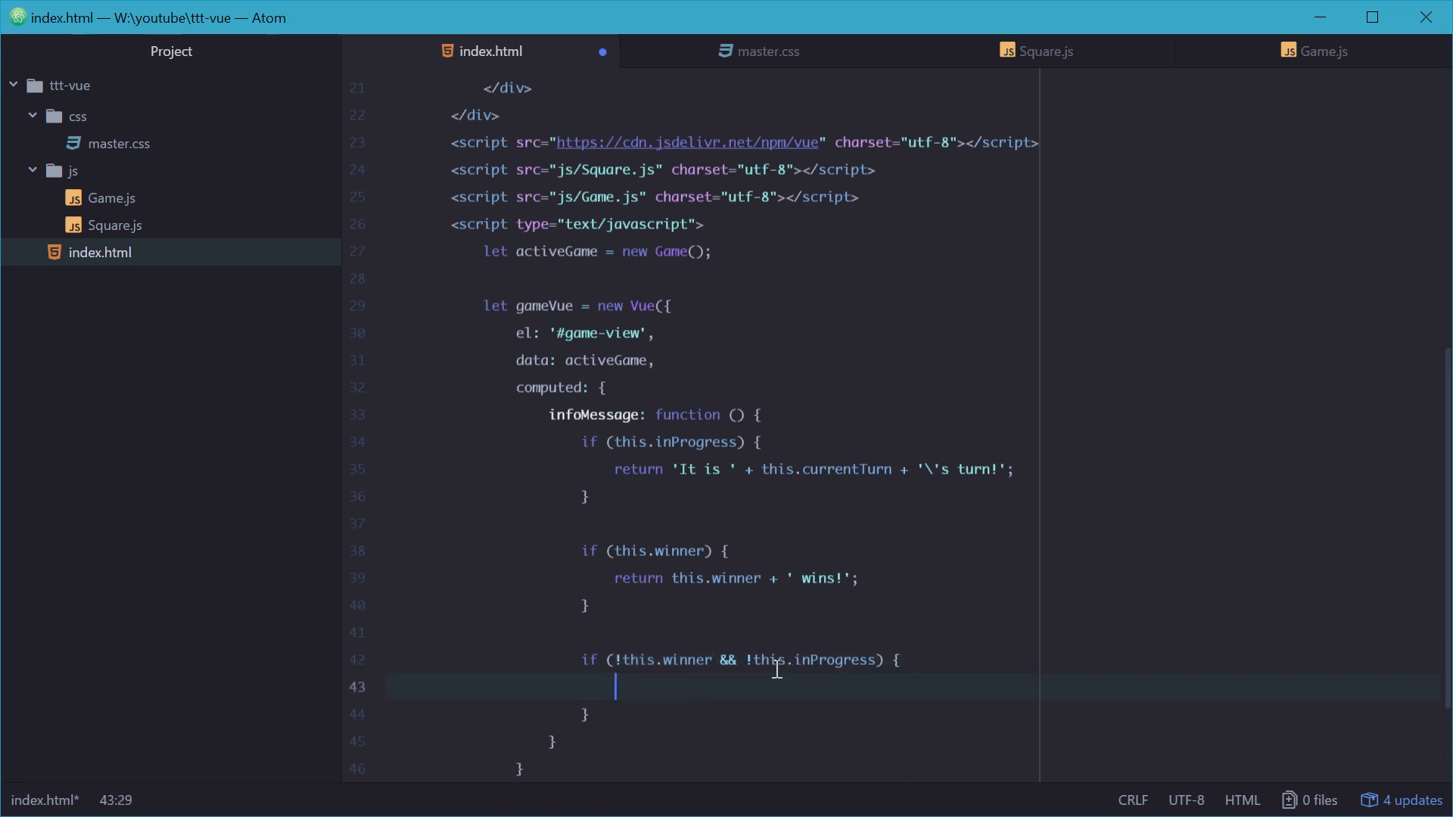
# Step: Return 'It was a draw!' inside the draw condition
pyautogui.write("return 'It")
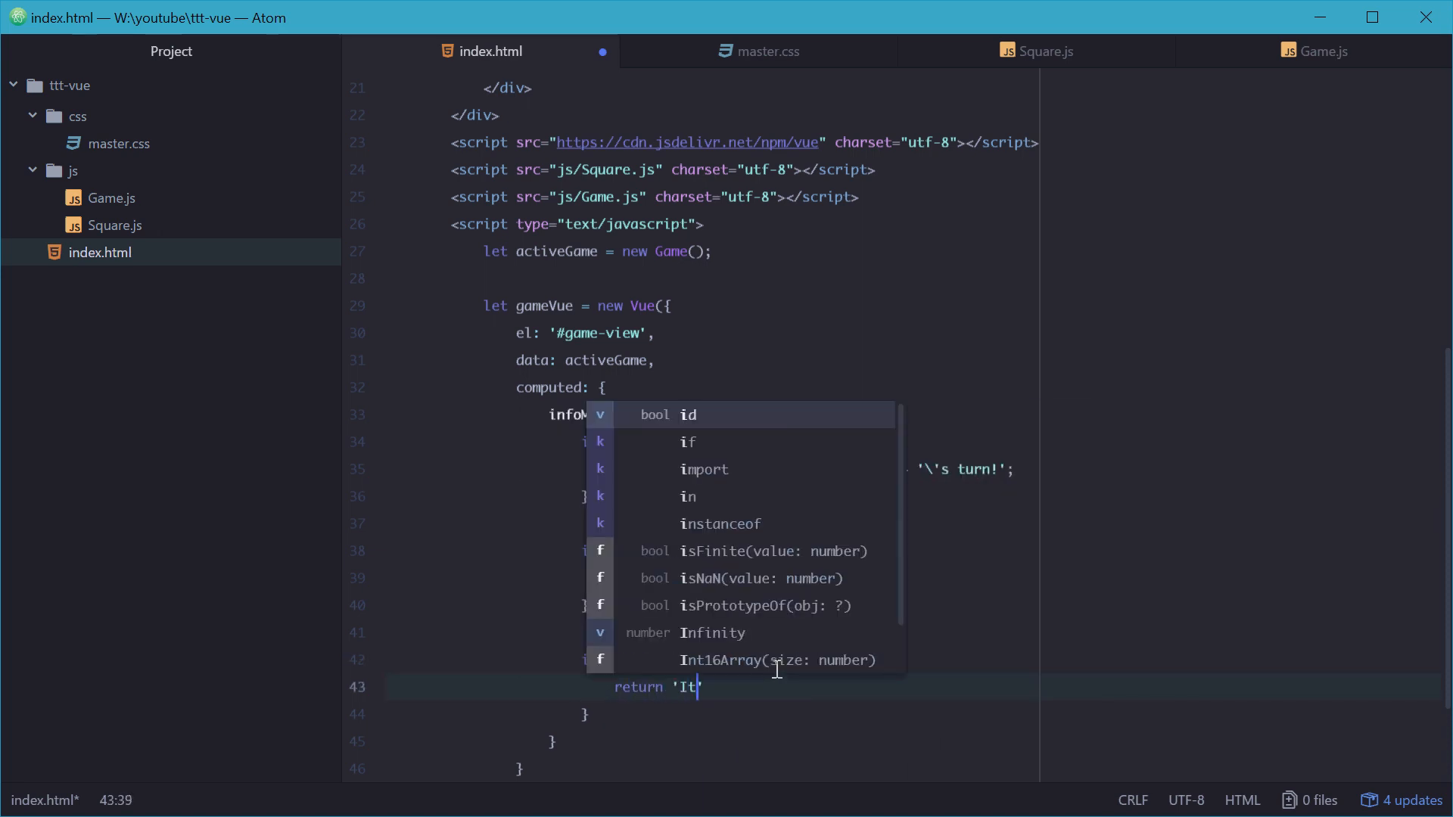
pyautogui.write('wa')
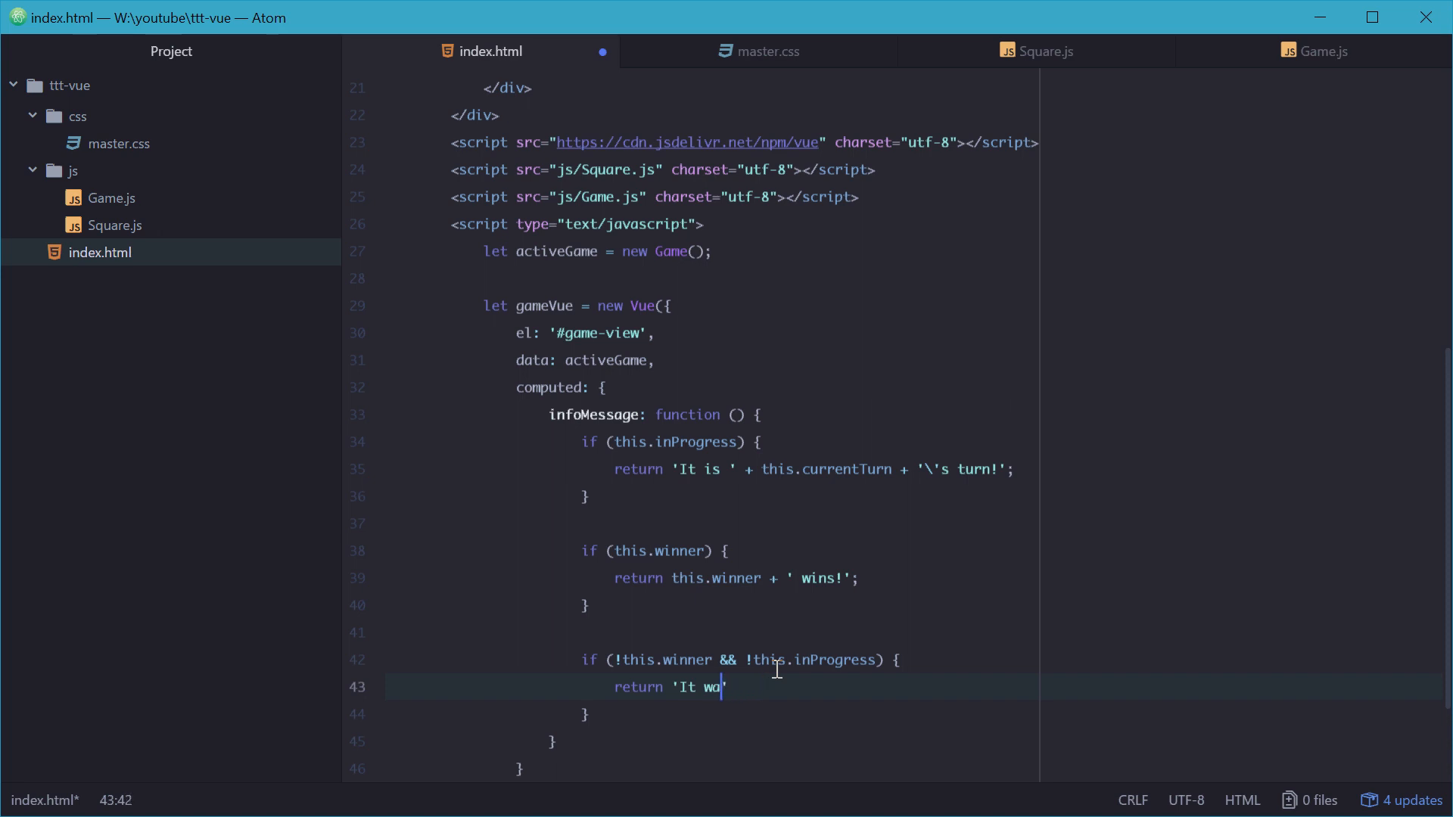
pyautogui.write('s a draw')
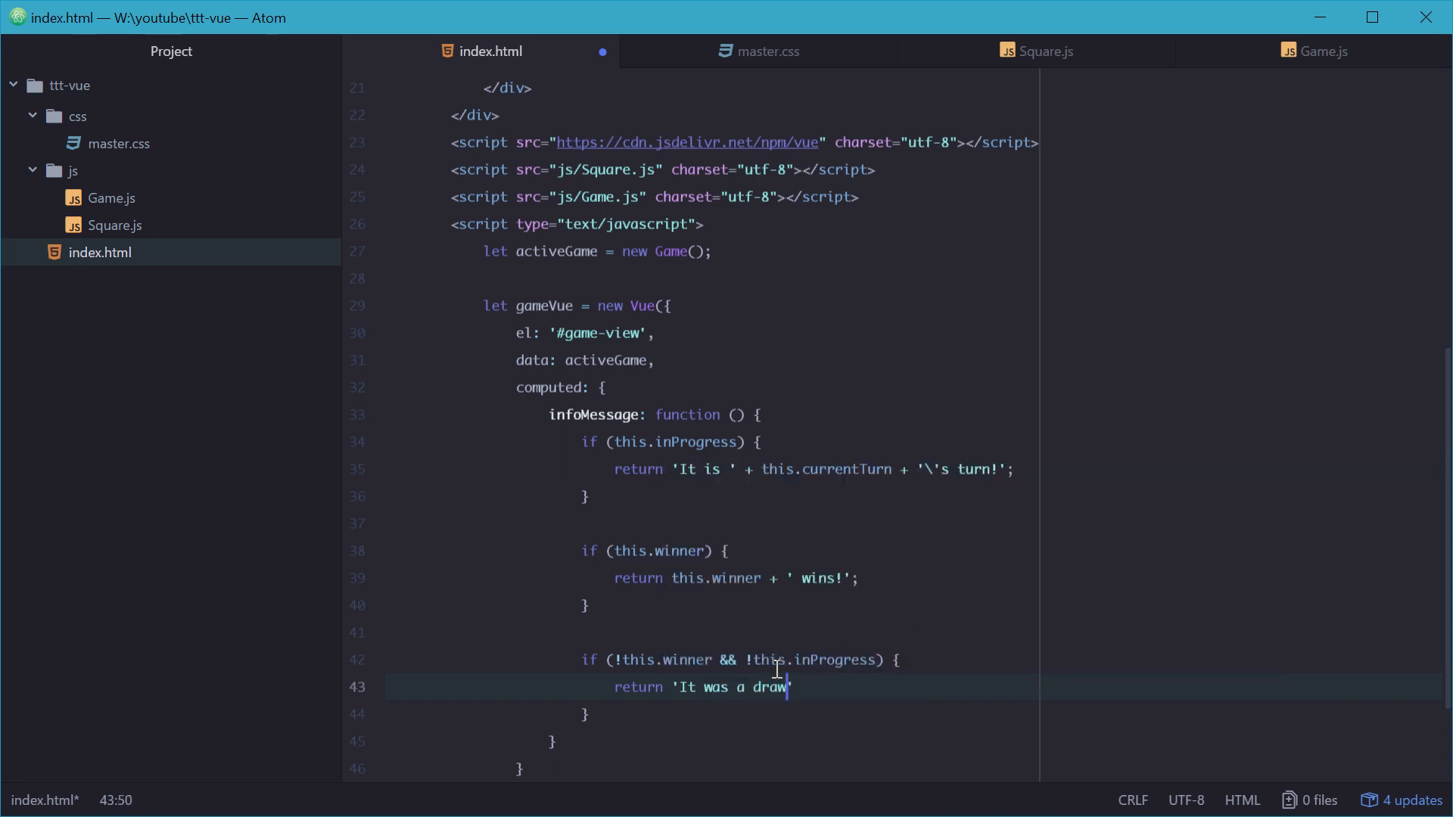
pyautogui.write('!;')
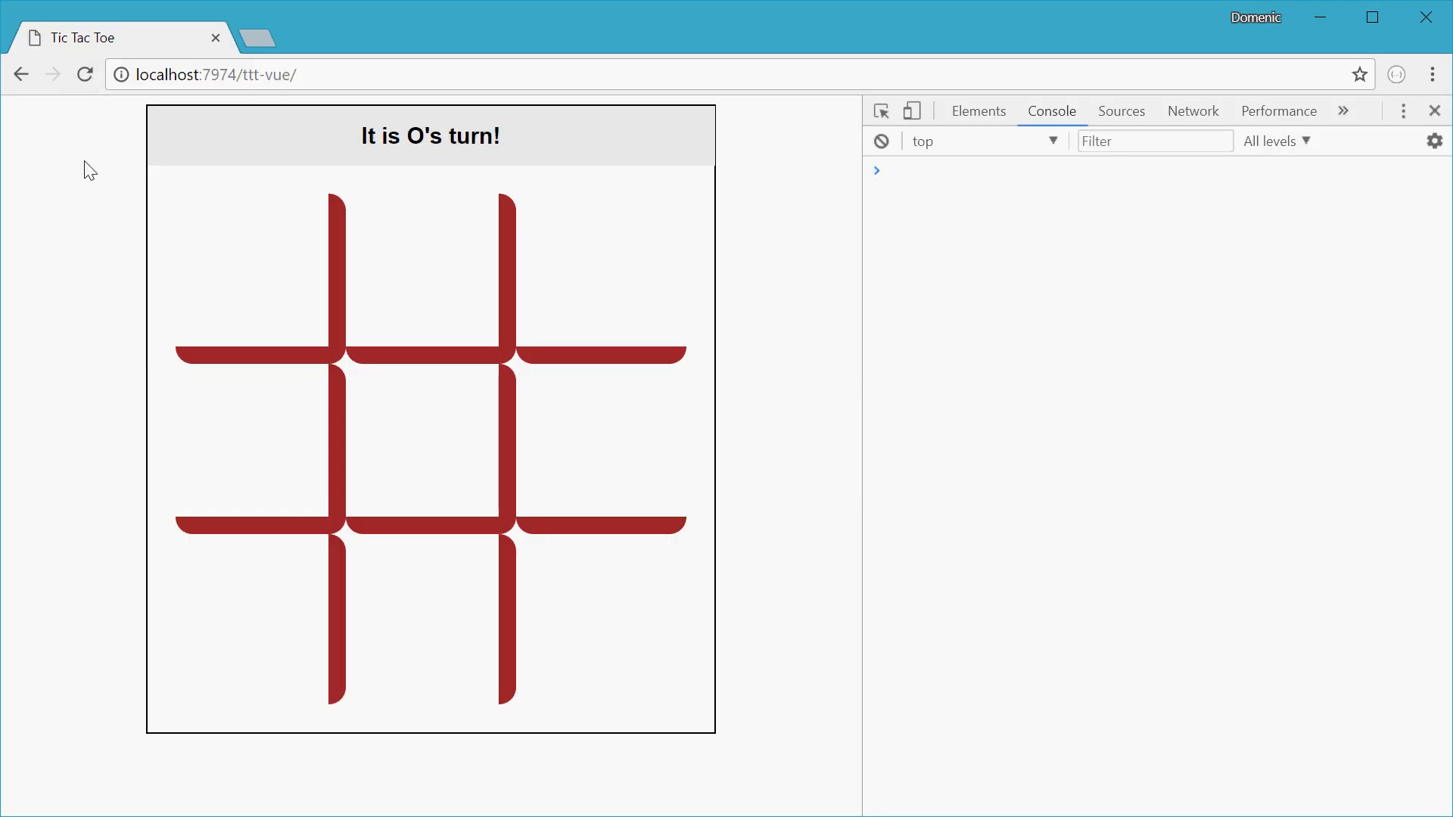
# Step: Place O's in the top-left and bottom-left squares so O wins the left column
pyautogui.click(253, 273)
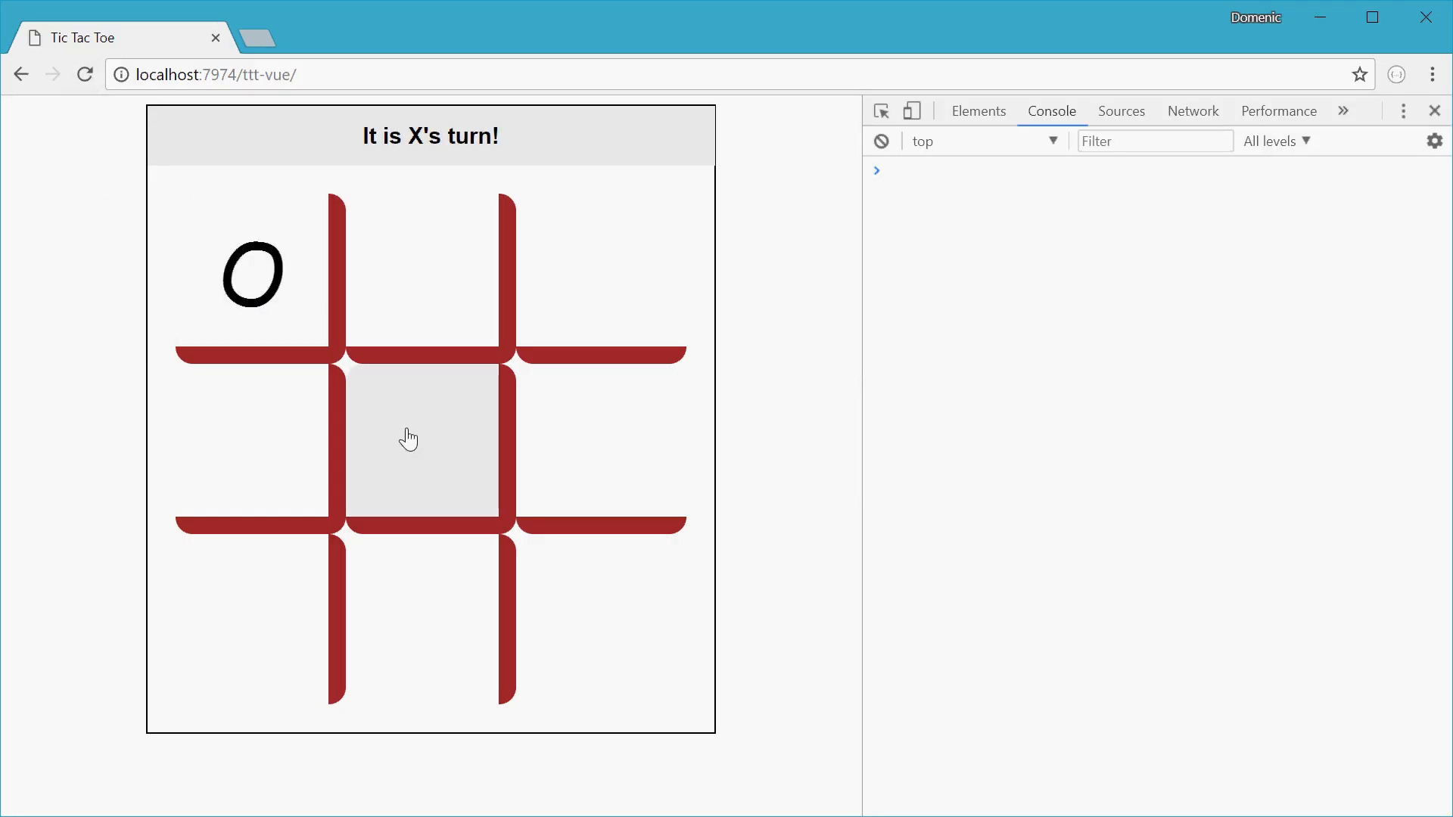
pyautogui.click(252, 619)
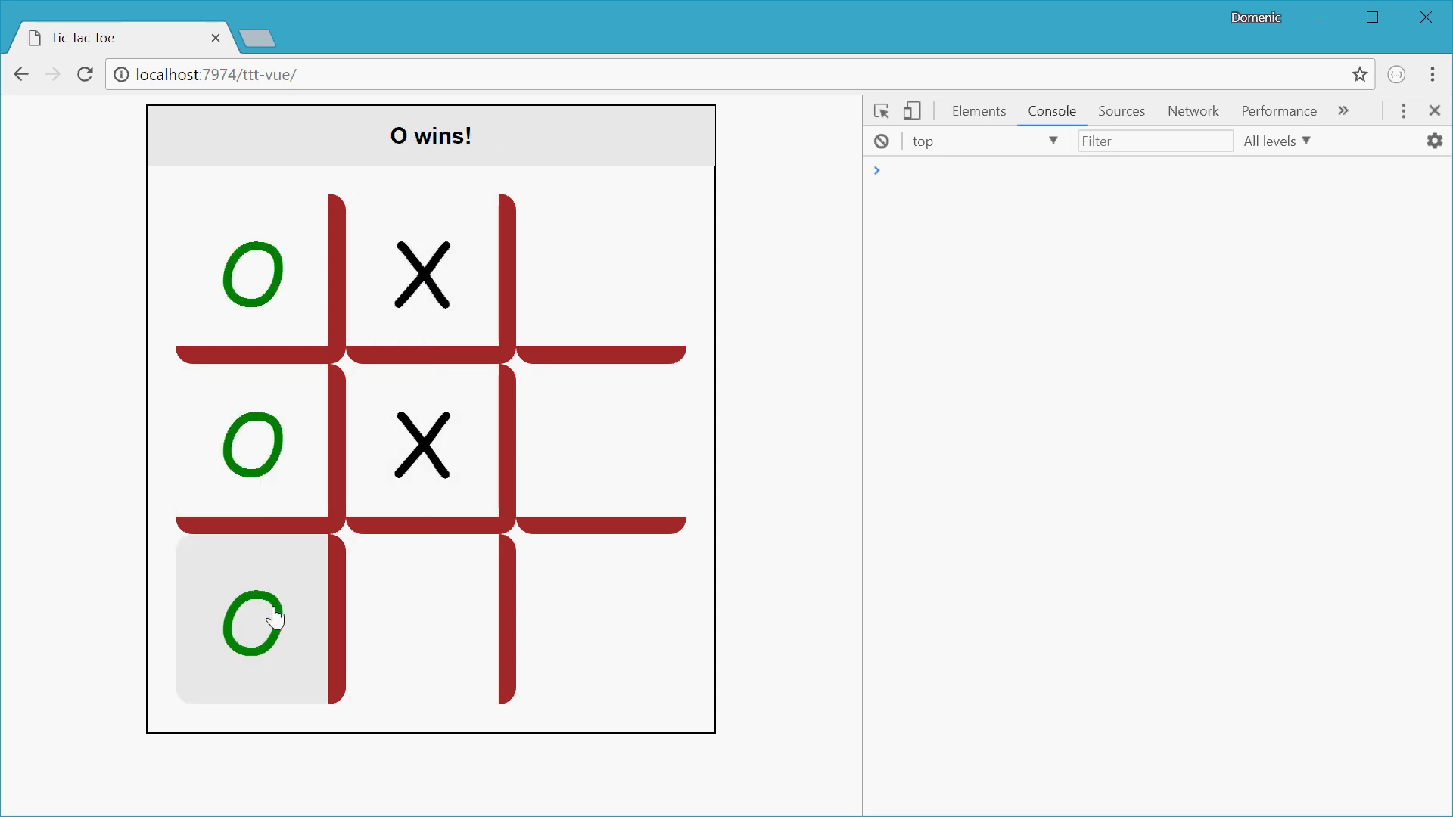